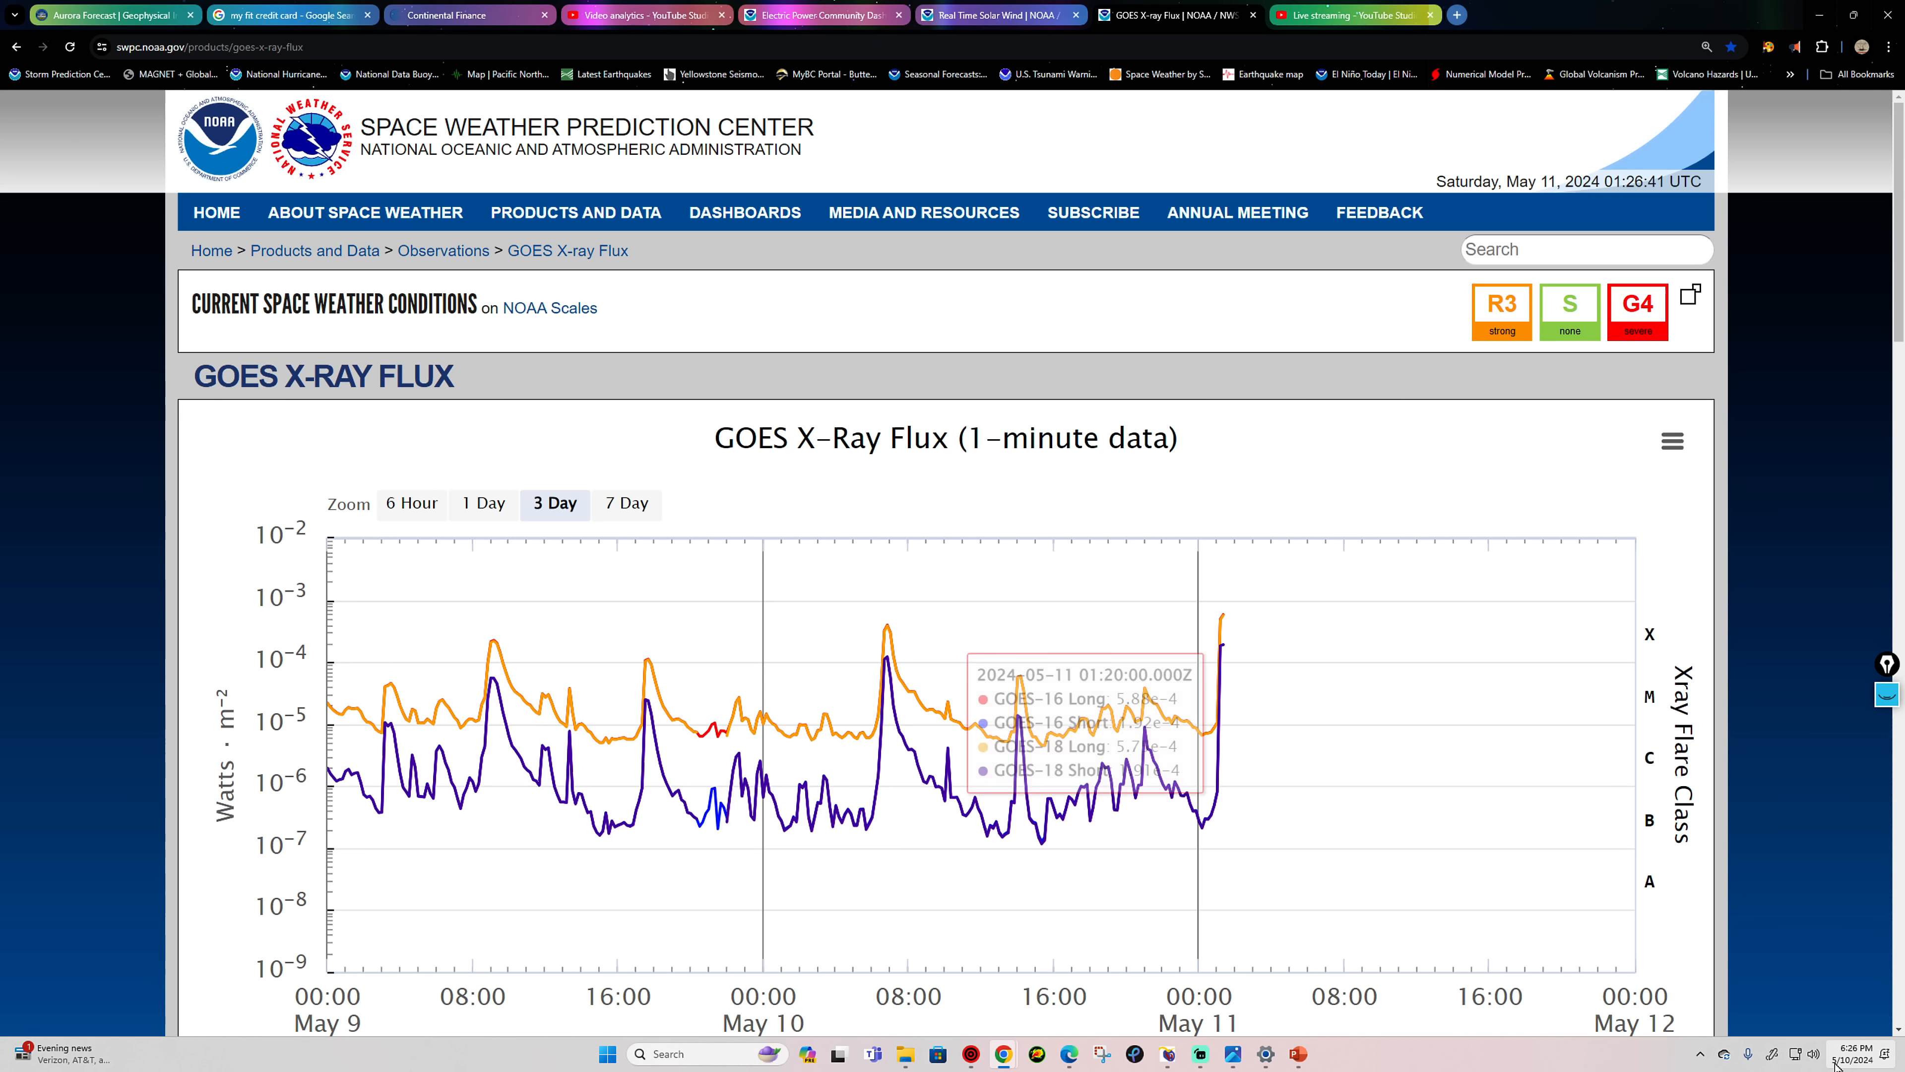
pyautogui.moveTo(1788, 914)
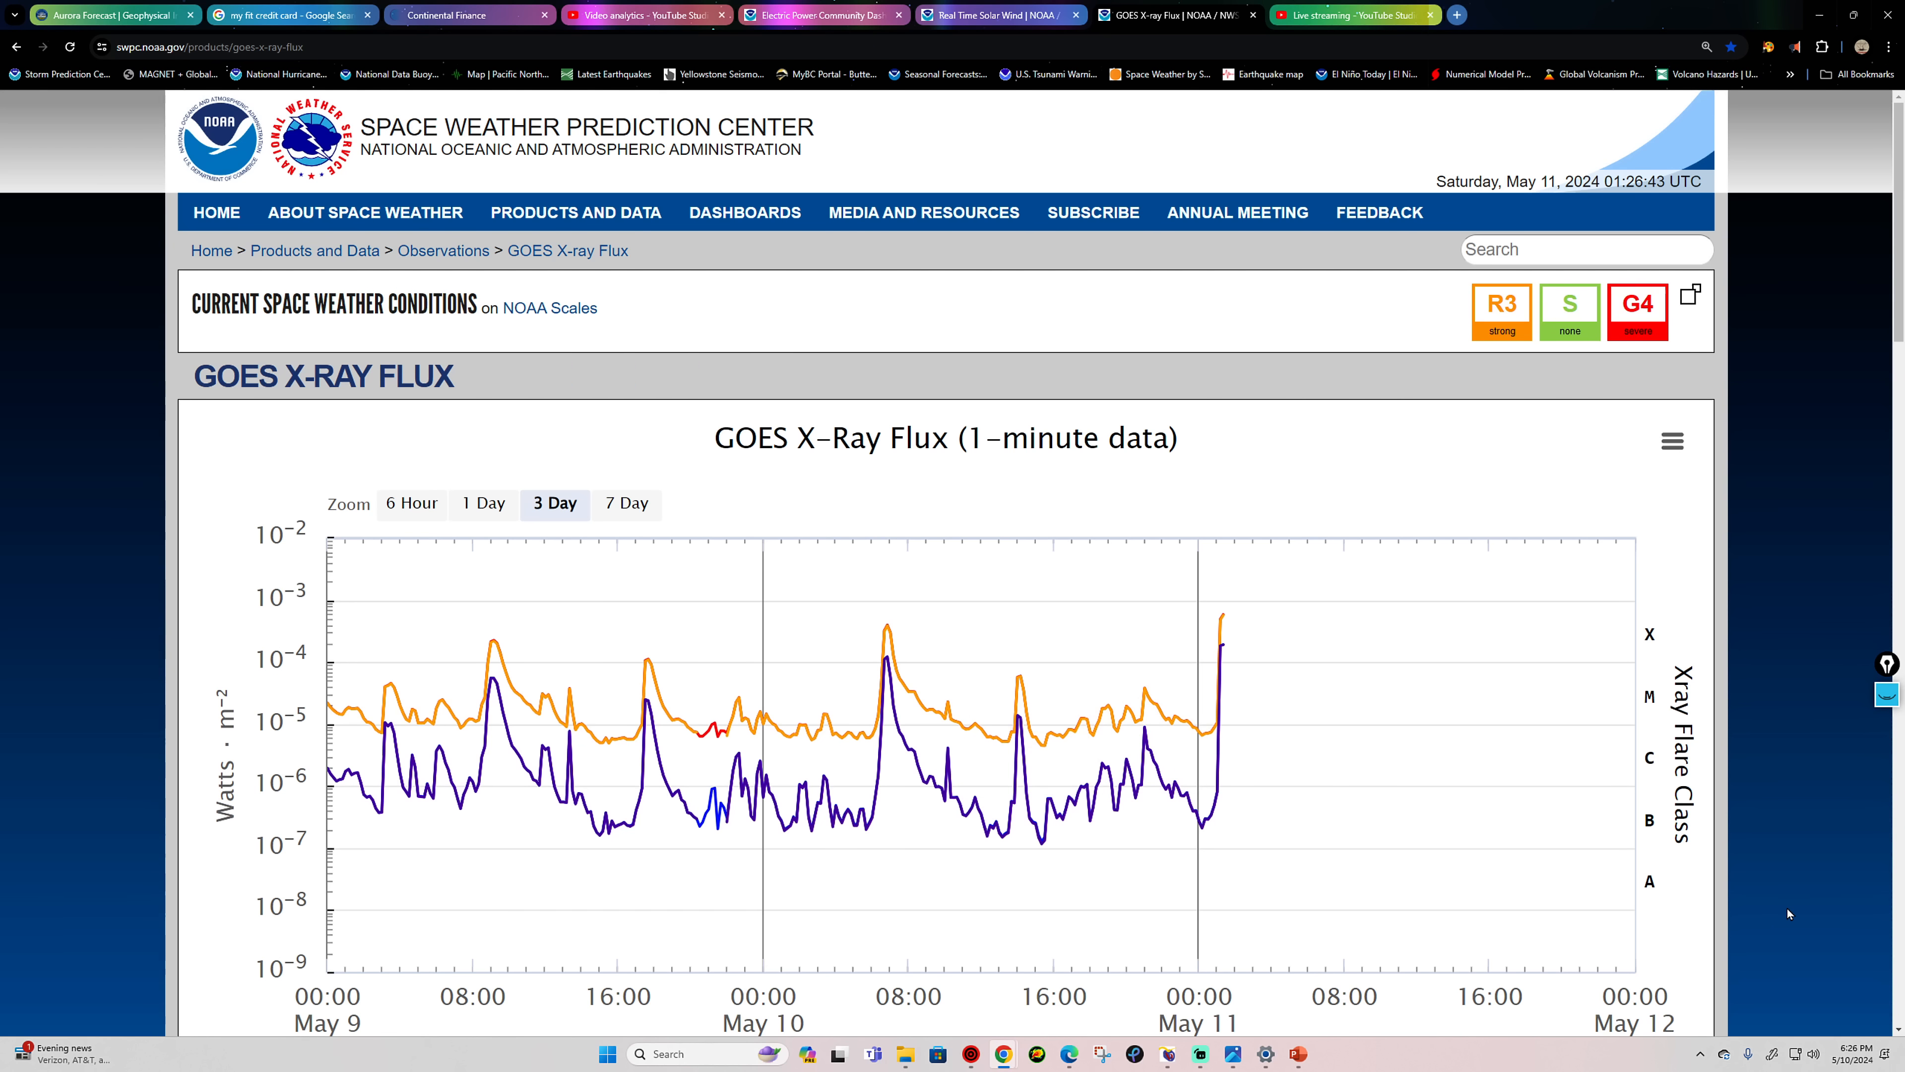
pyautogui.moveTo(1221, 628)
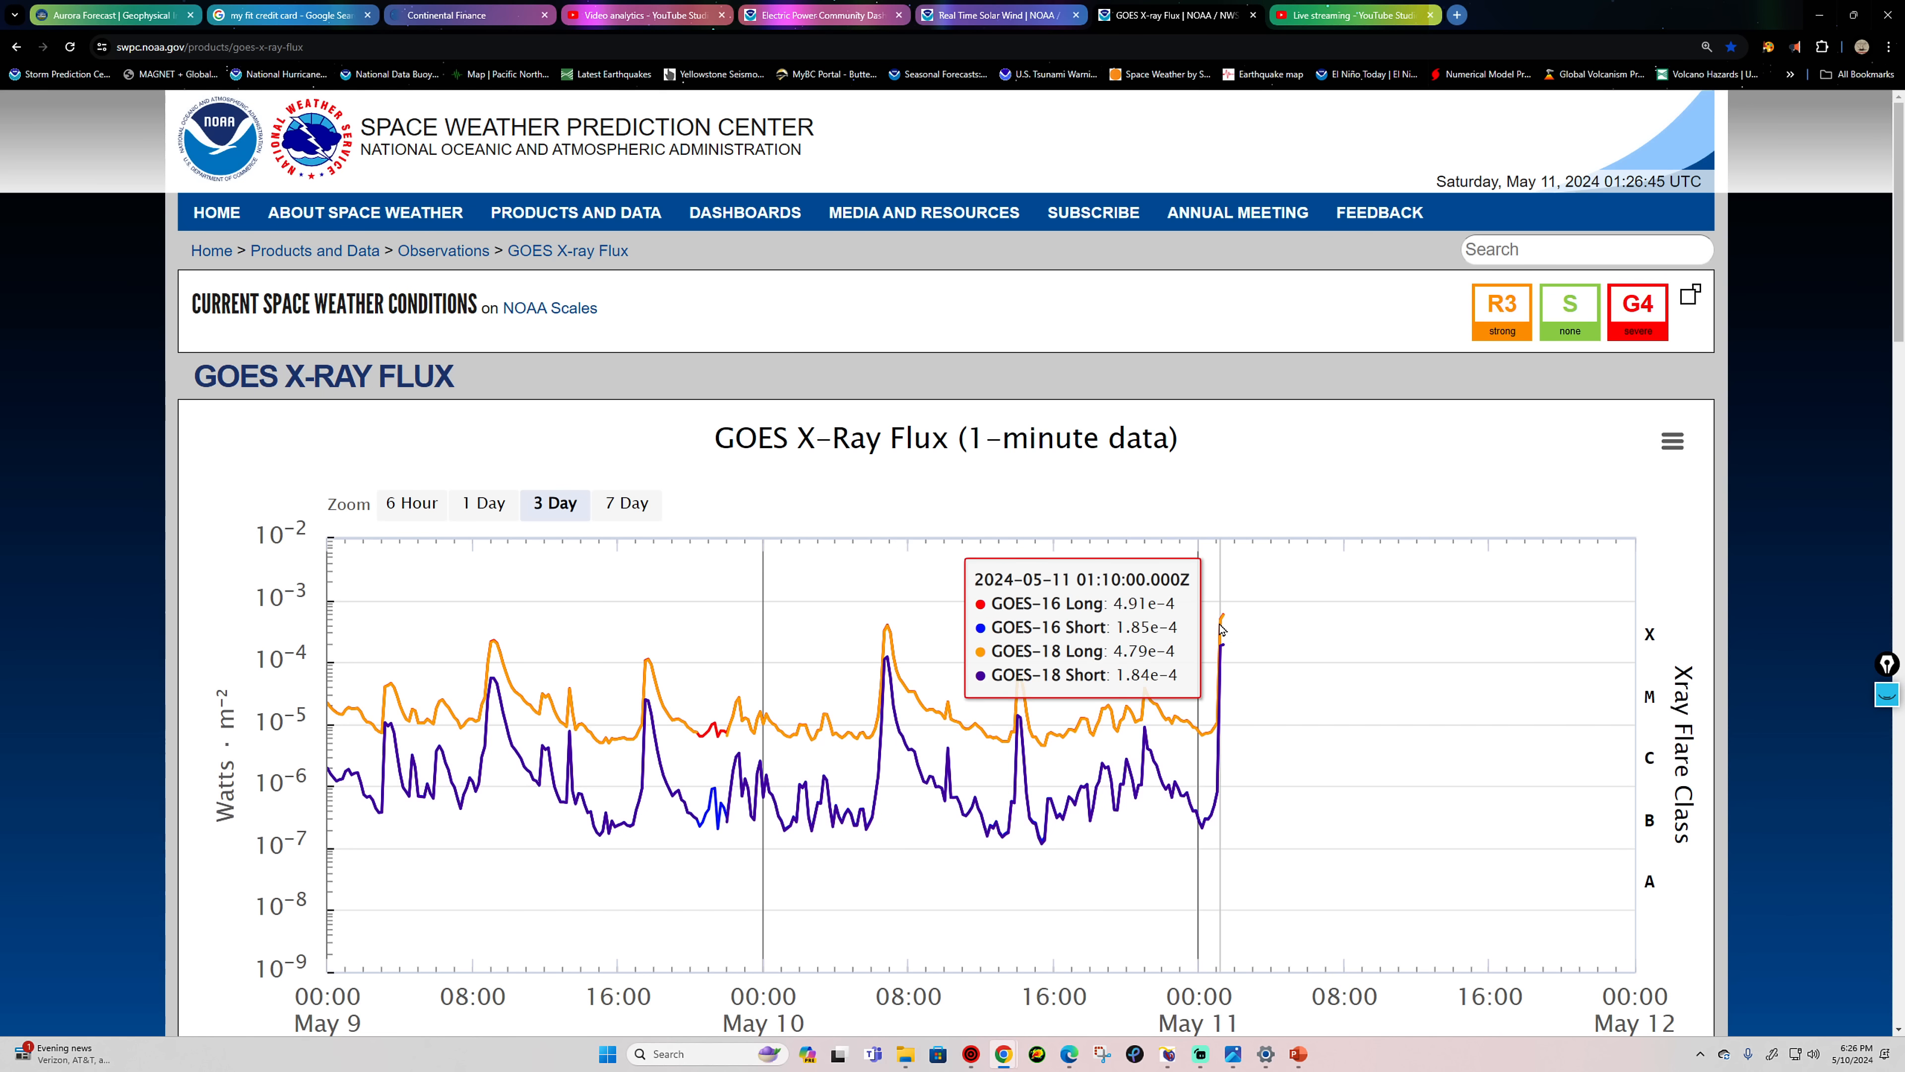
pyautogui.moveTo(1224, 622)
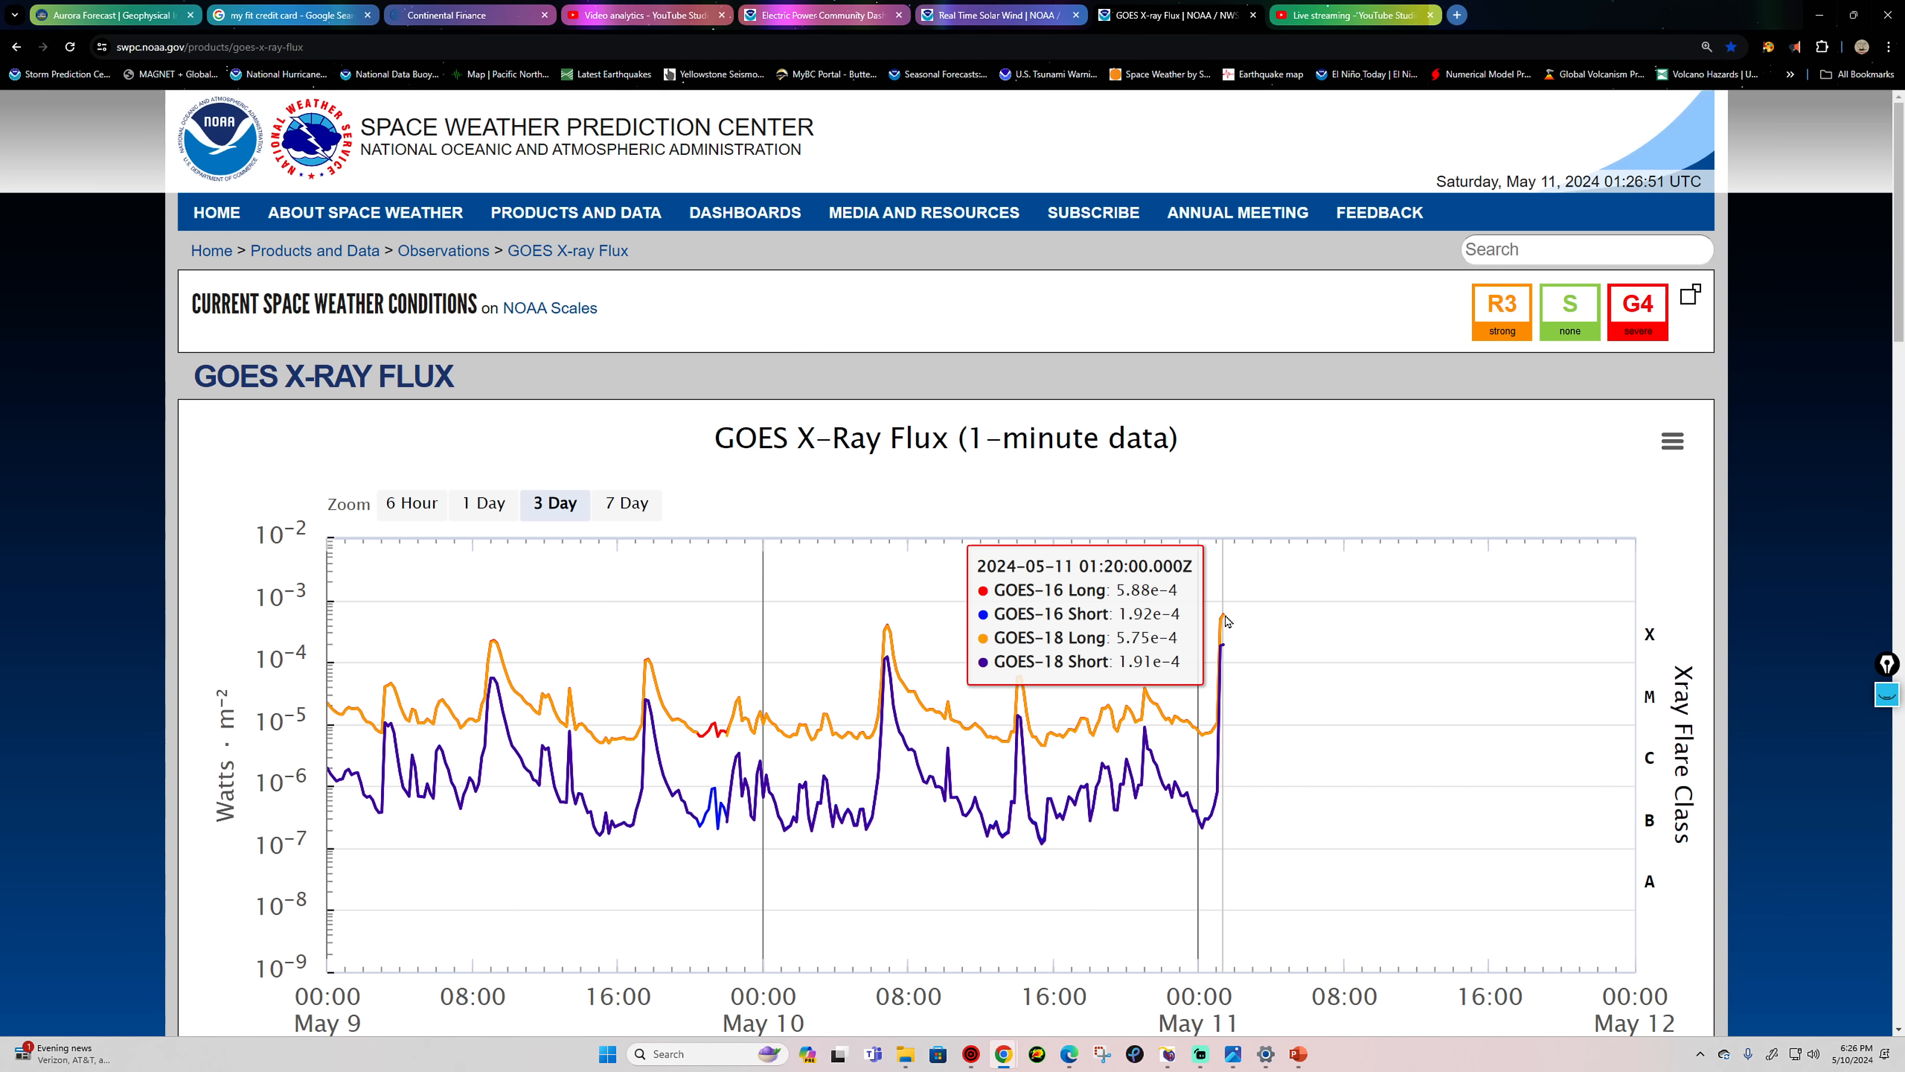
pyautogui.moveTo(1239, 619)
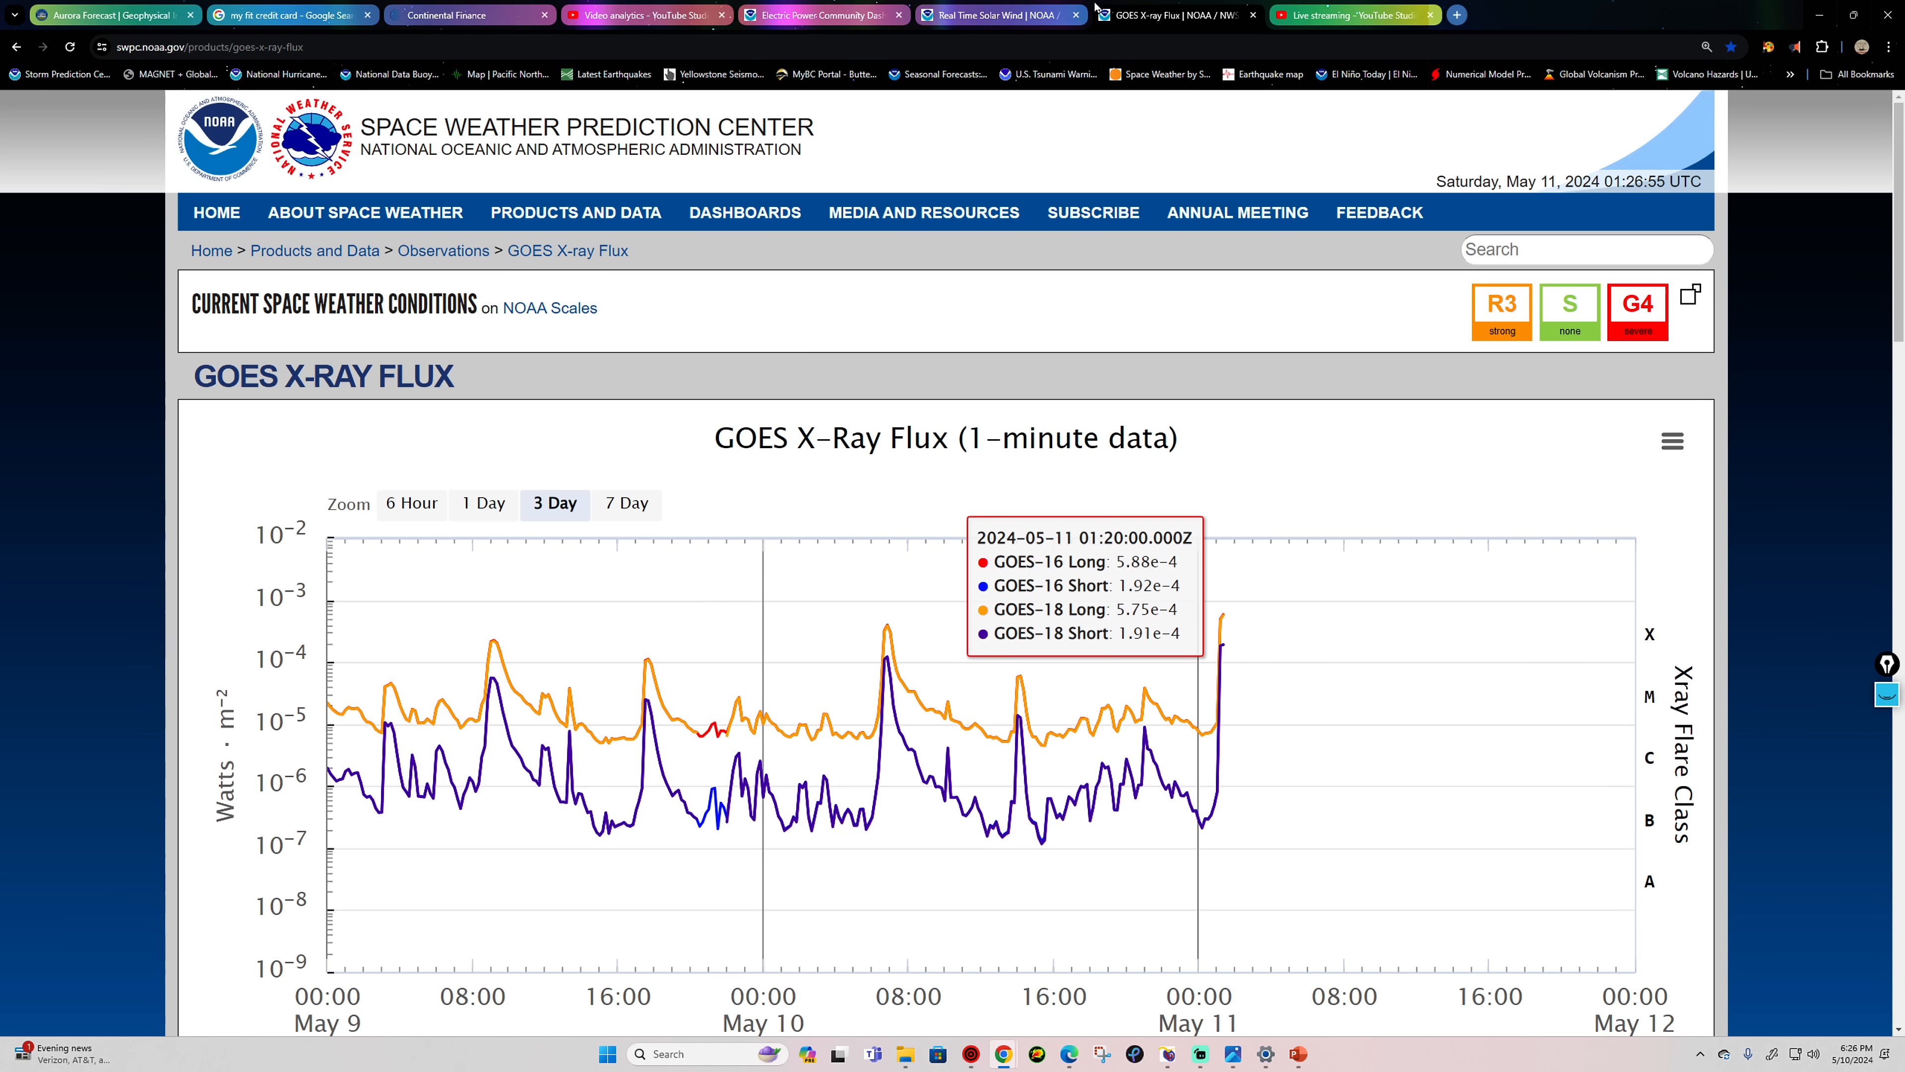
# Step: Bring up SolarHam's latest SDO/AIA 131 angstrom image, timestamped 01:15:46 UT on May 11, 2024
pyautogui.click(999, 16)
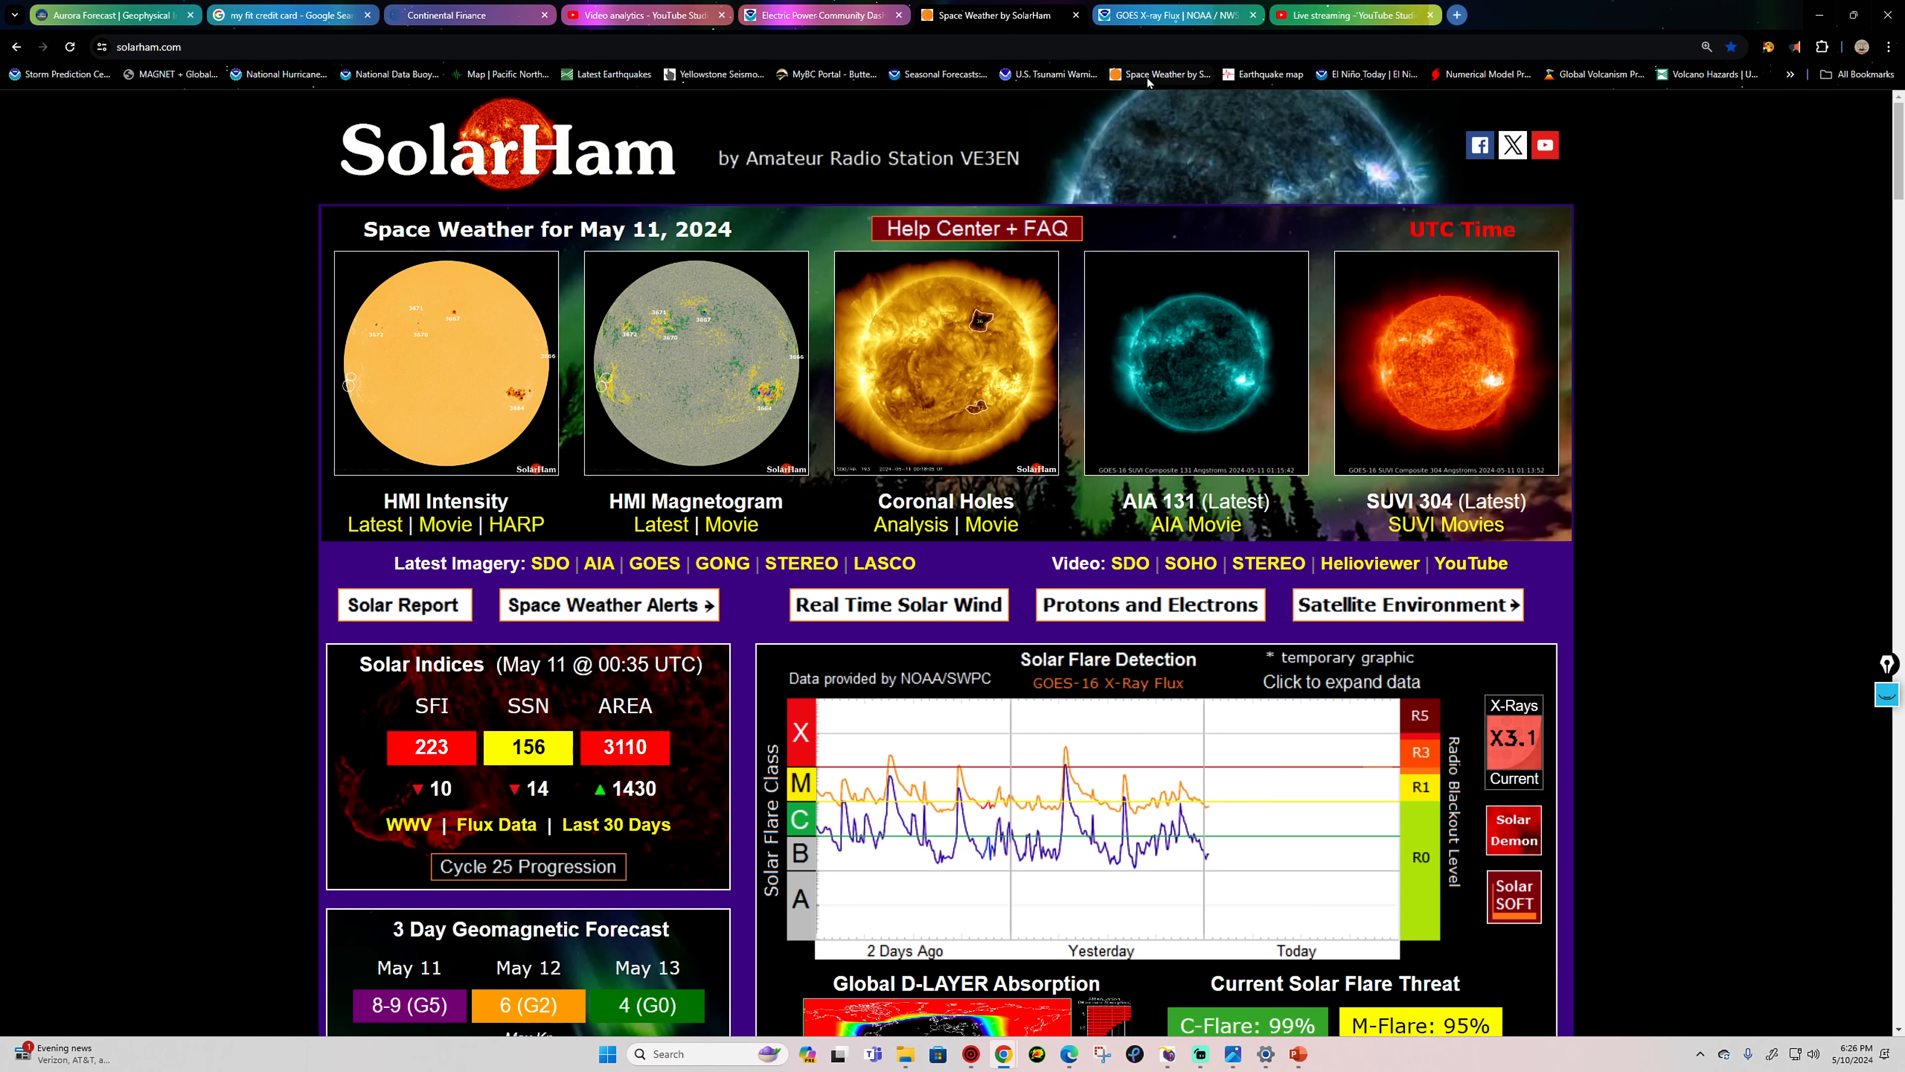
pyautogui.scroll(-3)
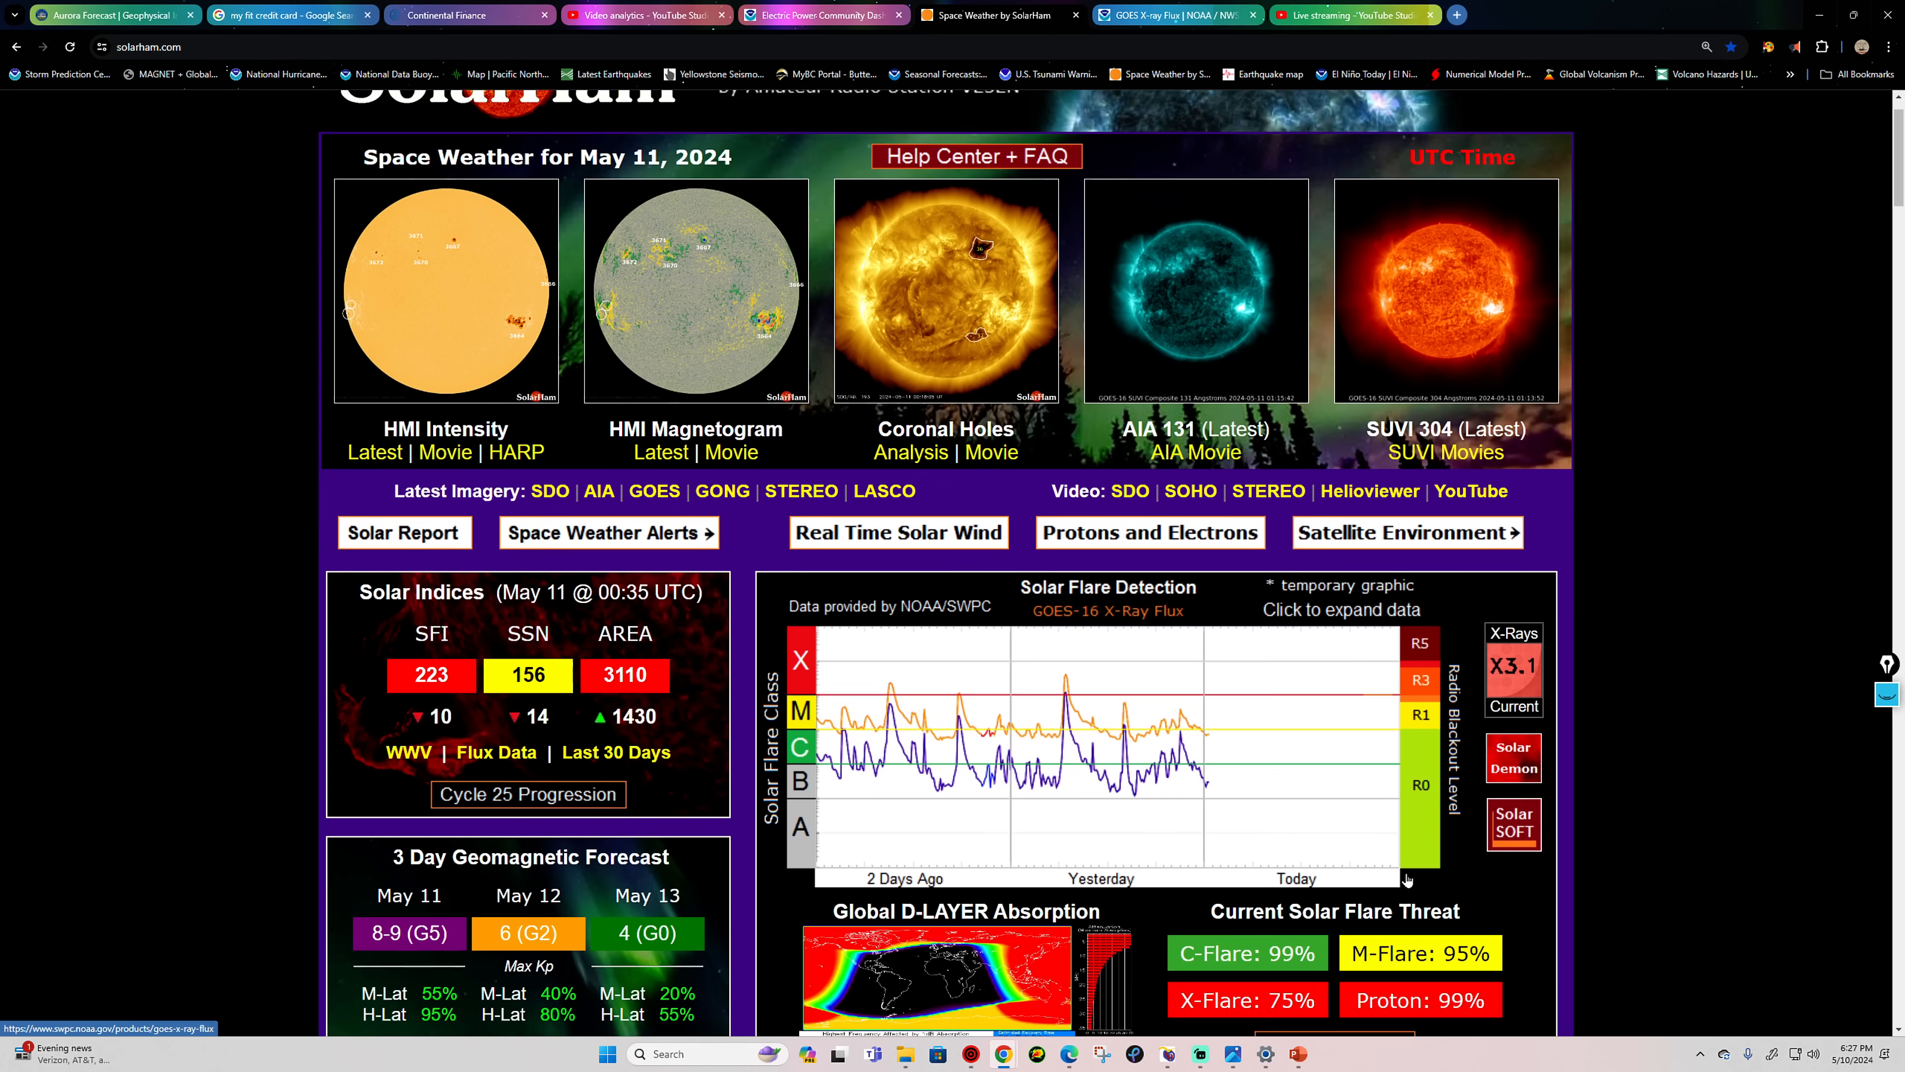
pyautogui.scroll(-3)
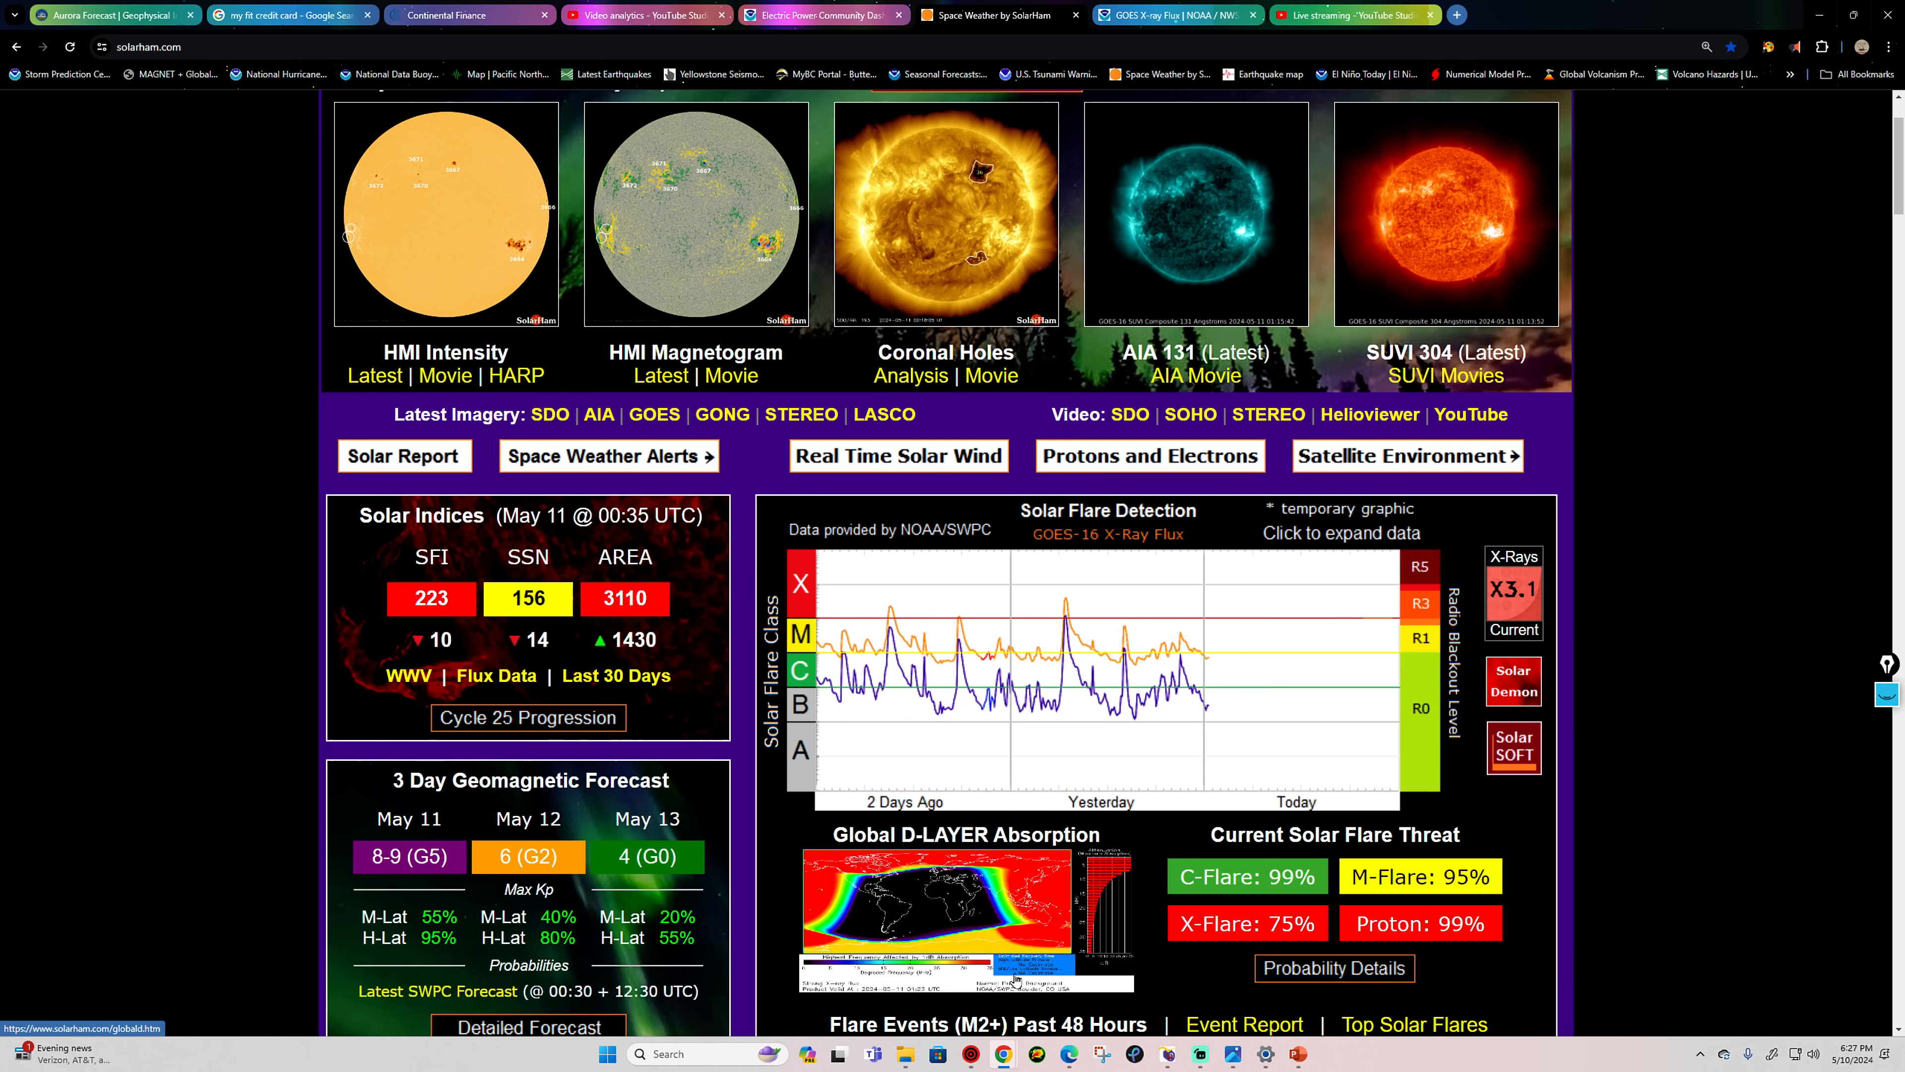
pyautogui.moveTo(1229, 221)
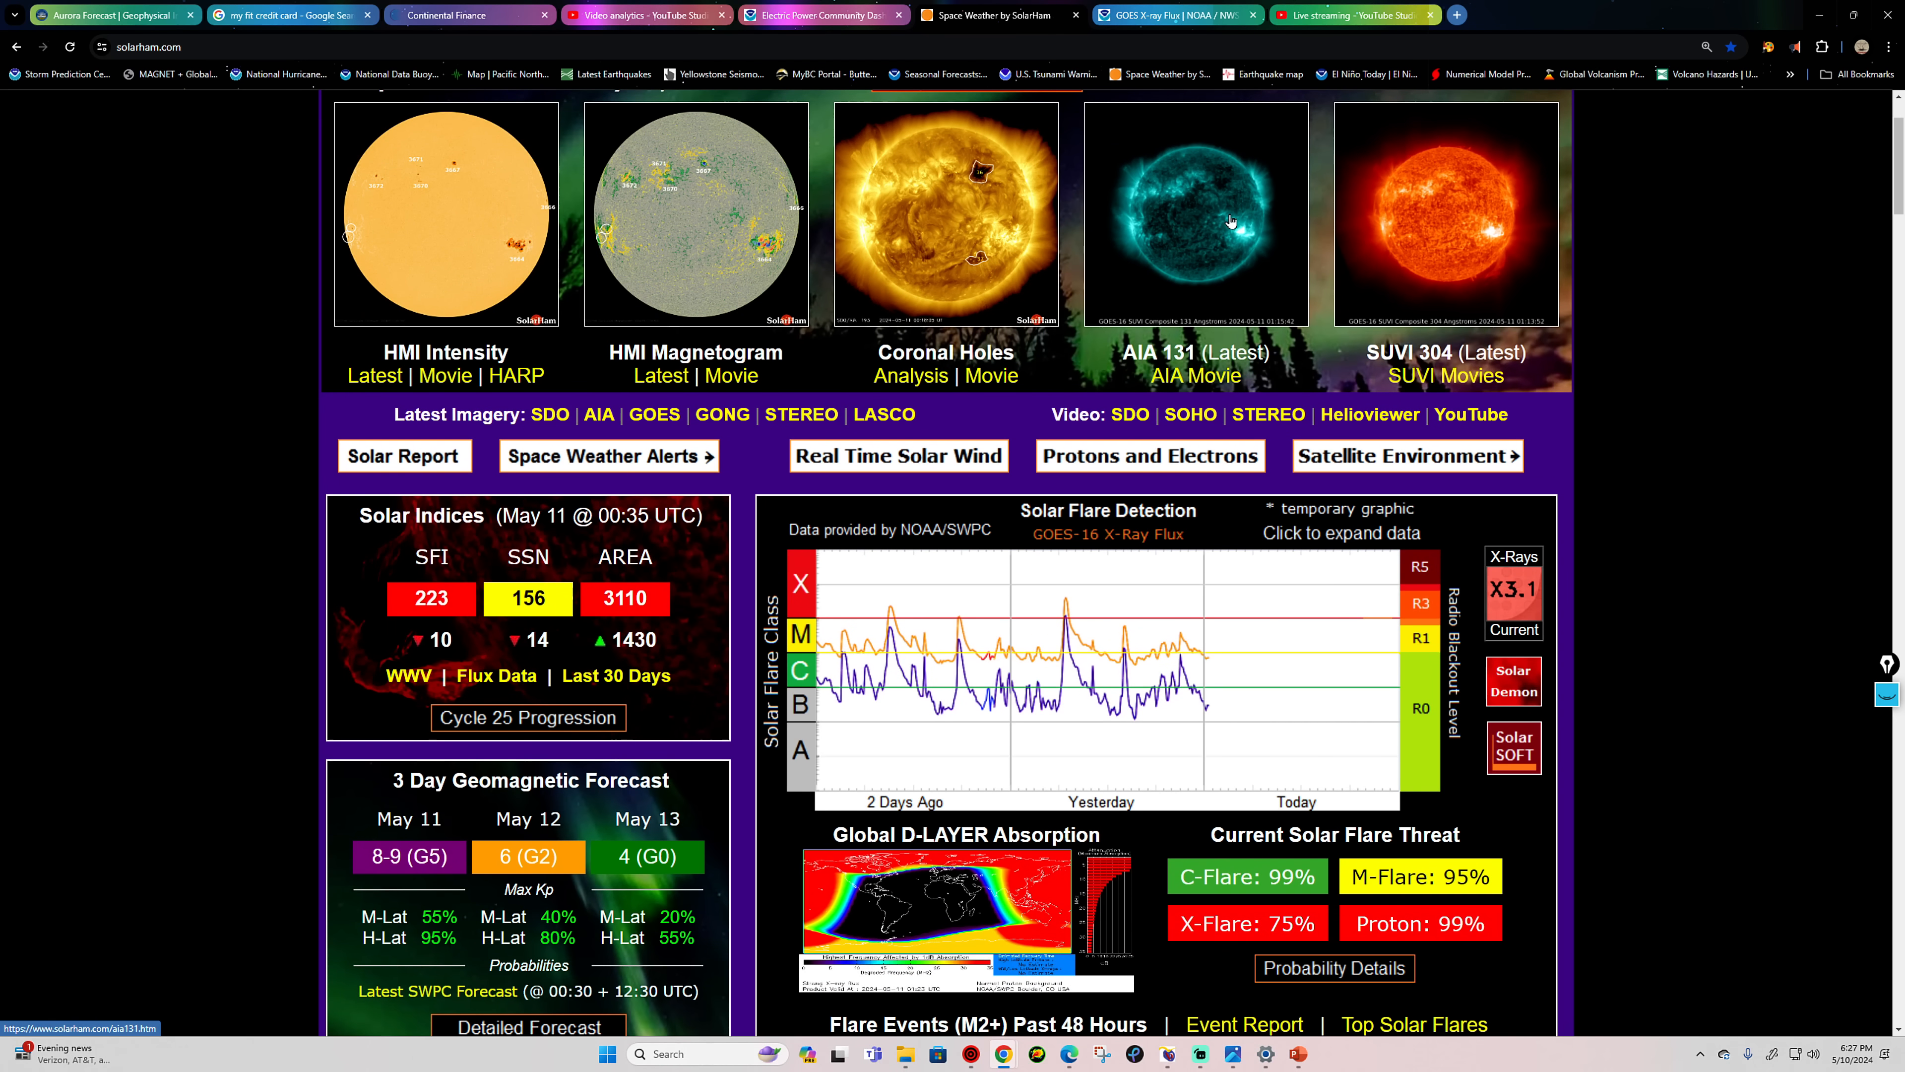
pyautogui.click(1194, 354)
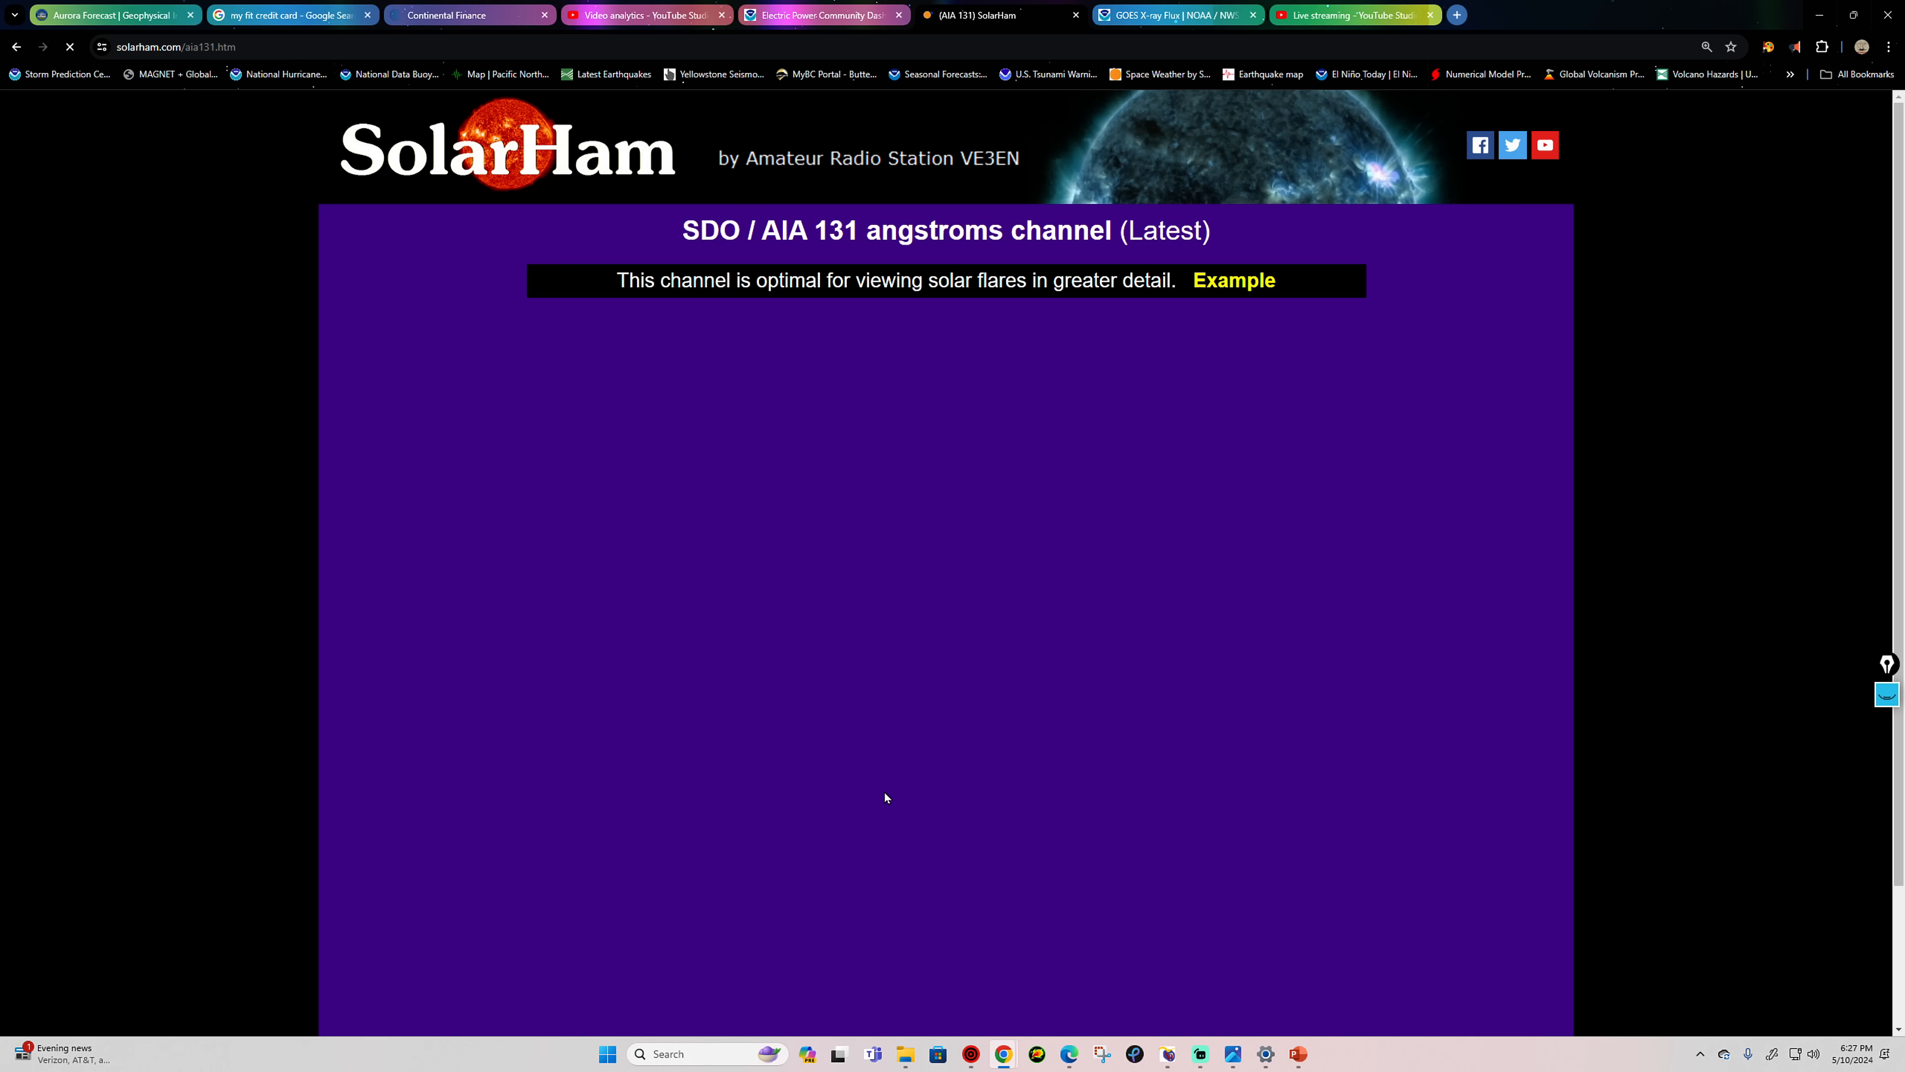
pyautogui.moveTo(281, 151)
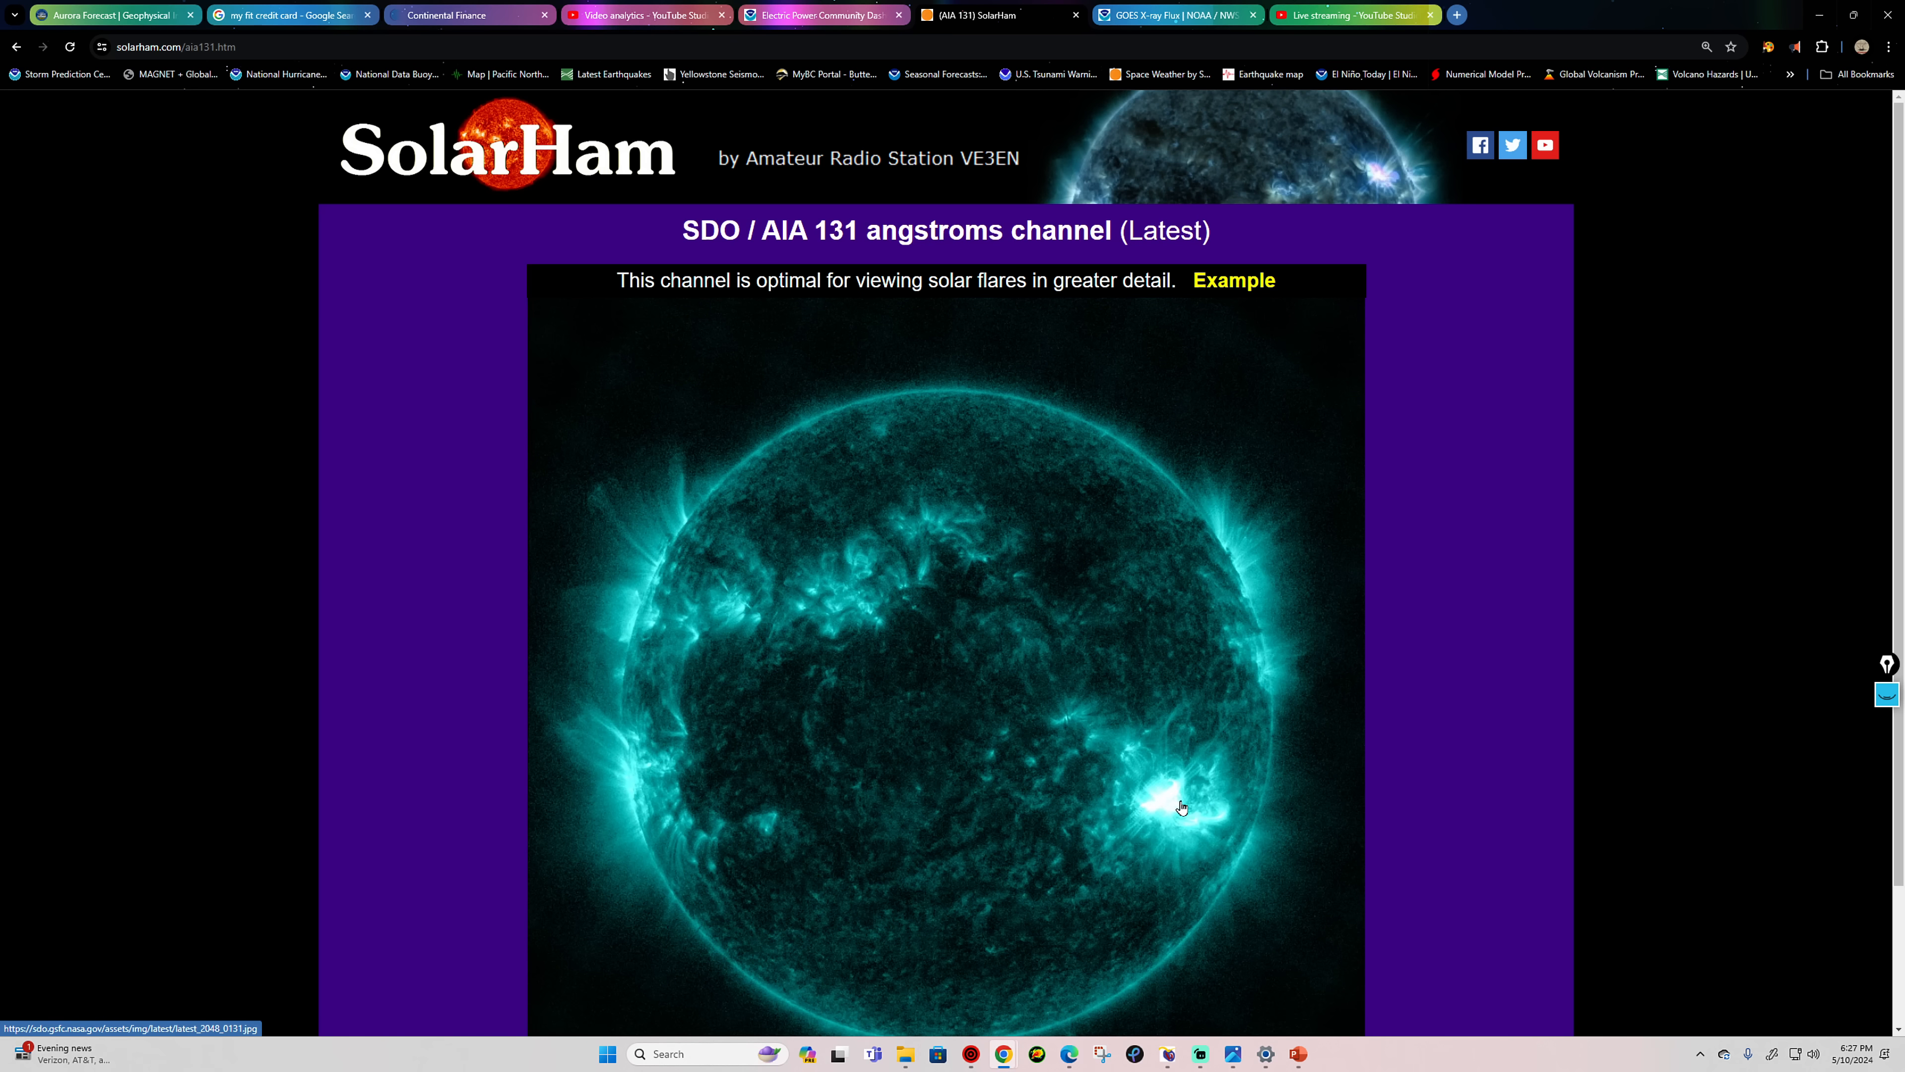
pyautogui.scroll(-3)
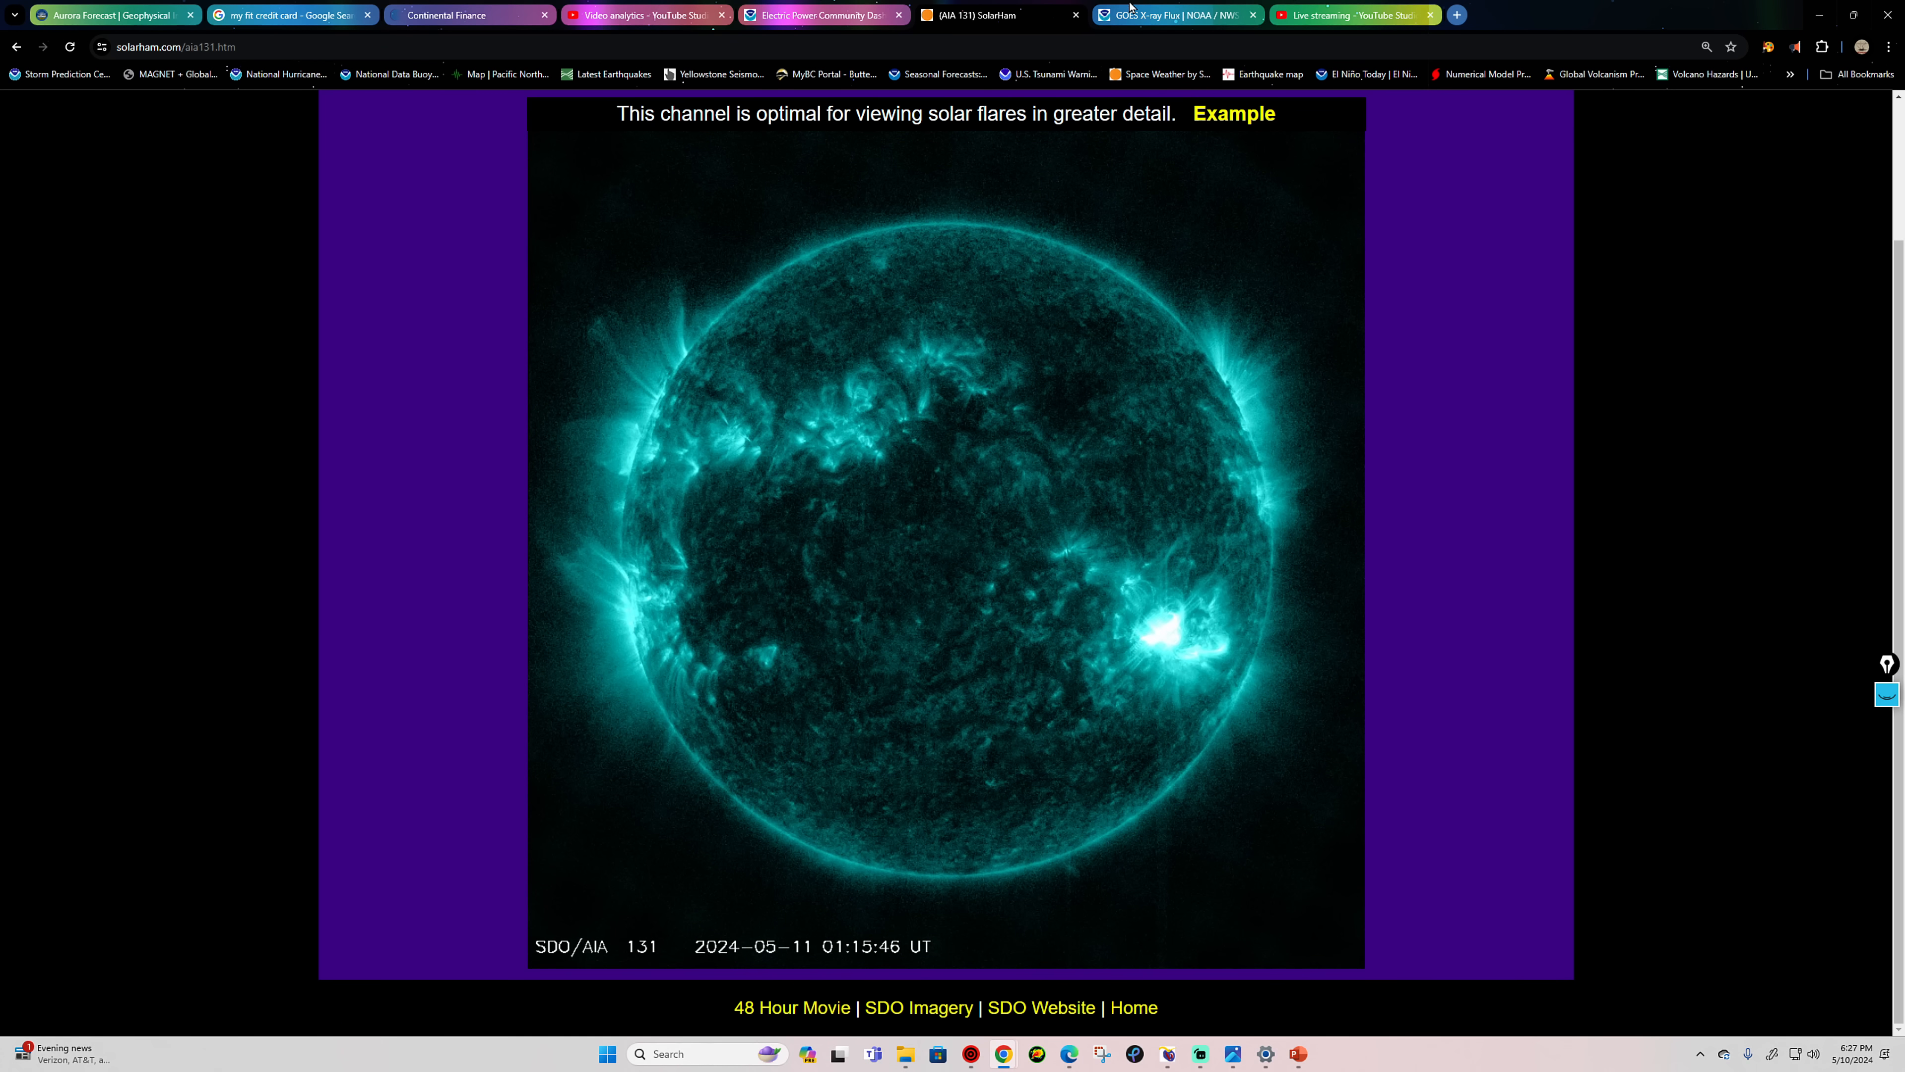
pyautogui.moveTo(823, 15)
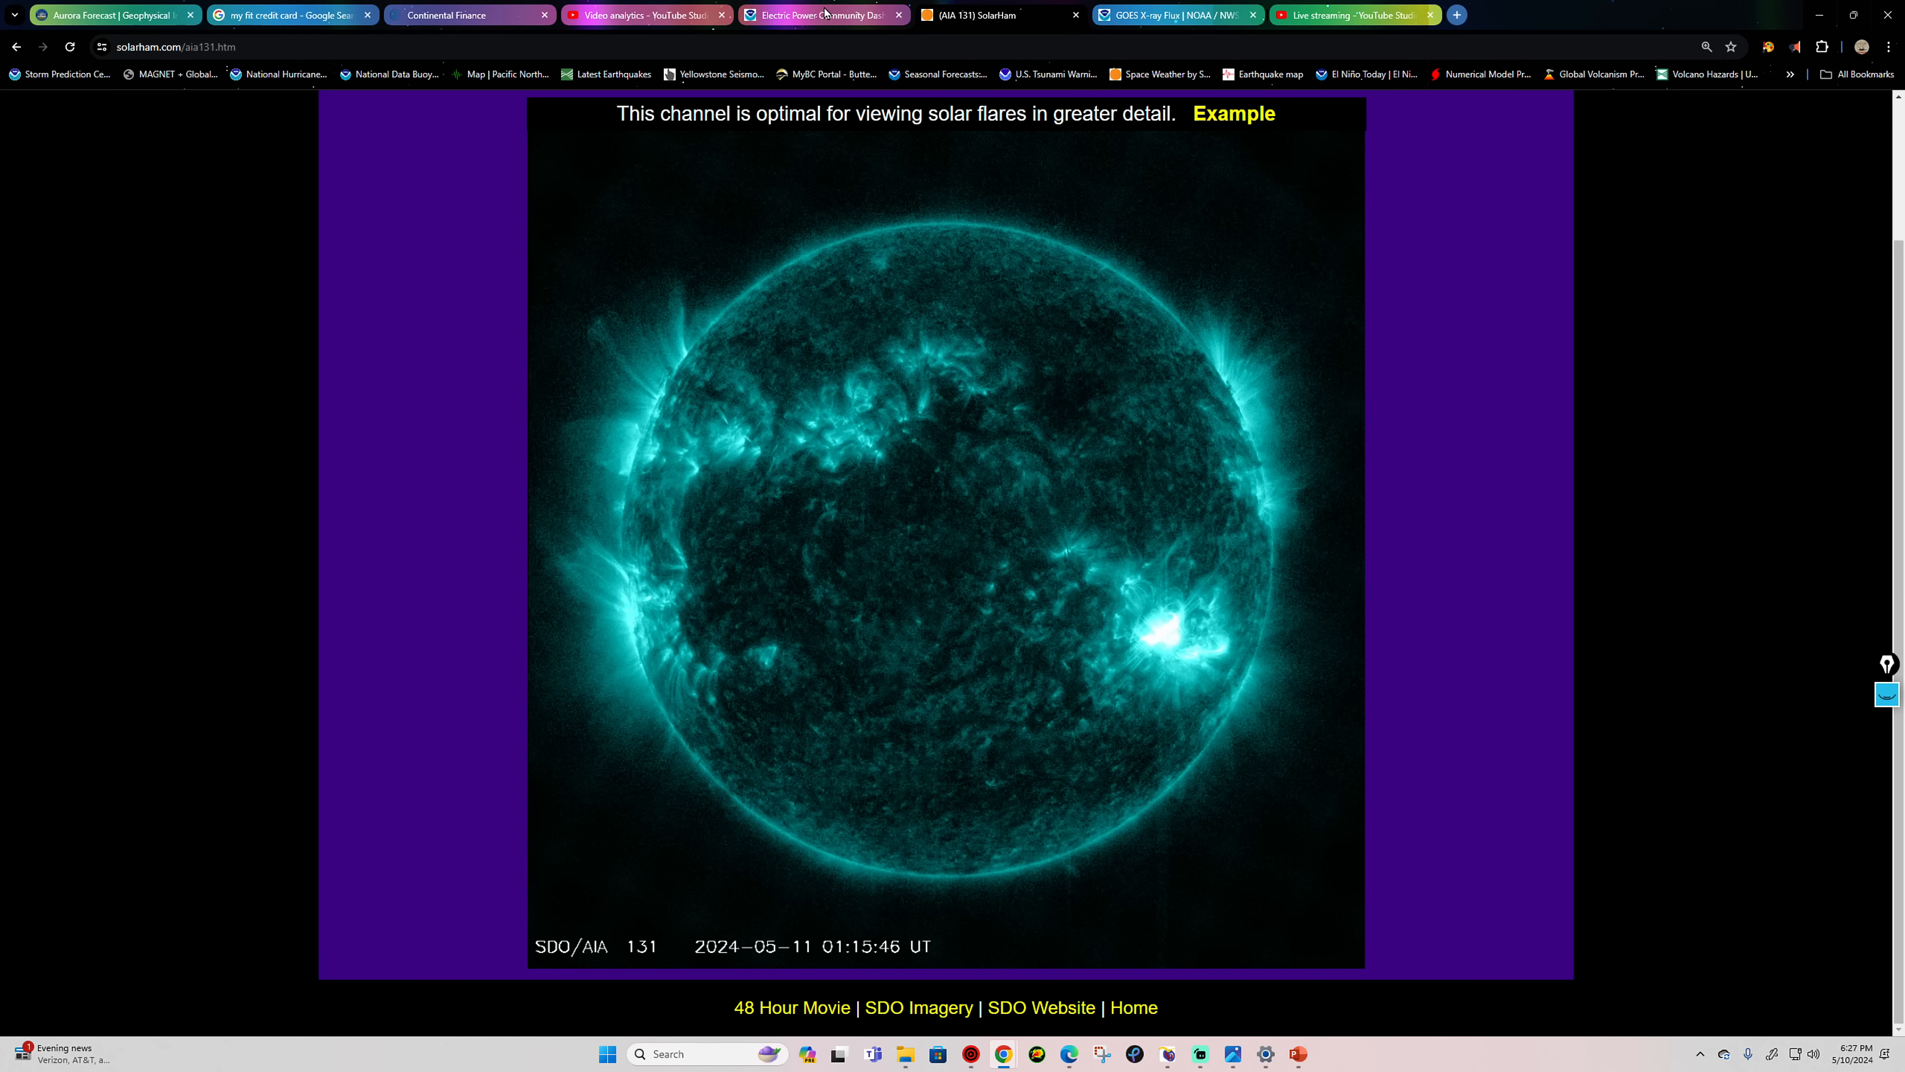
# Step: Show the GOES X-ray flux chart over one day with the latest X5.8 event at 01:22 UTC
pyautogui.click(1173, 15)
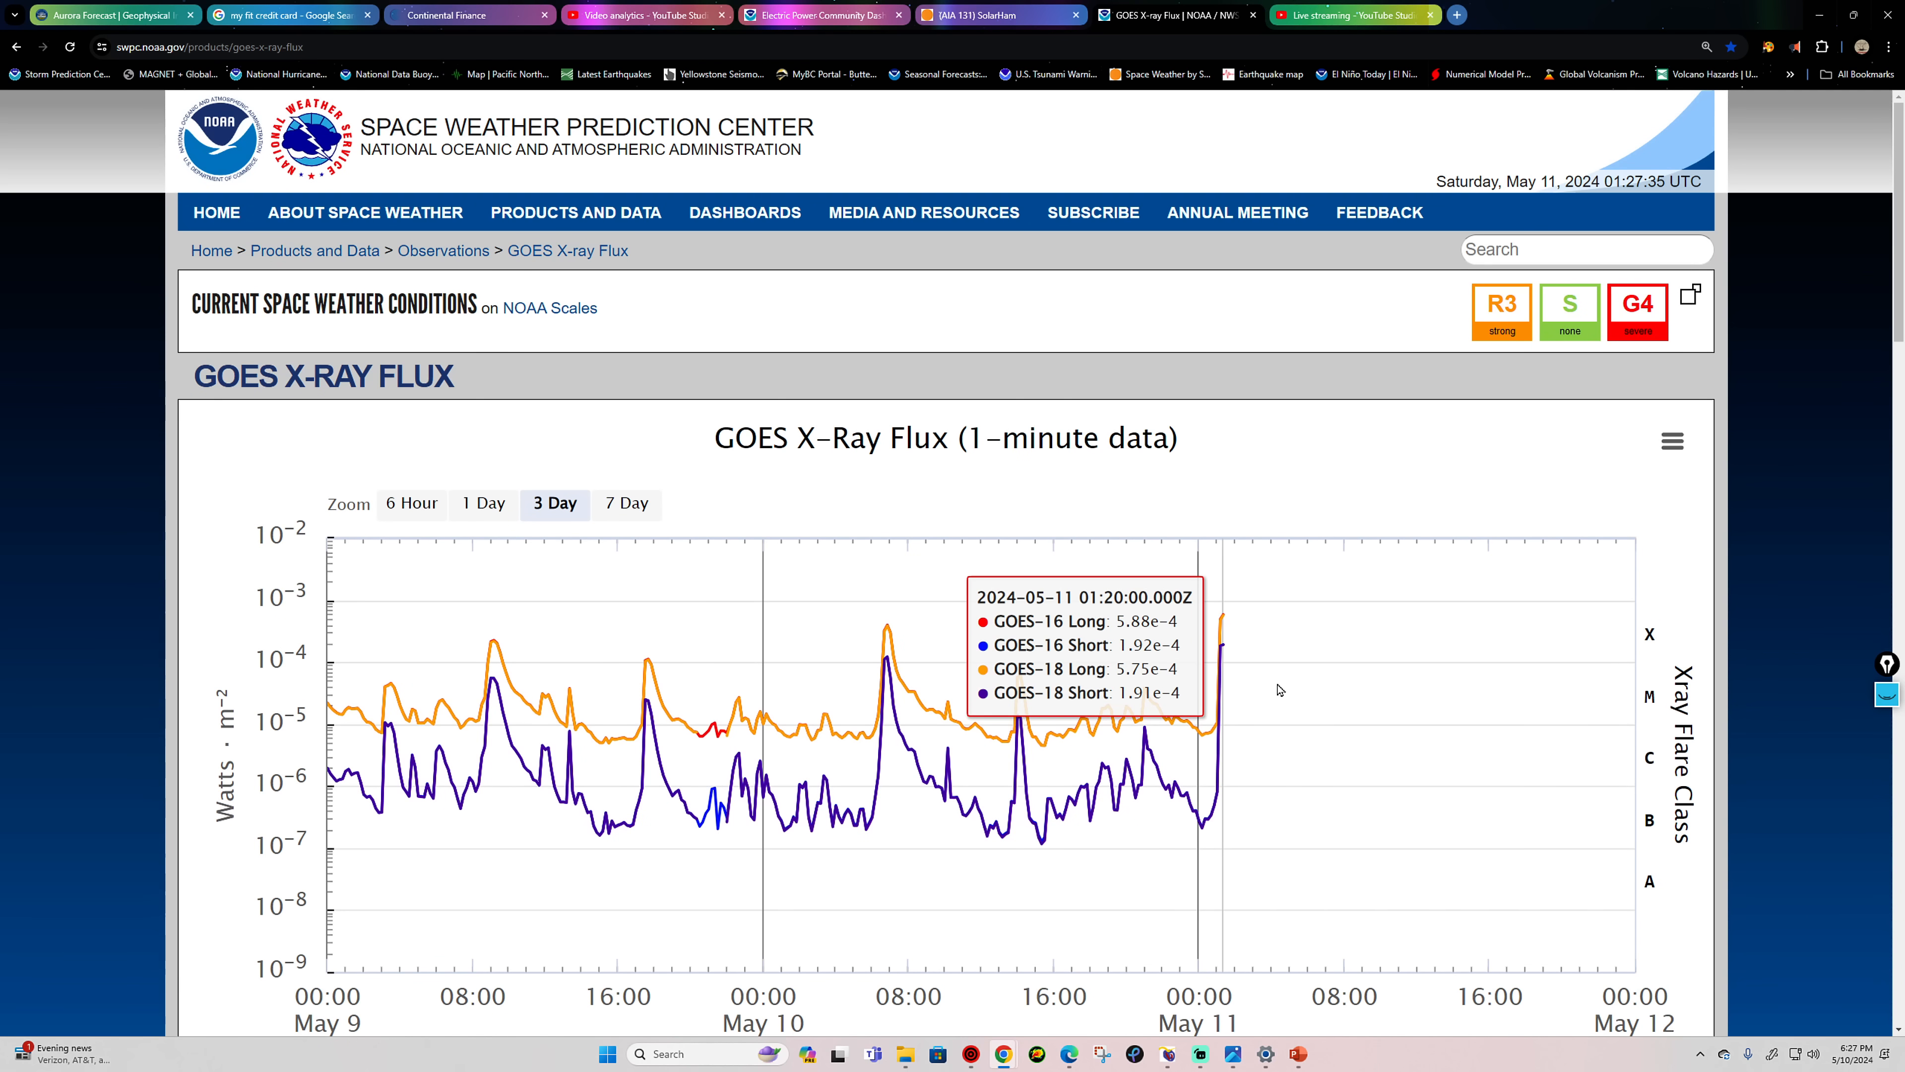
pyautogui.moveTo(1203, 694)
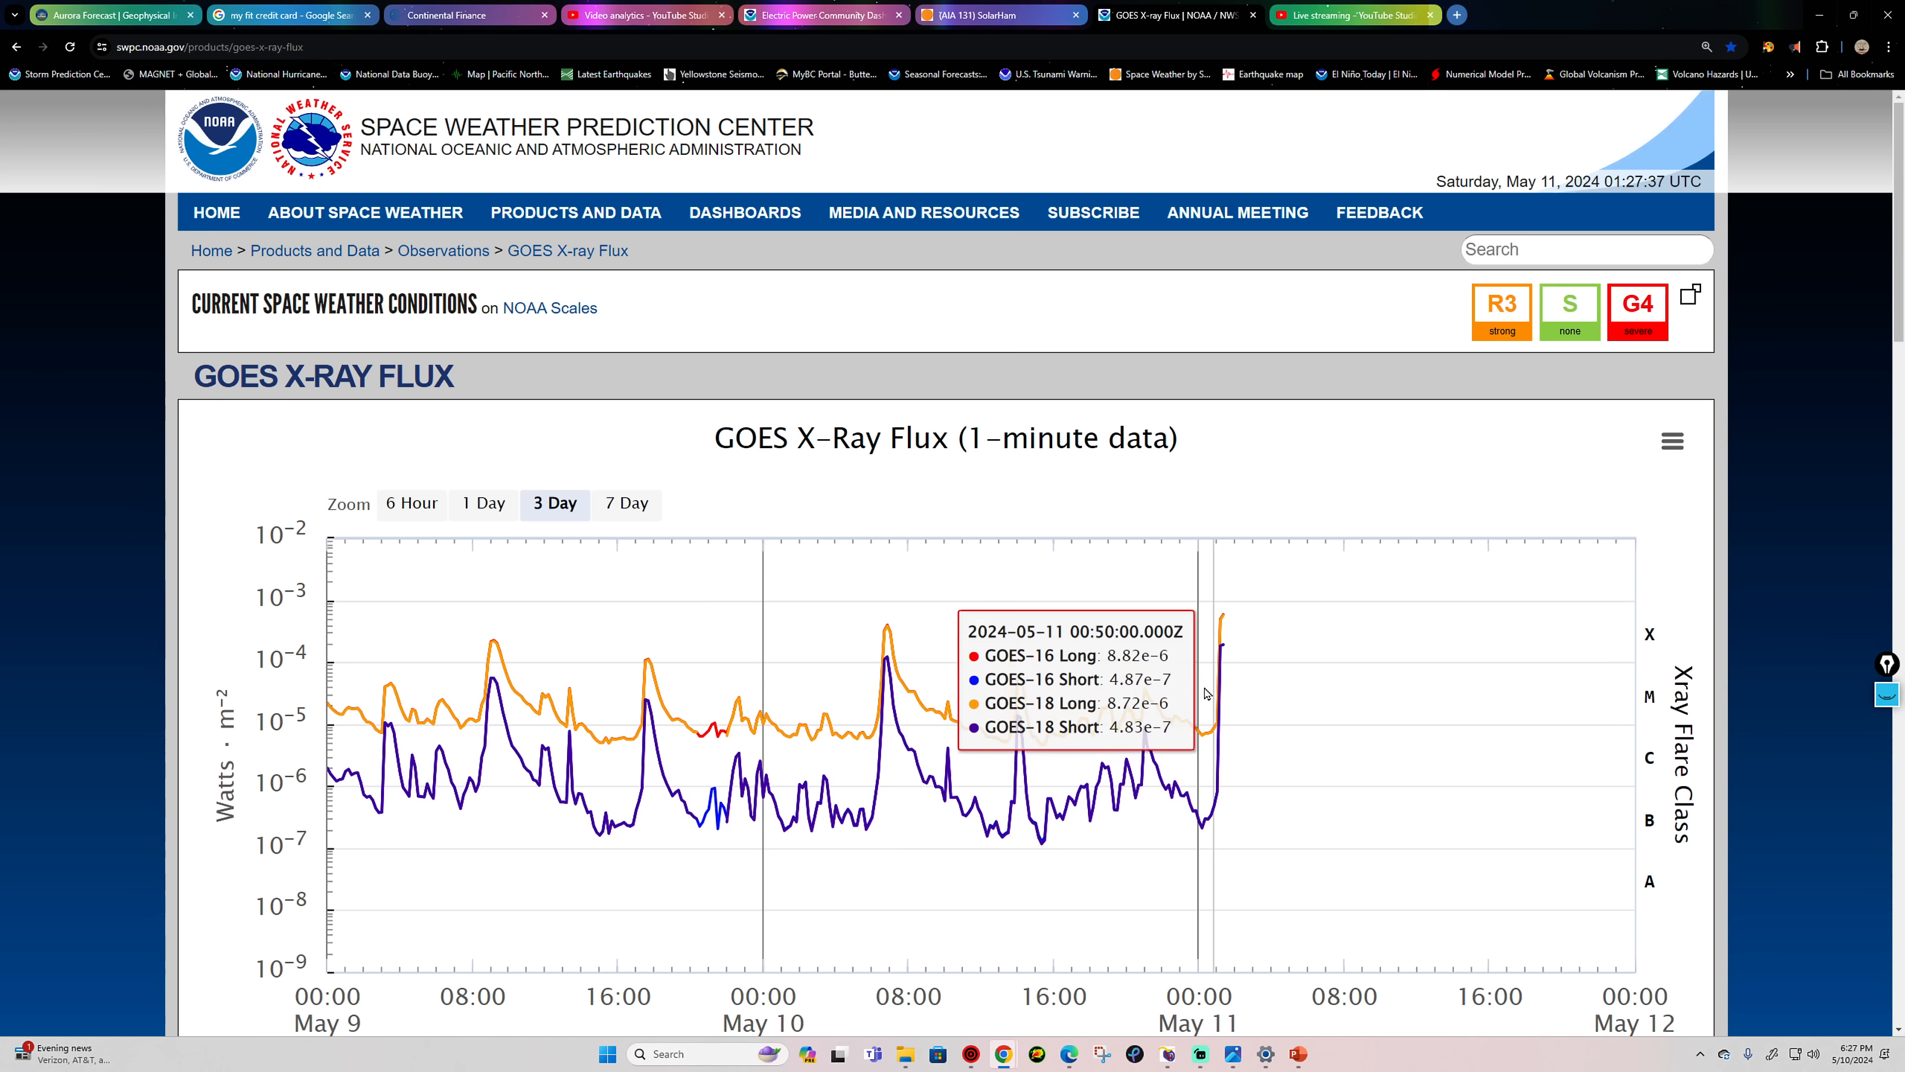
pyautogui.moveTo(1225, 623)
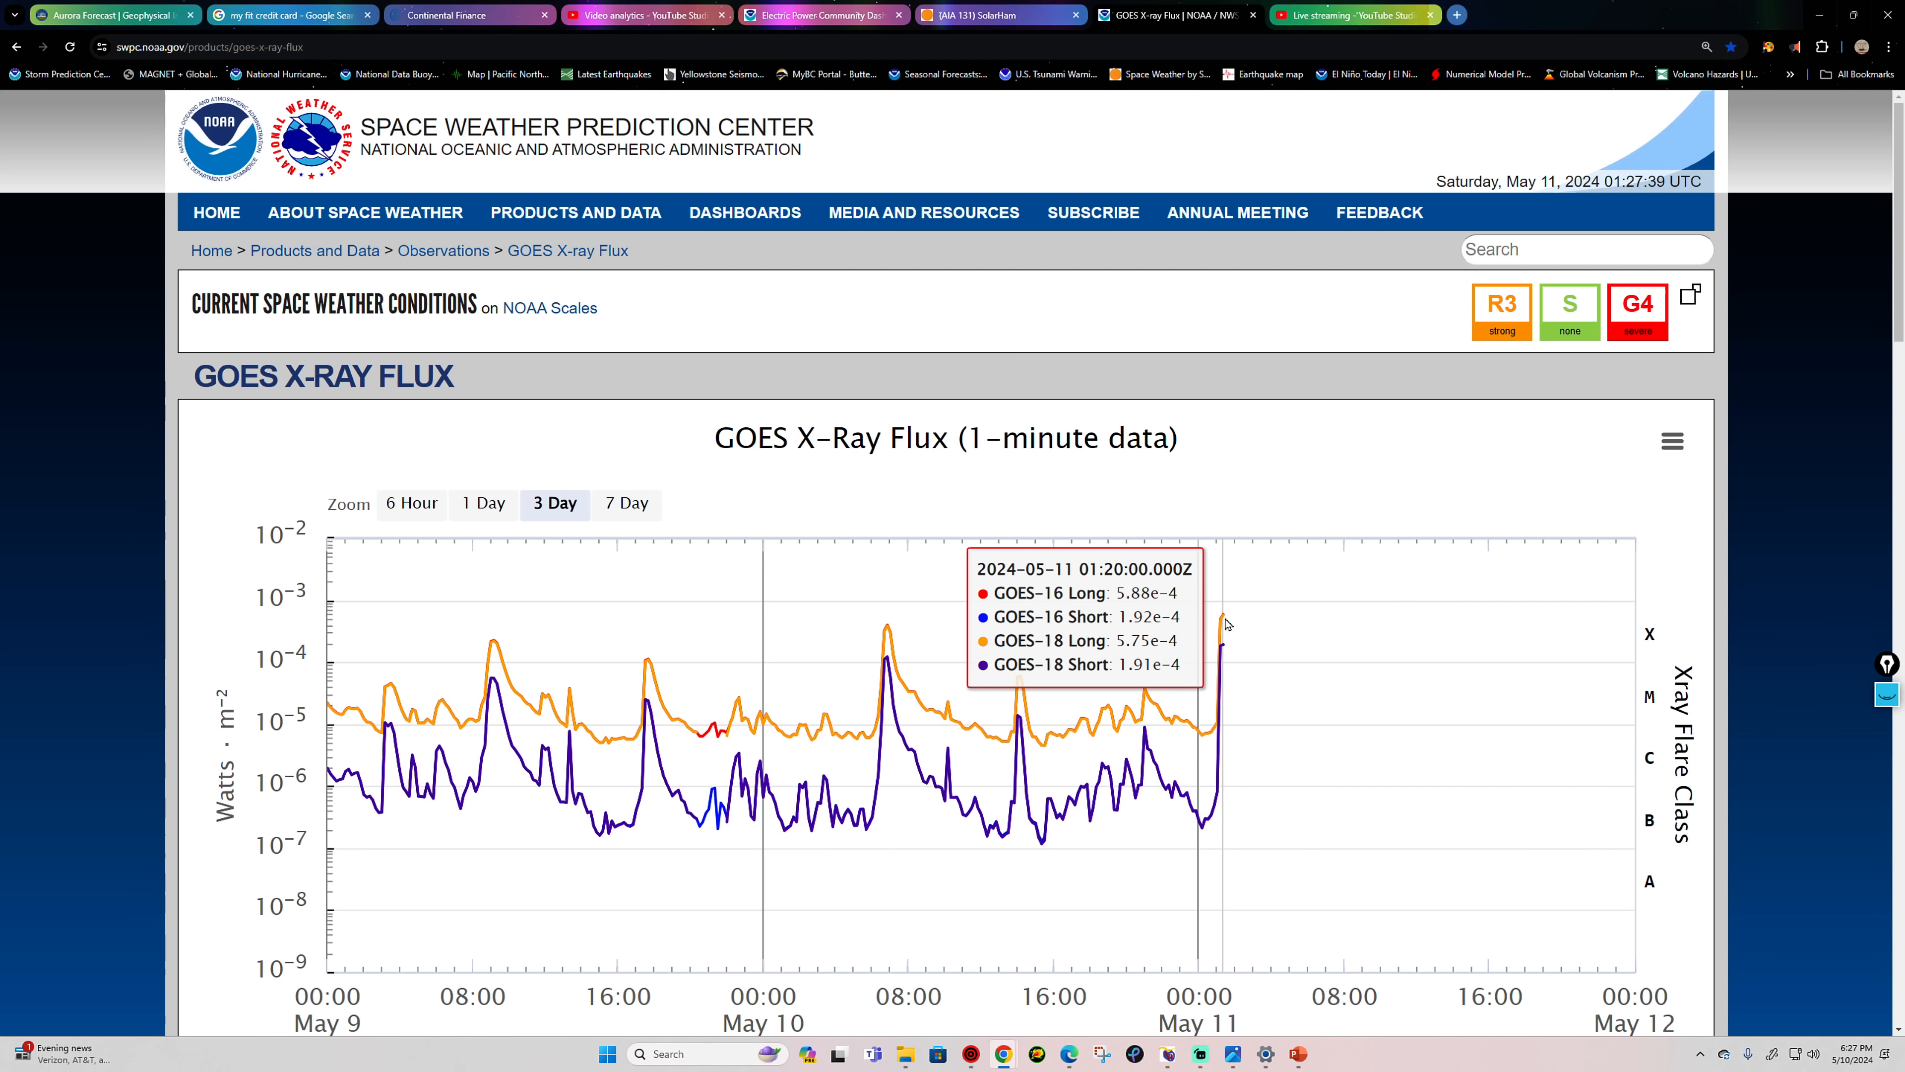
pyautogui.click(482, 504)
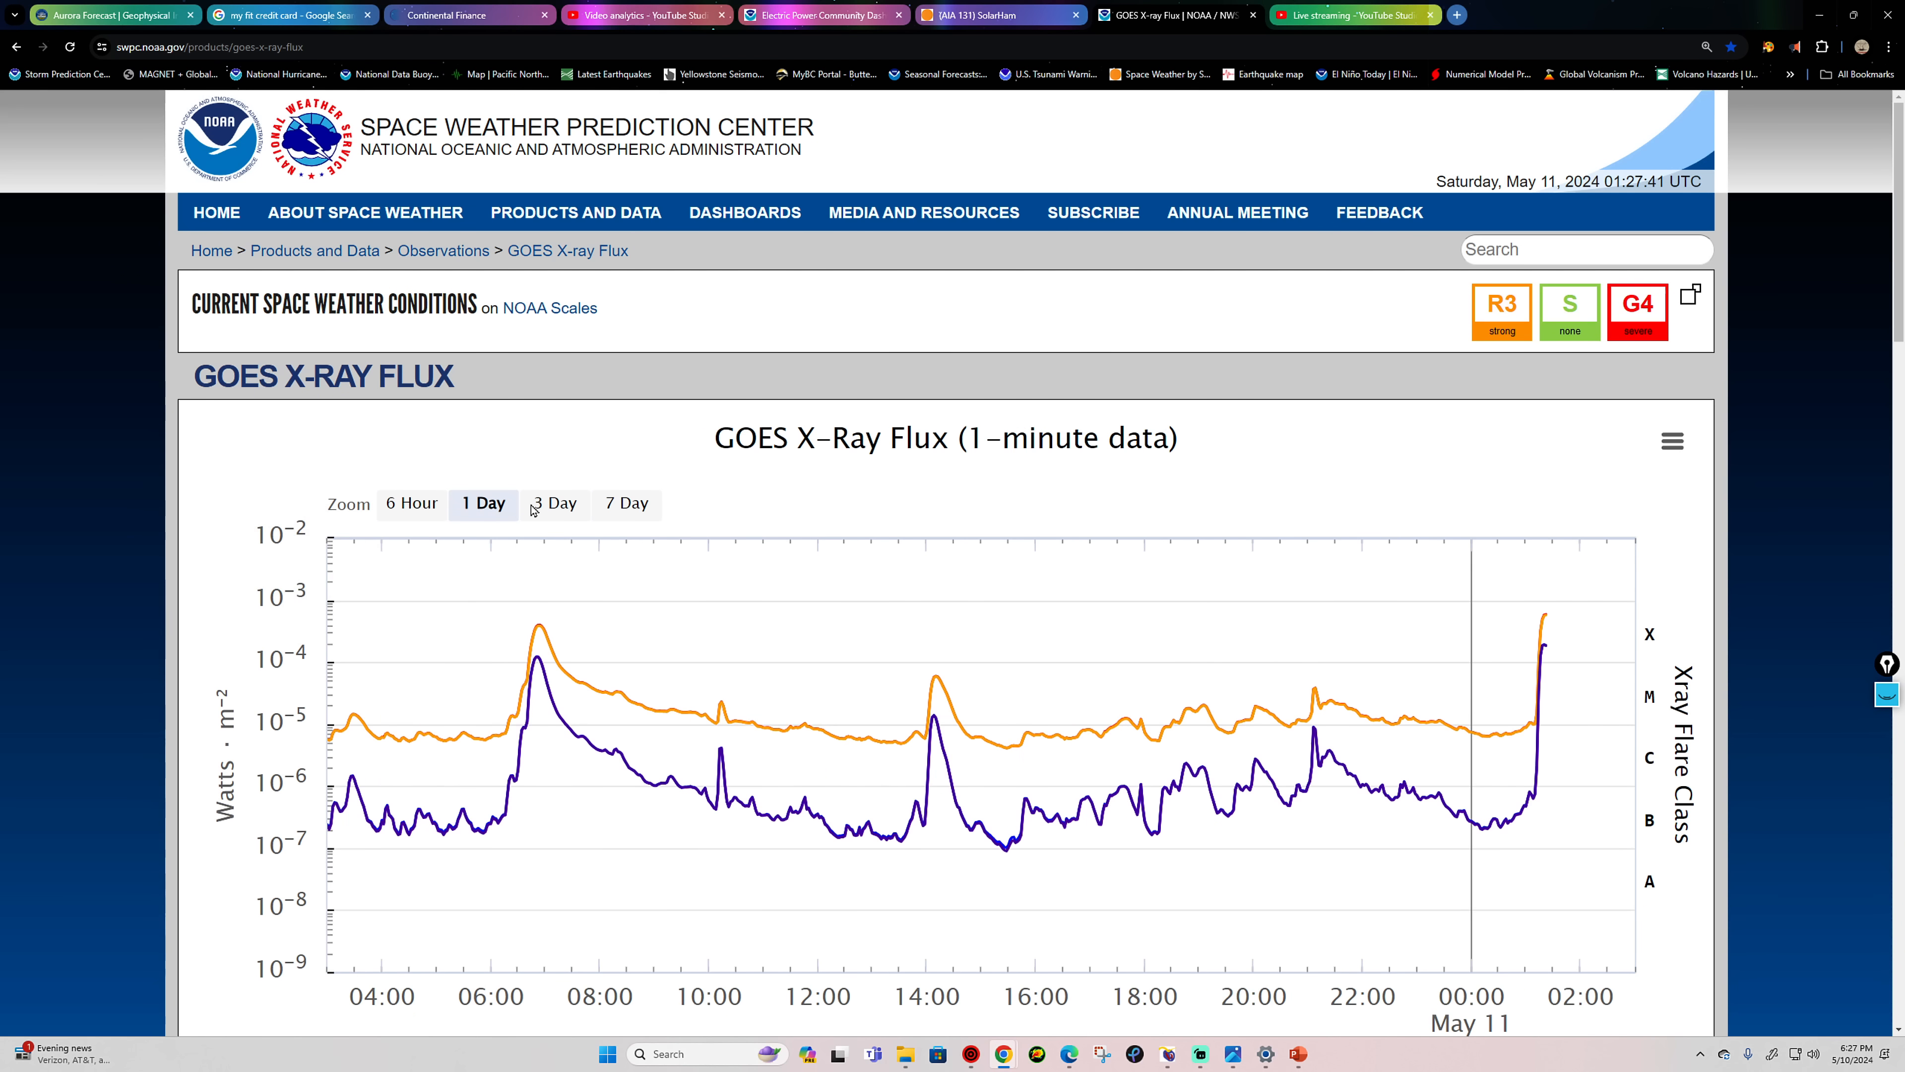
pyautogui.scroll(-3)
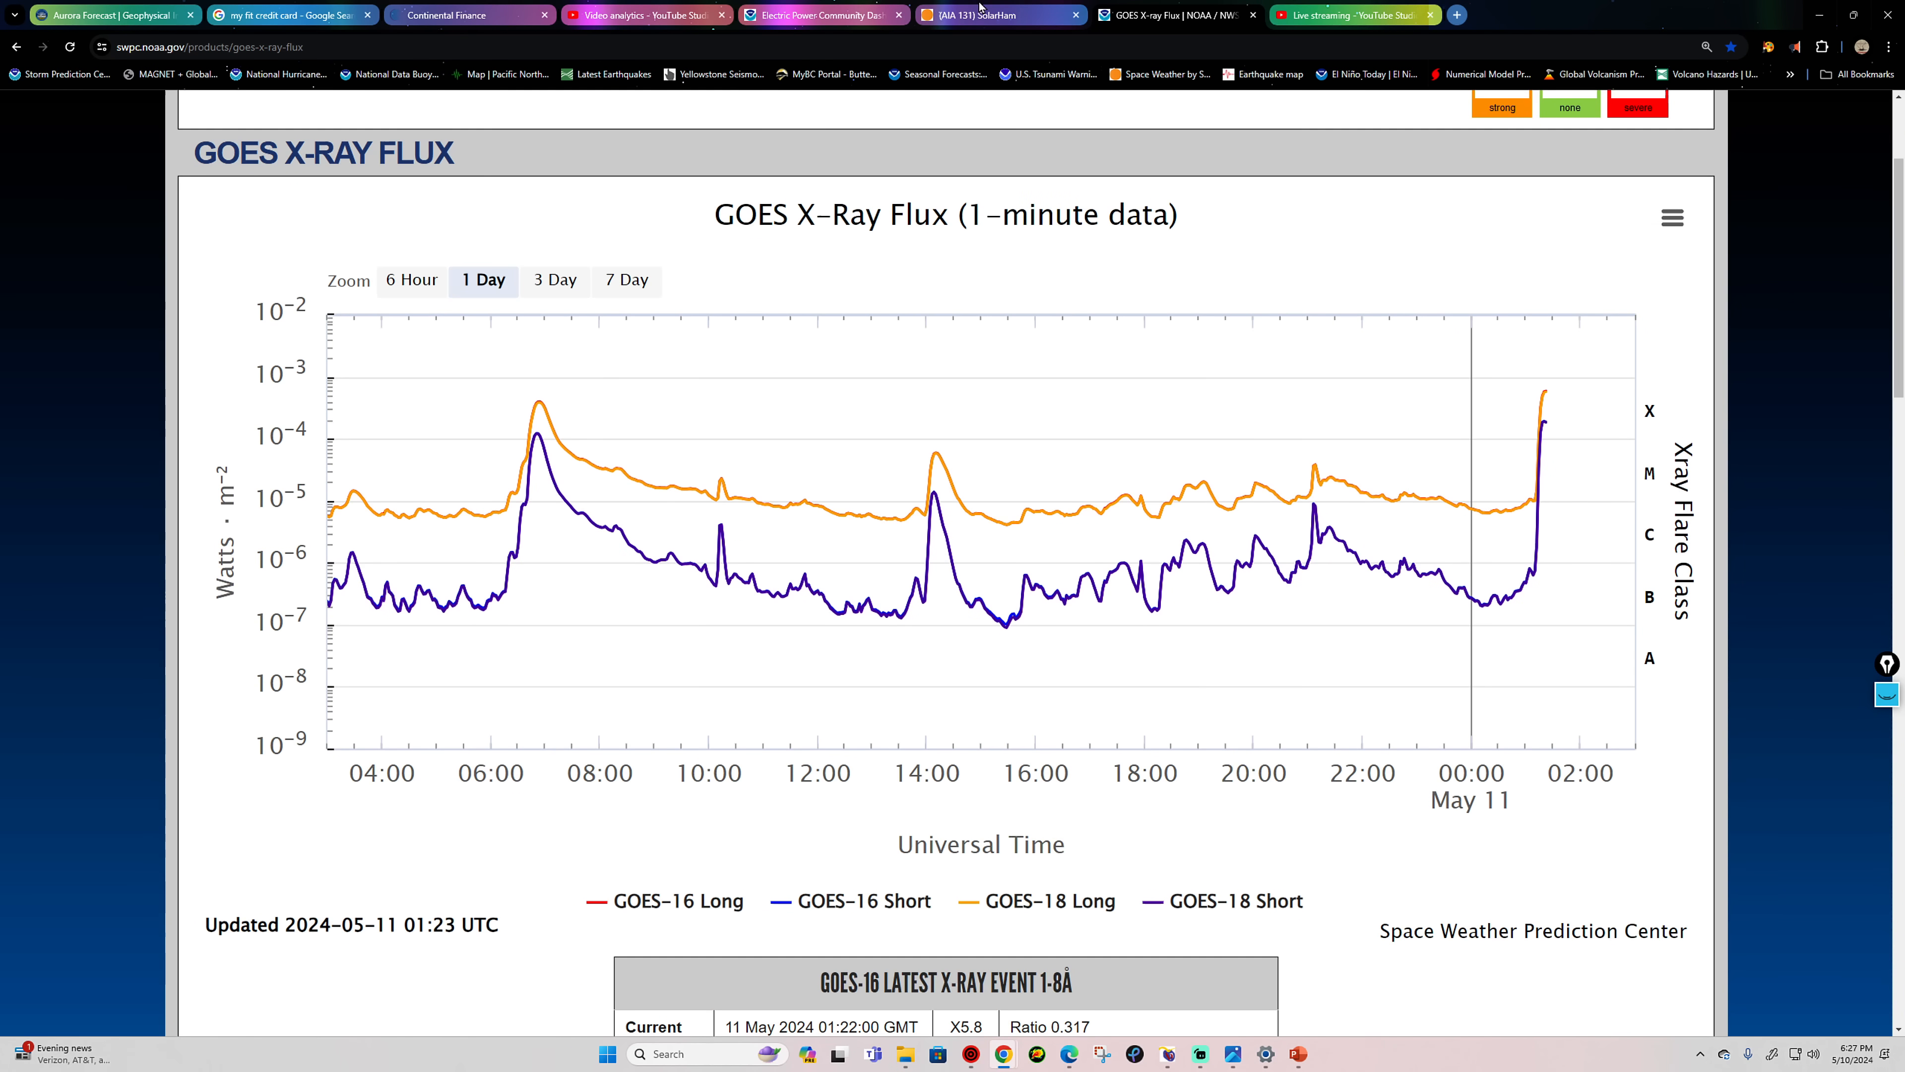
# Step: Go back from the AIA 131 image to SolarHam's May 11, 2024 space weather overview
pyautogui.click(996, 15)
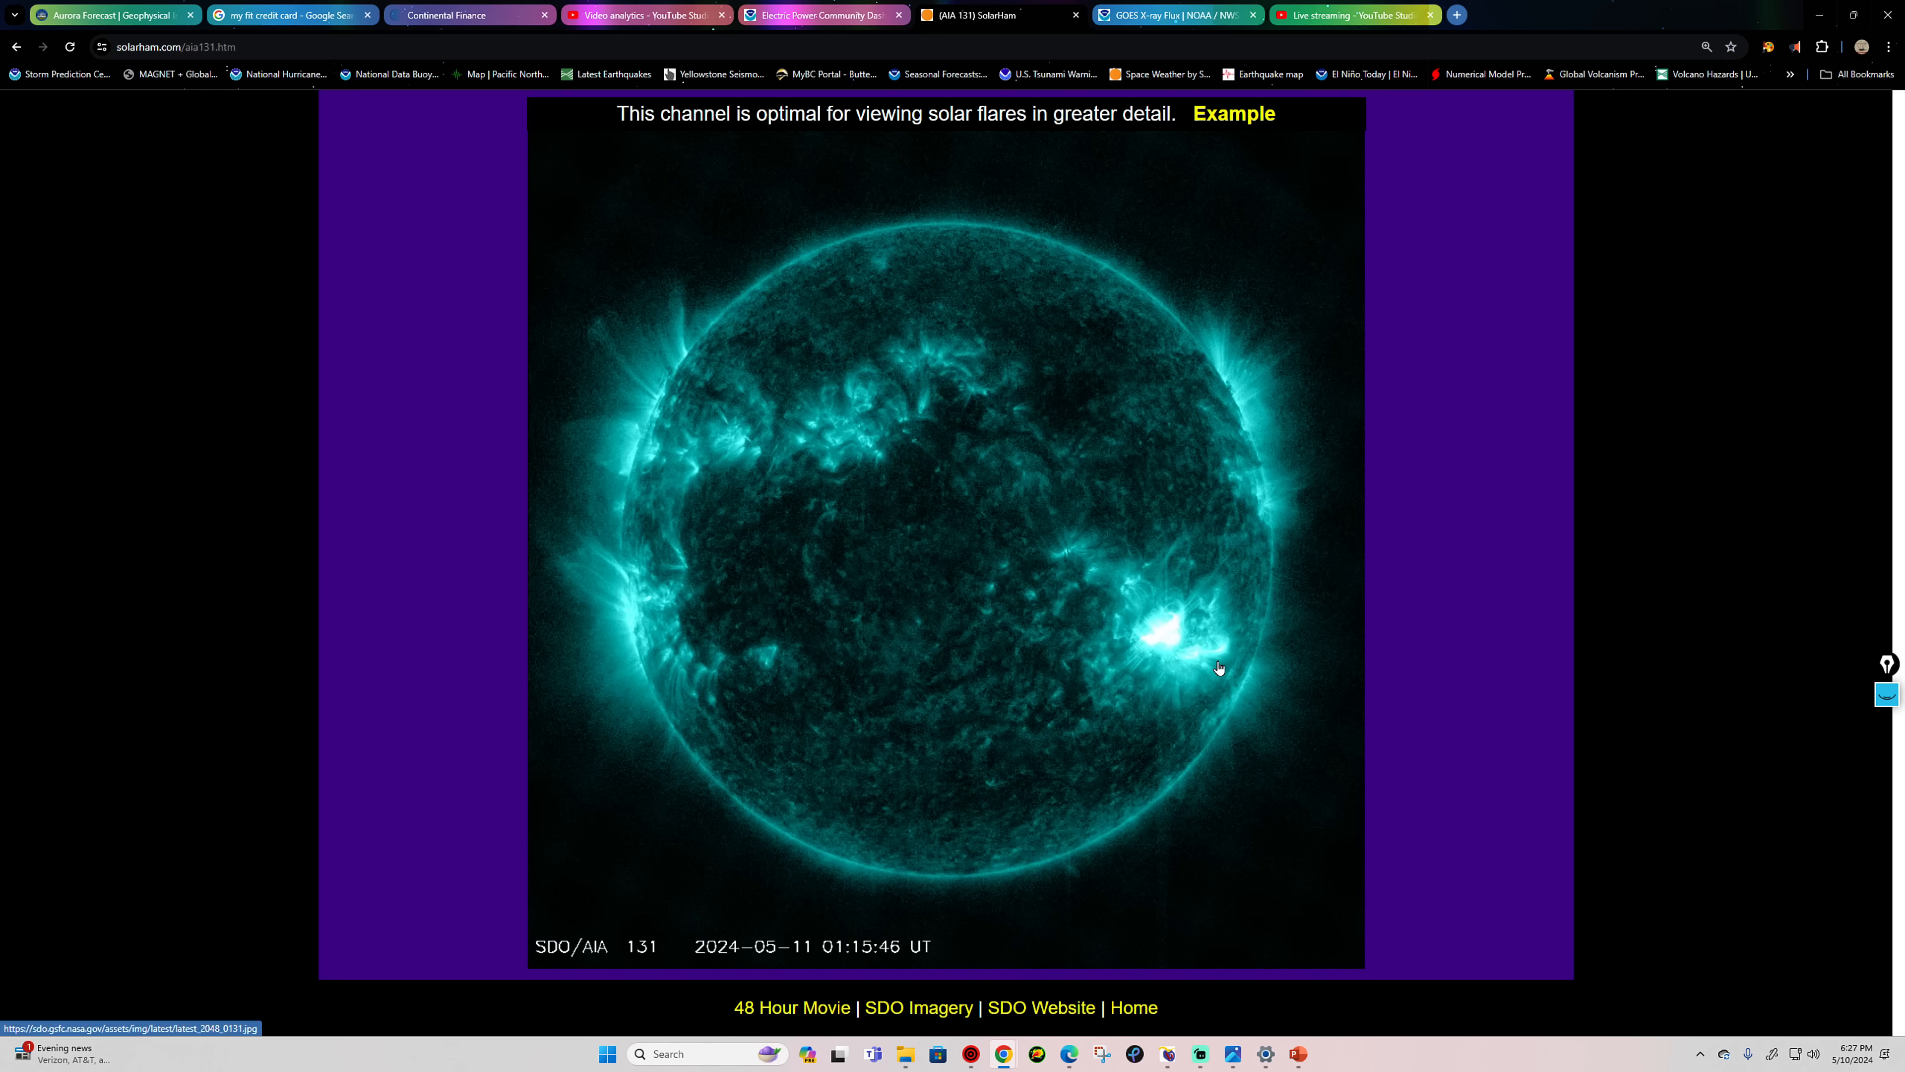
pyautogui.moveTo(1182, 634)
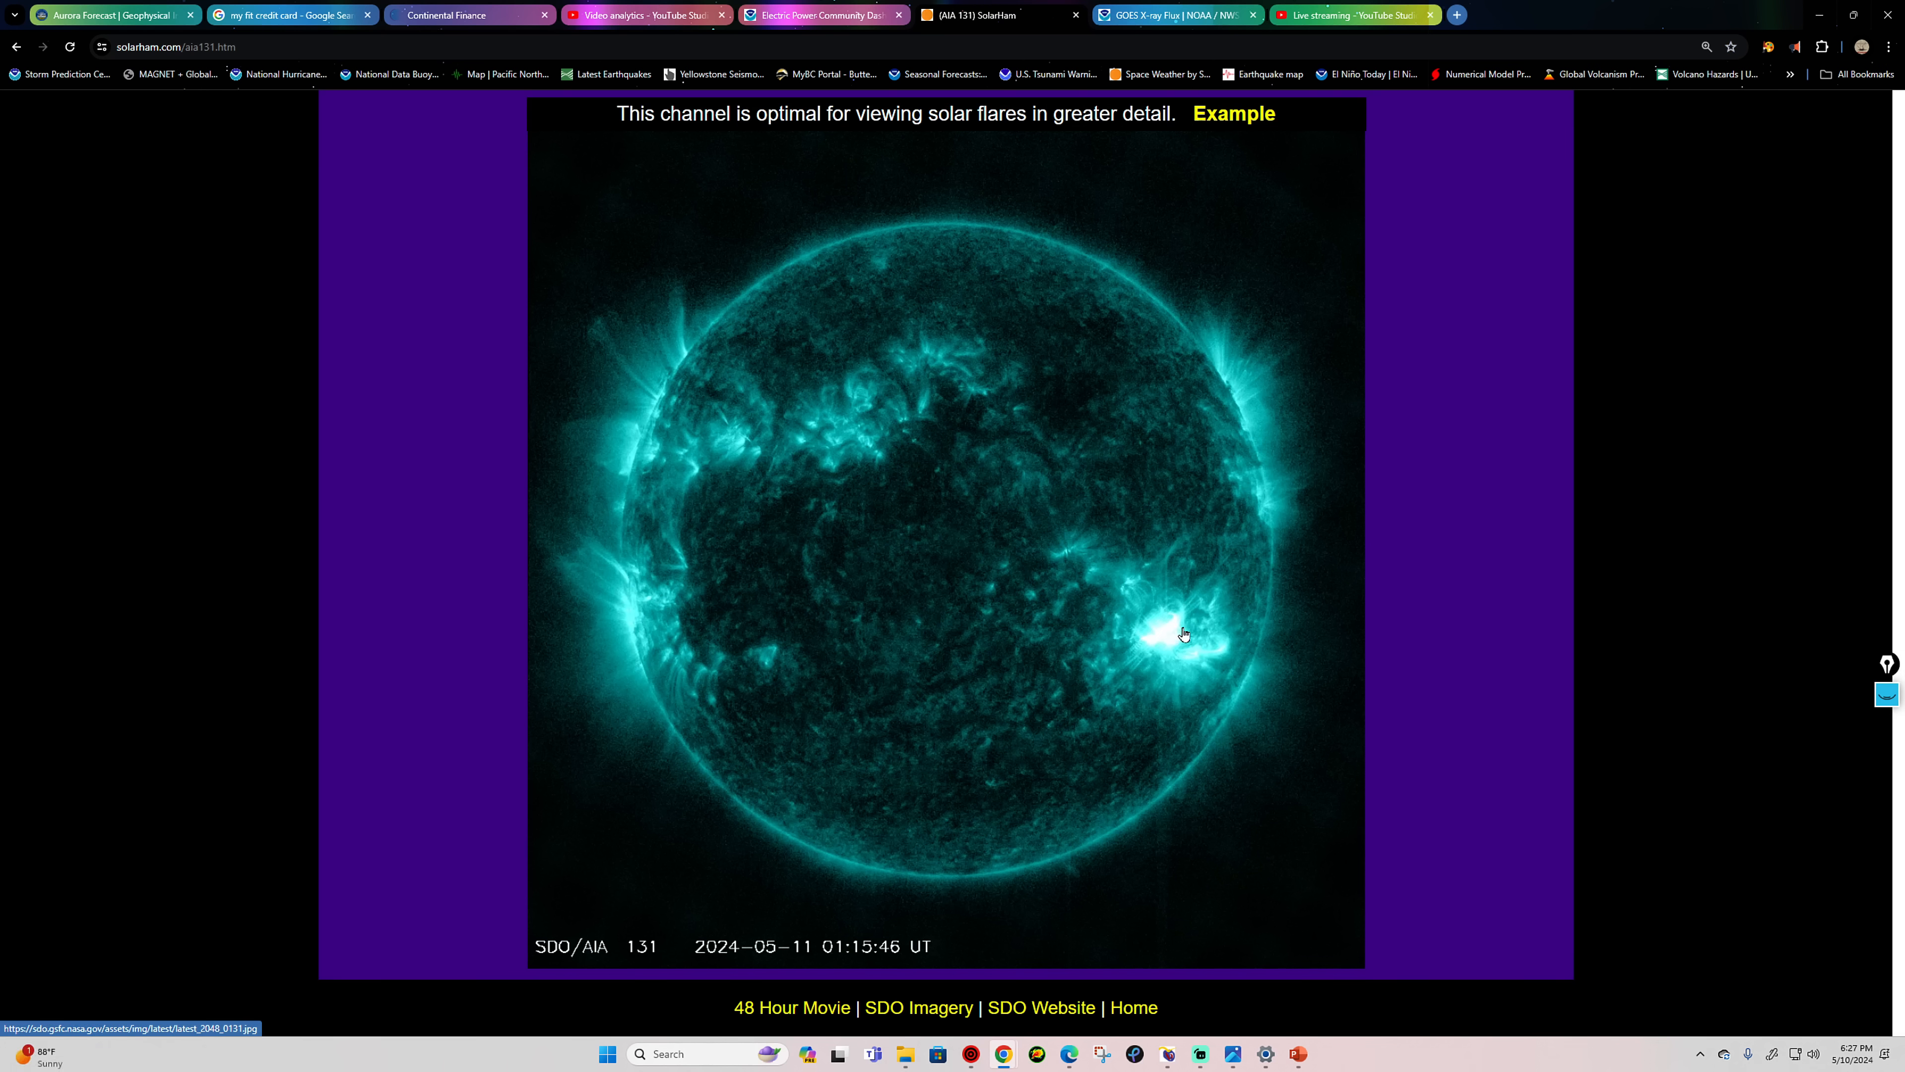
pyautogui.moveTo(1089, 596)
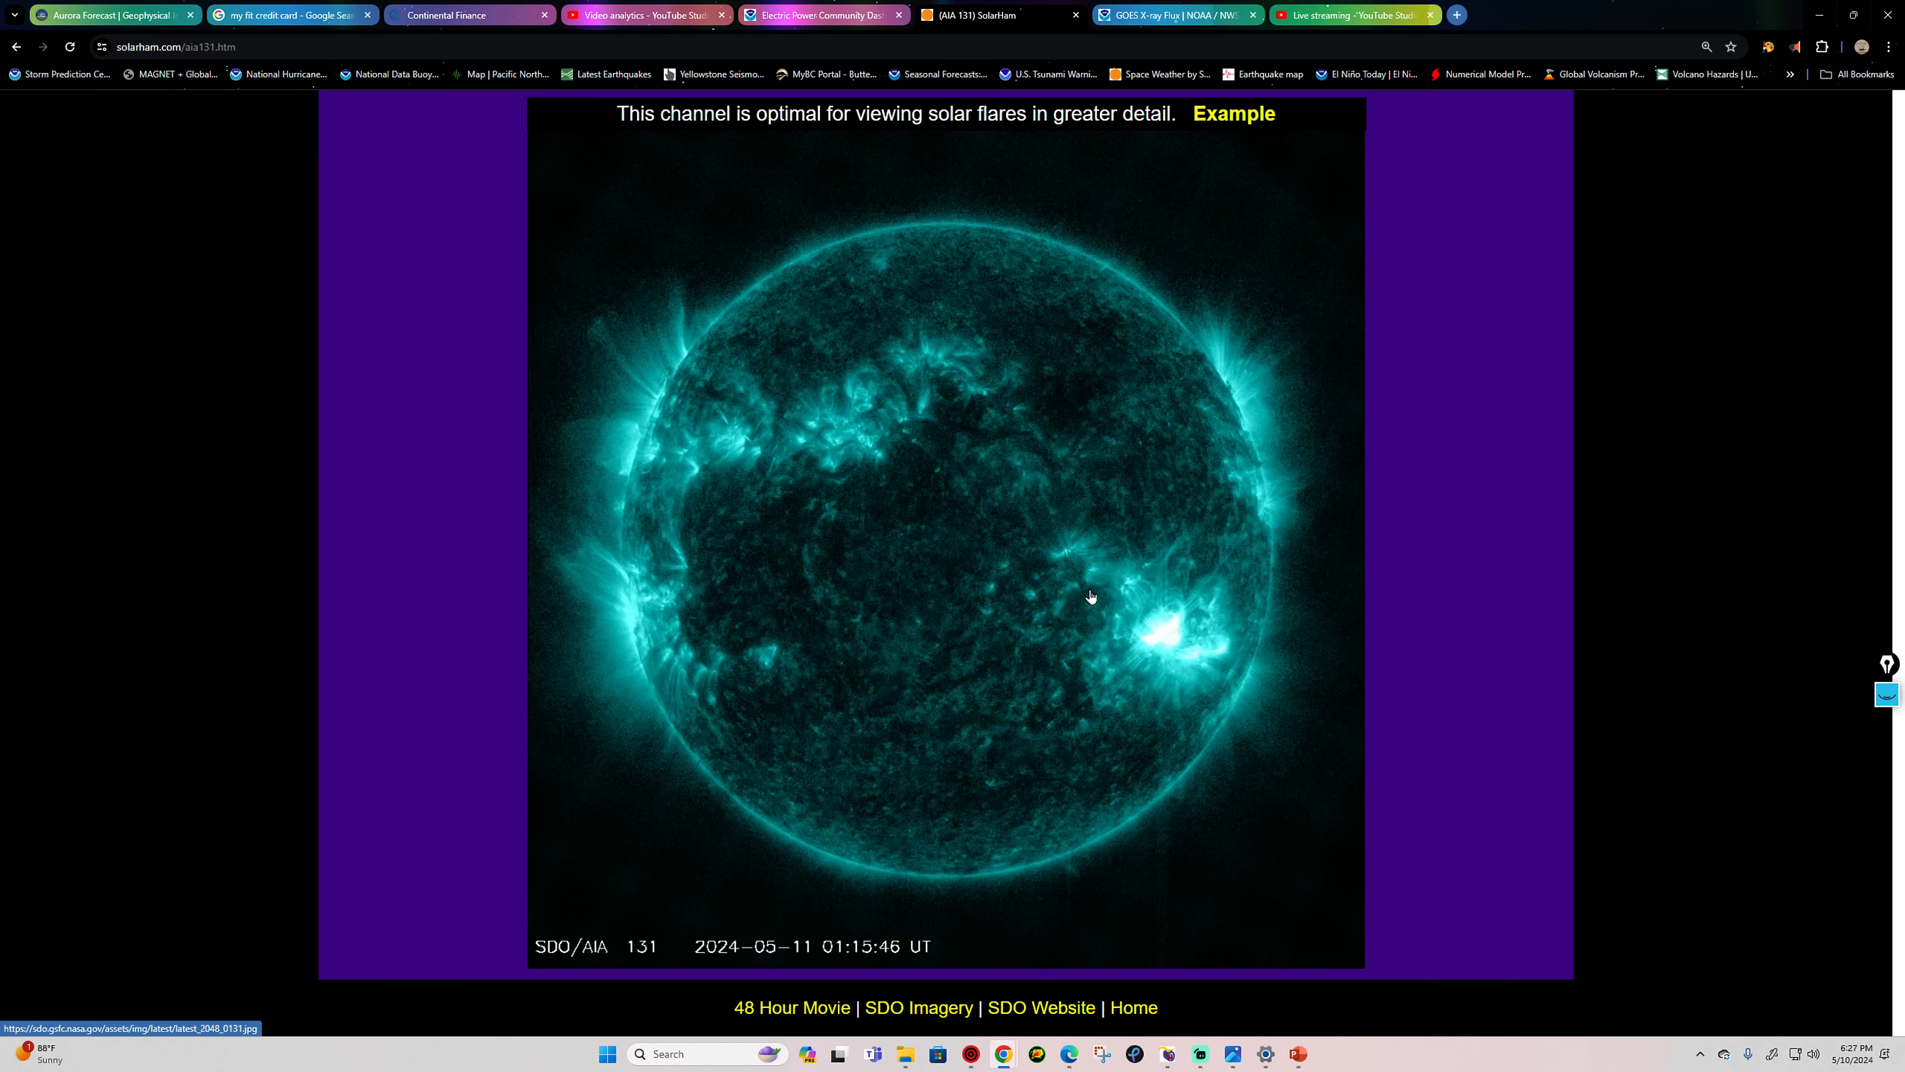
pyautogui.moveTo(1099, 659)
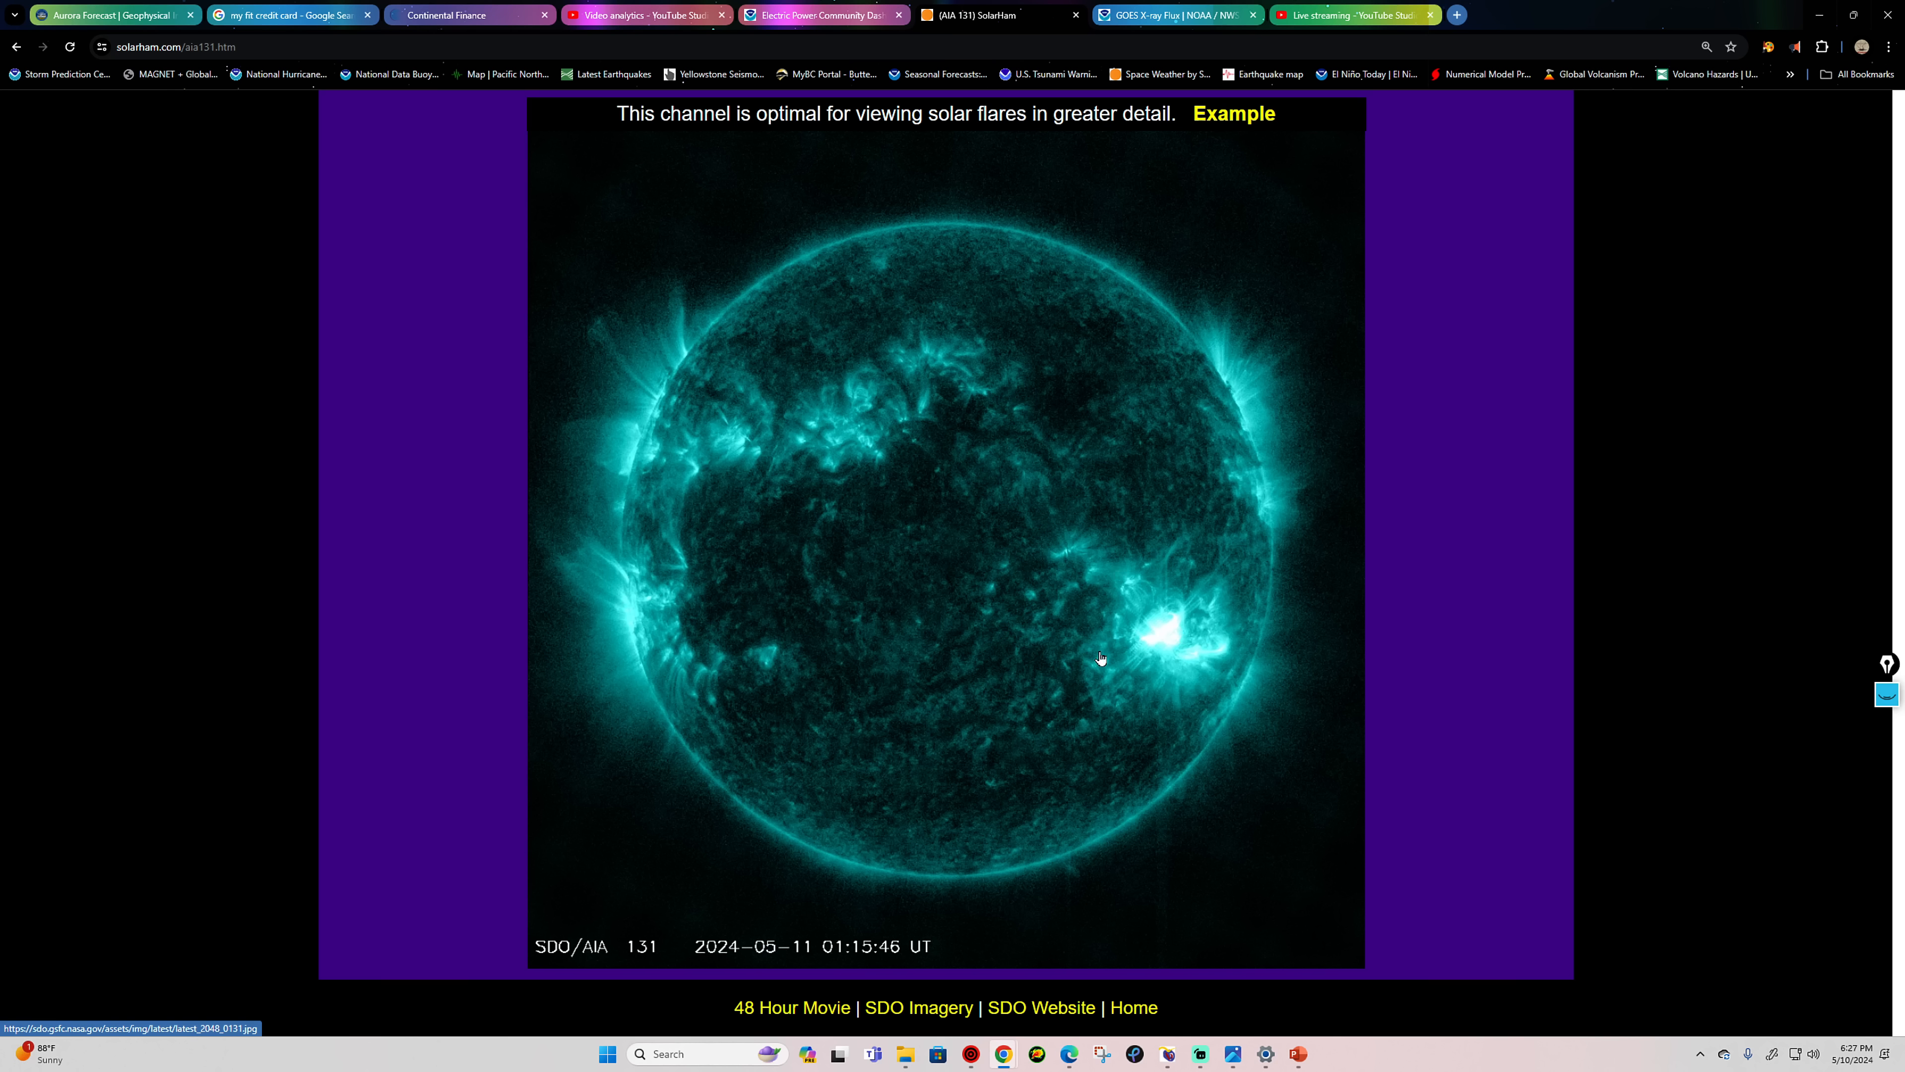
pyautogui.moveTo(1250, 536)
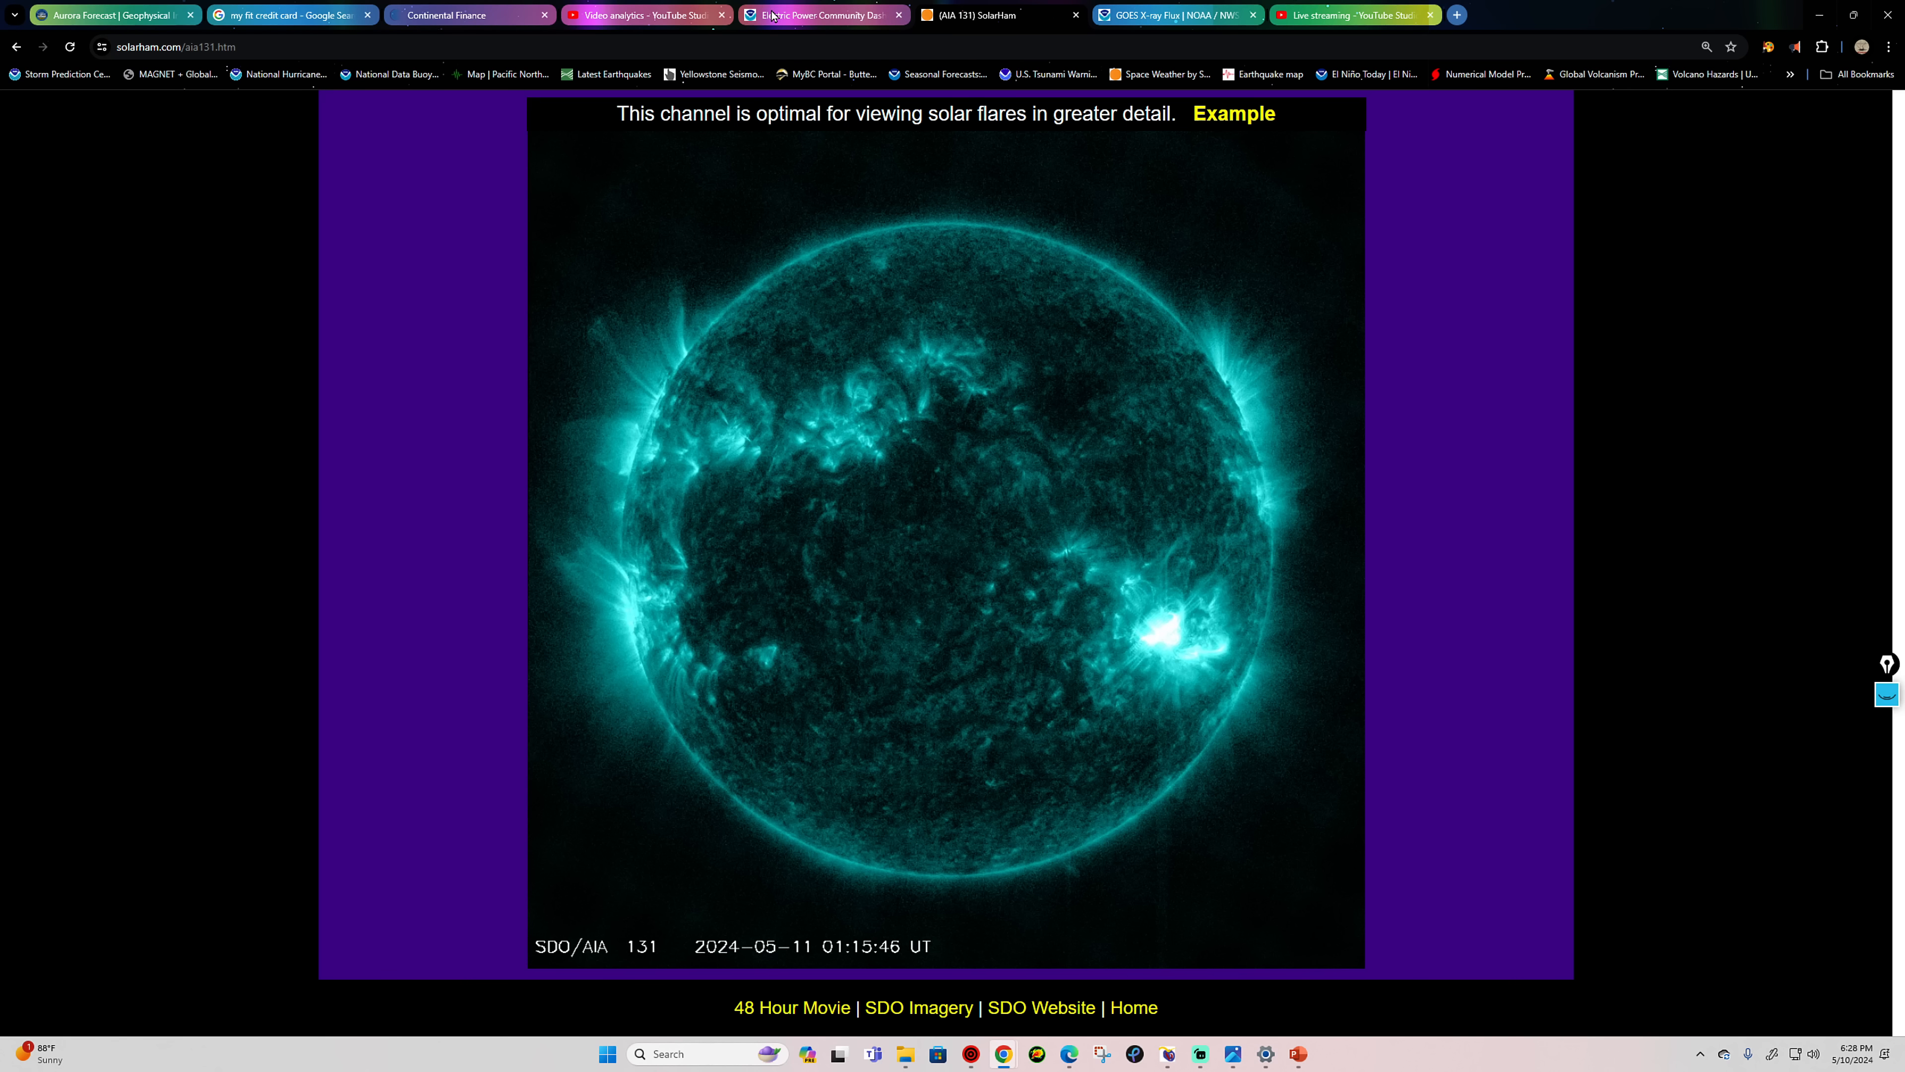
pyautogui.moveTo(997, 15)
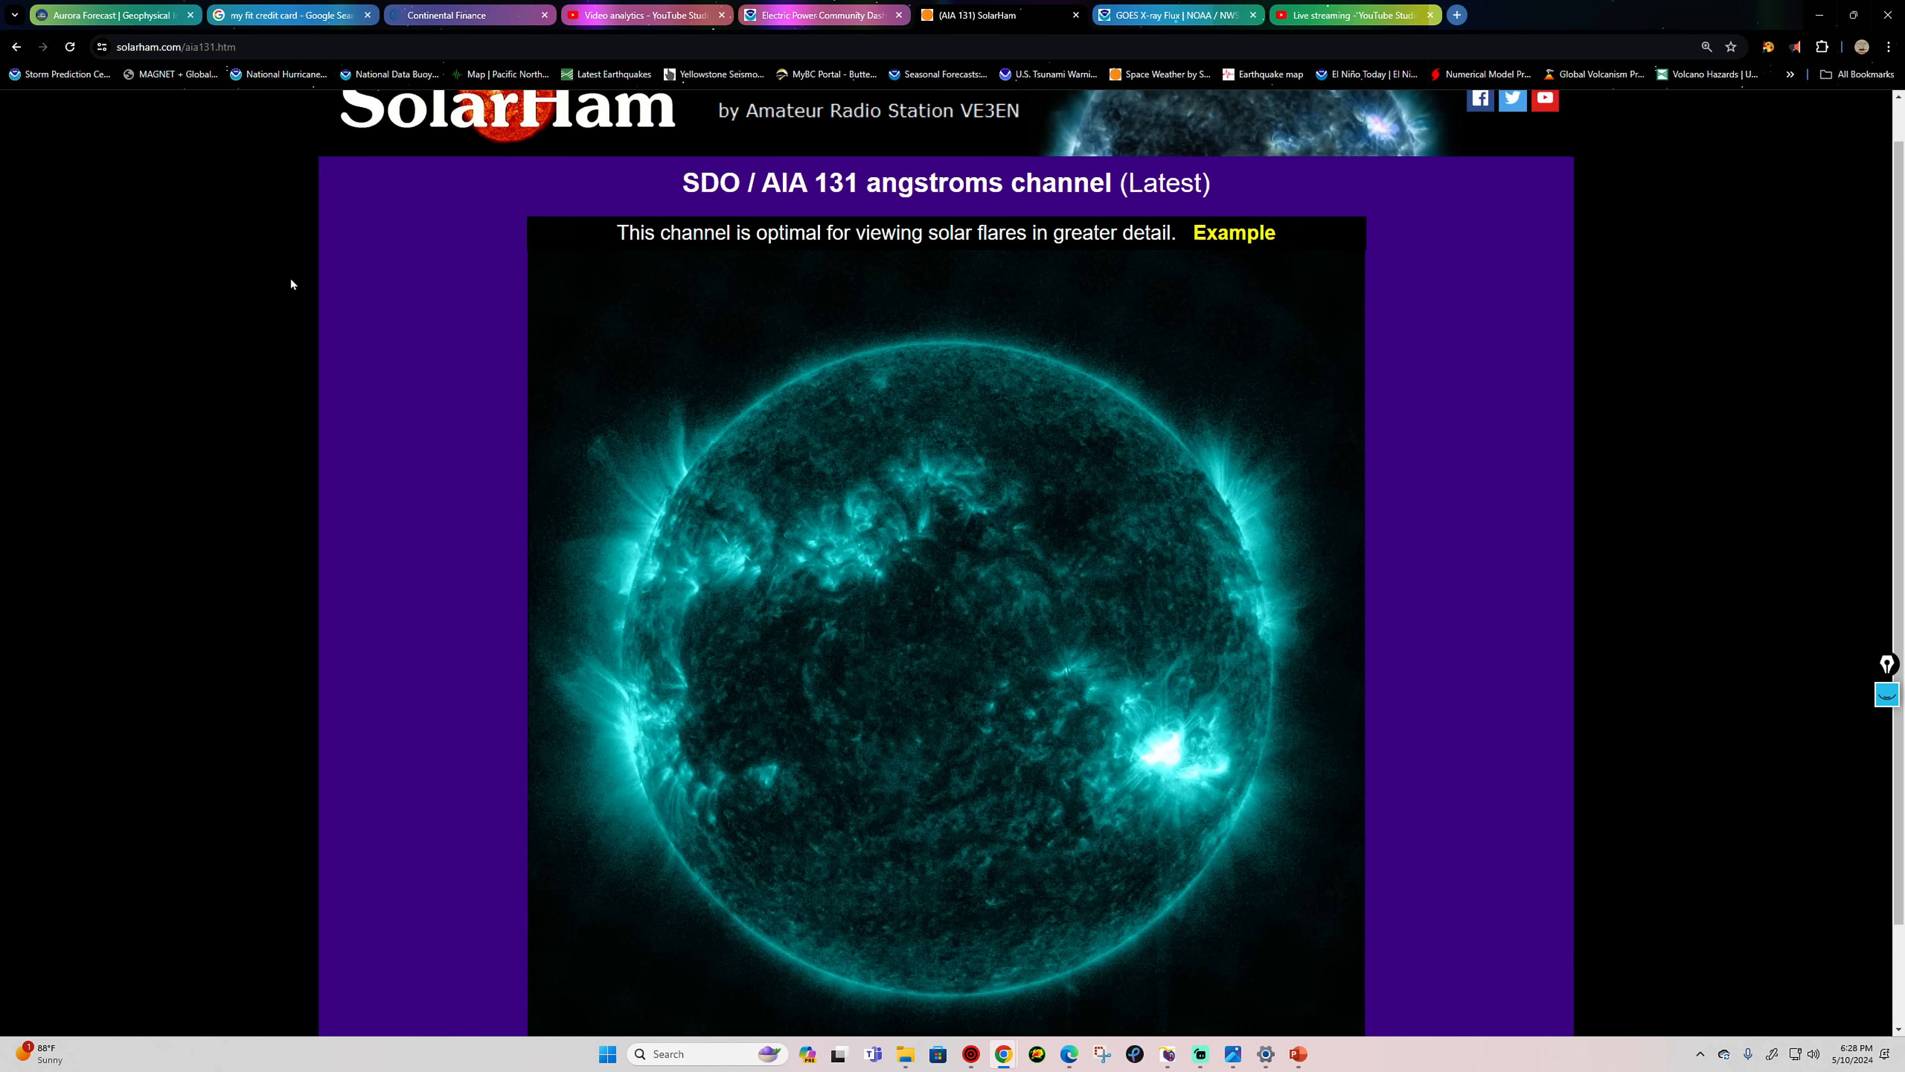
pyautogui.scroll(3)
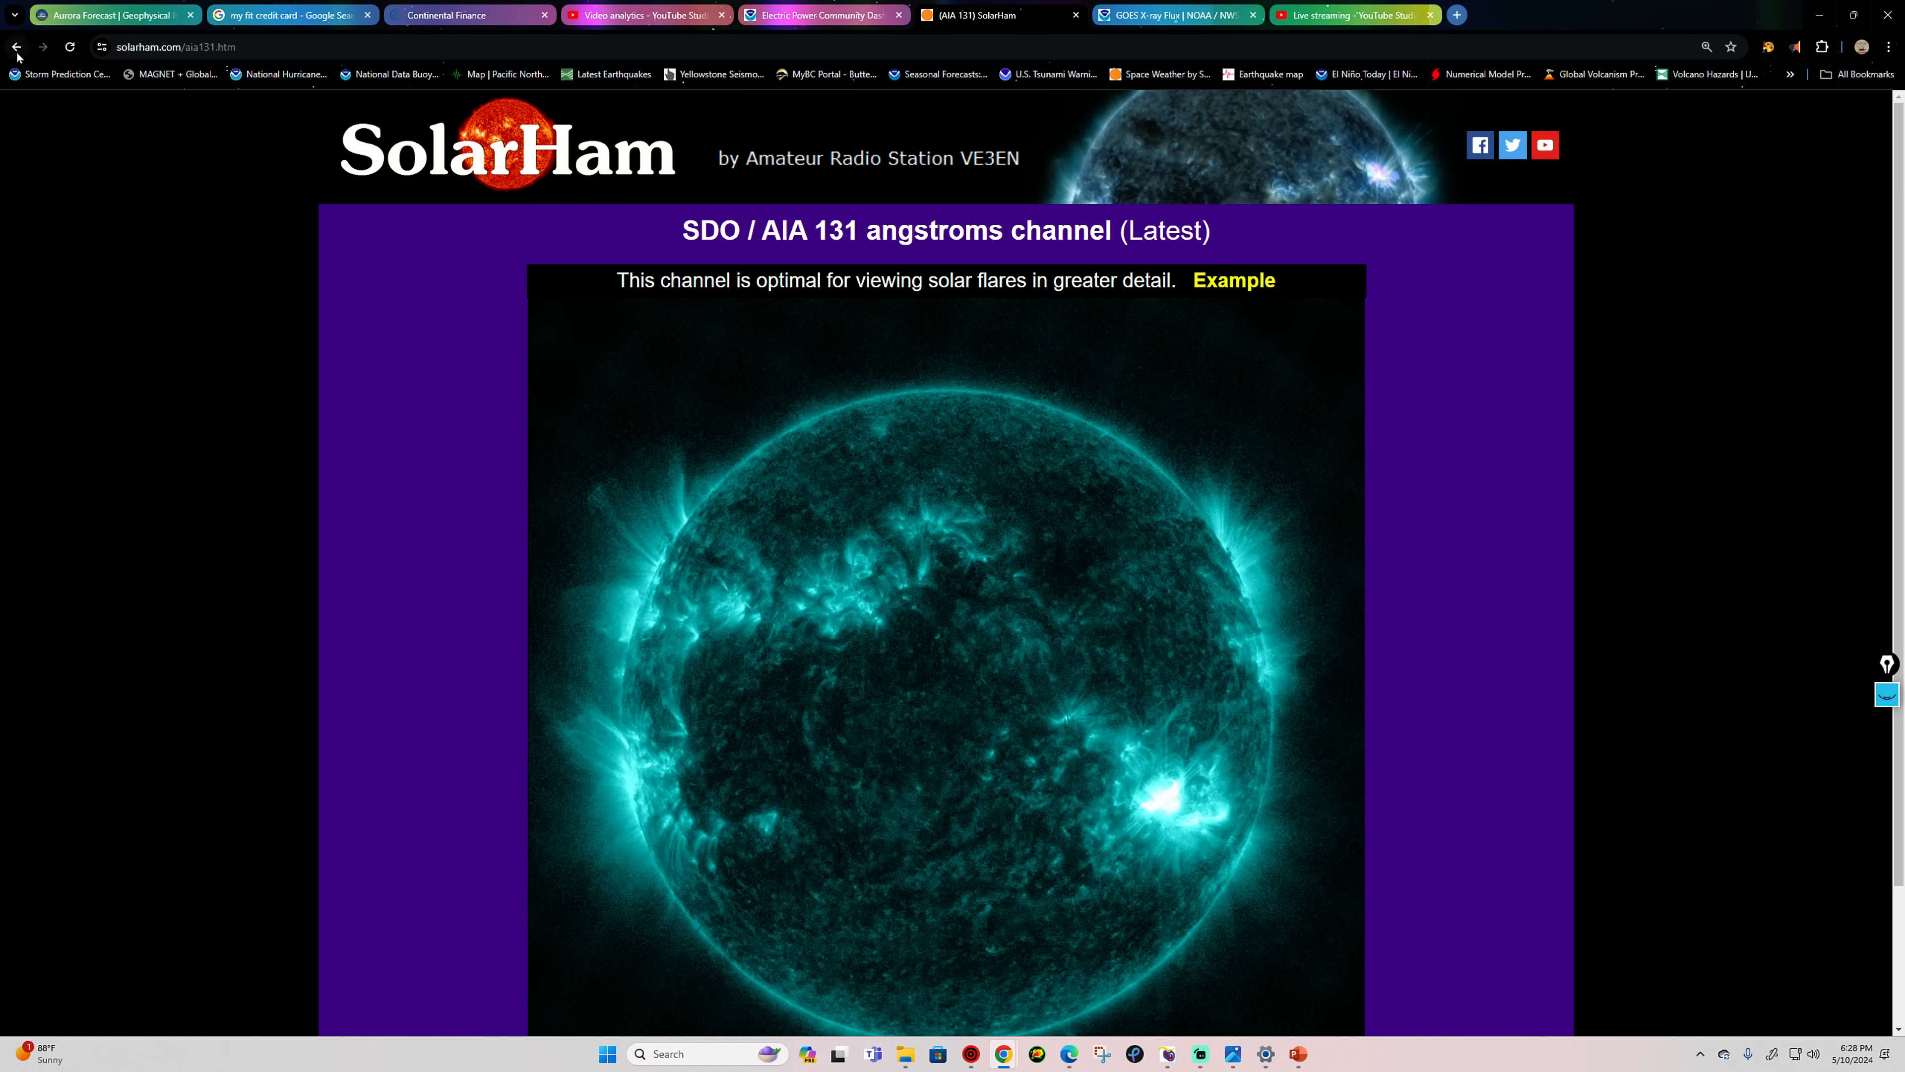
pyautogui.click(17, 47)
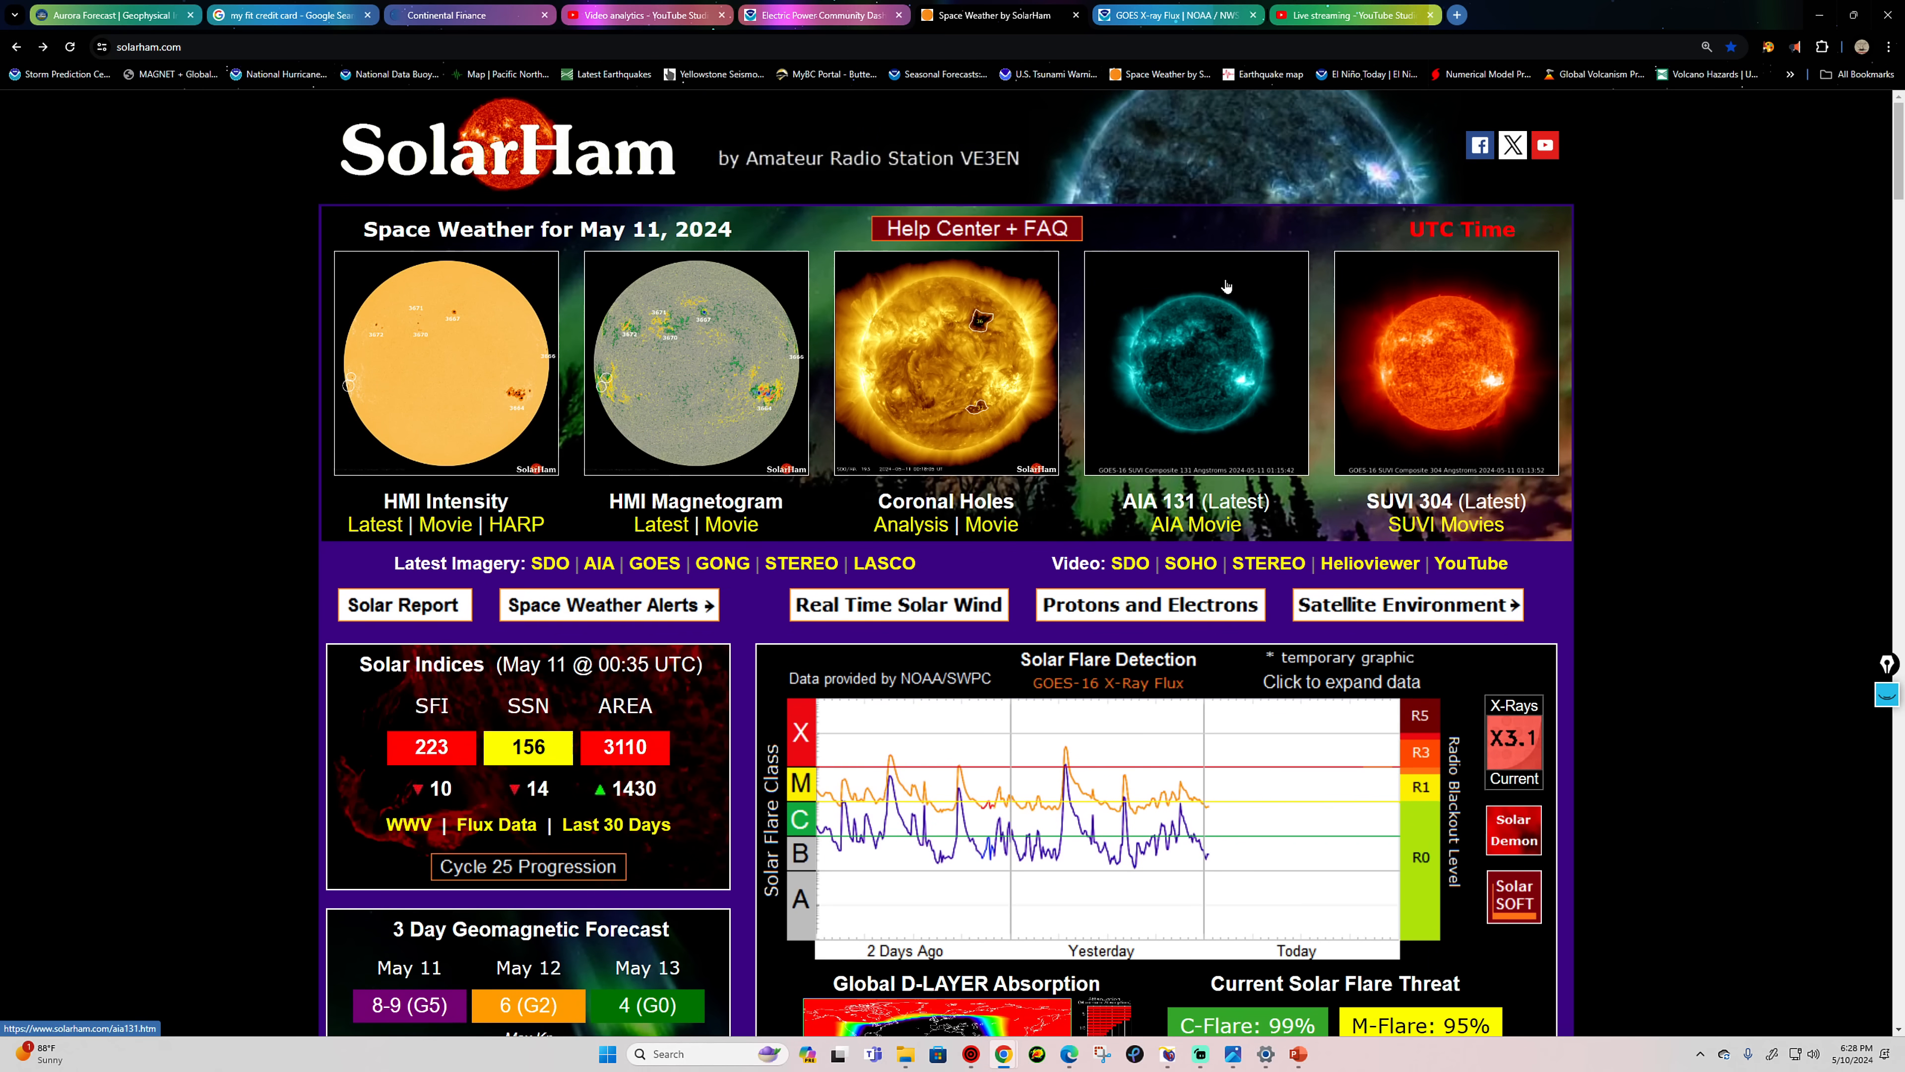
pyautogui.moveTo(1297, 748)
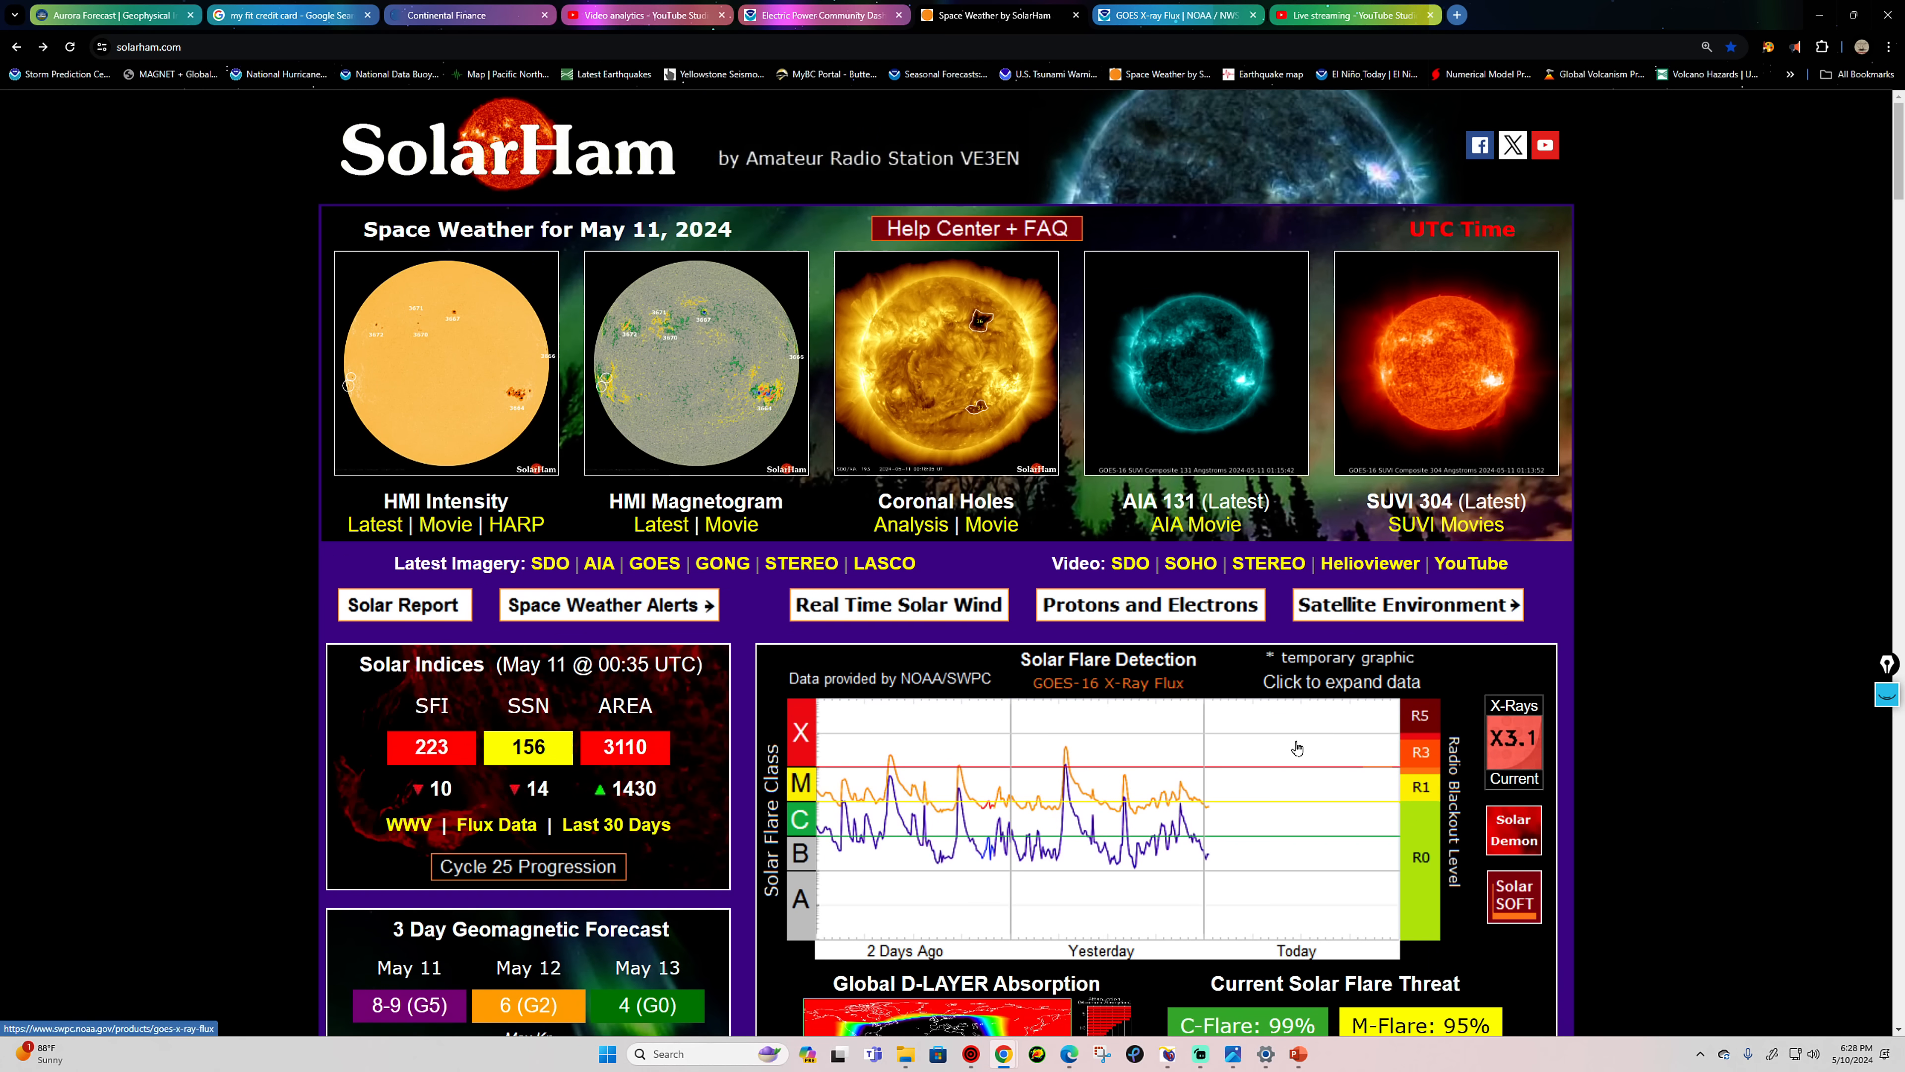
# Step: Bring up SolarHam's Global D-Layer Absorption page with the D-region absorption prediction map
pyautogui.click(963, 983)
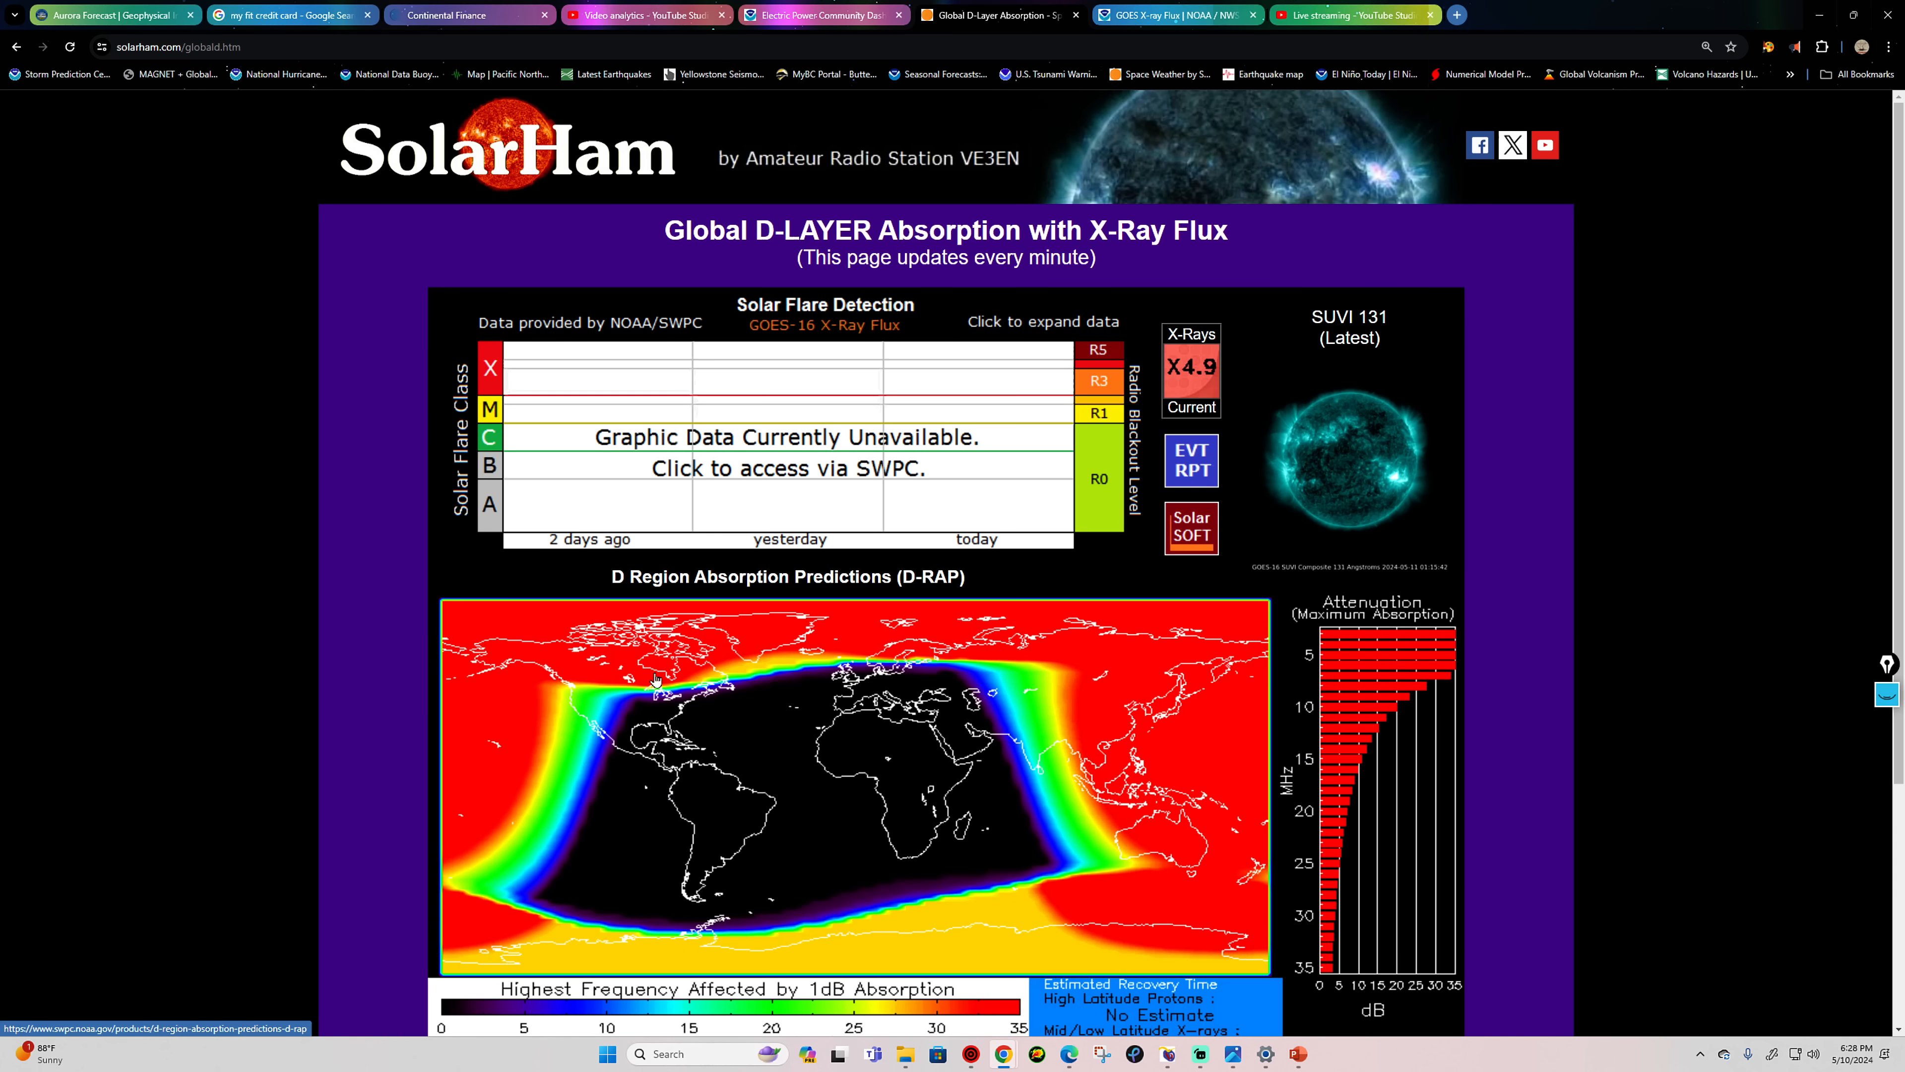
pyautogui.moveTo(1211, 668)
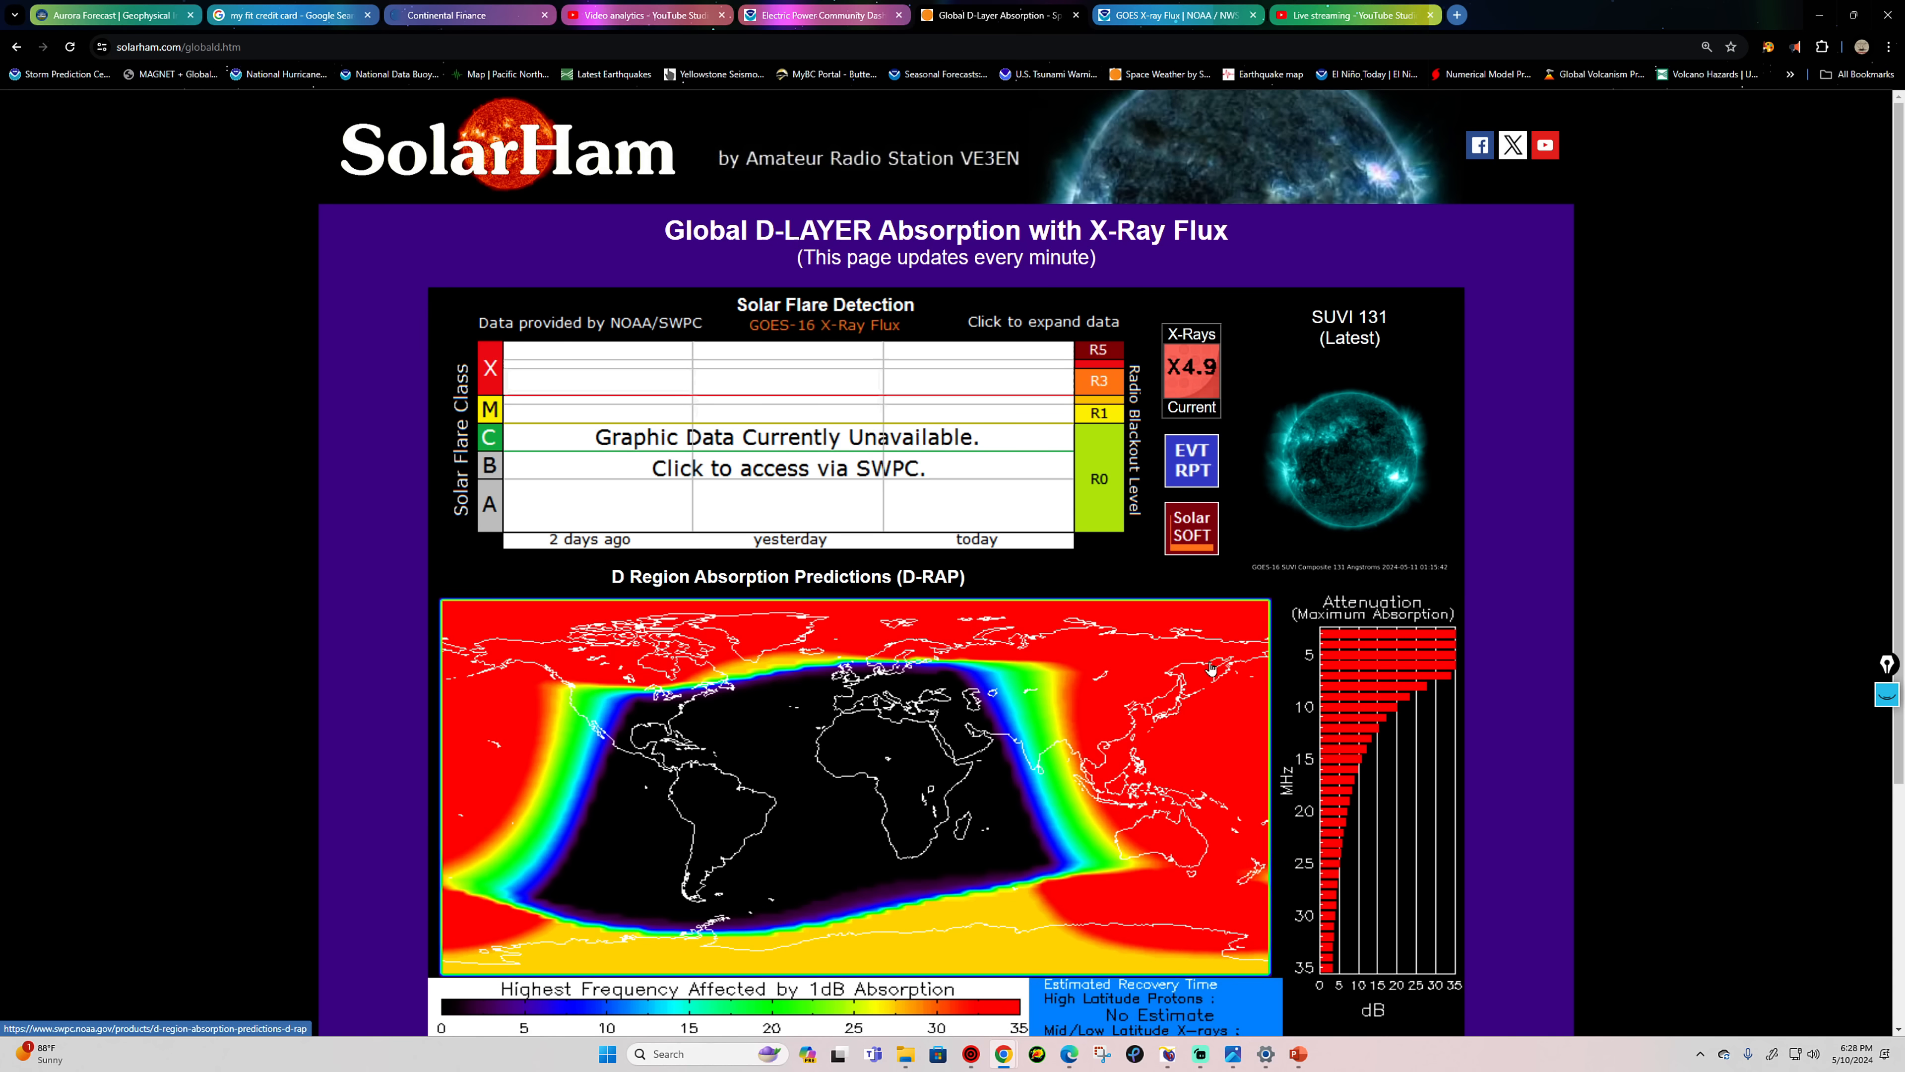
pyautogui.moveTo(1248, 688)
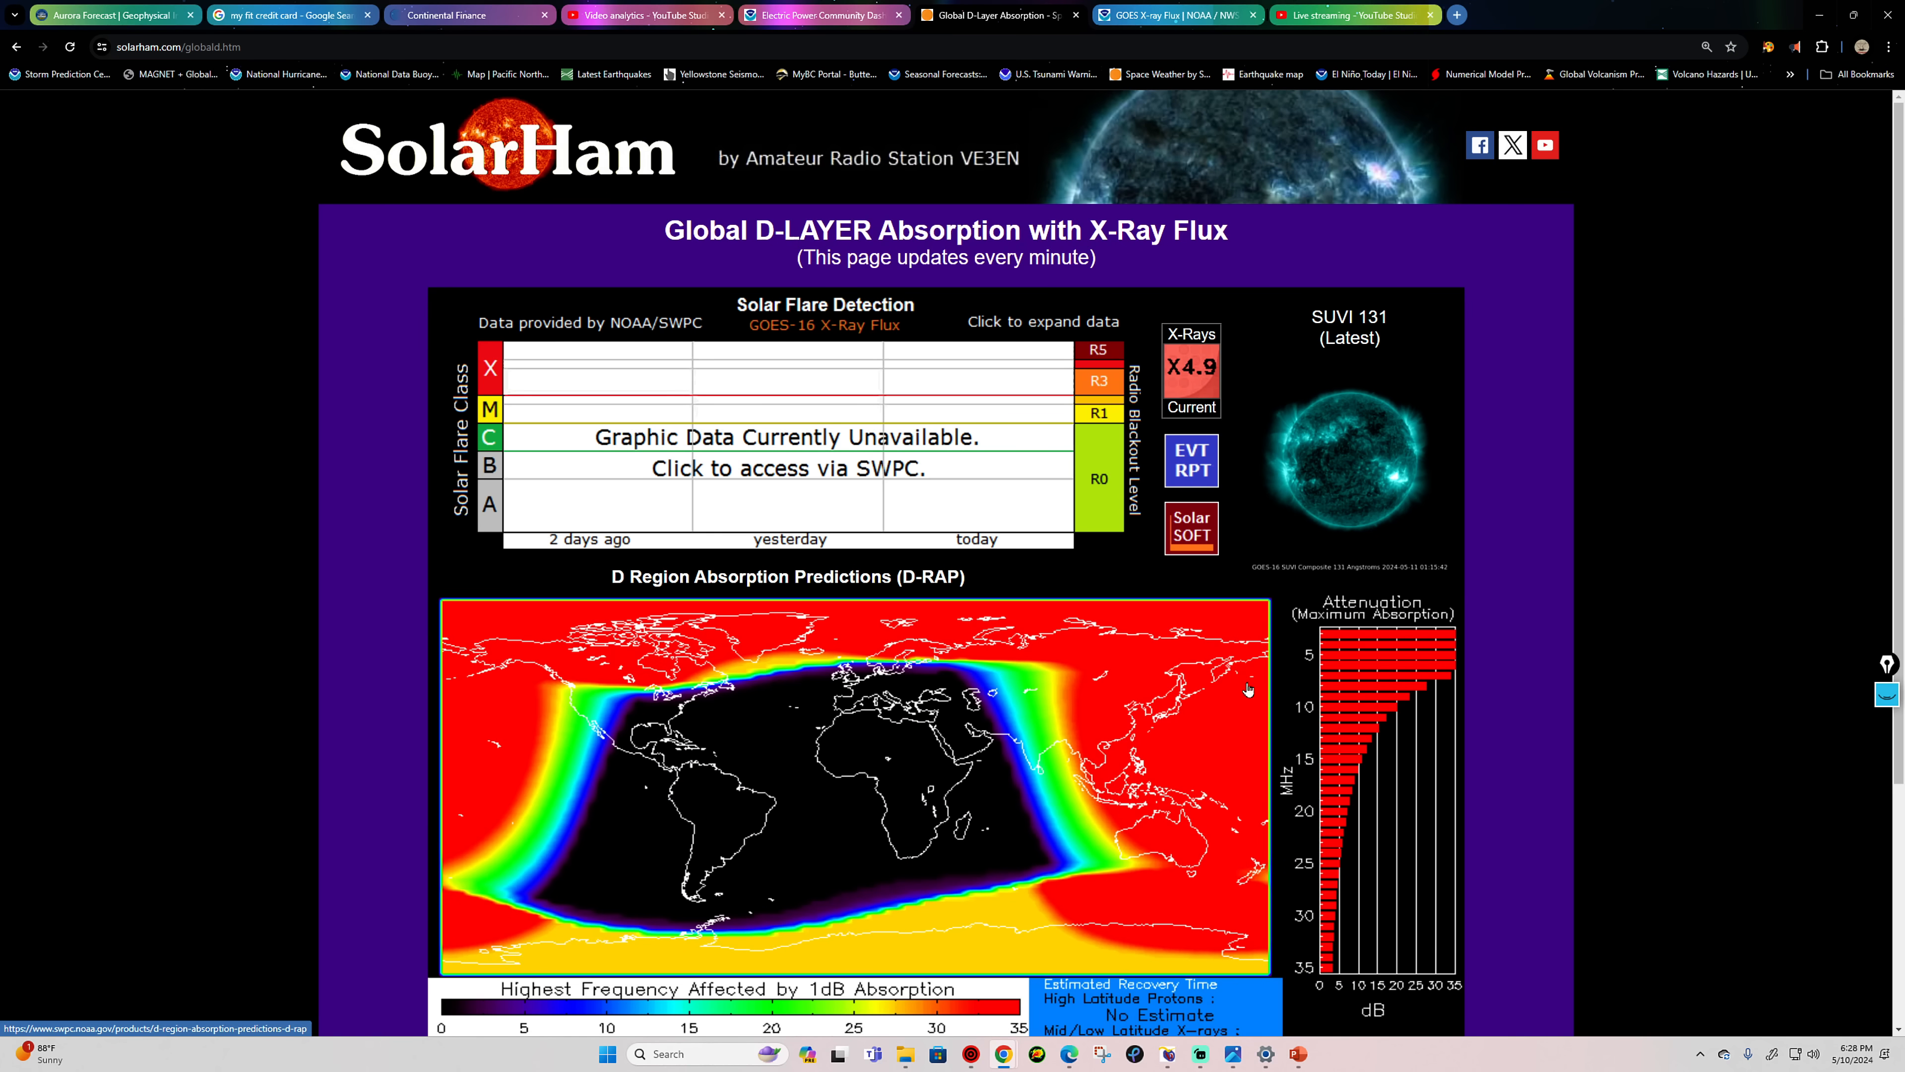
pyautogui.moveTo(1201, 1052)
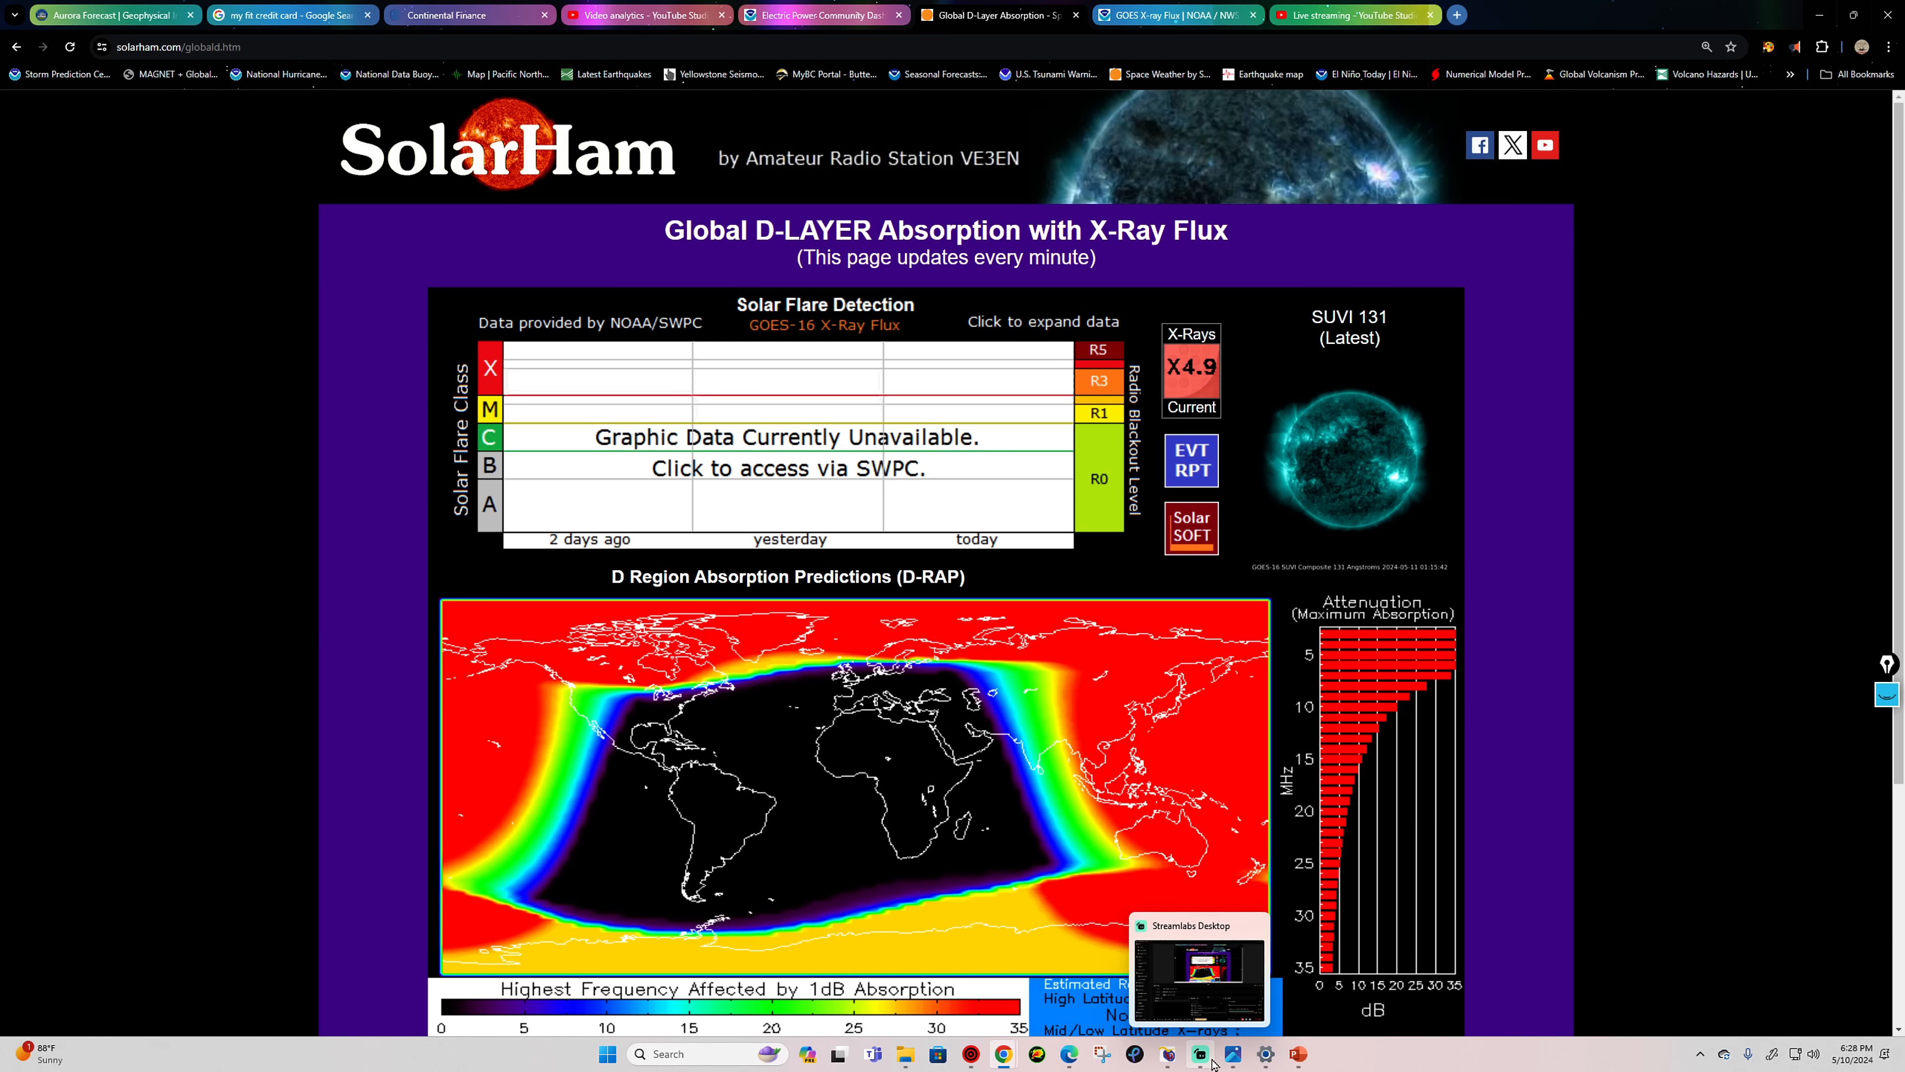
pyautogui.moveTo(883, 741)
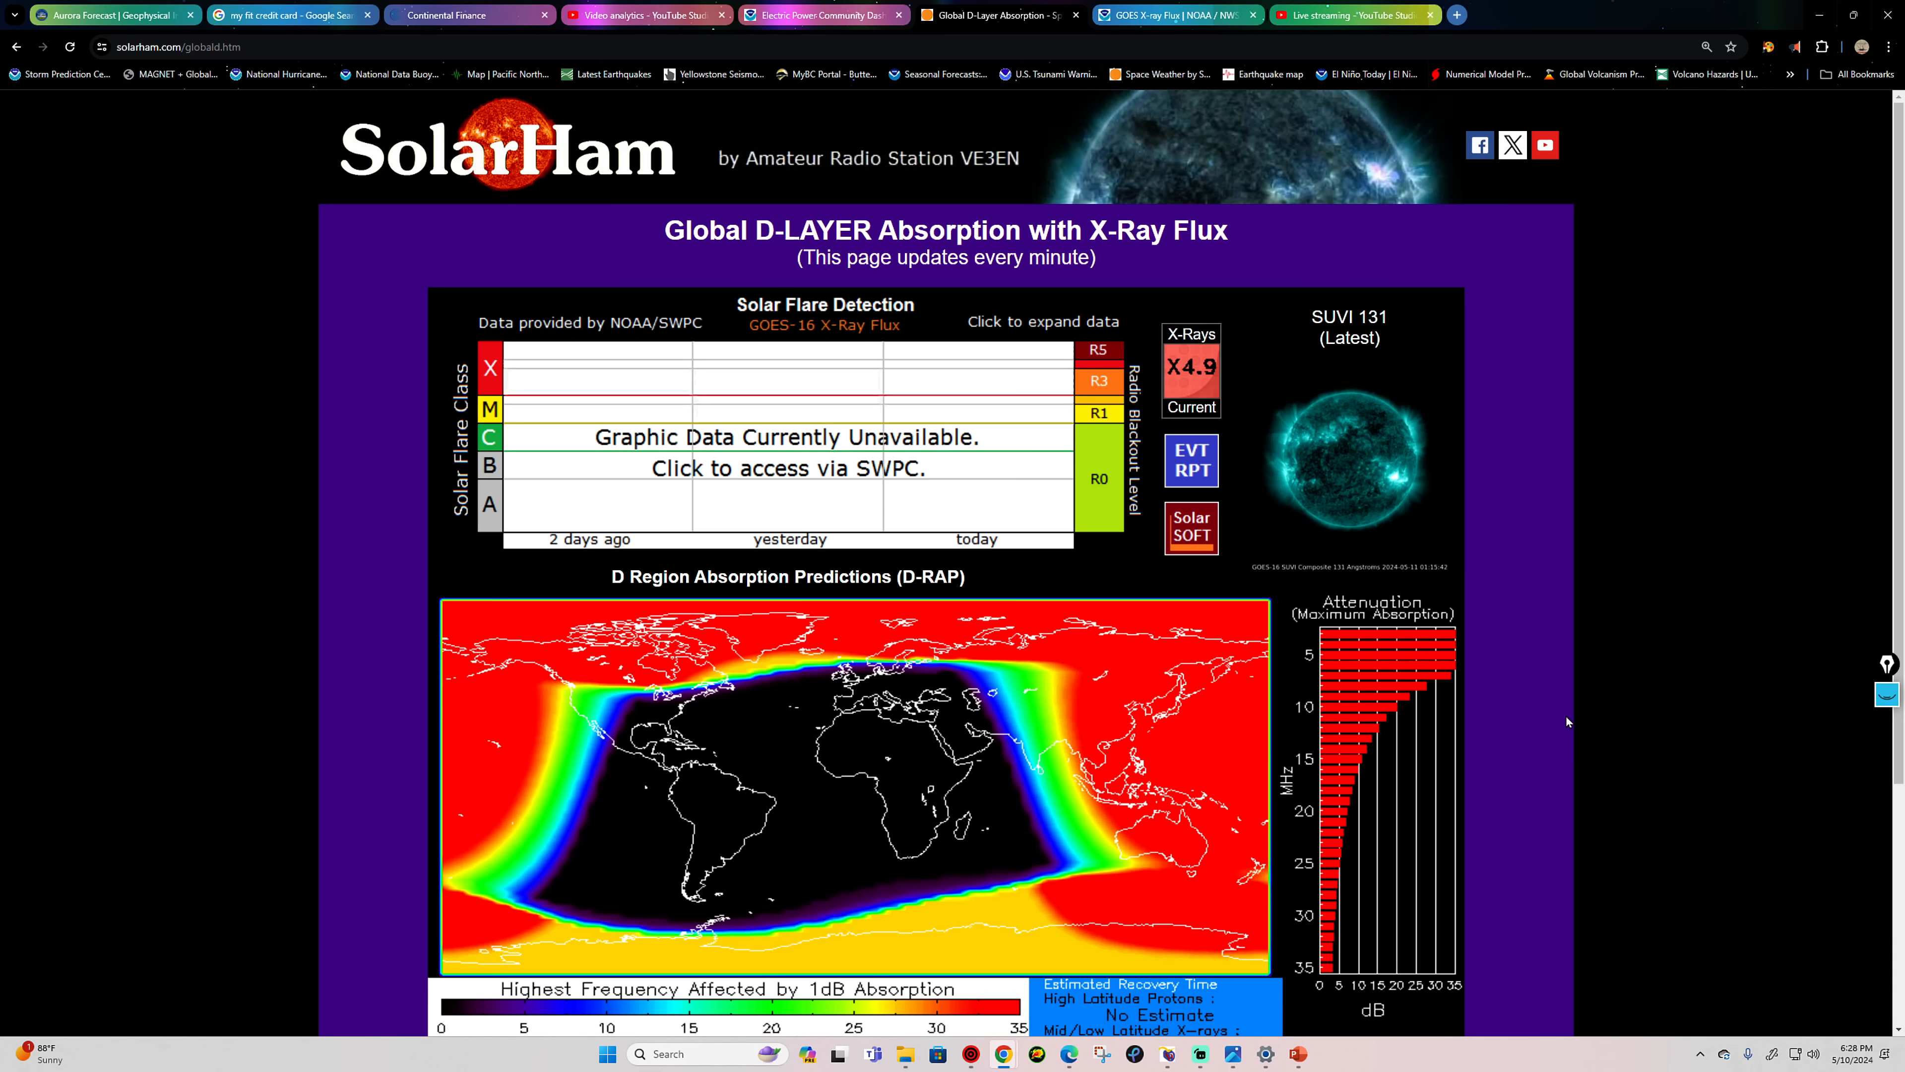
pyautogui.moveTo(1539, 745)
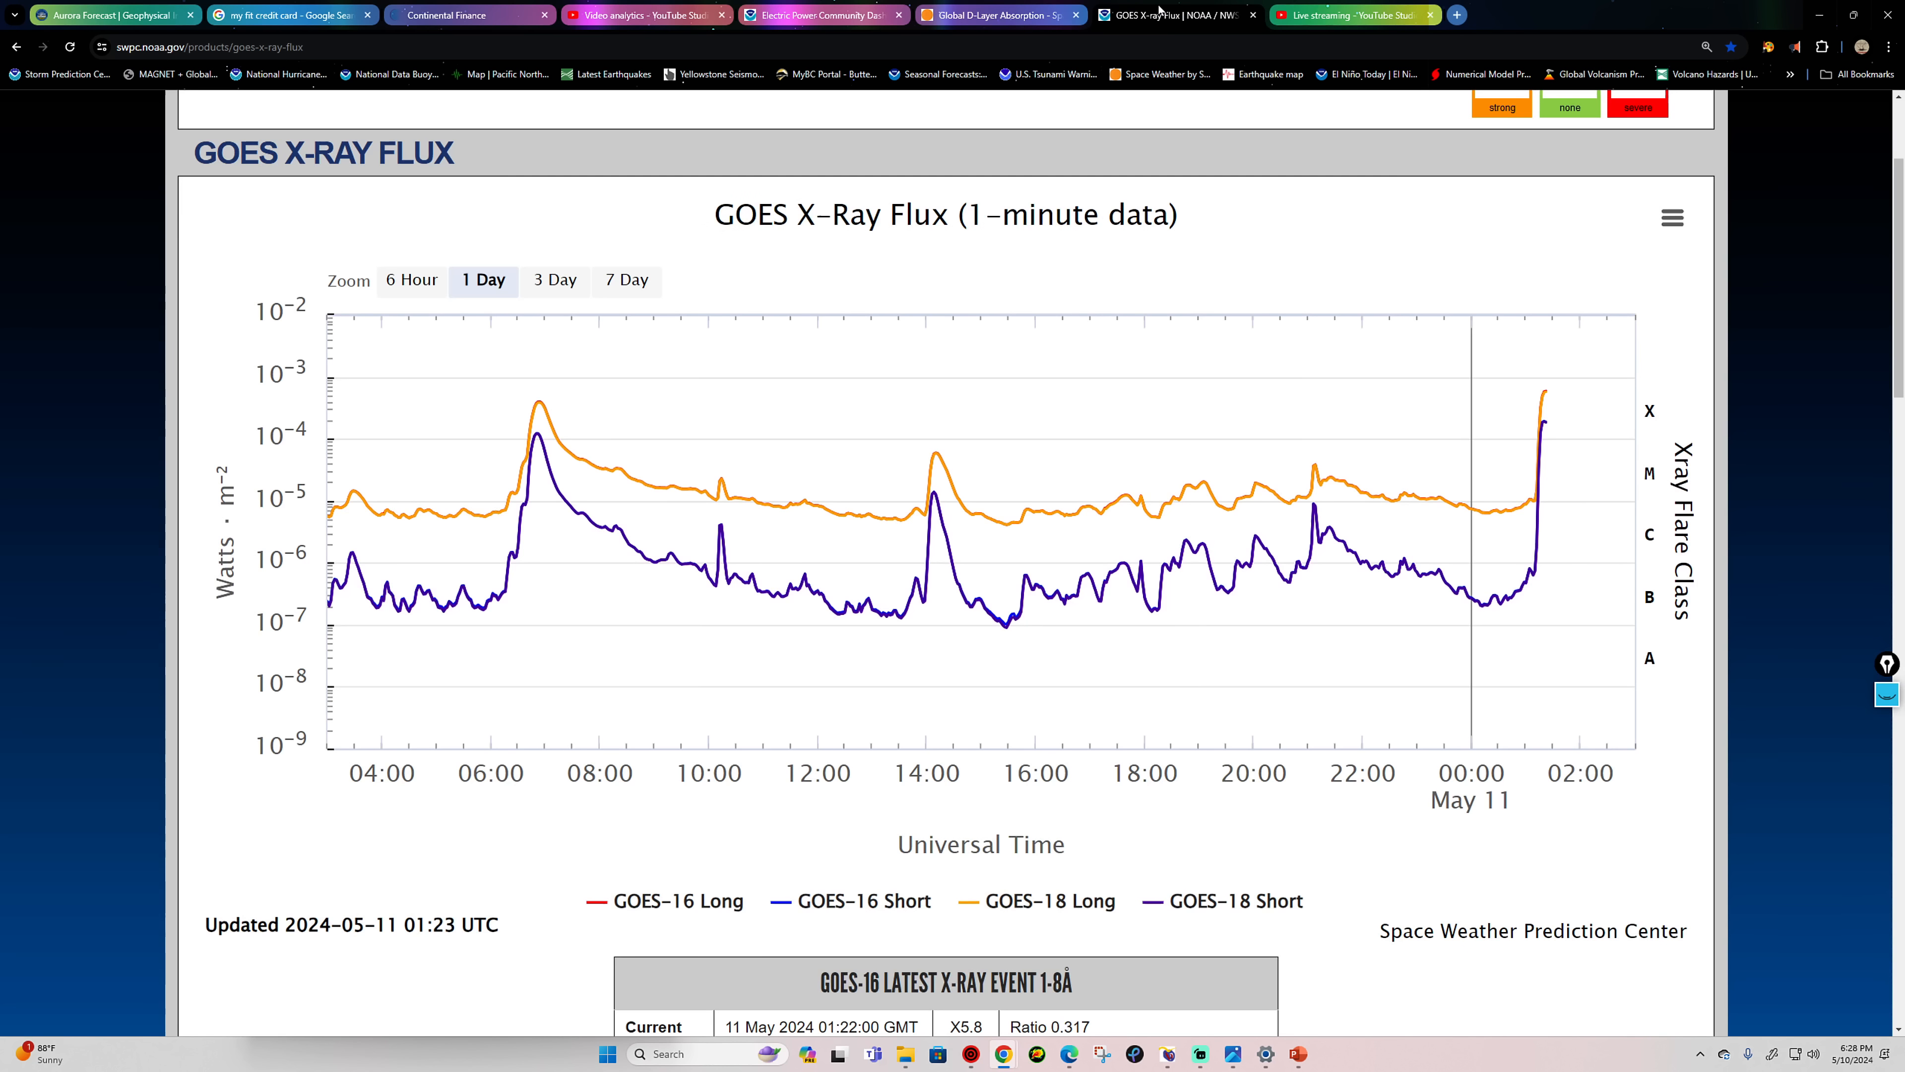
# Step: Return to SolarHam's Global D-Layer Absorption page after checking the GOES chart
pyautogui.scroll(-3)
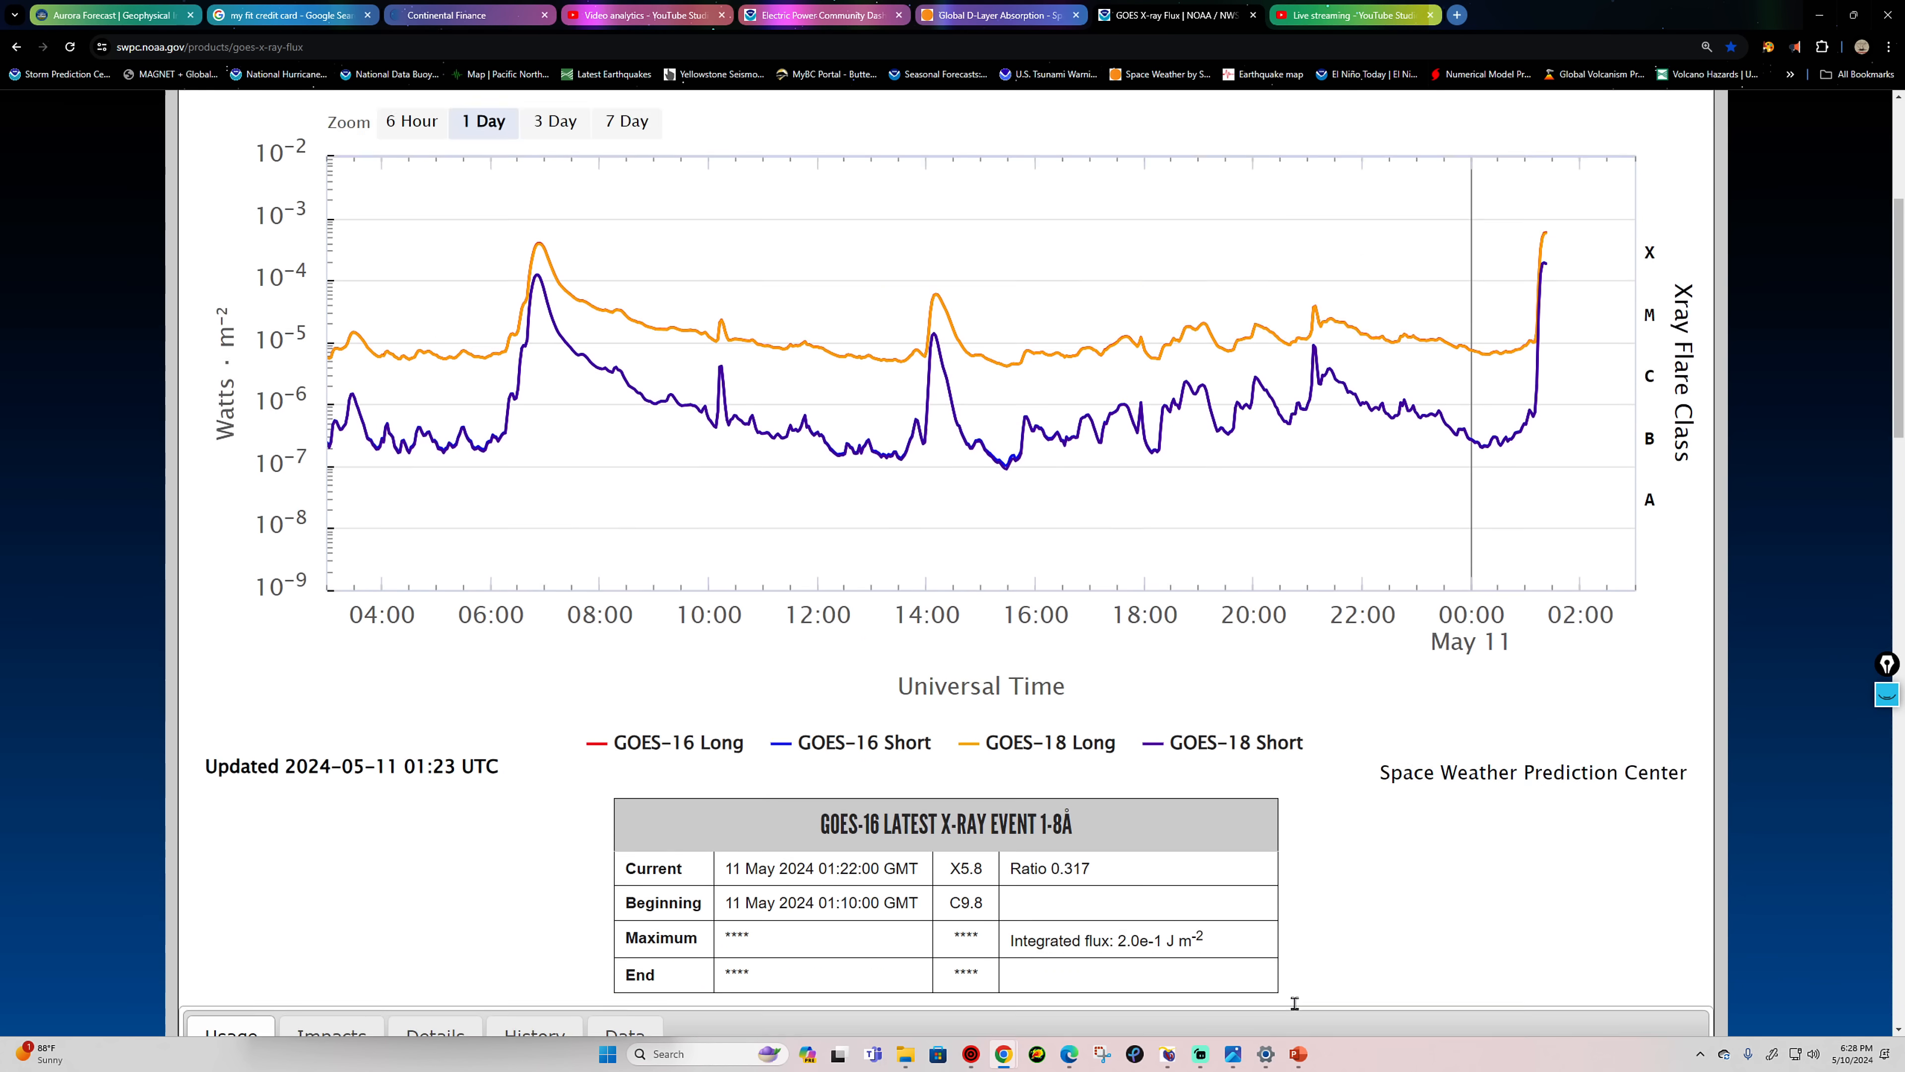
pyautogui.click(996, 14)
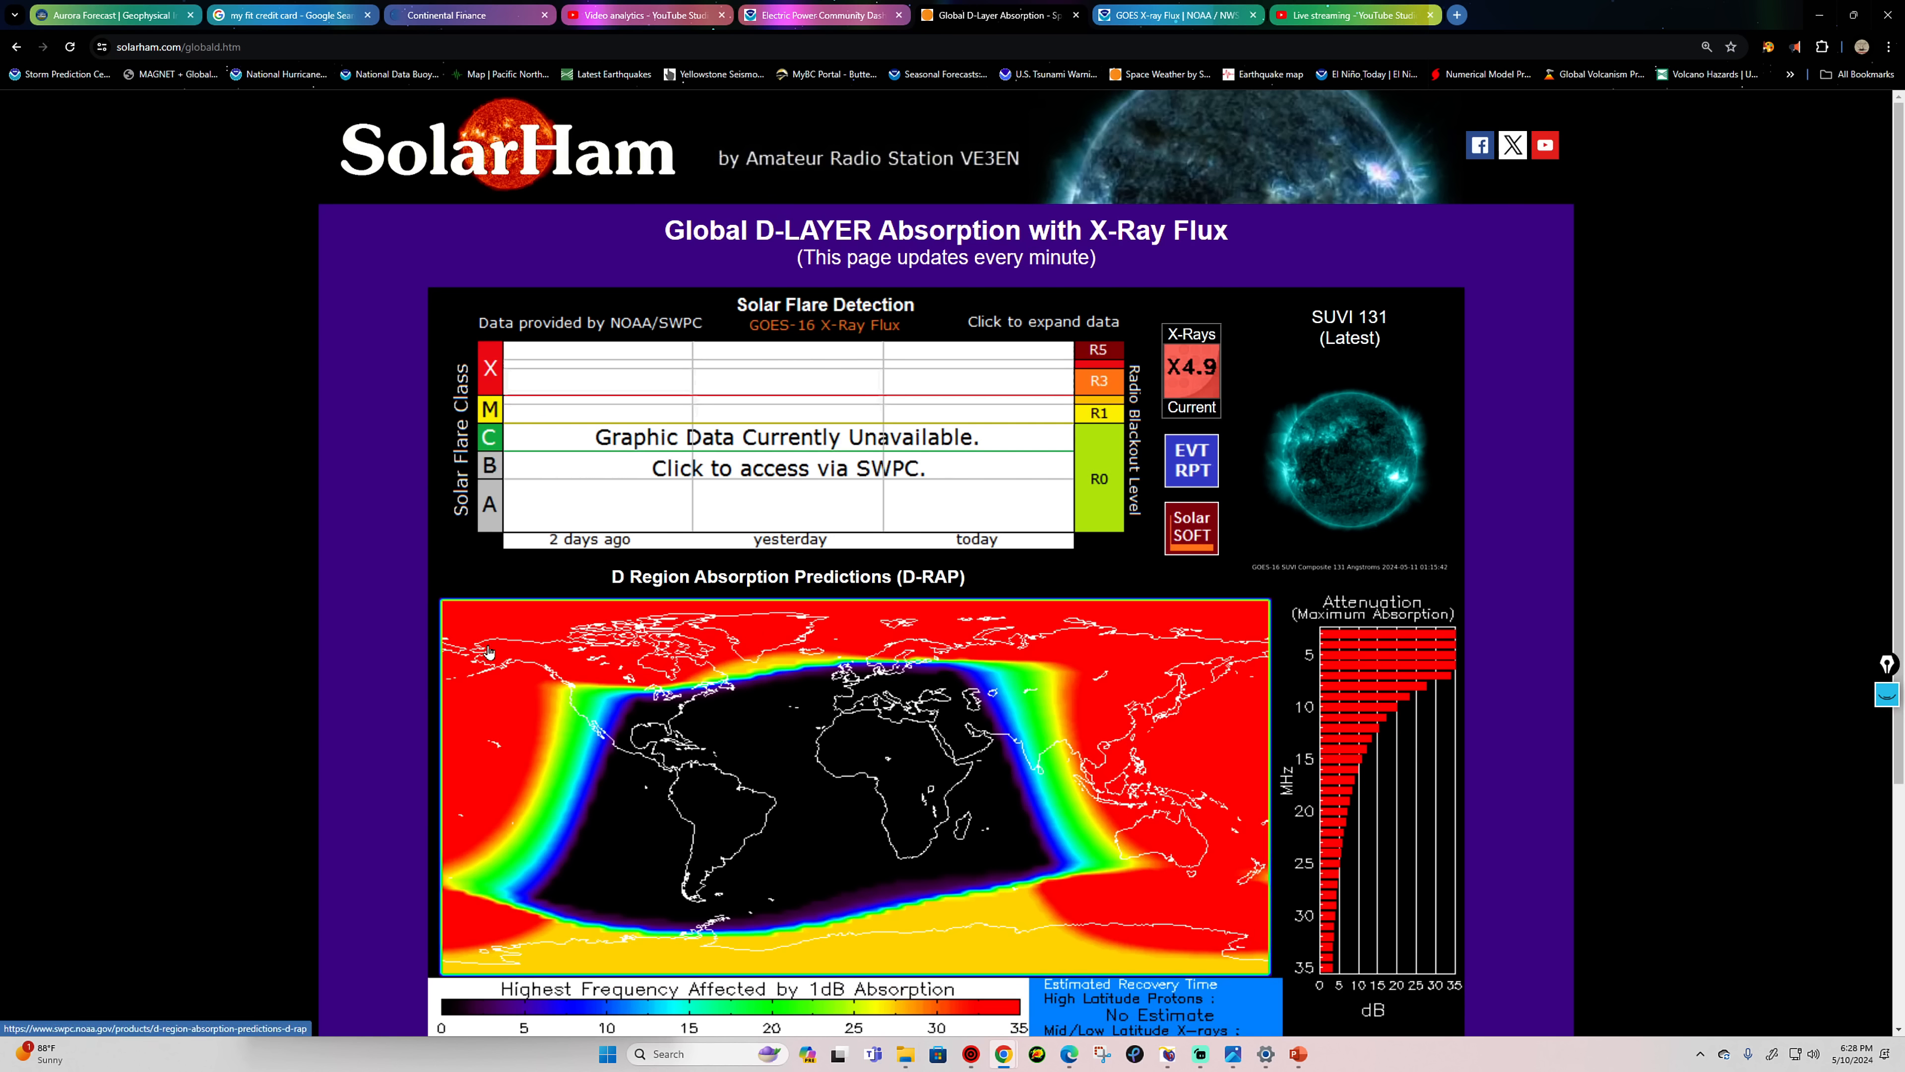
pyautogui.moveTo(1240, 640)
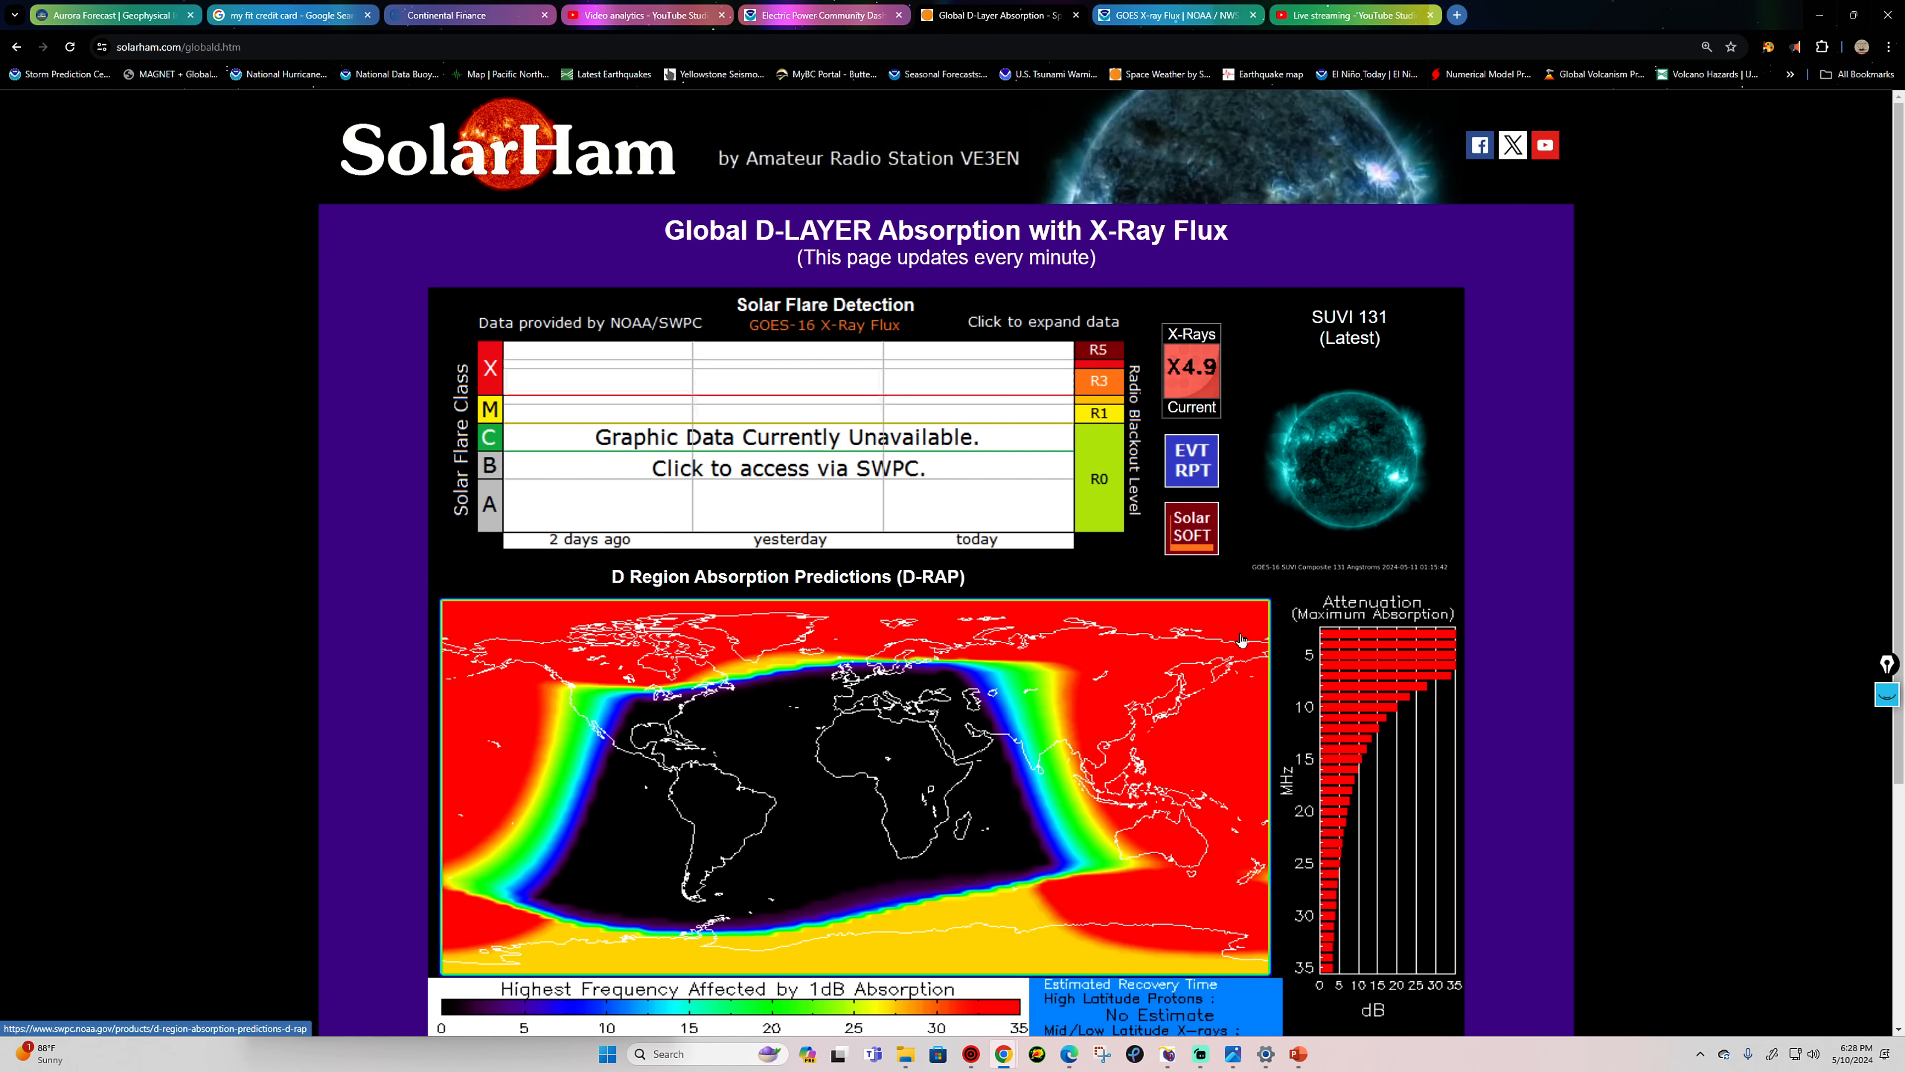
pyautogui.moveTo(1035, 668)
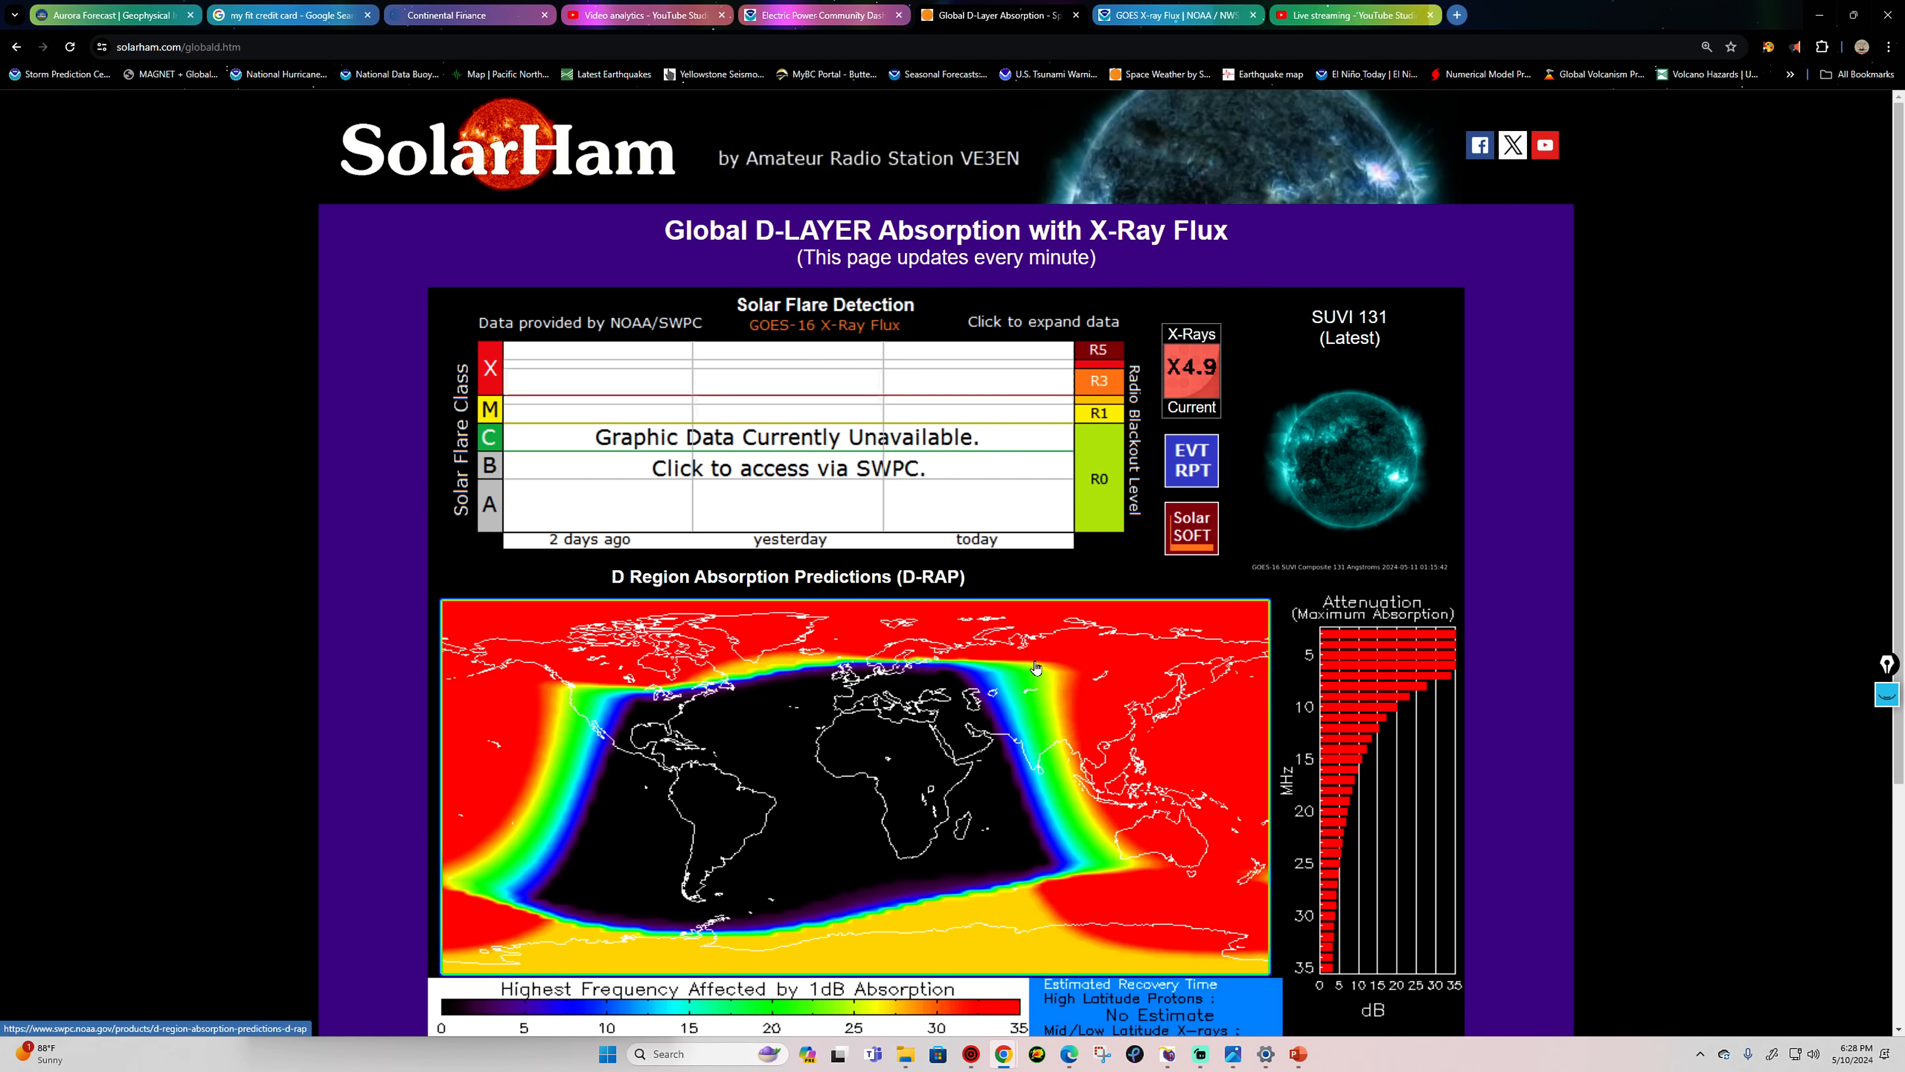
pyautogui.moveTo(529, 778)
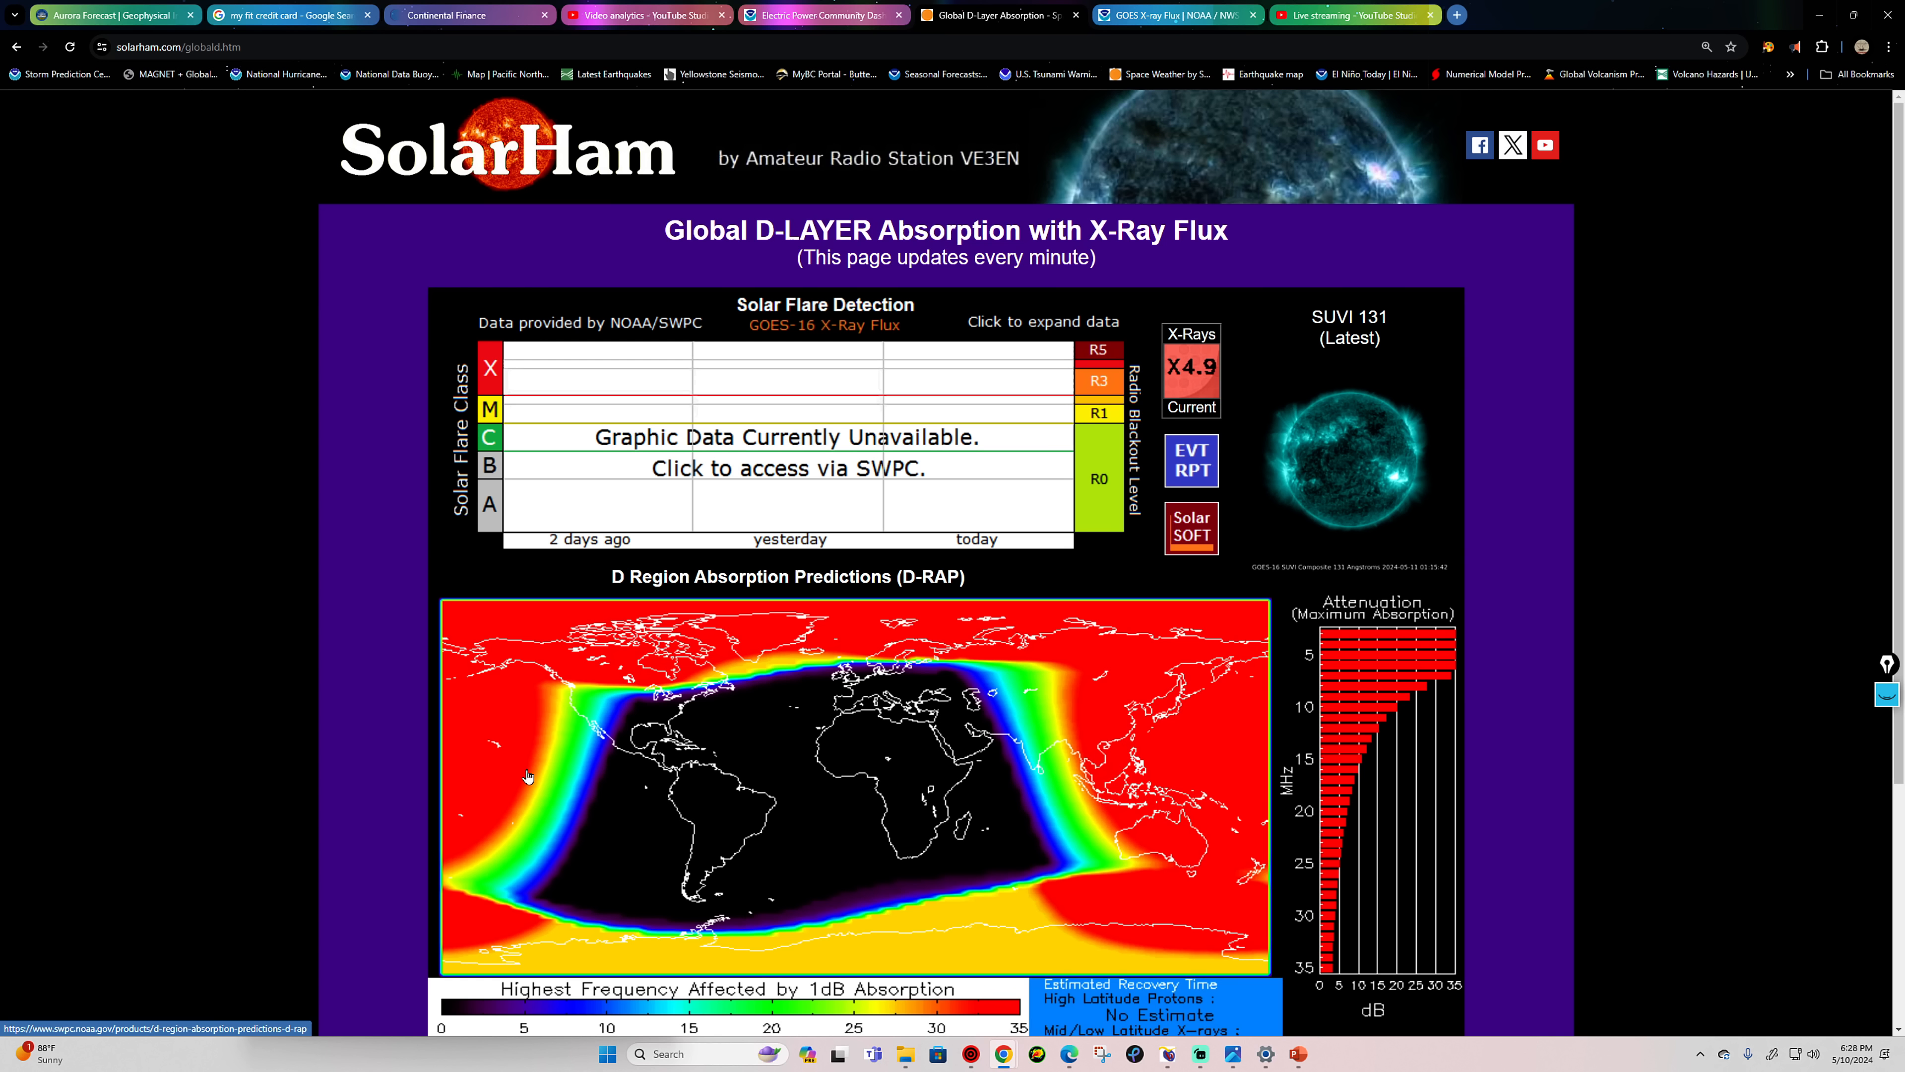
pyautogui.moveTo(995, 731)
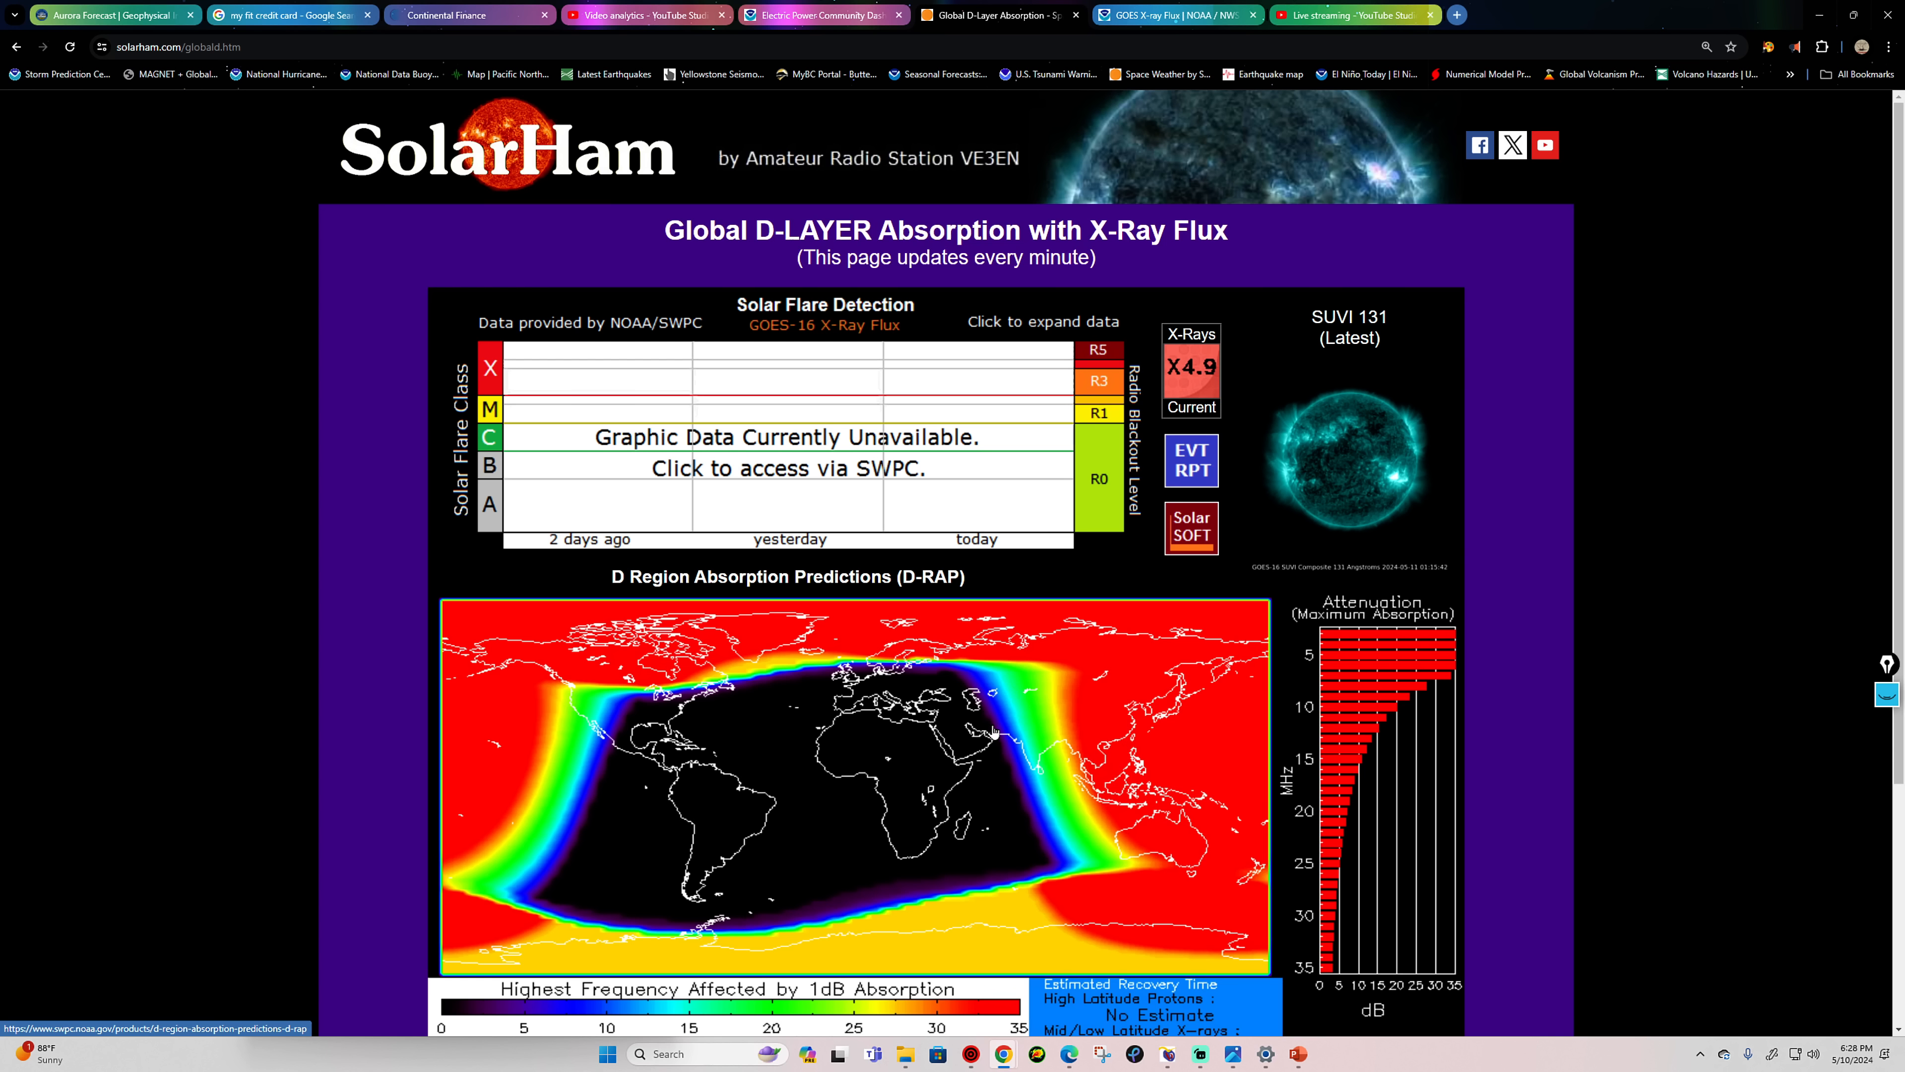
pyautogui.moveTo(1005, 838)
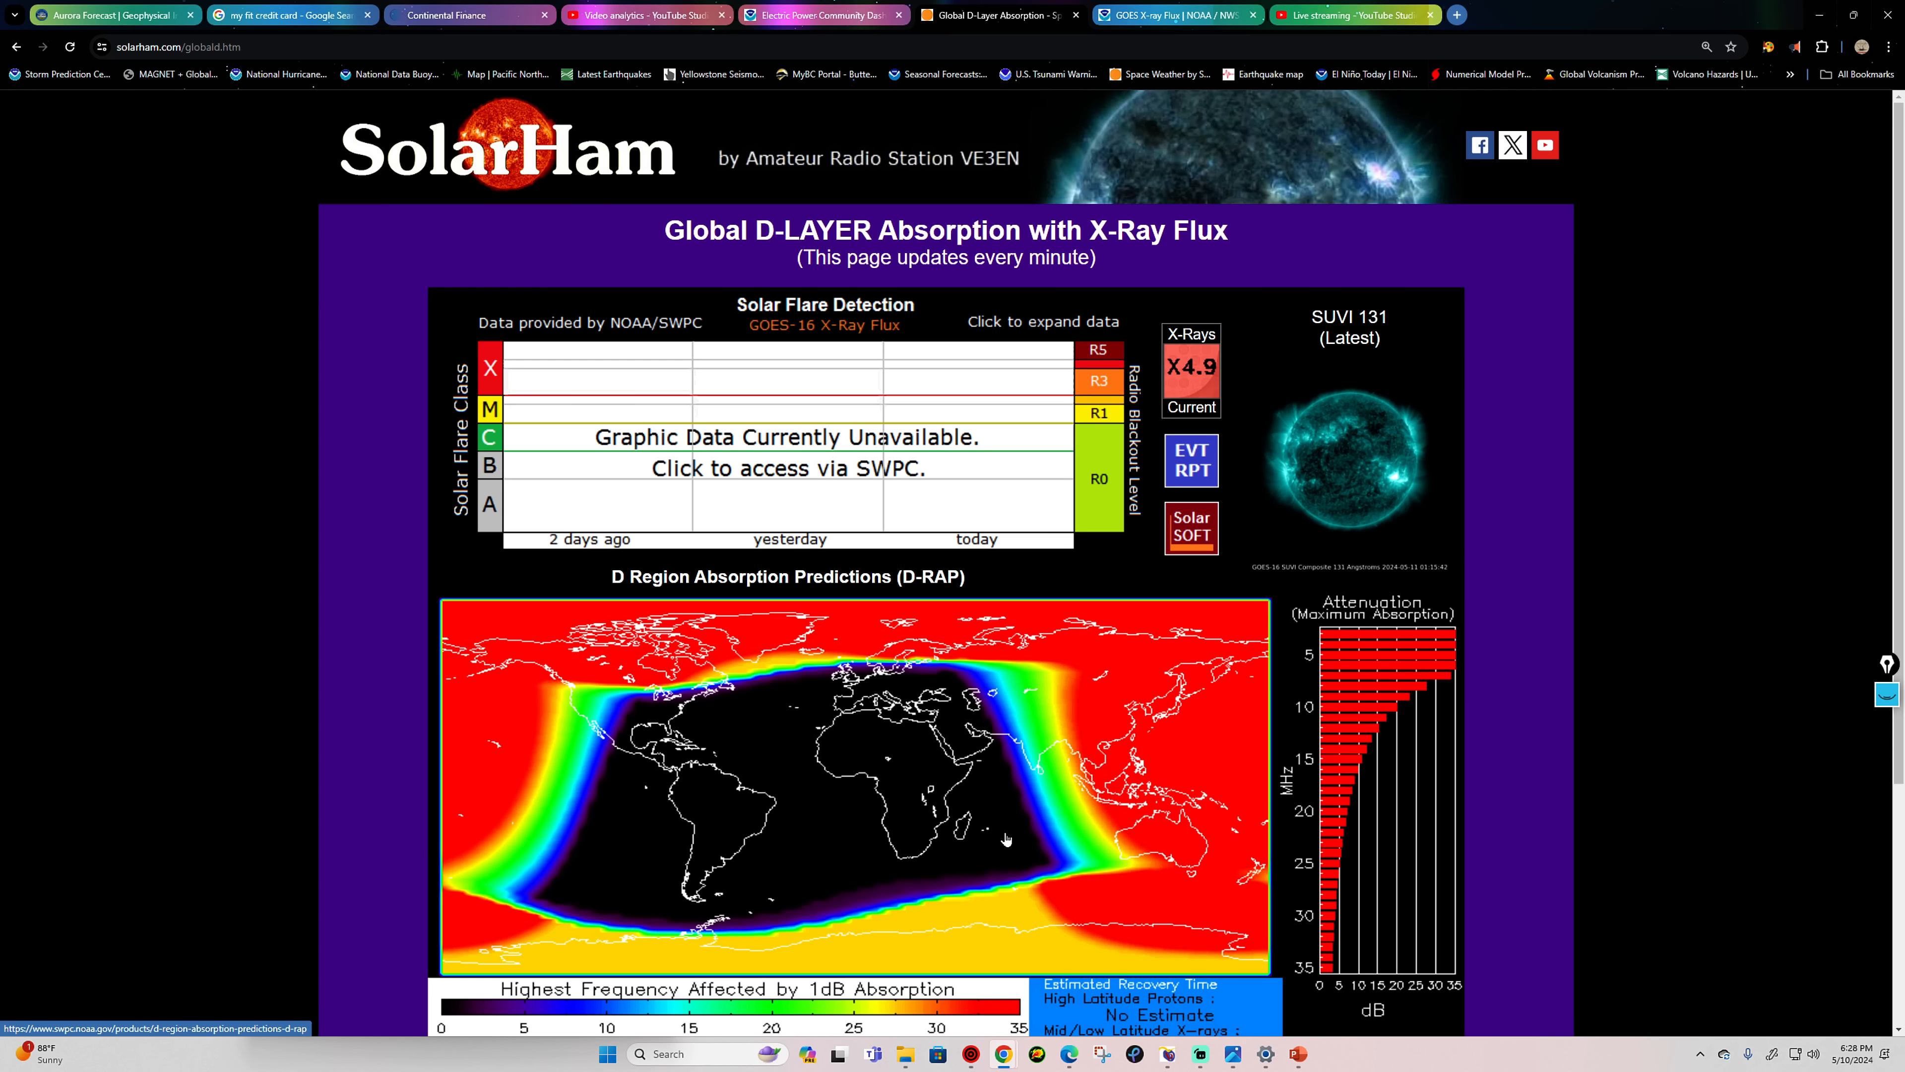
pyautogui.moveTo(1246, 785)
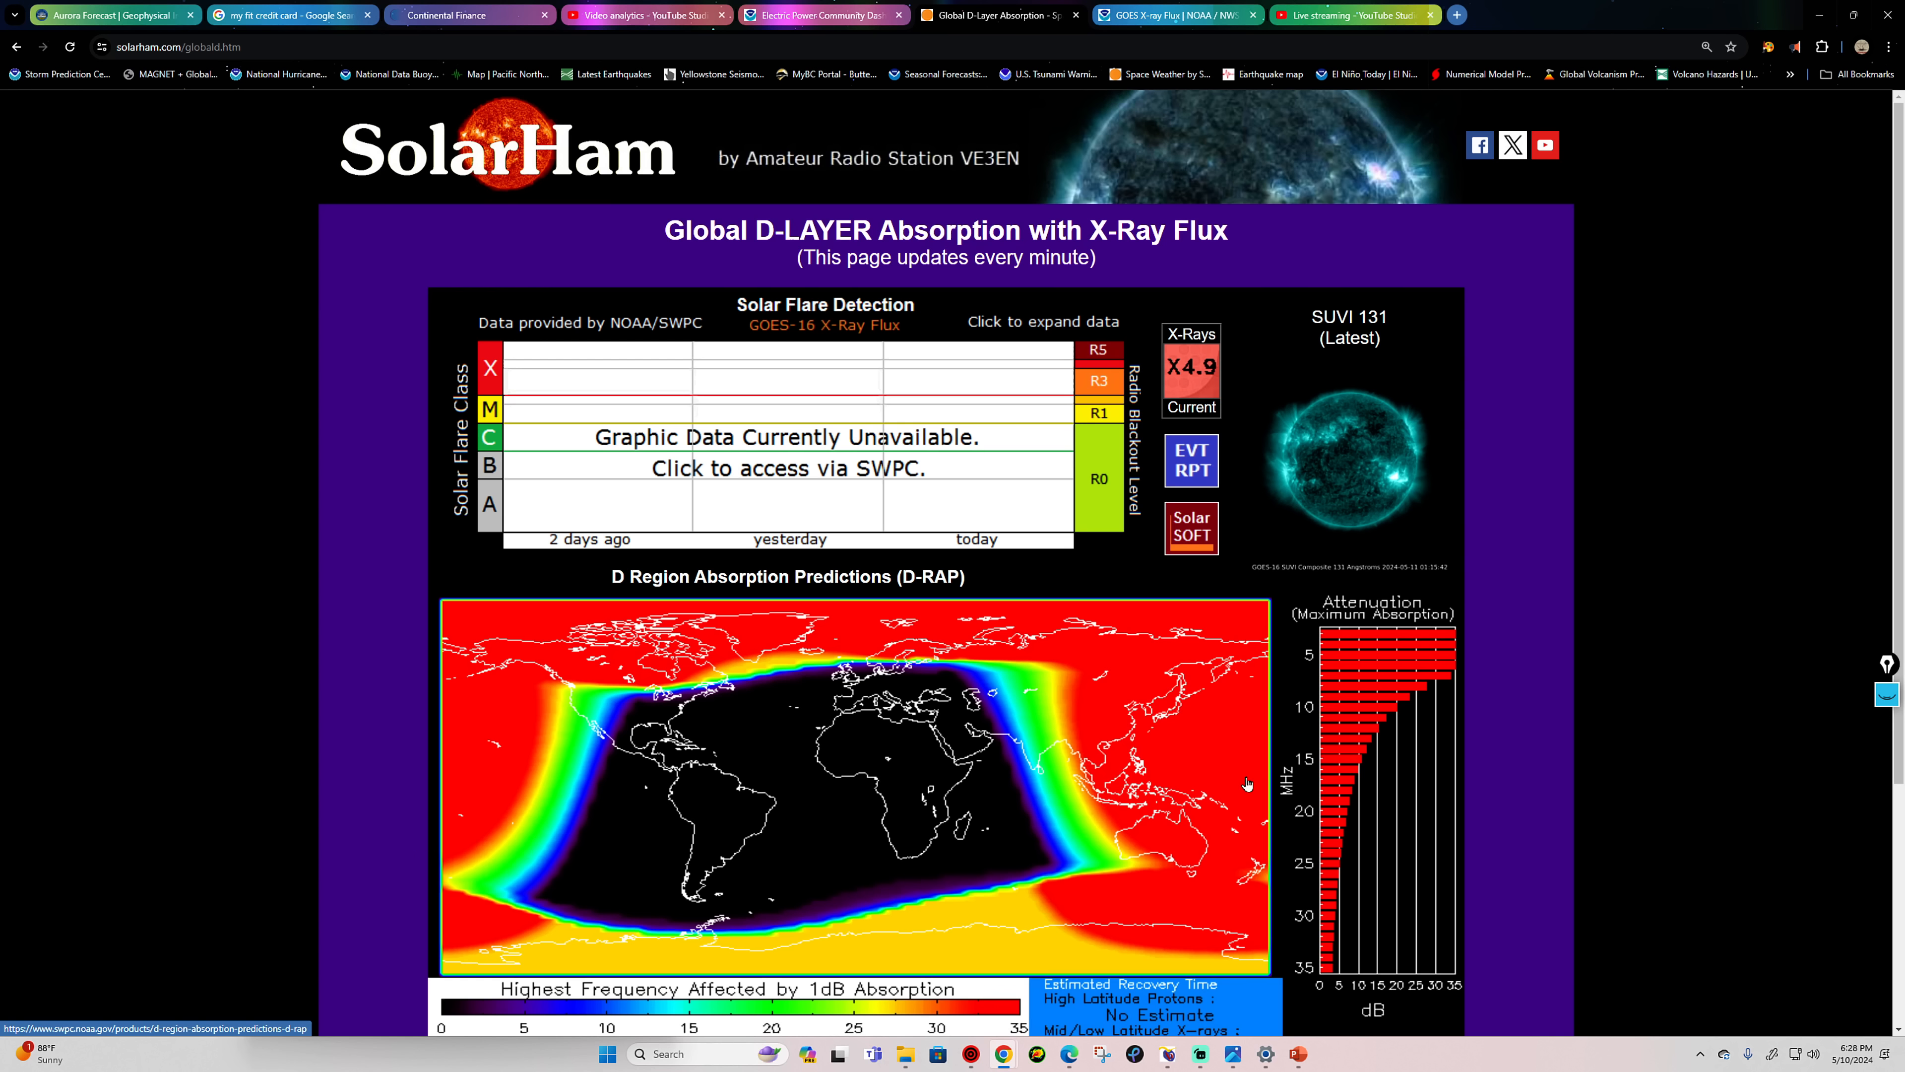
pyautogui.moveTo(559, 742)
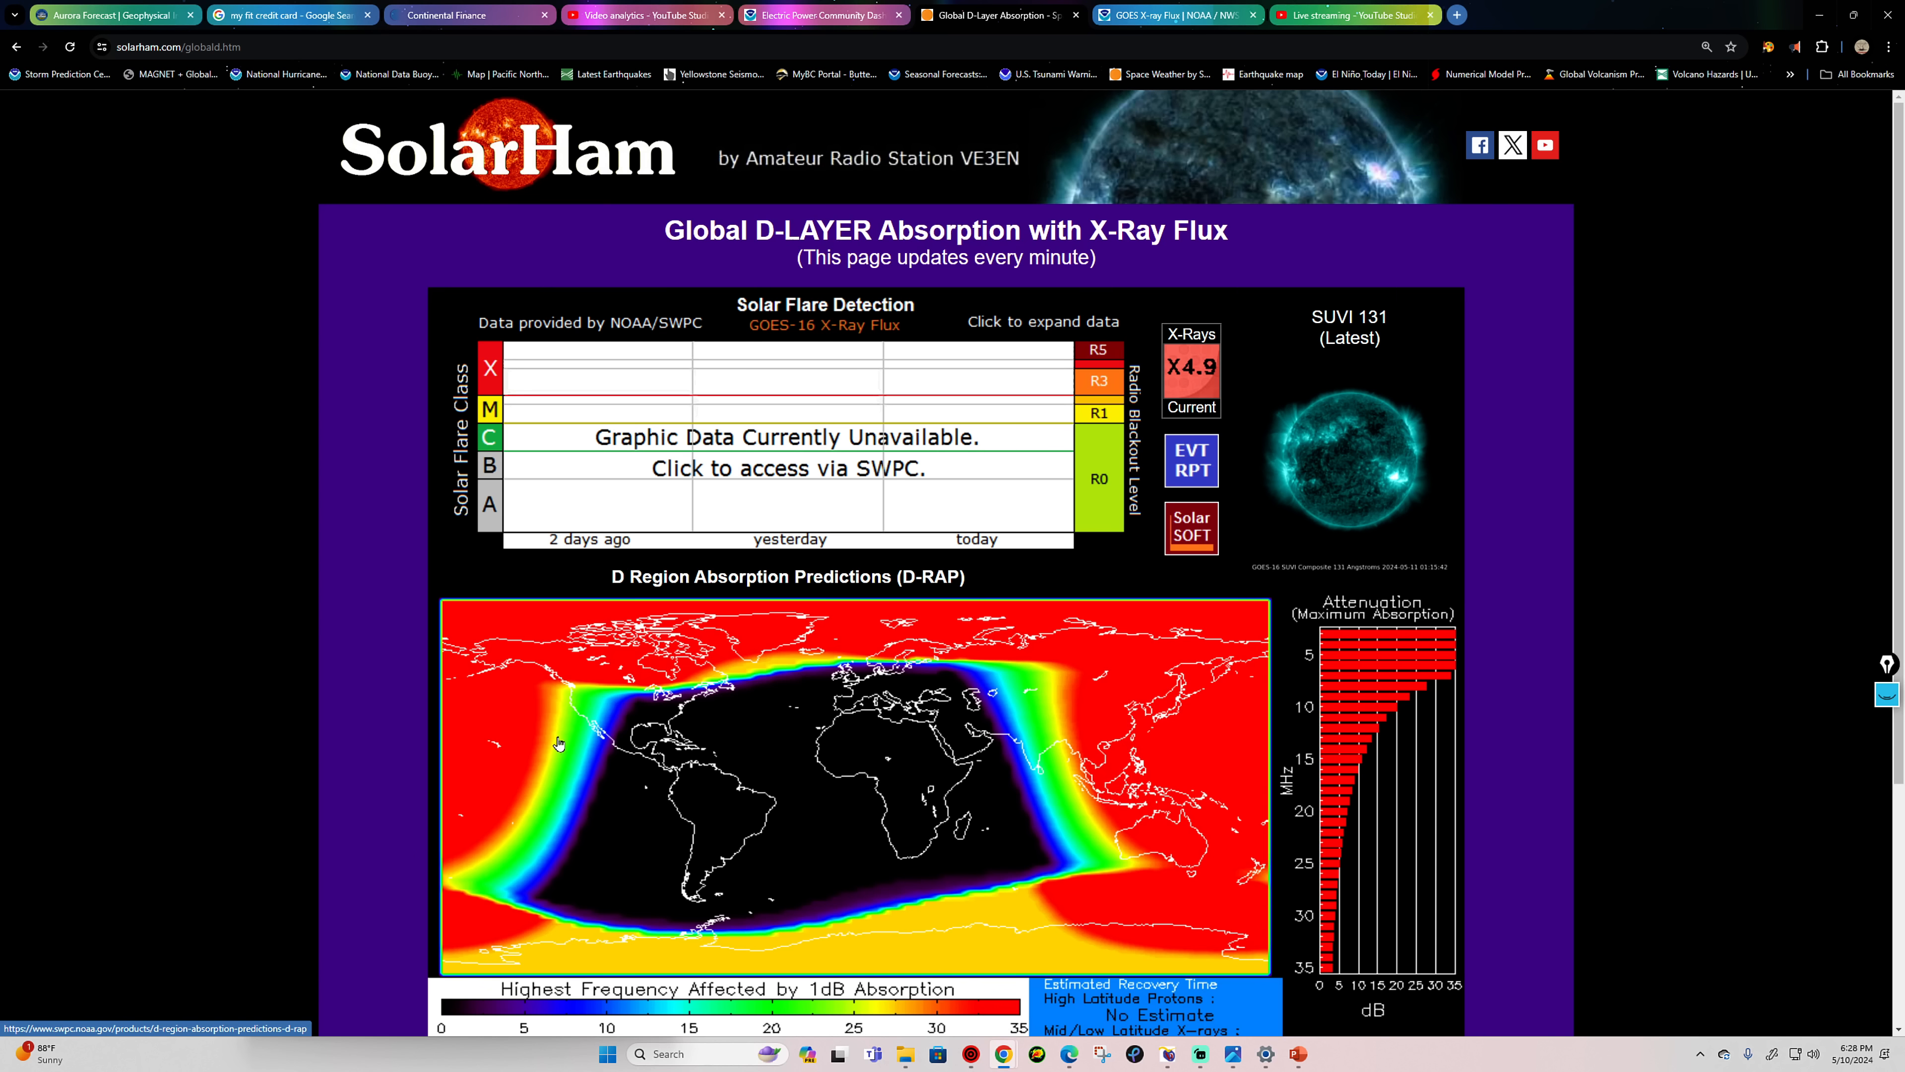
pyautogui.moveTo(526, 796)
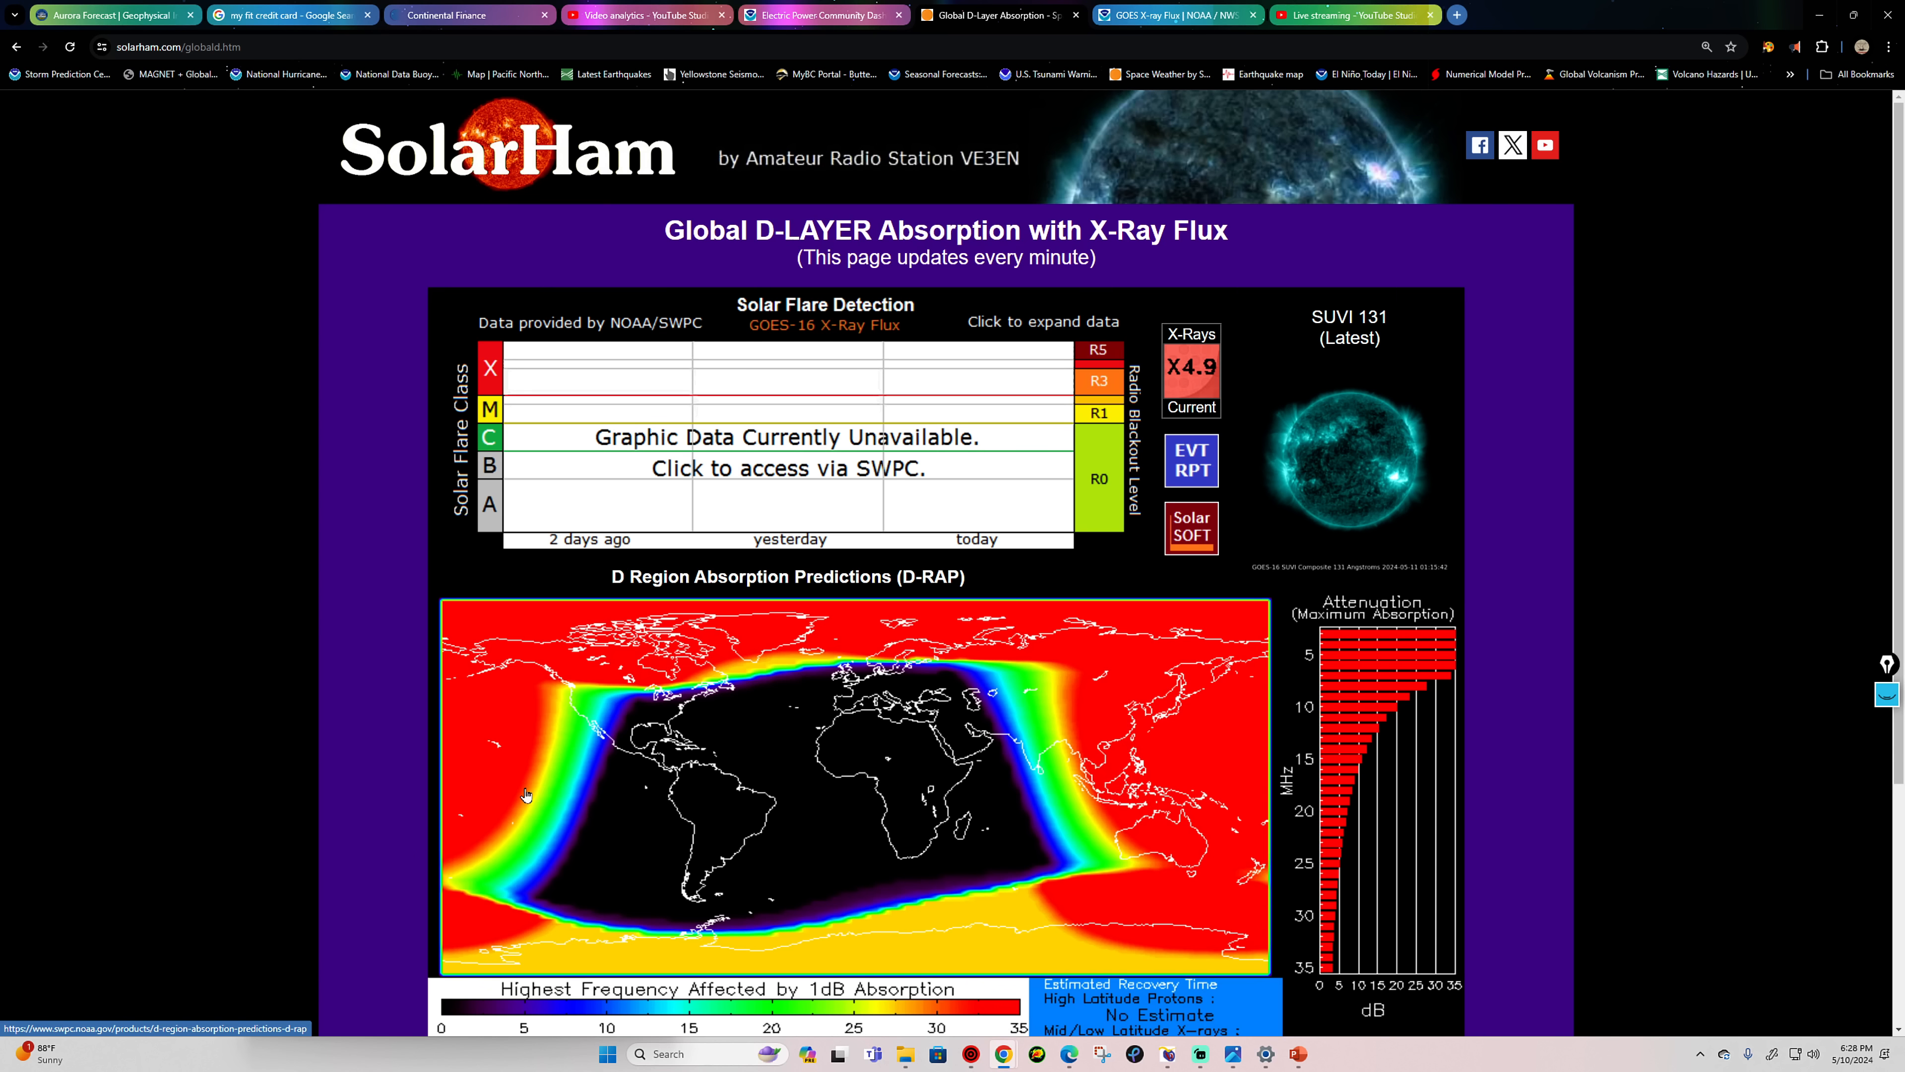
# Step: Narrow the GOES X-ray flux chart to the last six hours, then go back to the SolarHam pages
pyautogui.scroll(-3)
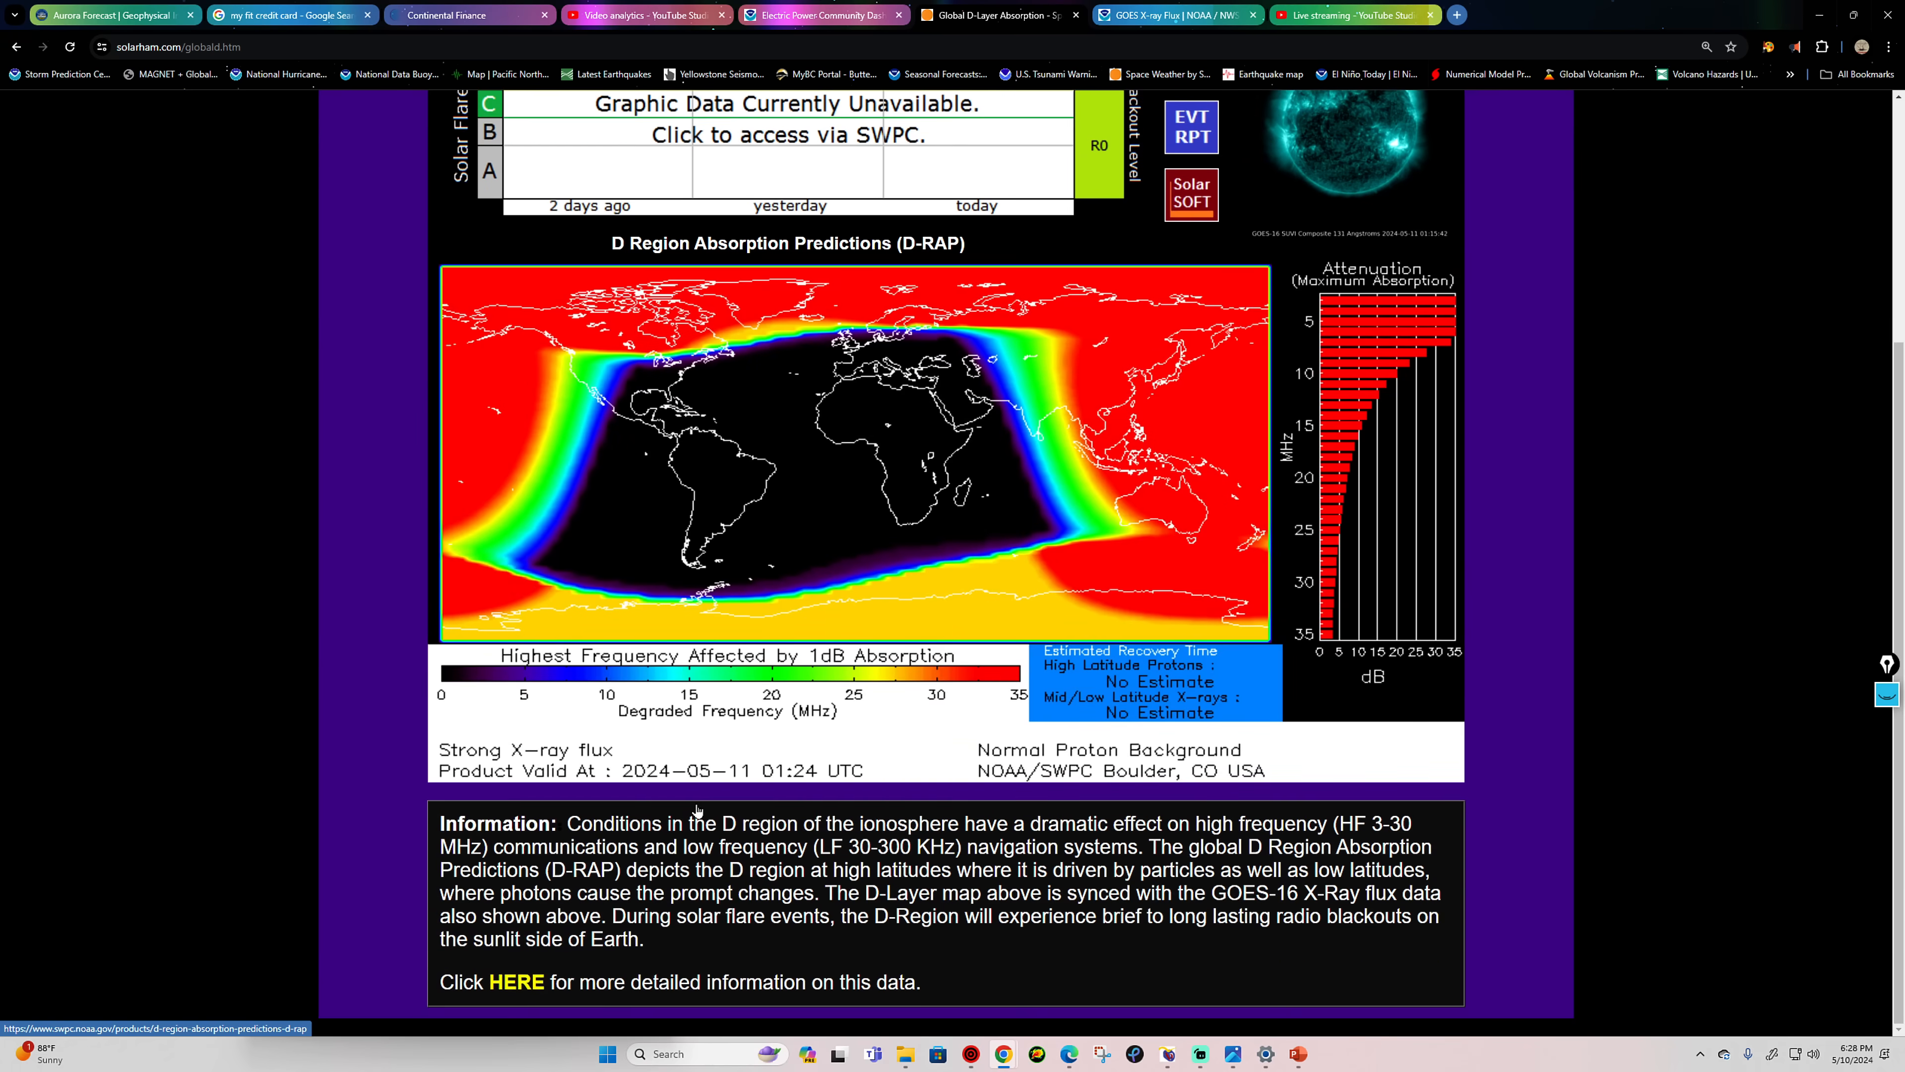
pyautogui.scroll(3)
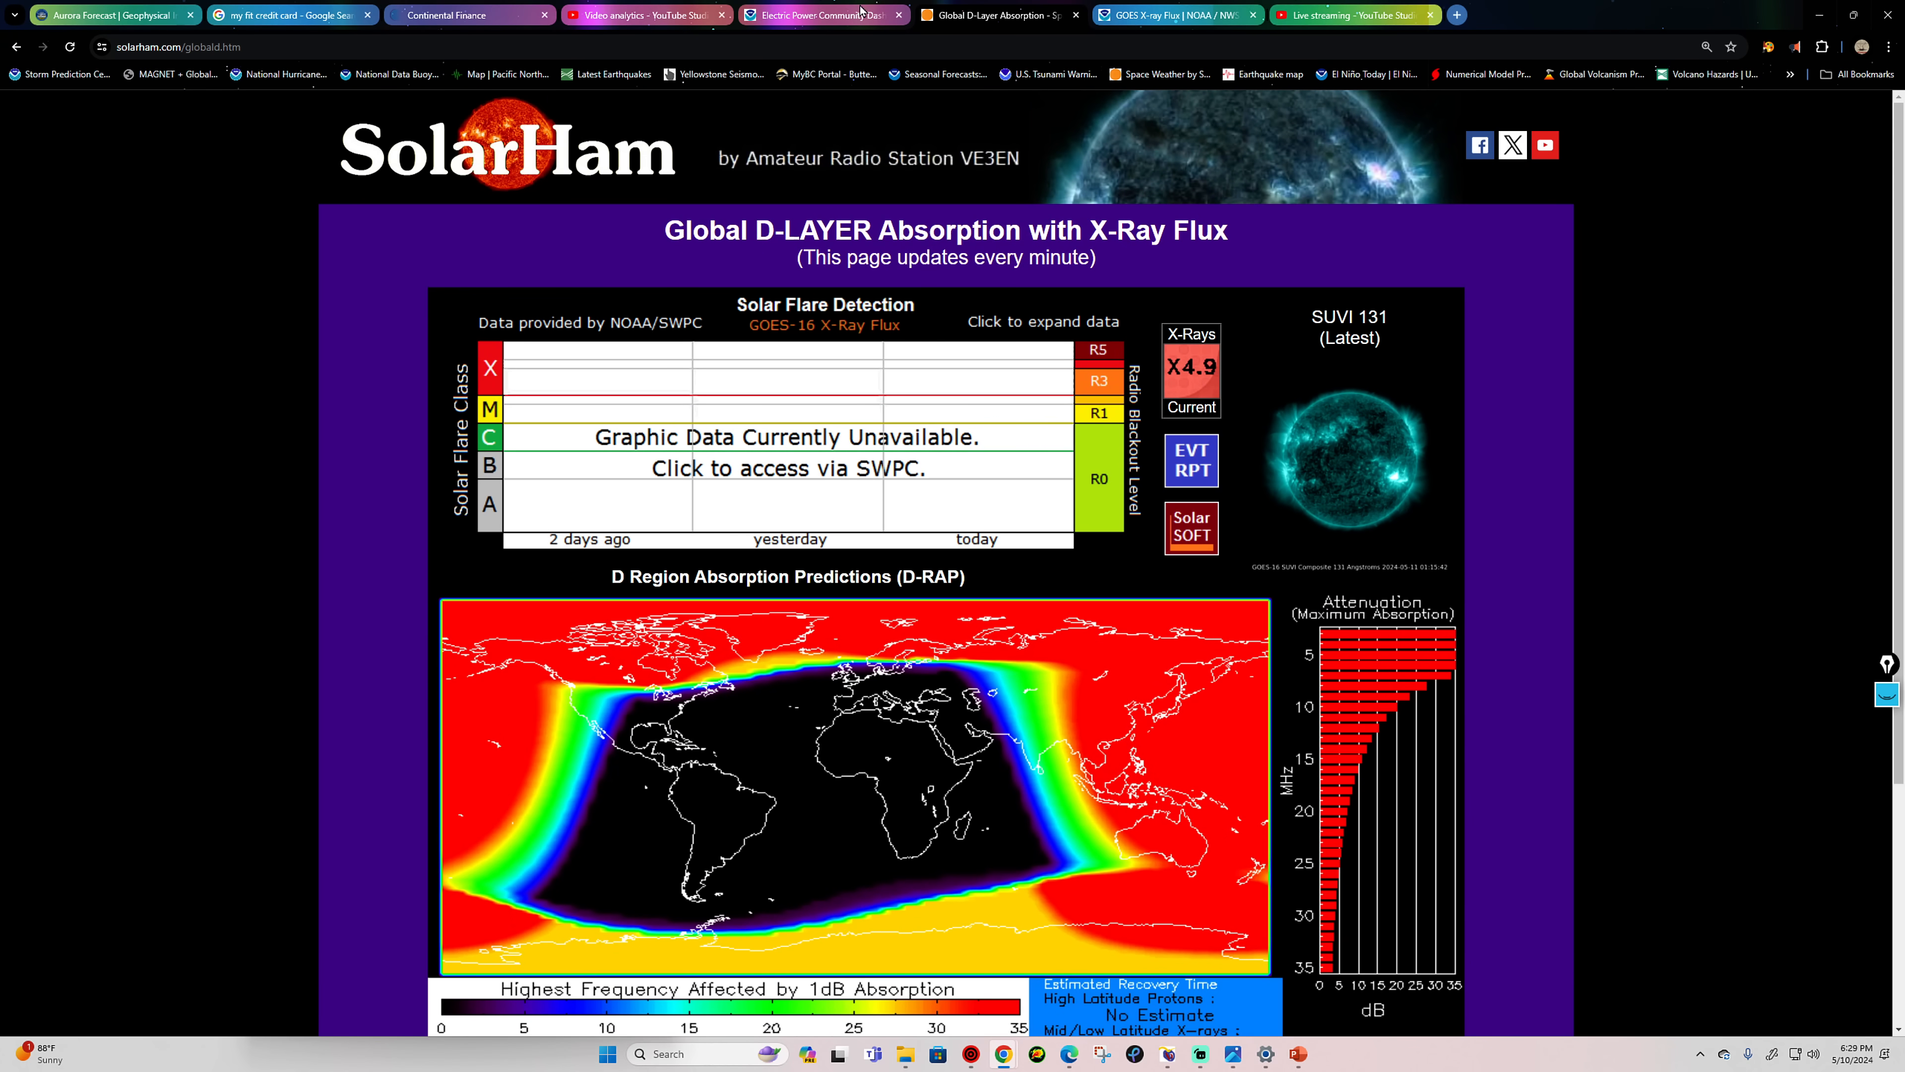
pyautogui.click(1176, 15)
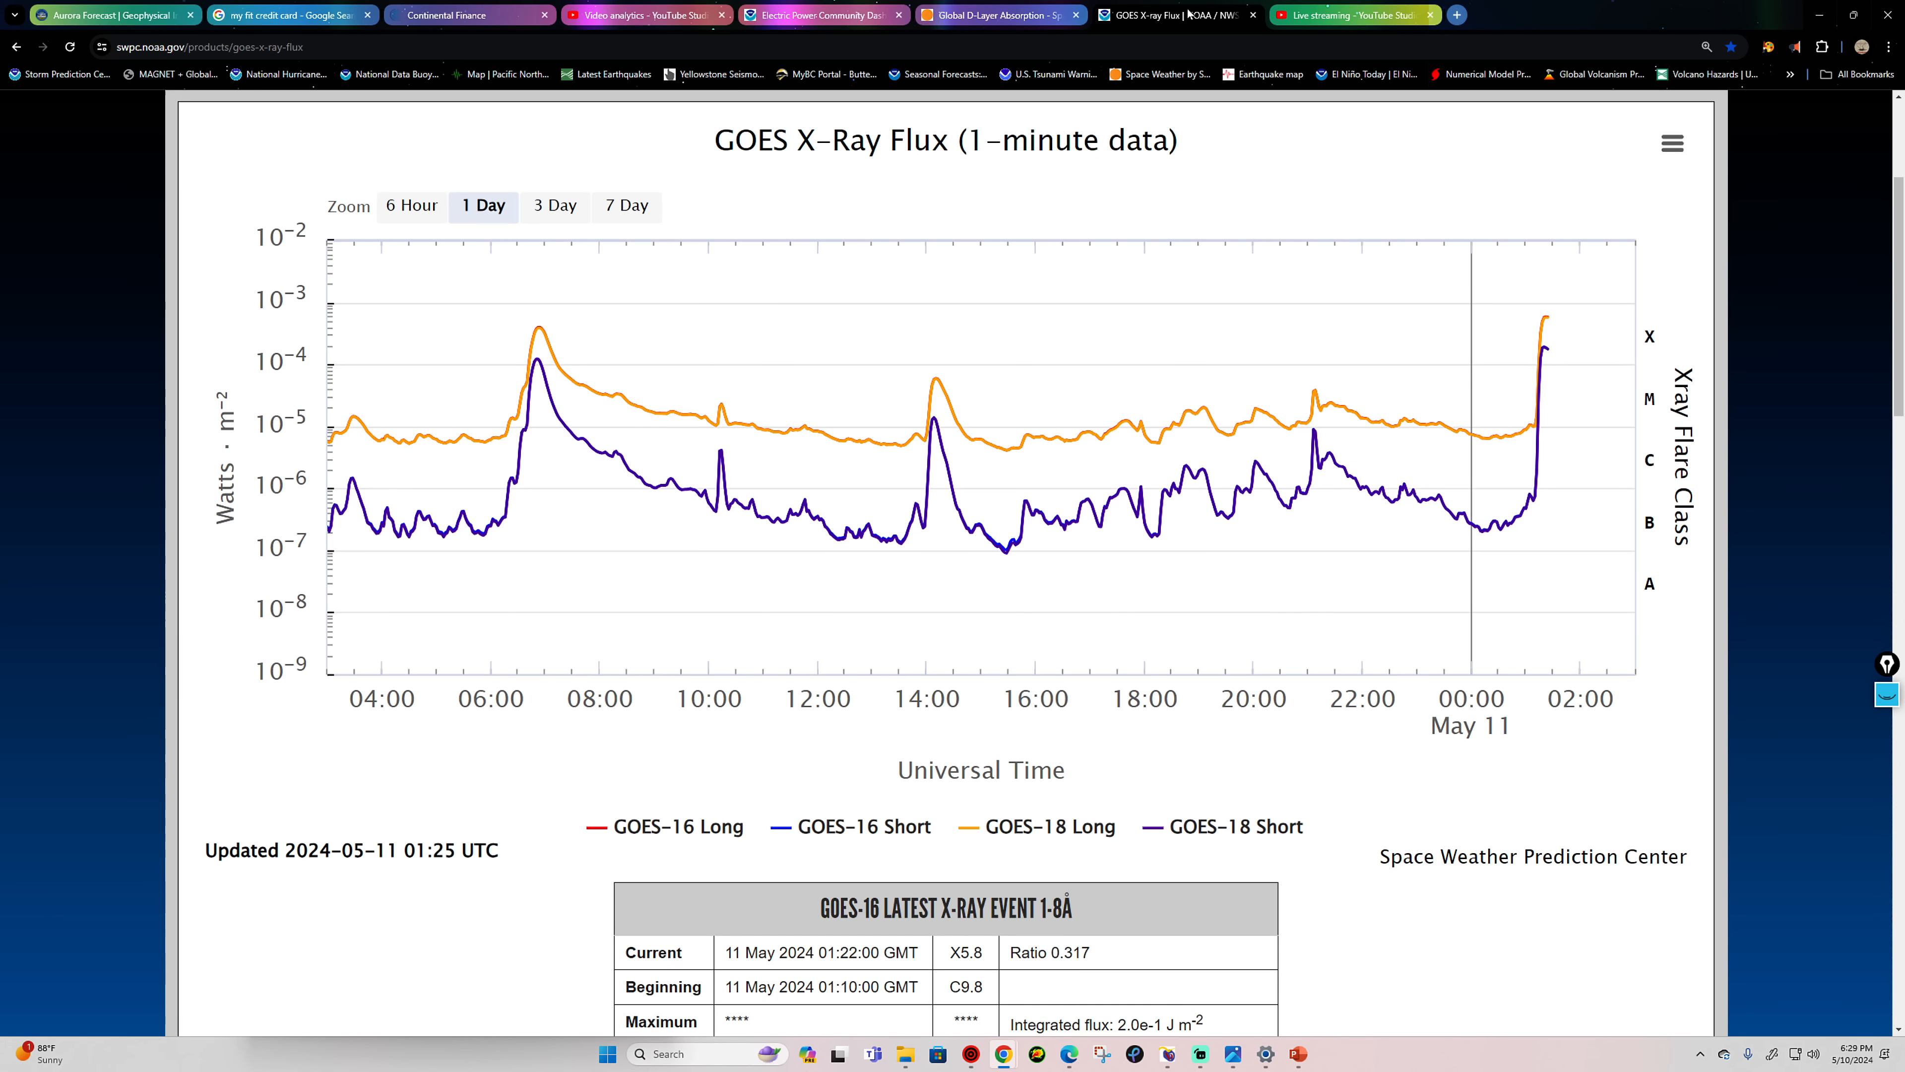
pyautogui.moveTo(1553, 357)
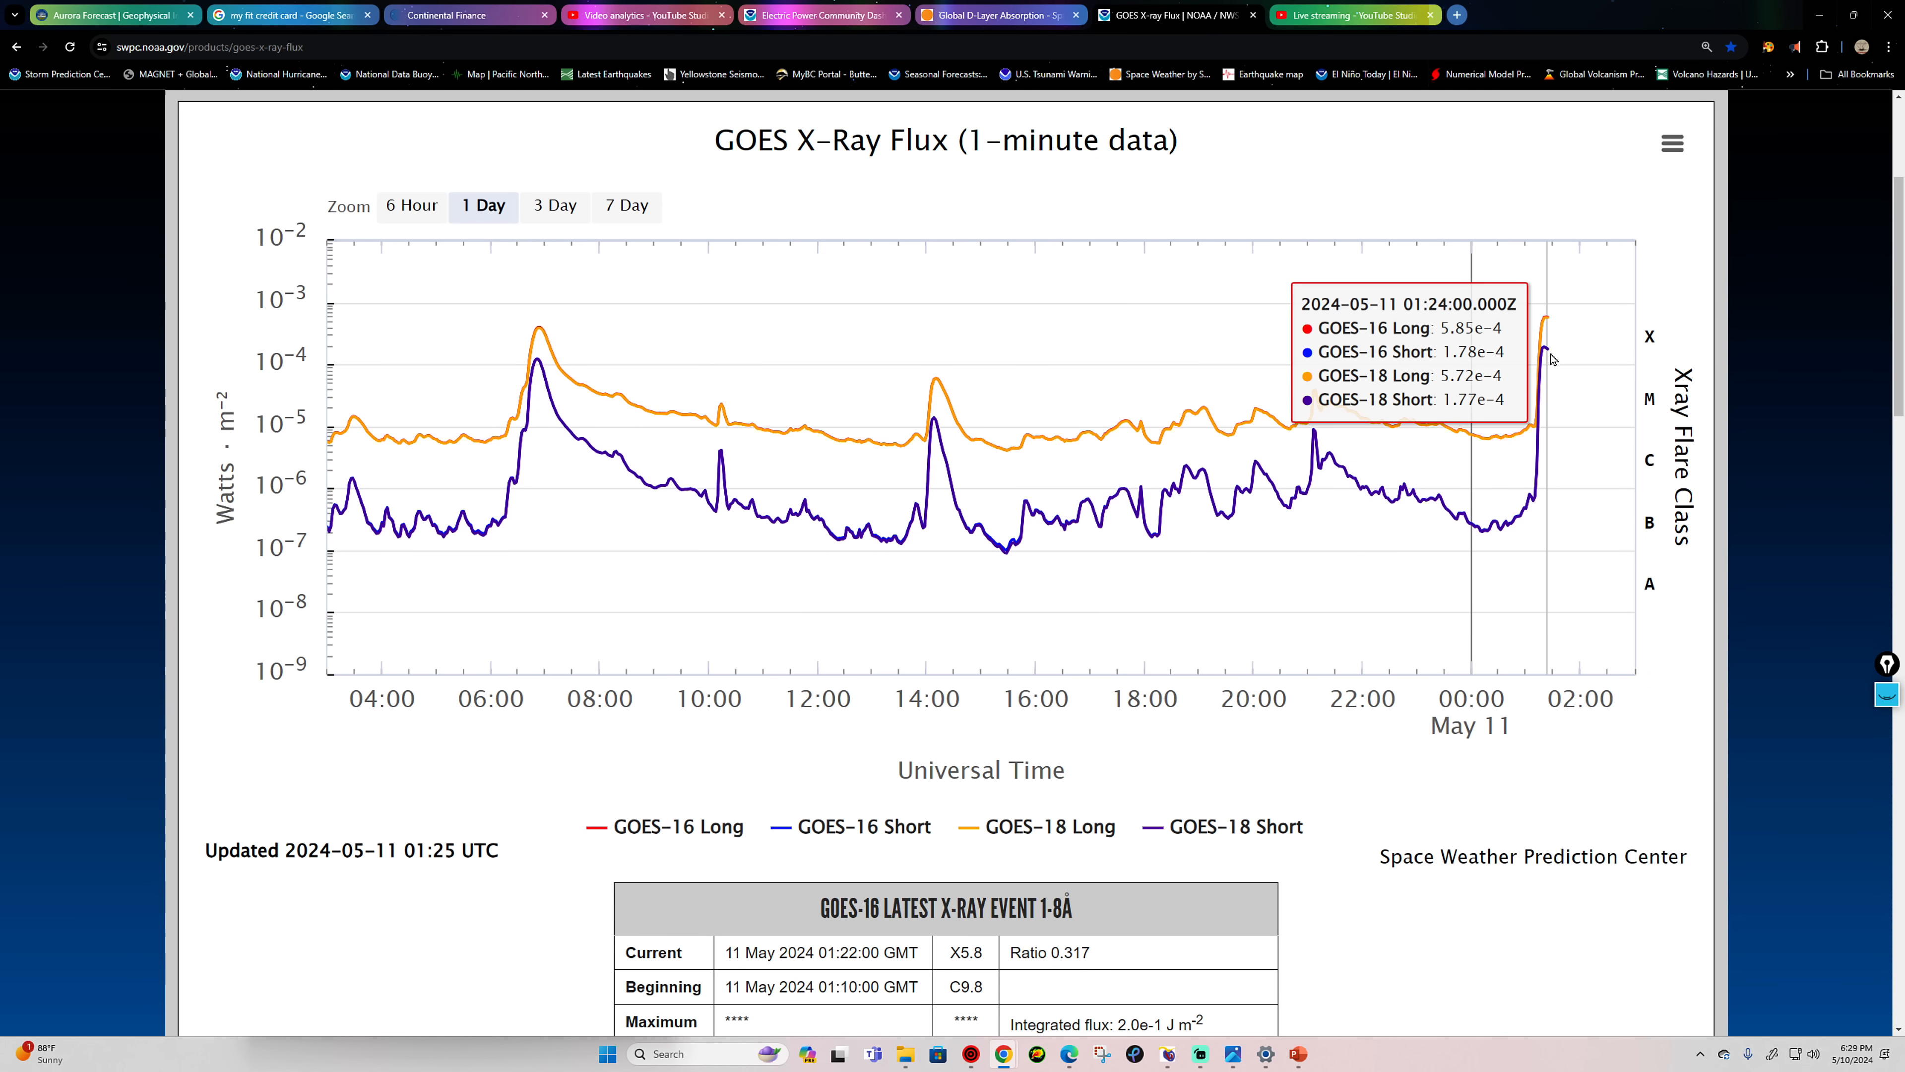
pyautogui.moveTo(419, 183)
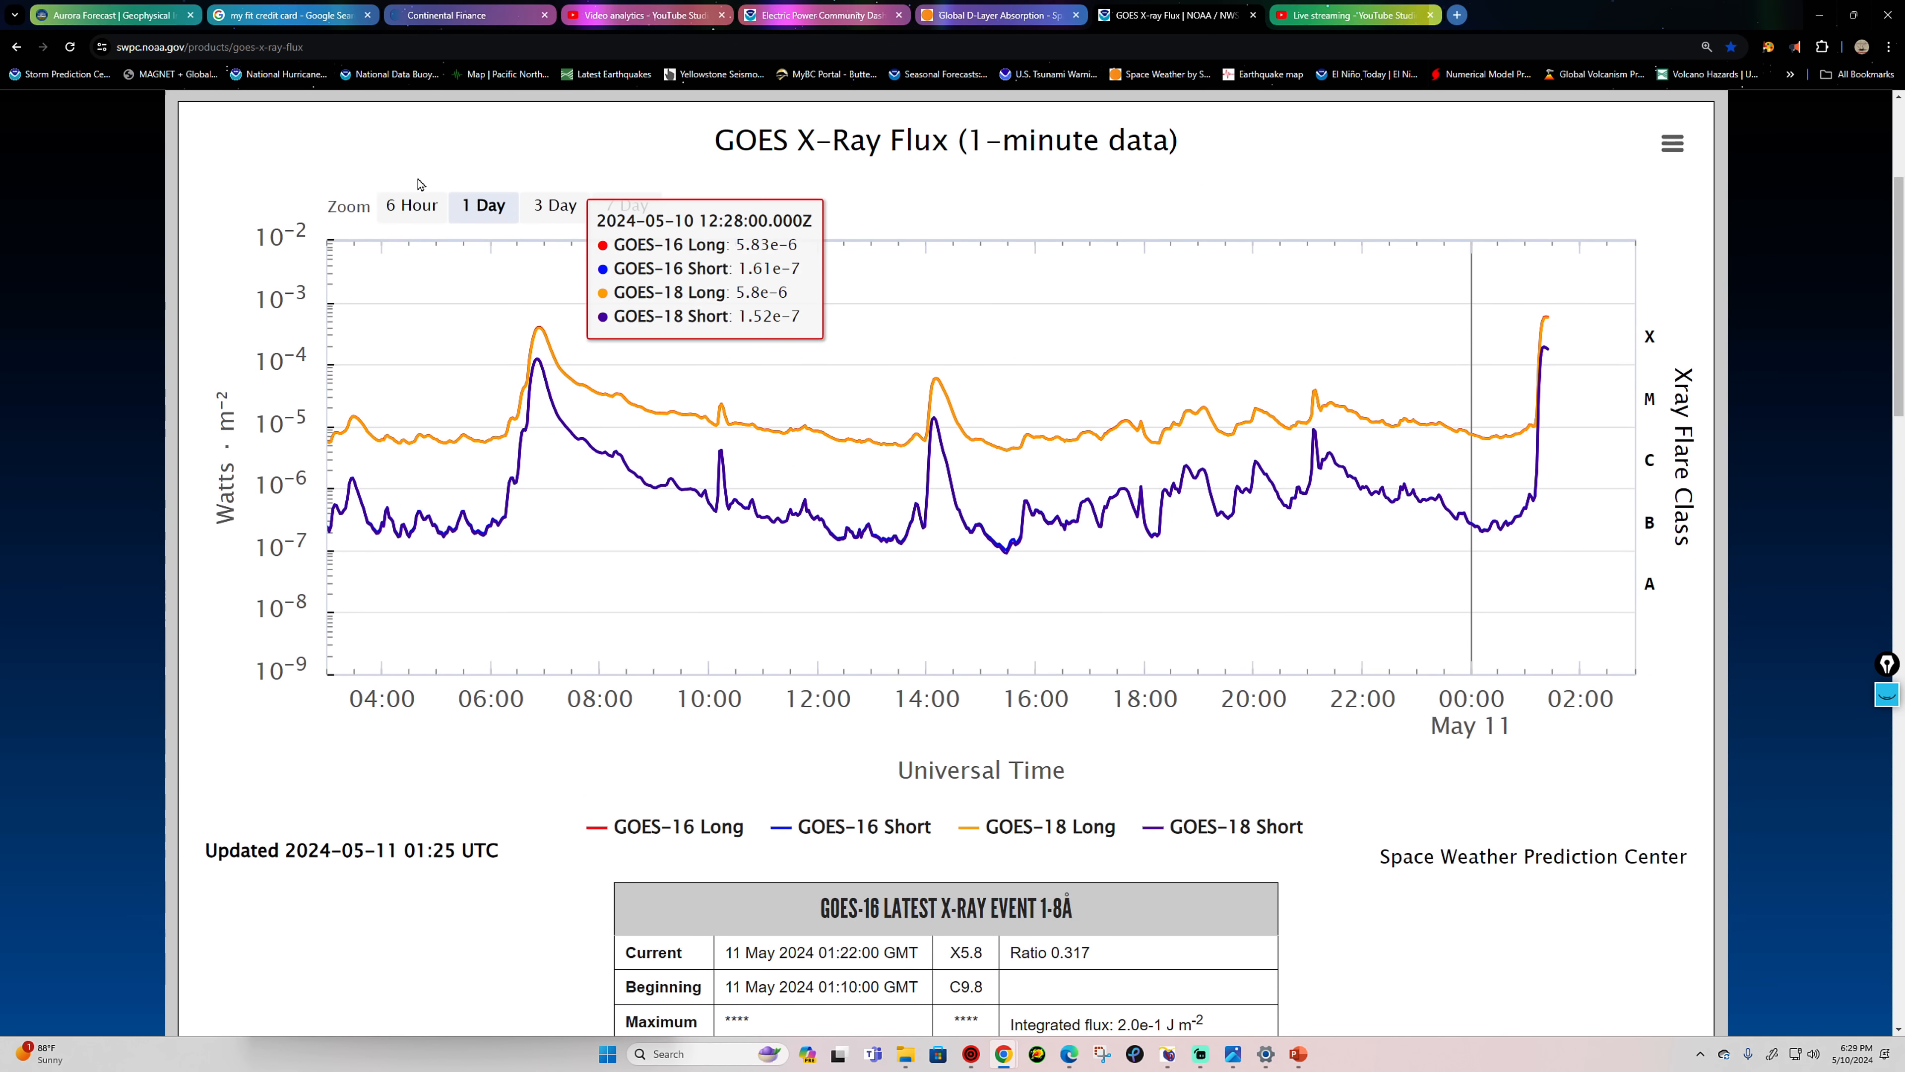
pyautogui.click(411, 205)
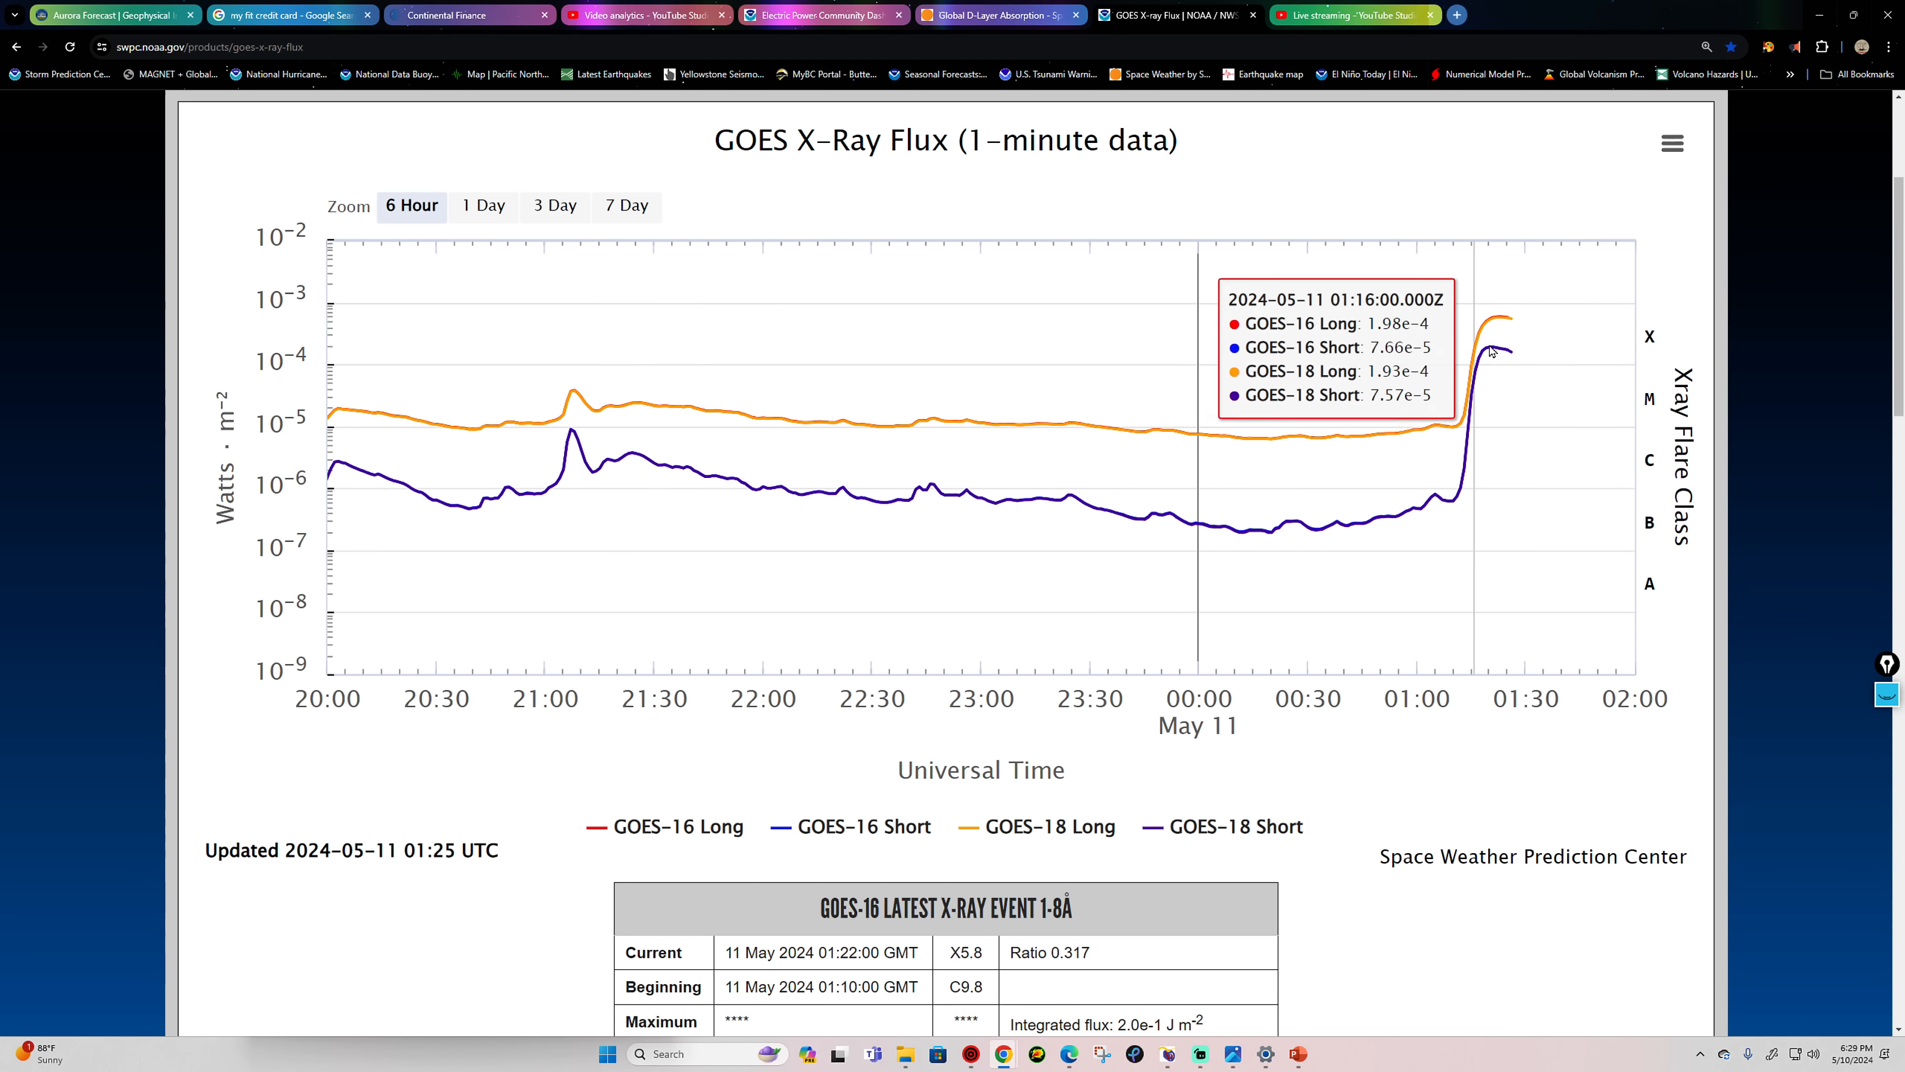
pyautogui.moveTo(784, 109)
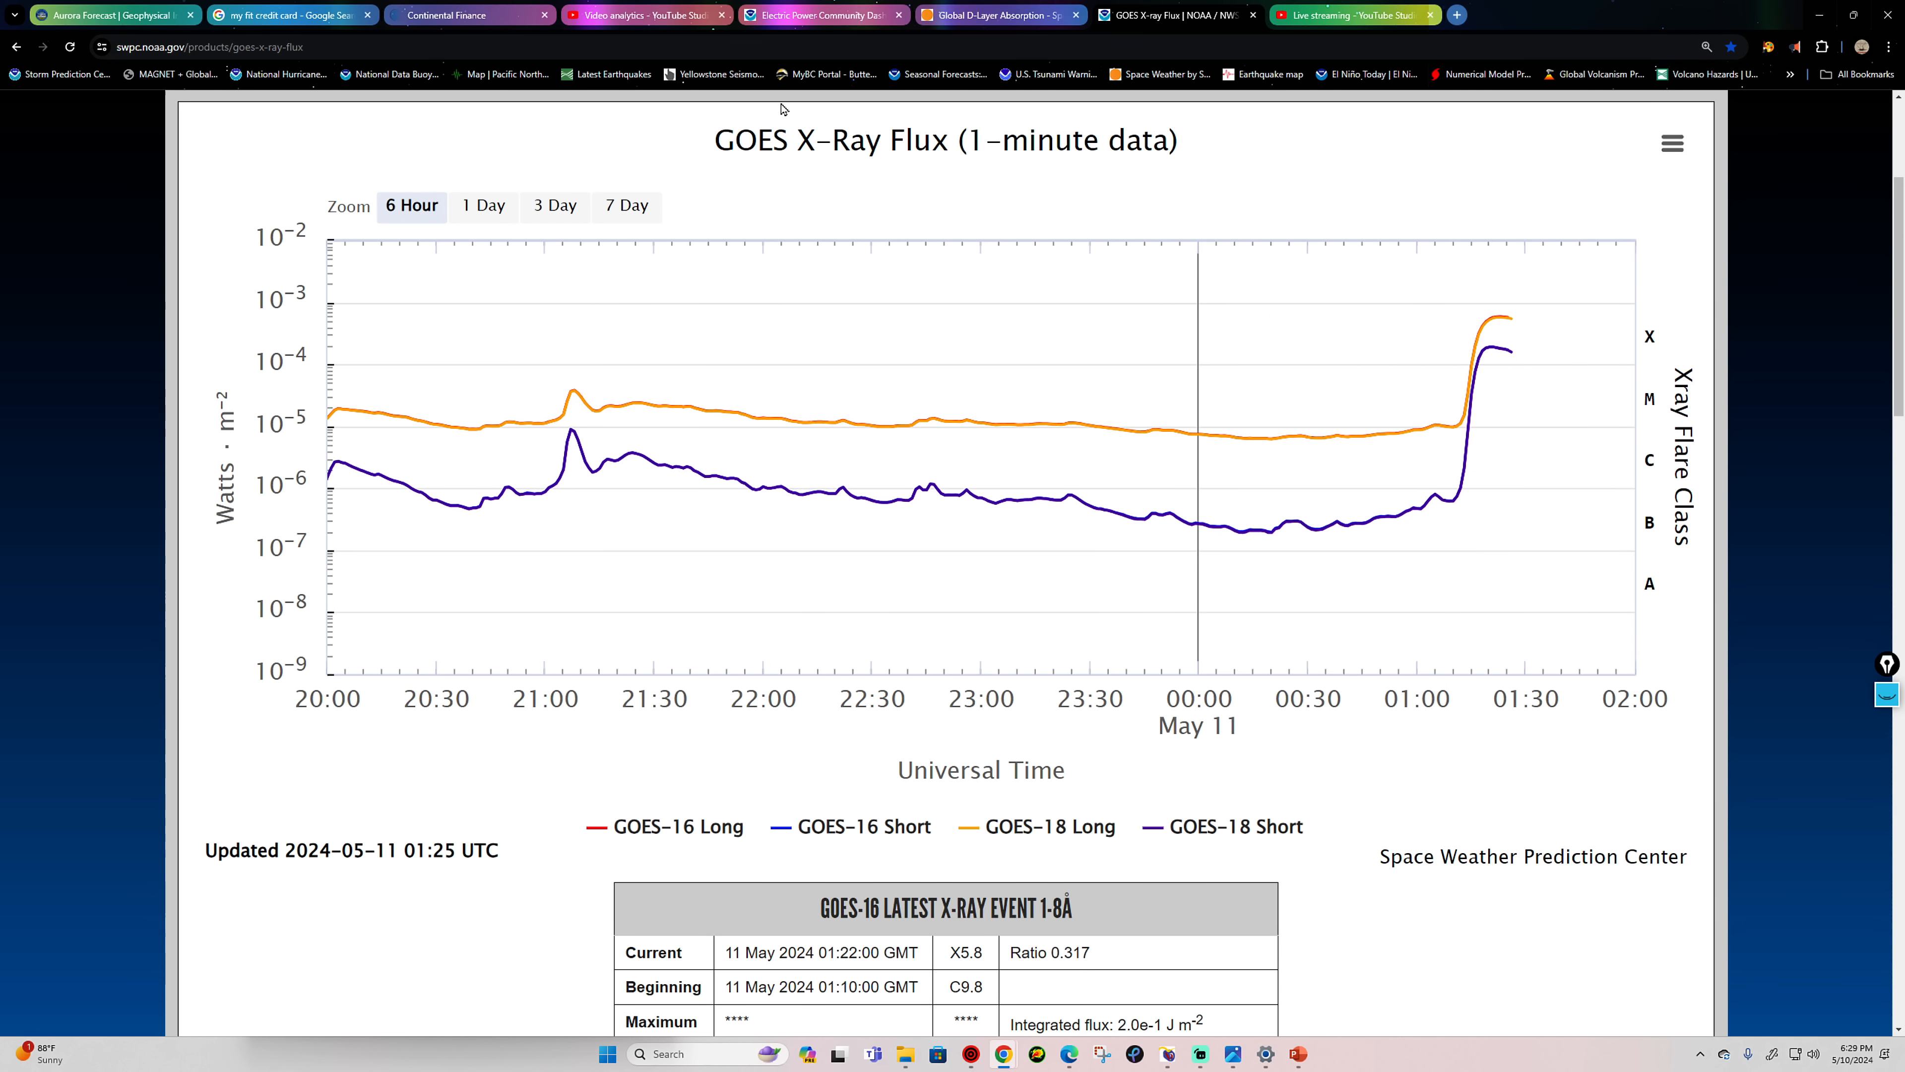
pyautogui.moveTo(1522, 333)
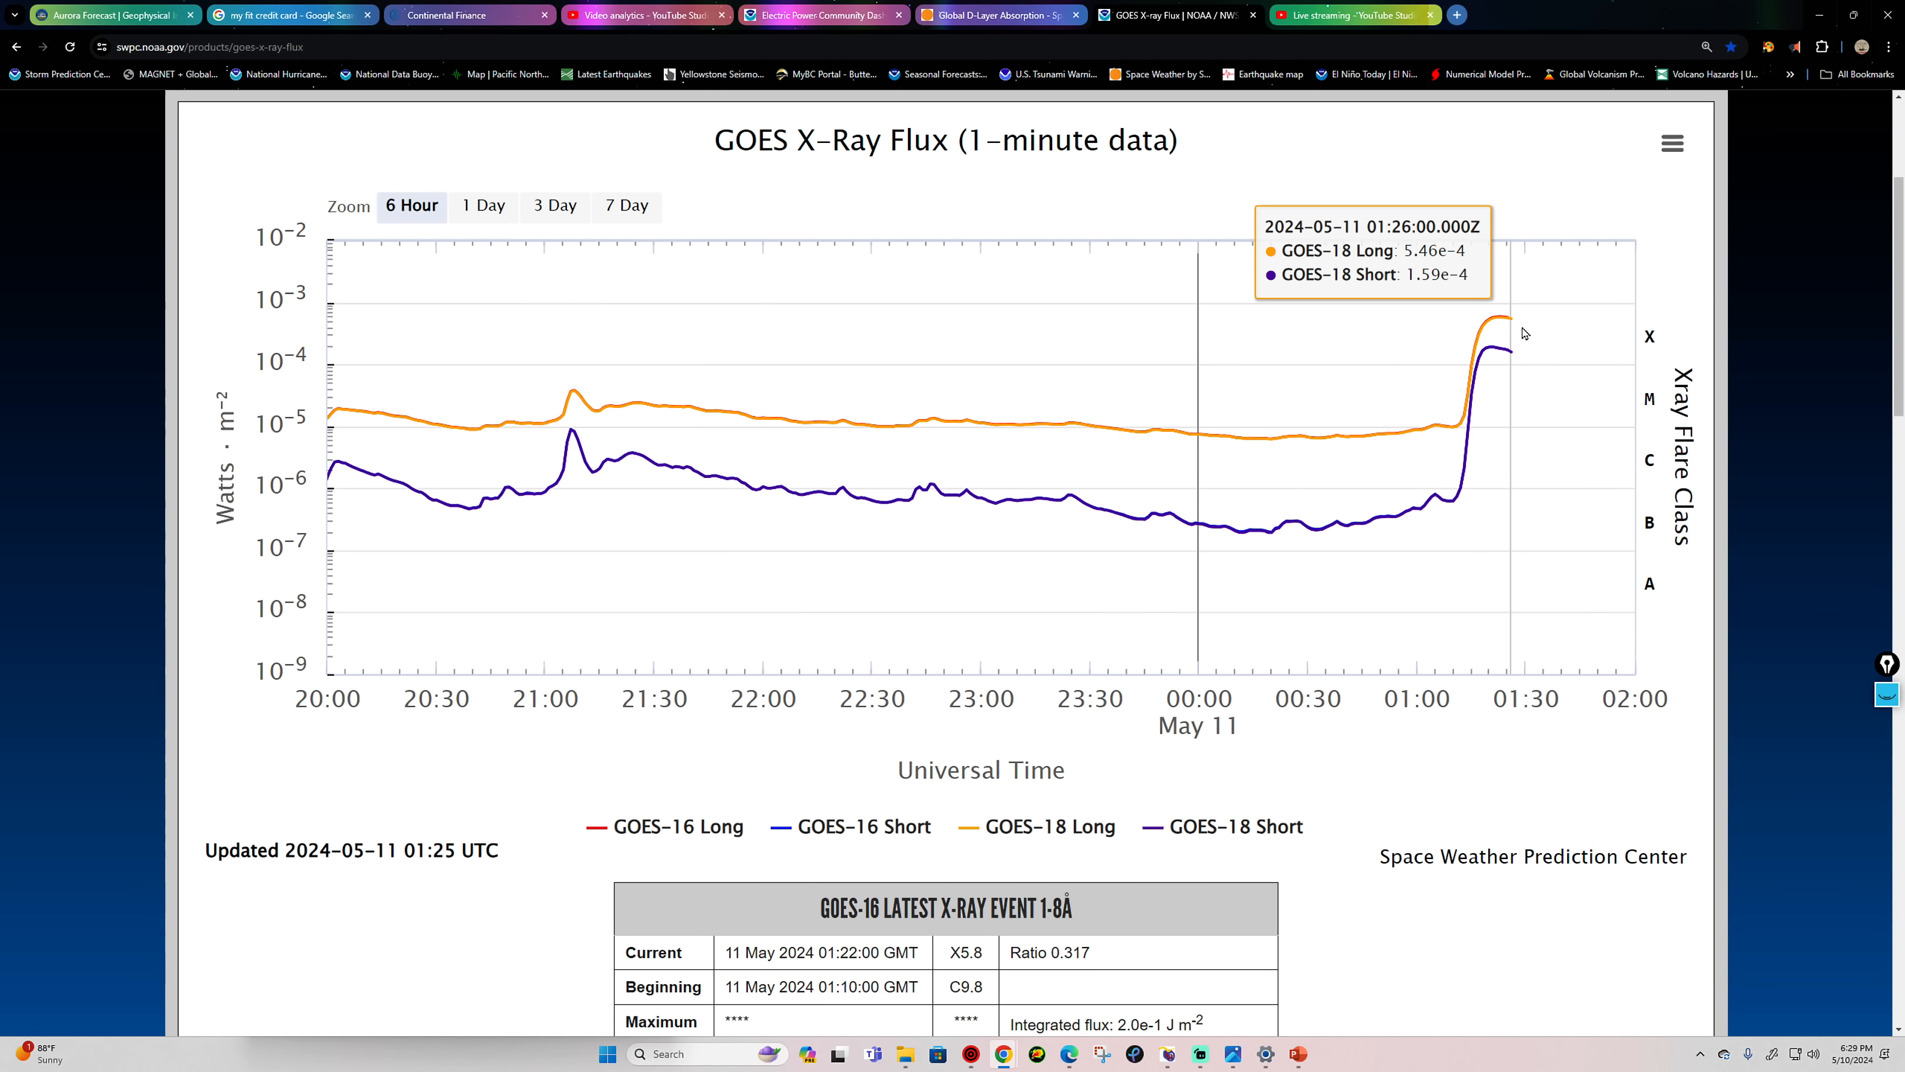
pyautogui.click(996, 15)
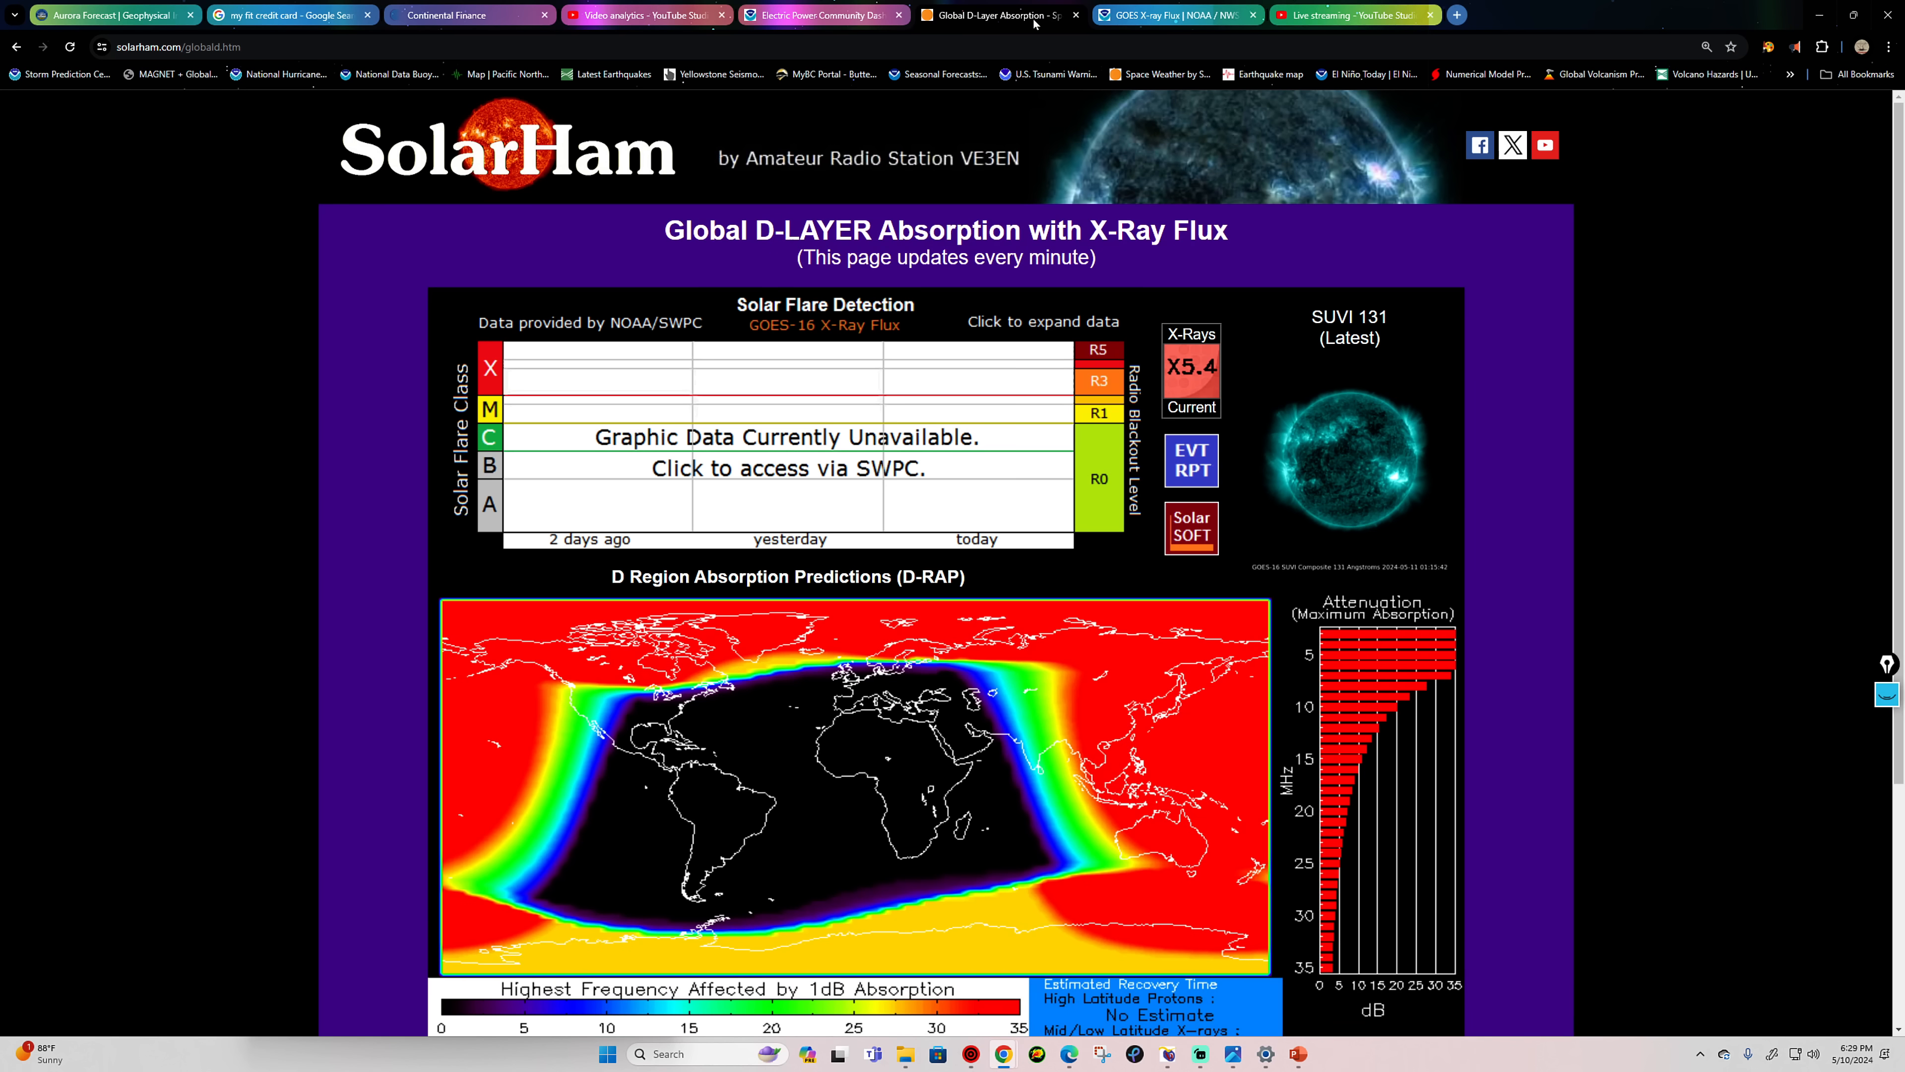
pyautogui.moveTo(654, 258)
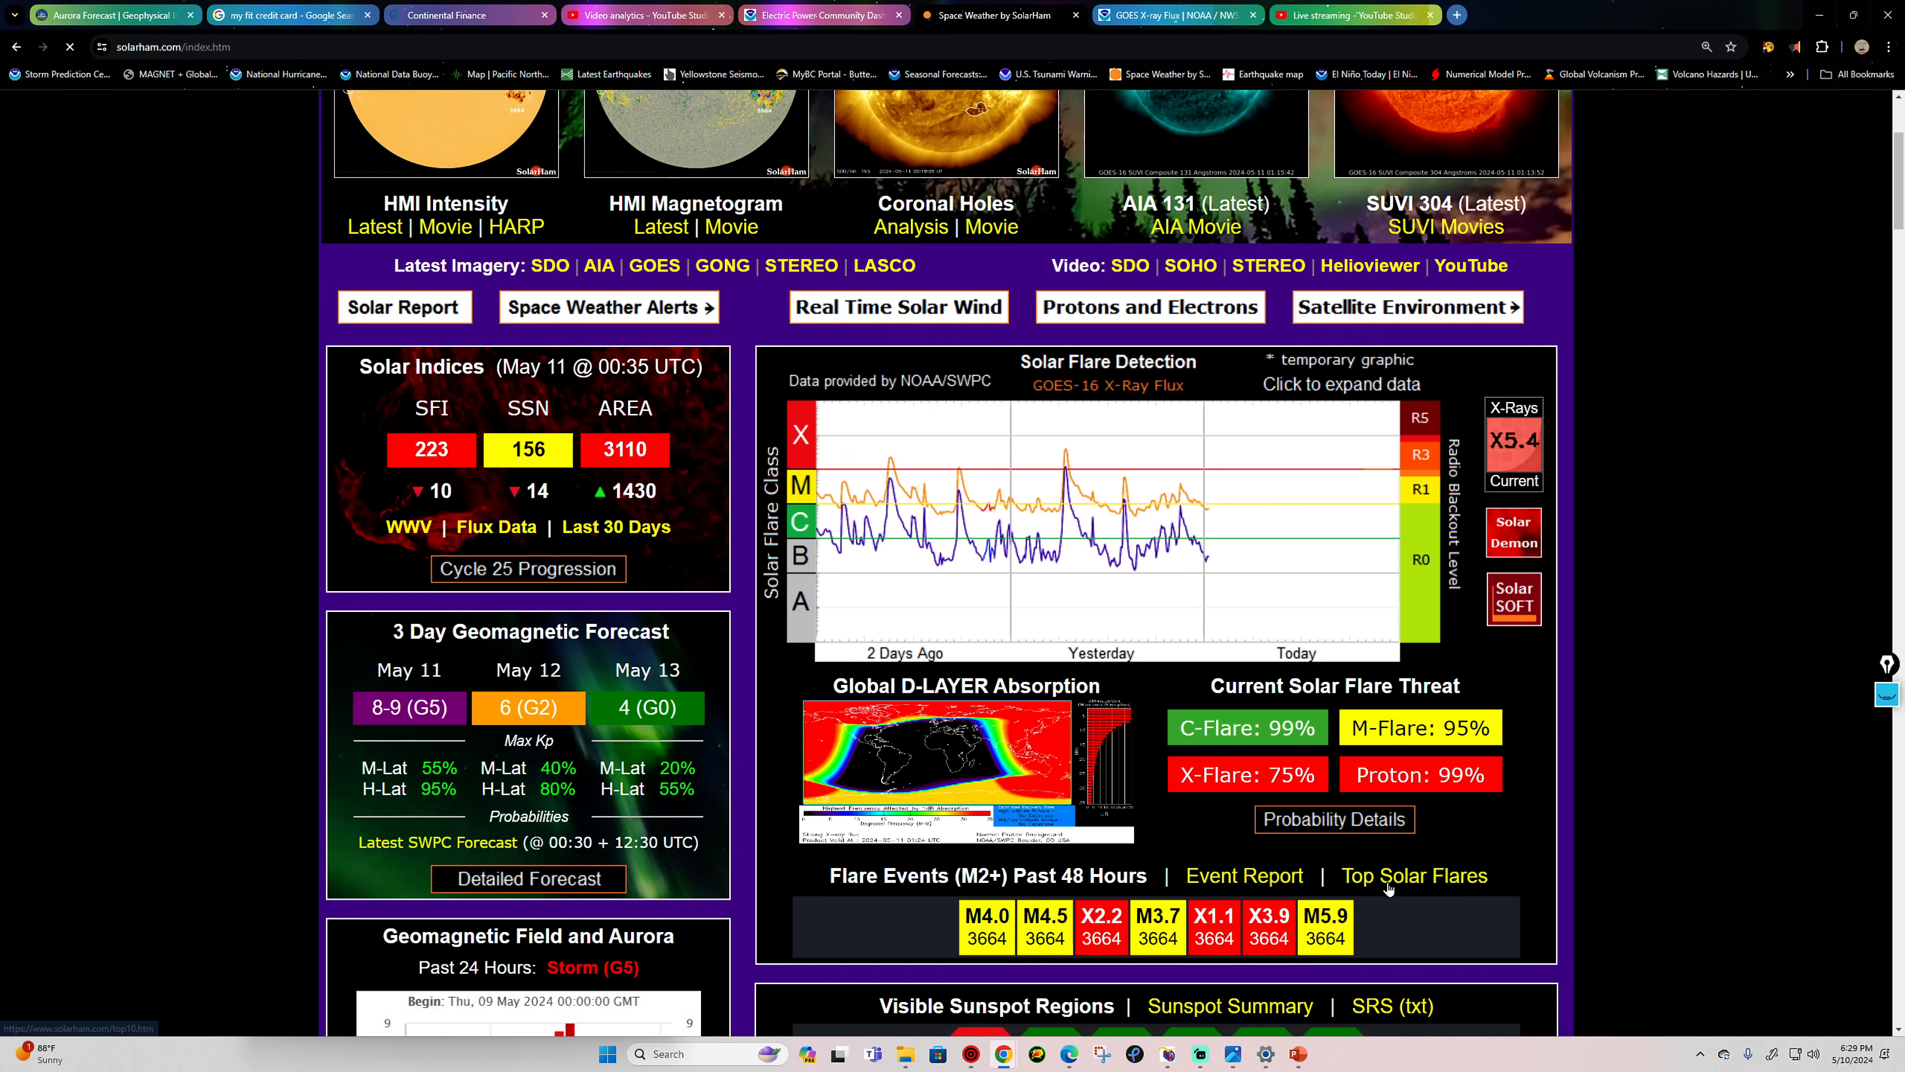
# Step: View SolarHam's Cycle 25 top solar flares list, selecting the record X6.3 class, then return to the GOES chart
pyautogui.click(1414, 875)
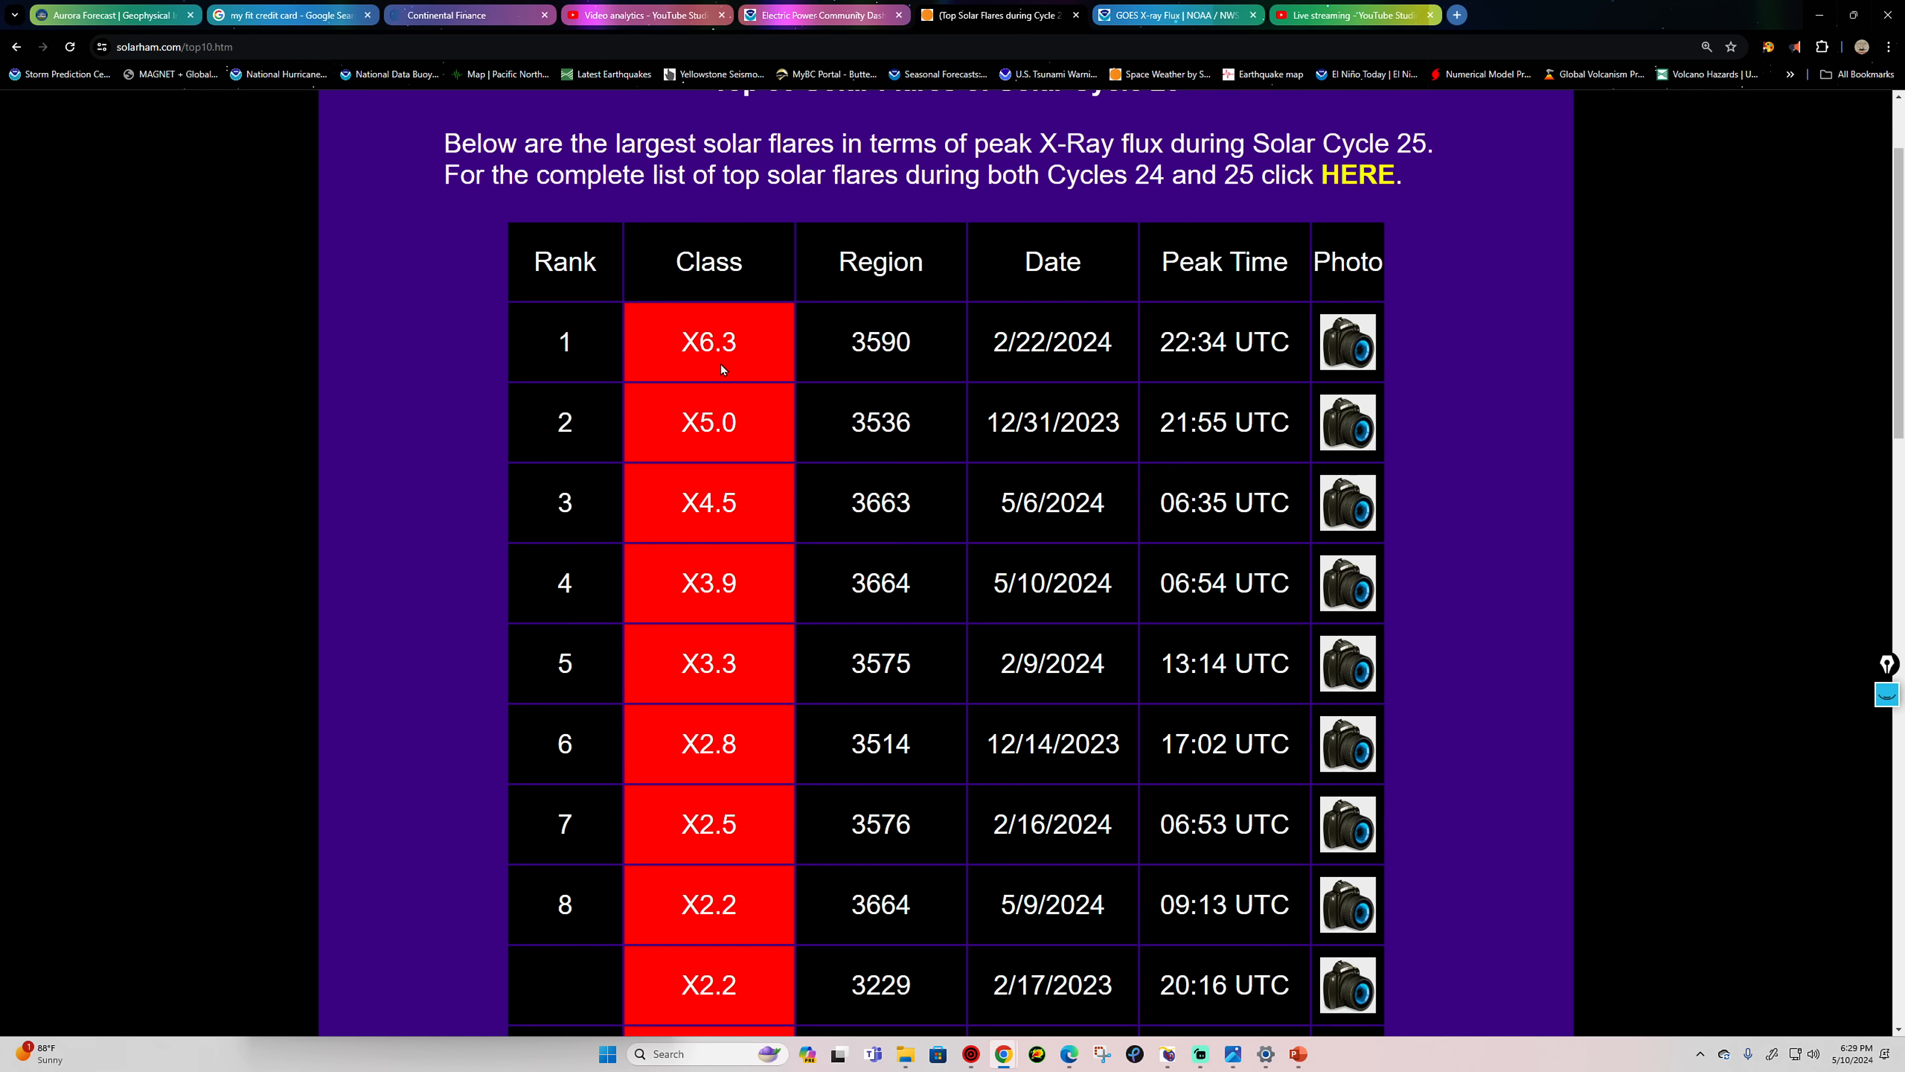
pyautogui.moveTo(778, 361)
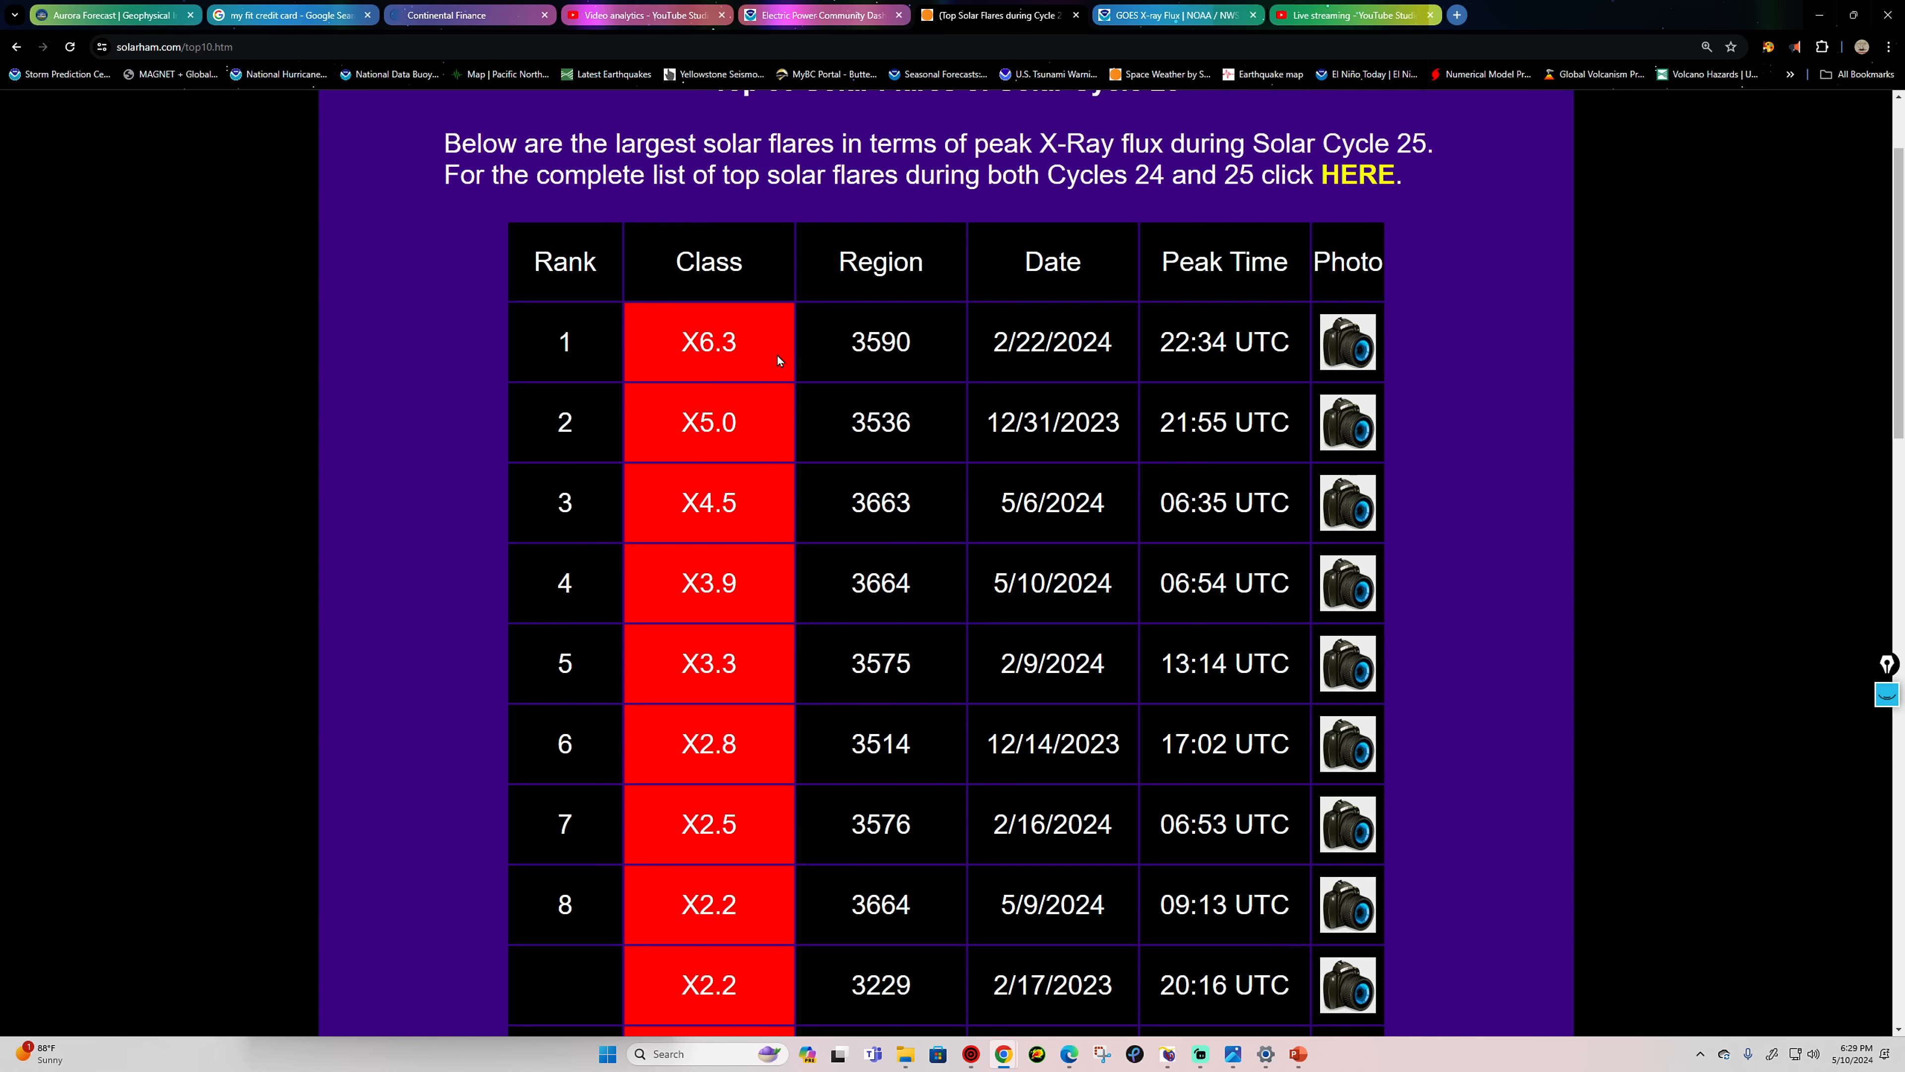
pyautogui.moveTo(681, 350)
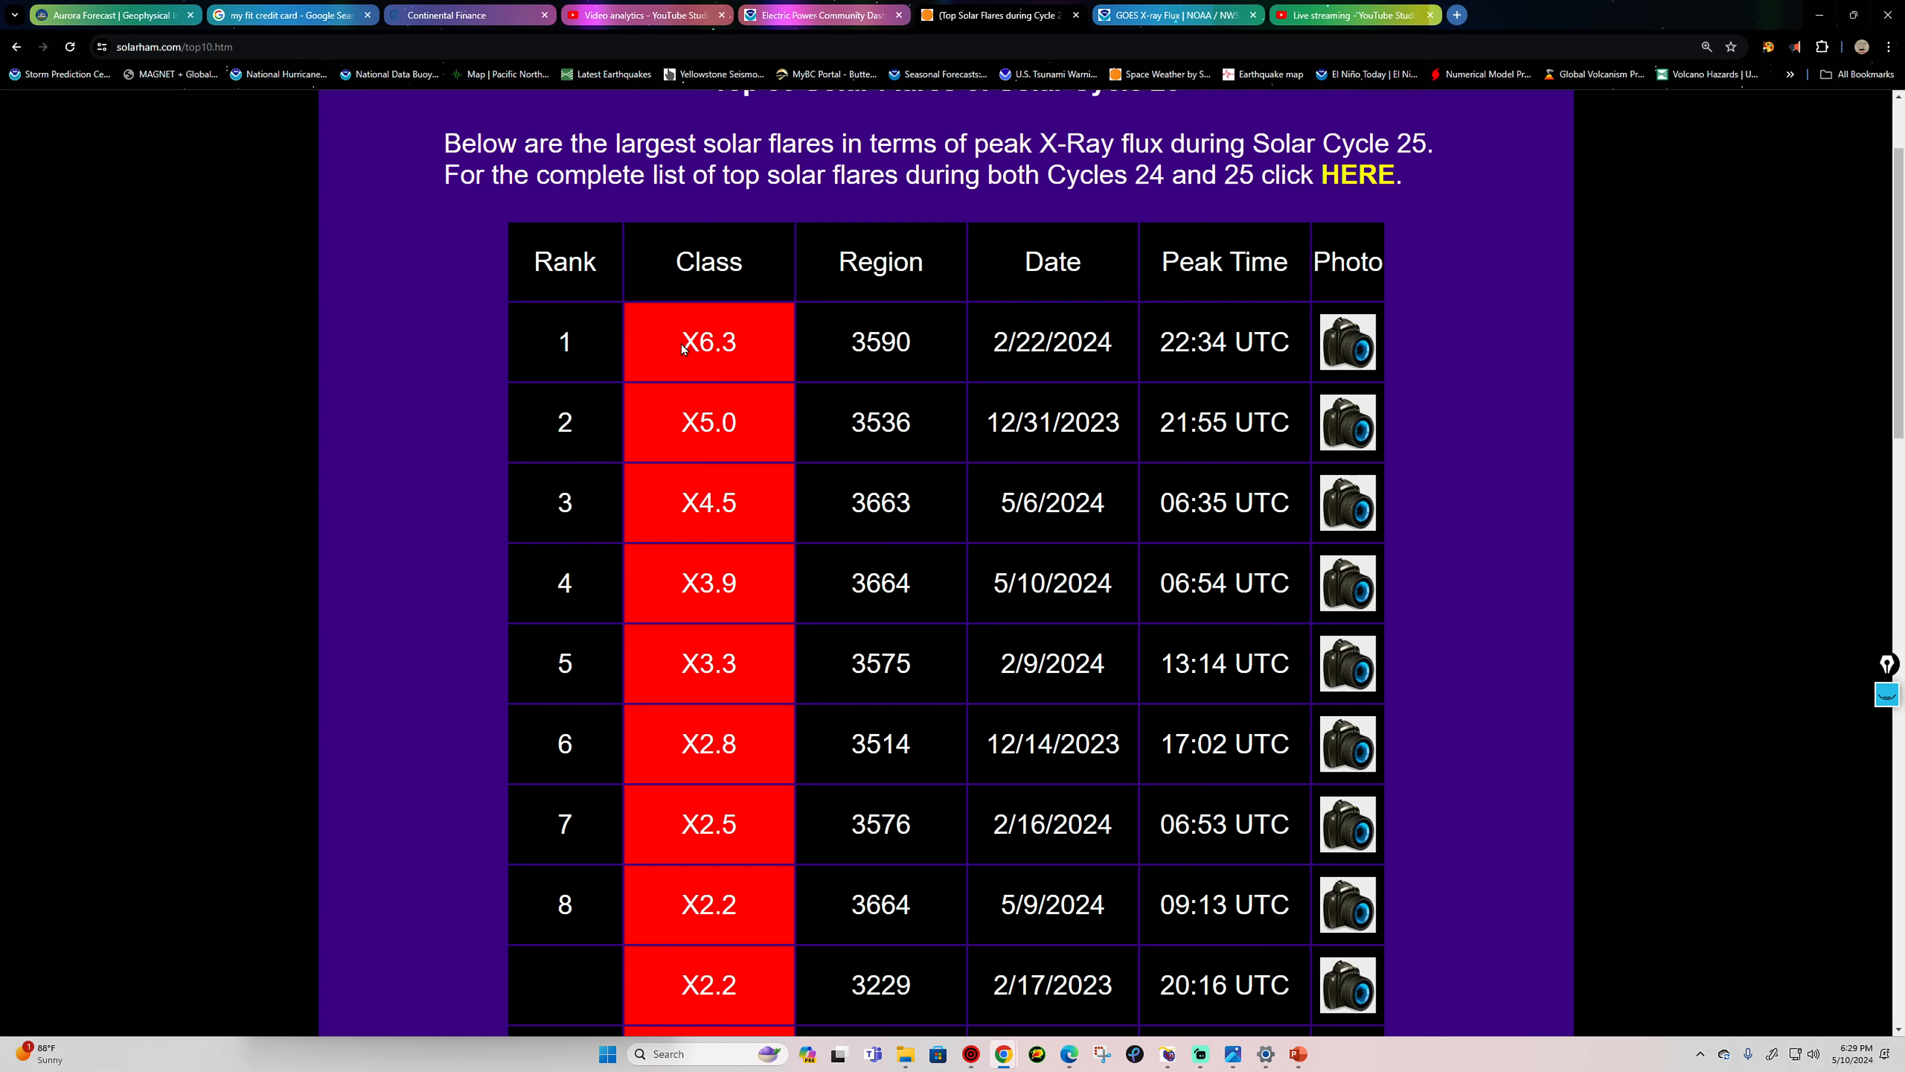
pyautogui.doubleClick(709, 342)
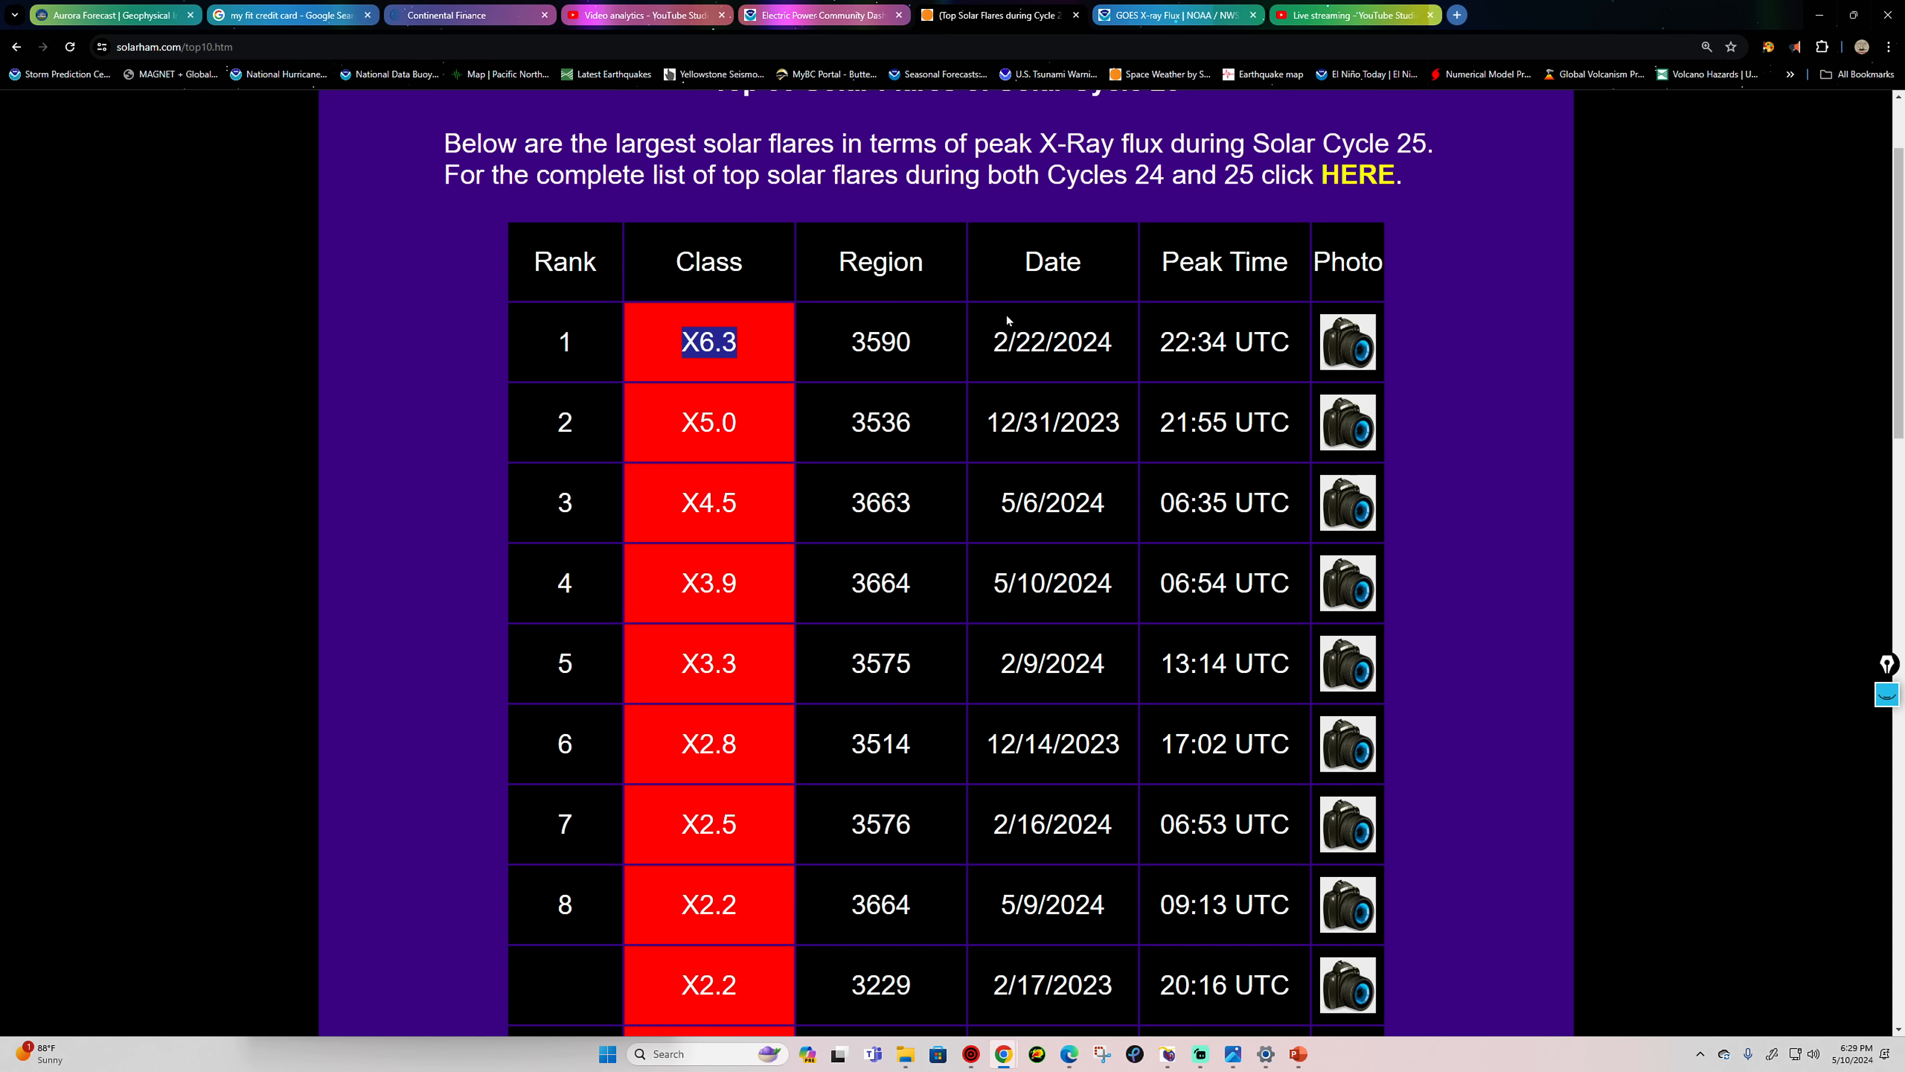
pyautogui.moveTo(1016, 345)
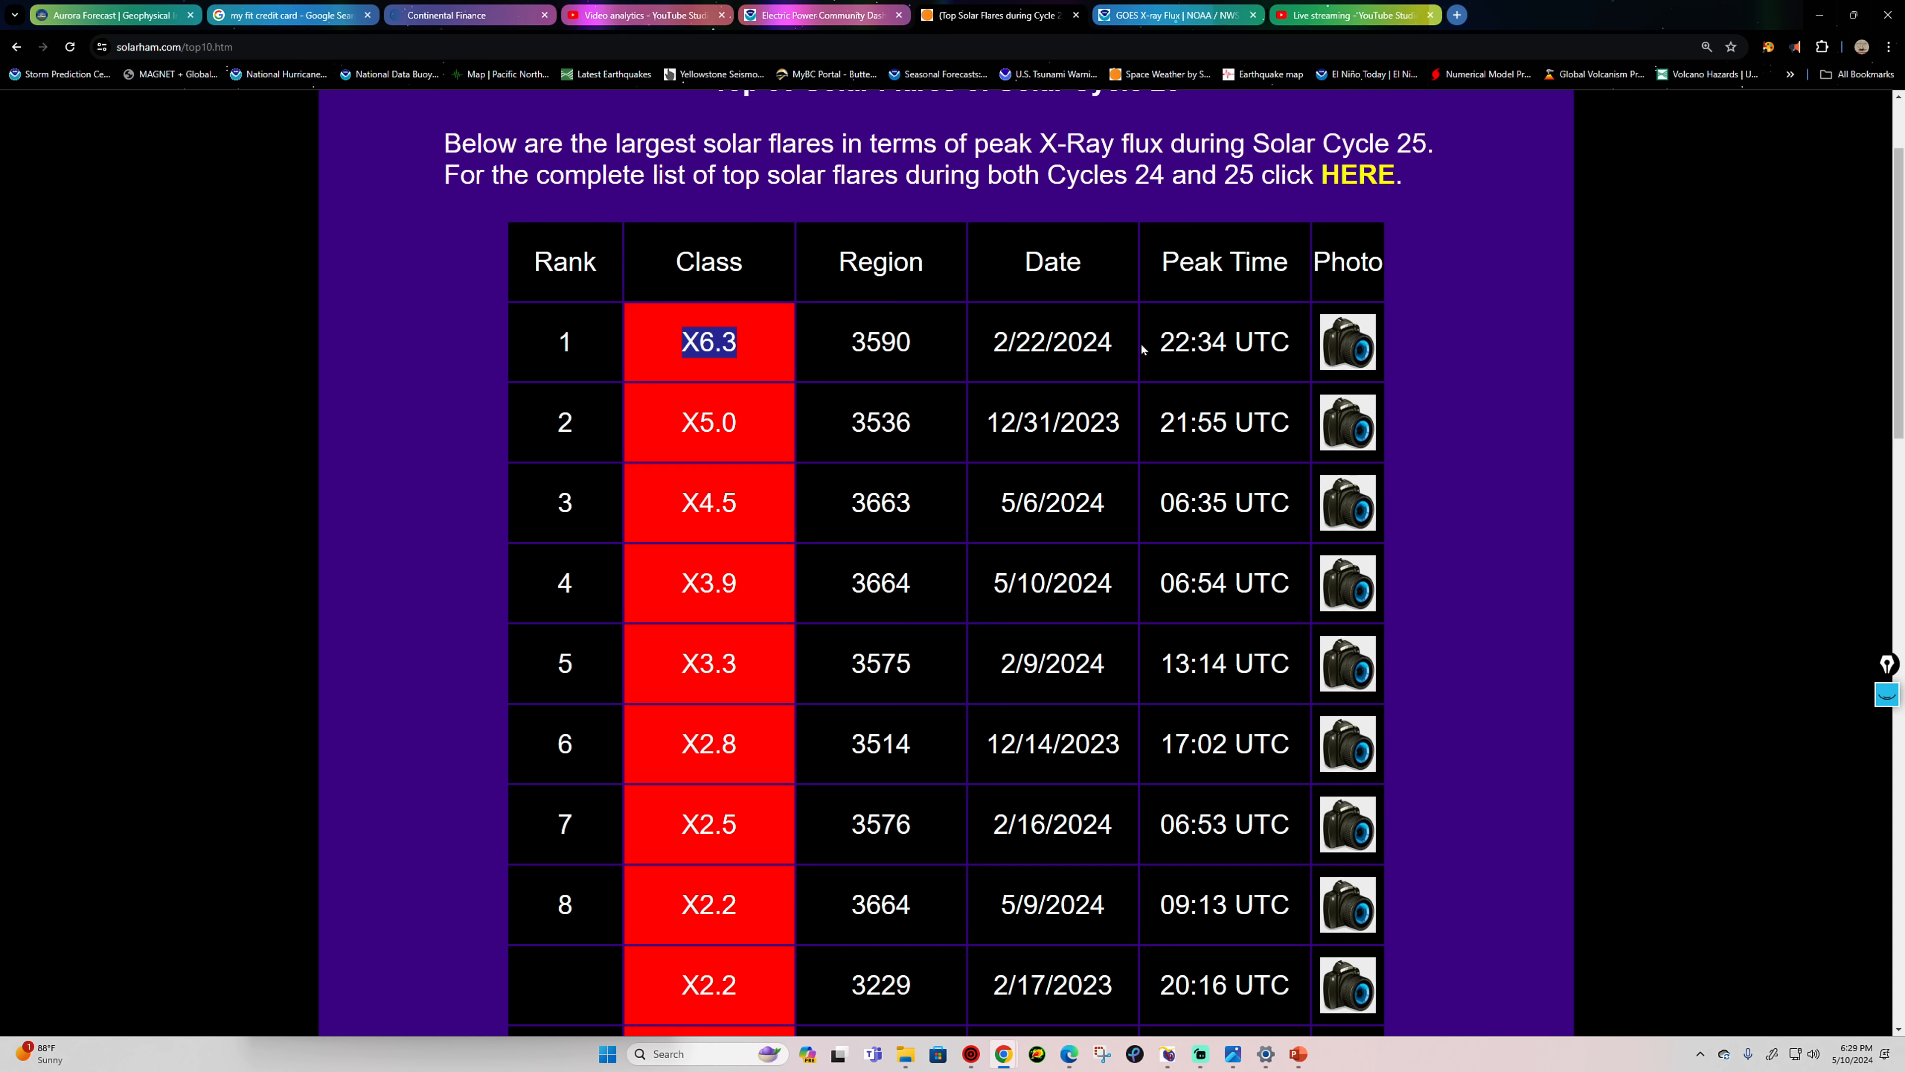
pyautogui.moveTo(731, 464)
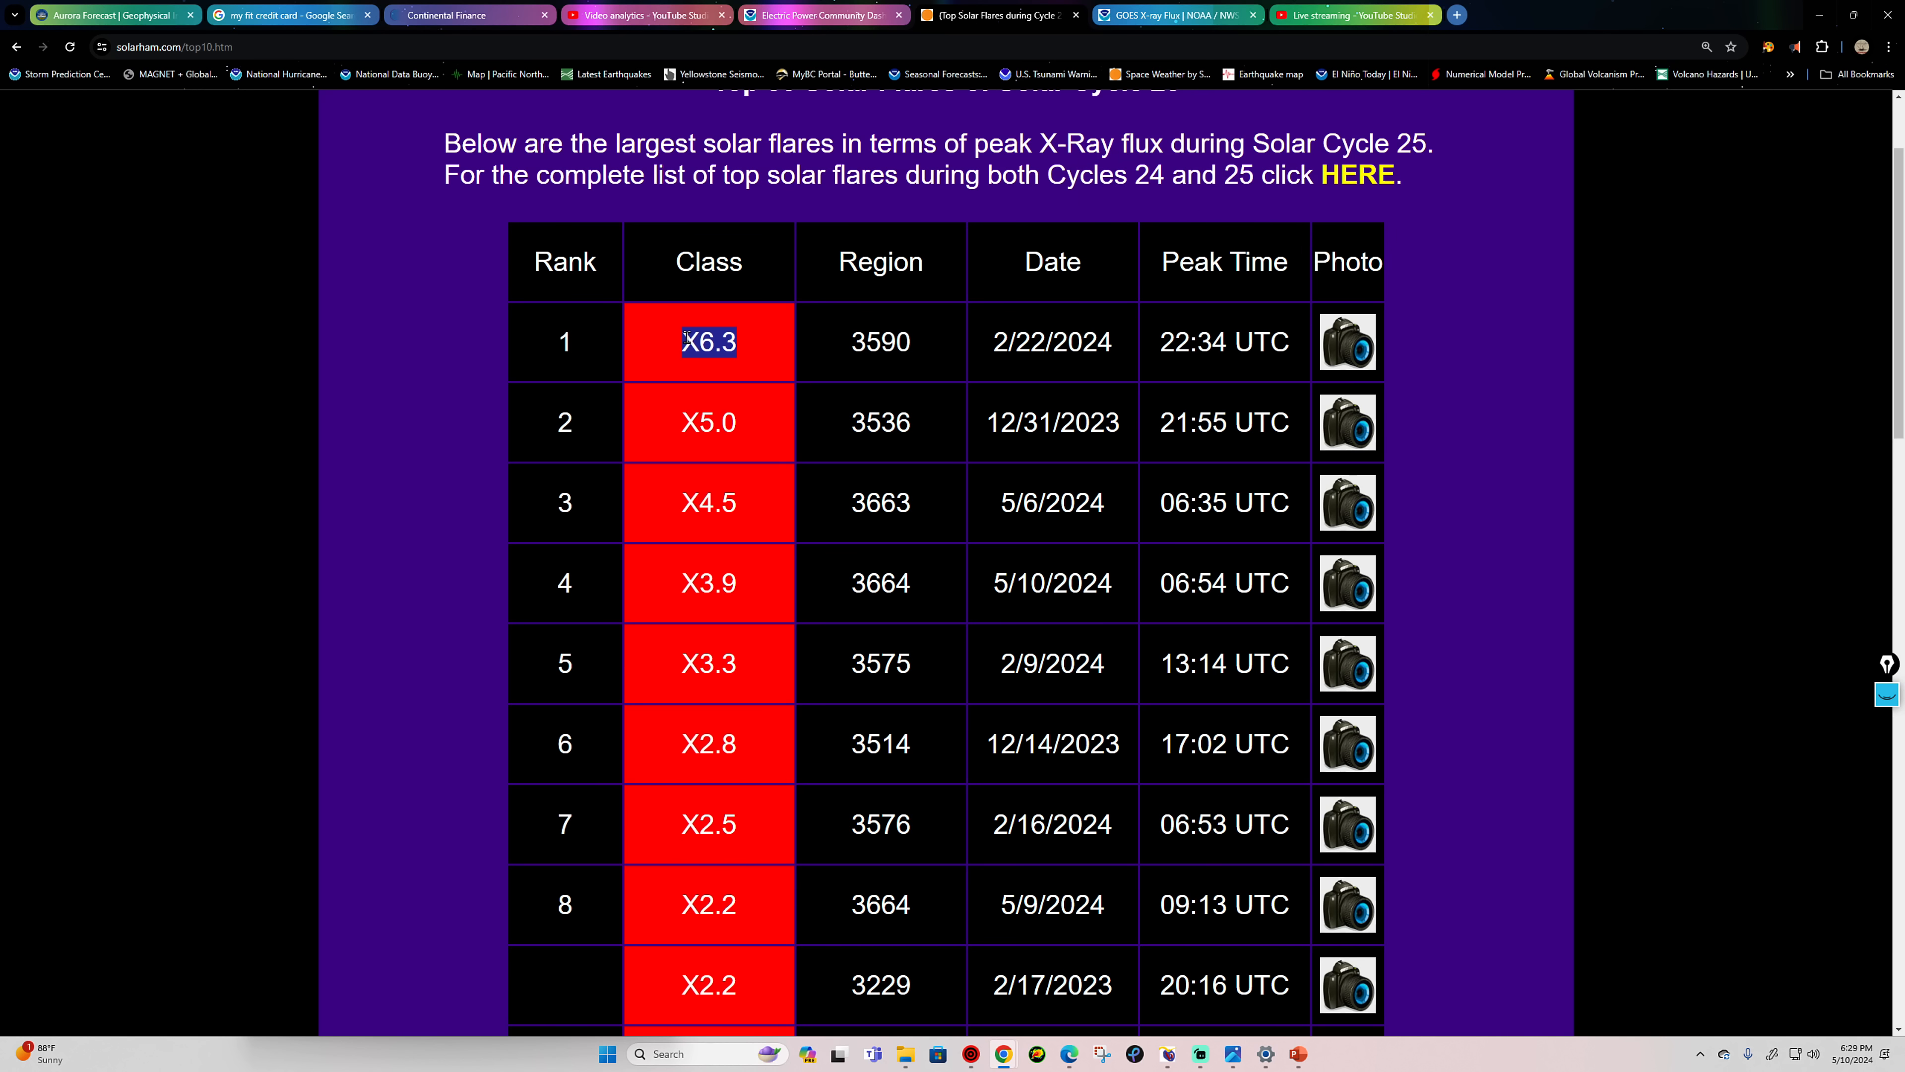
pyautogui.click(1170, 15)
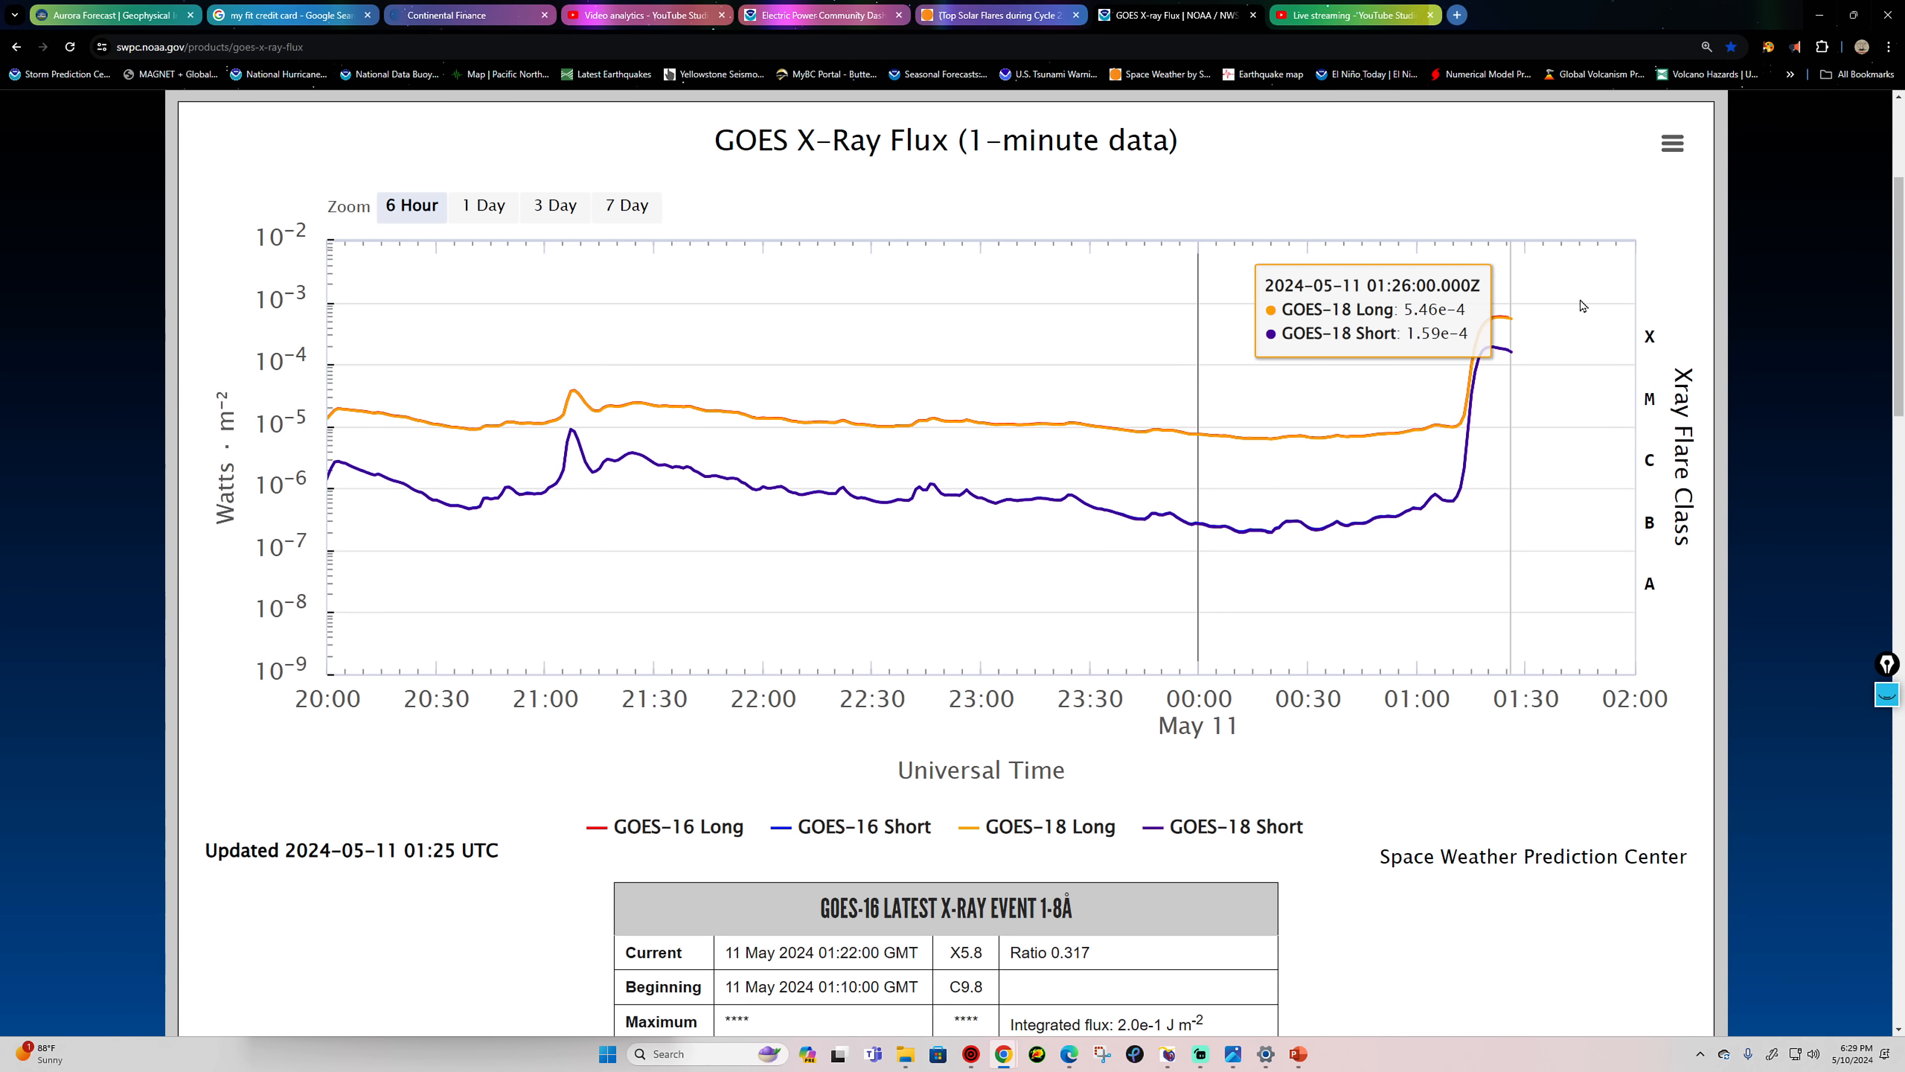
pyautogui.moveTo(1497, 324)
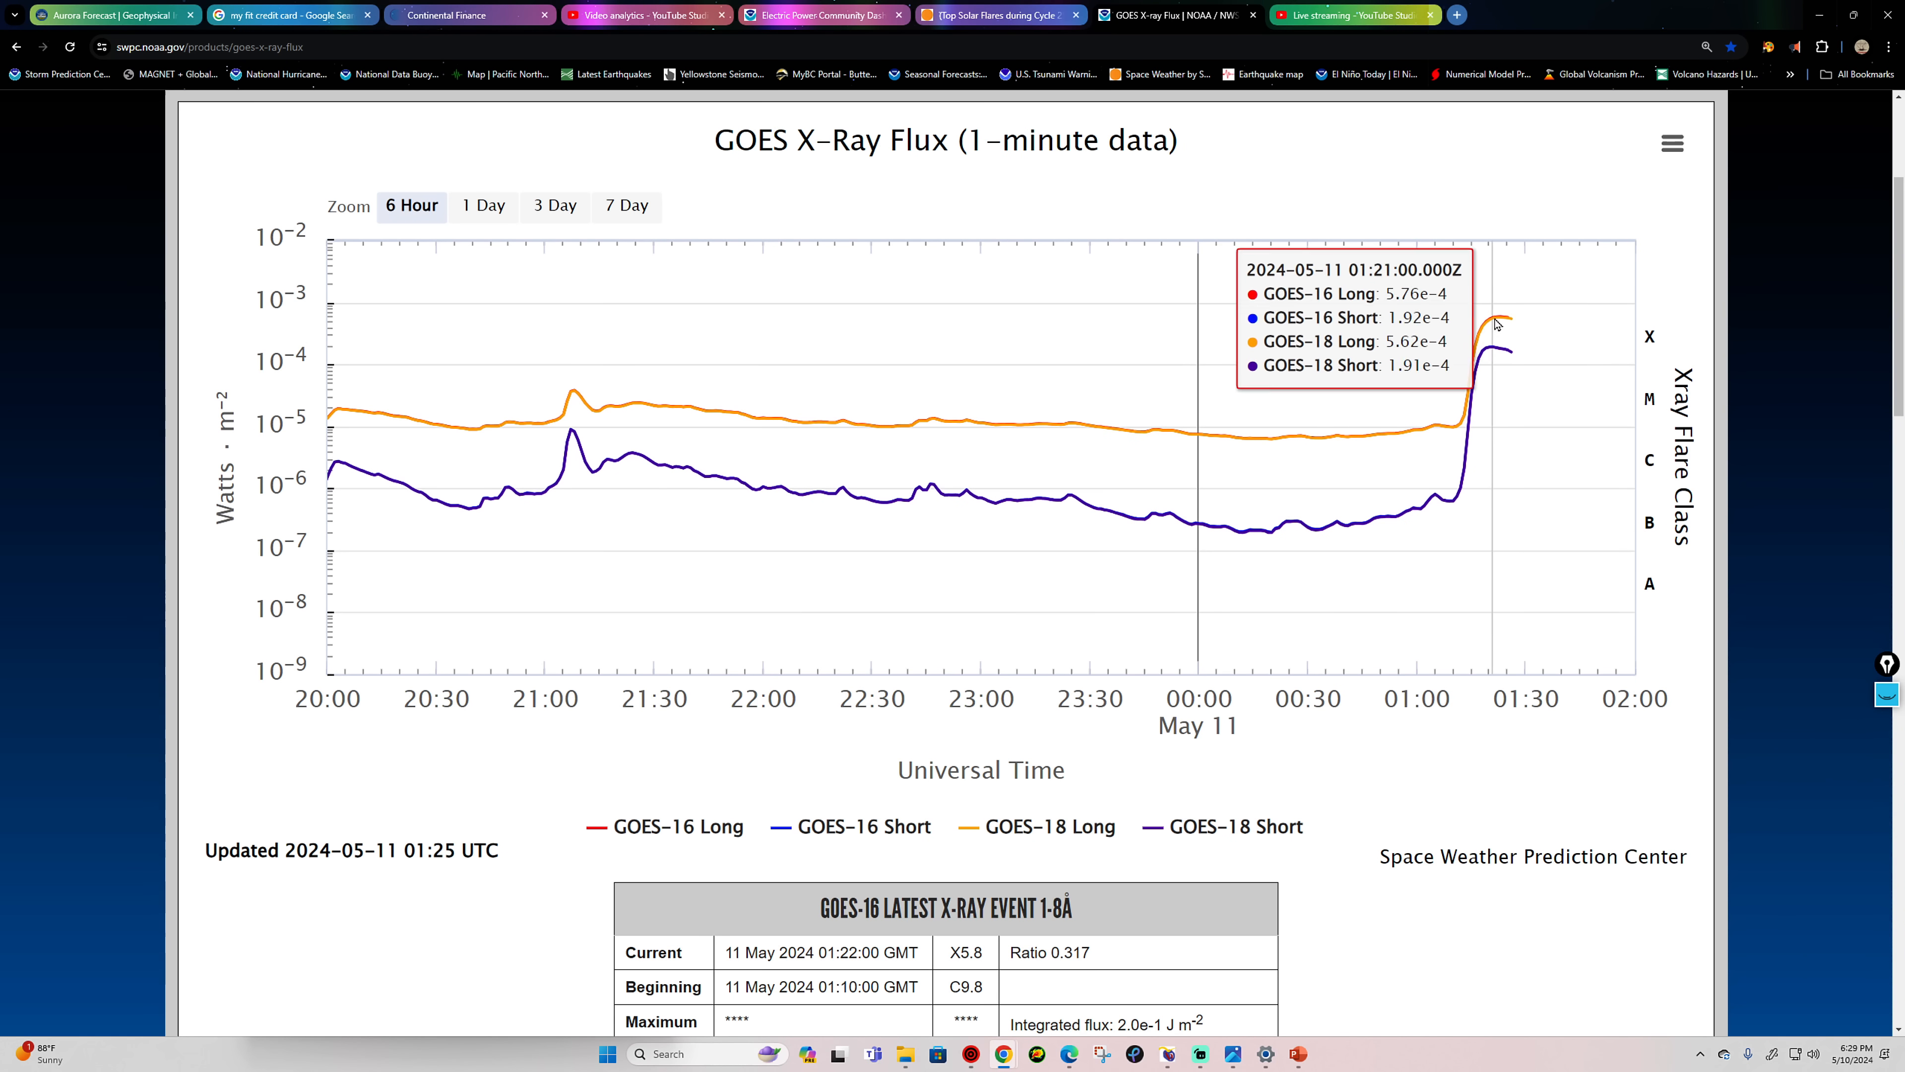
pyautogui.moveTo(1445, 325)
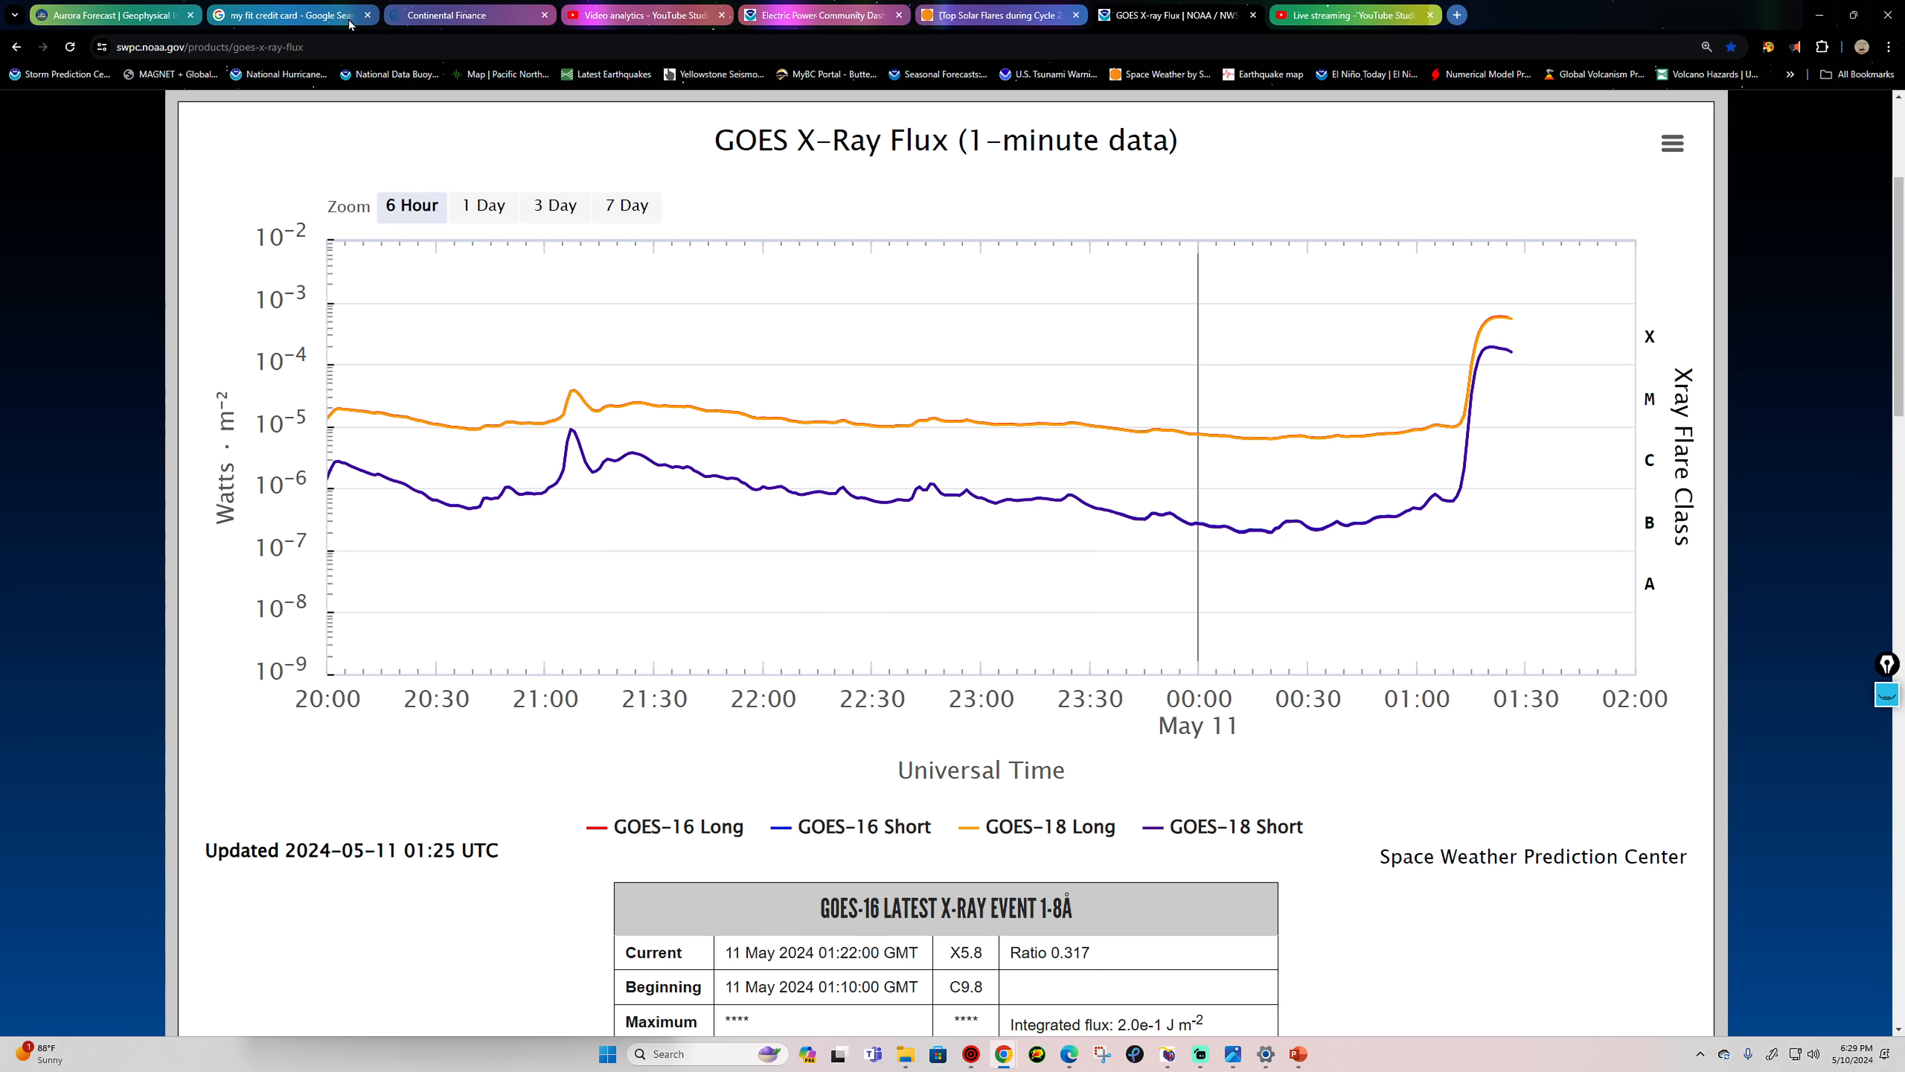
pyautogui.click(109, 15)
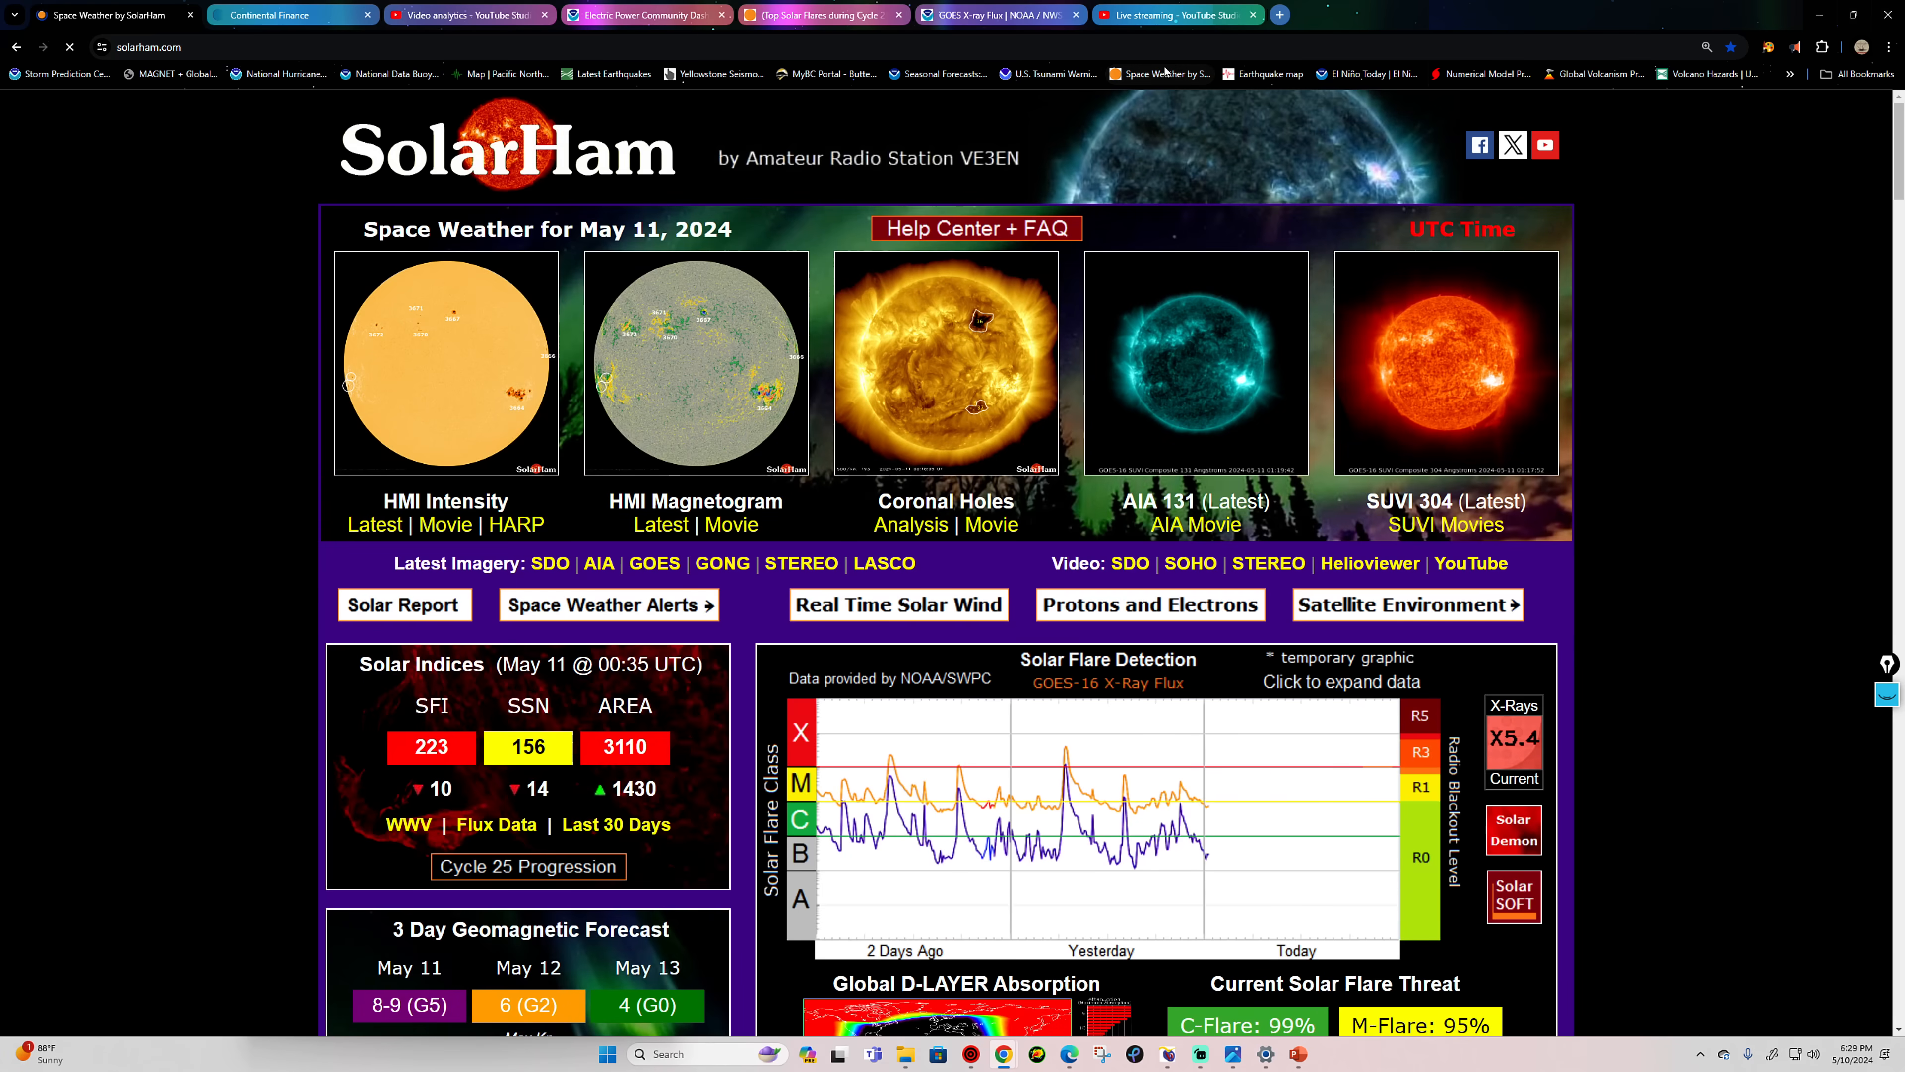
pyautogui.moveTo(1160, 72)
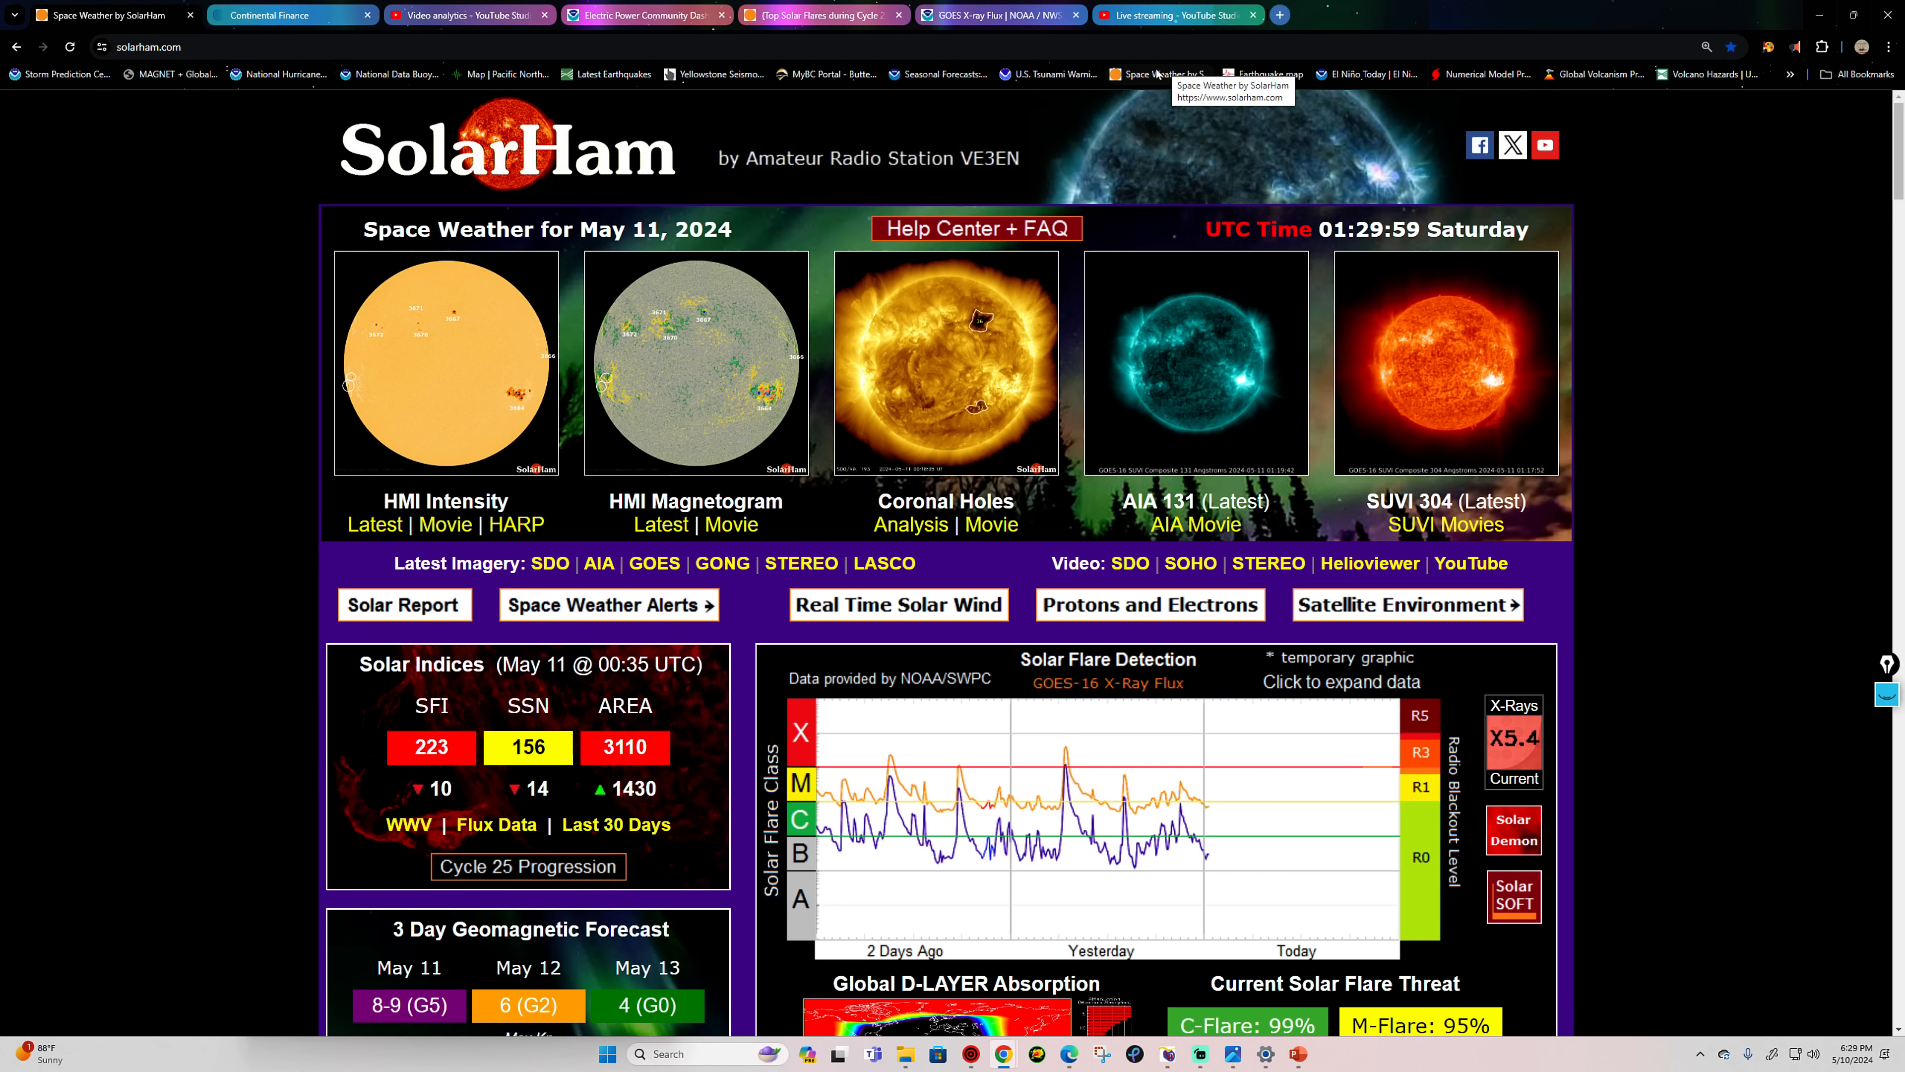
# Step: Scroll the SolarHam home page down to the Solar Indices and Solar Flare Detection panels
pyautogui.scroll(-3)
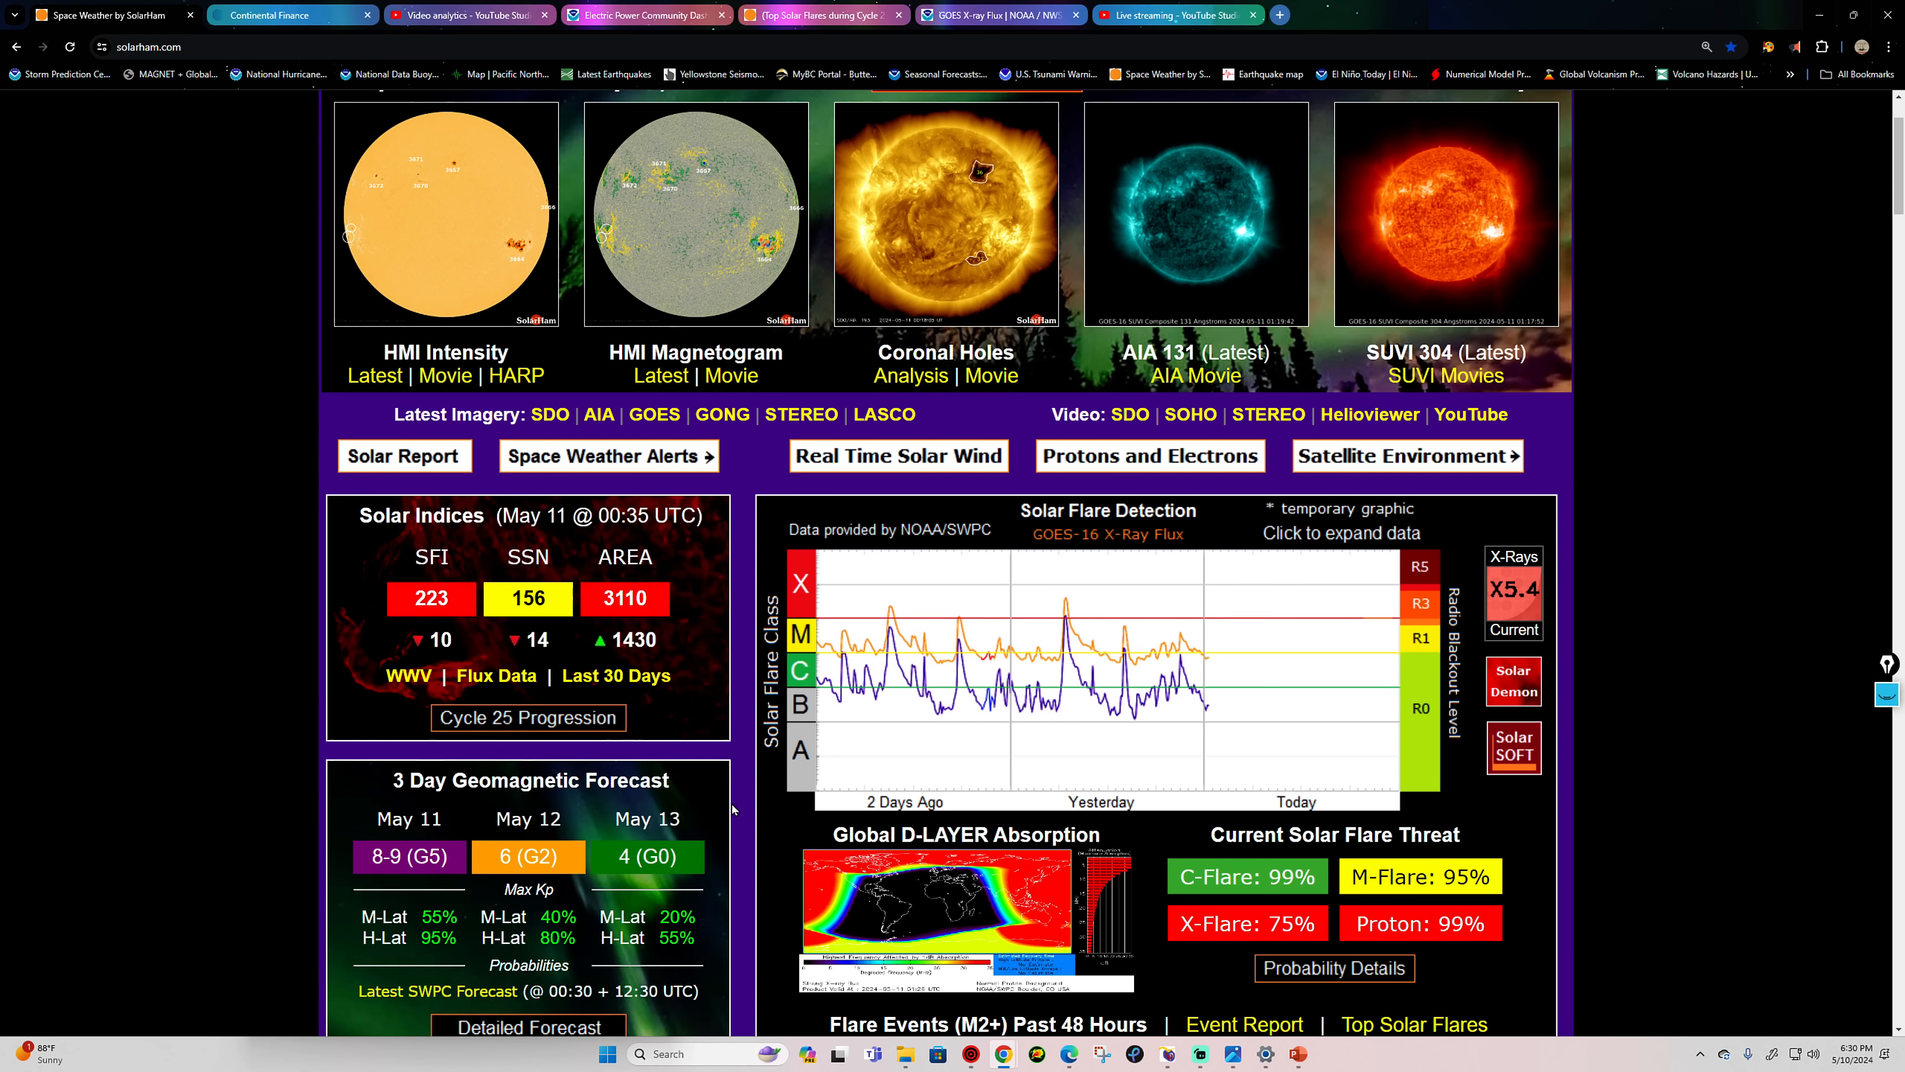
pyautogui.scroll(-3)
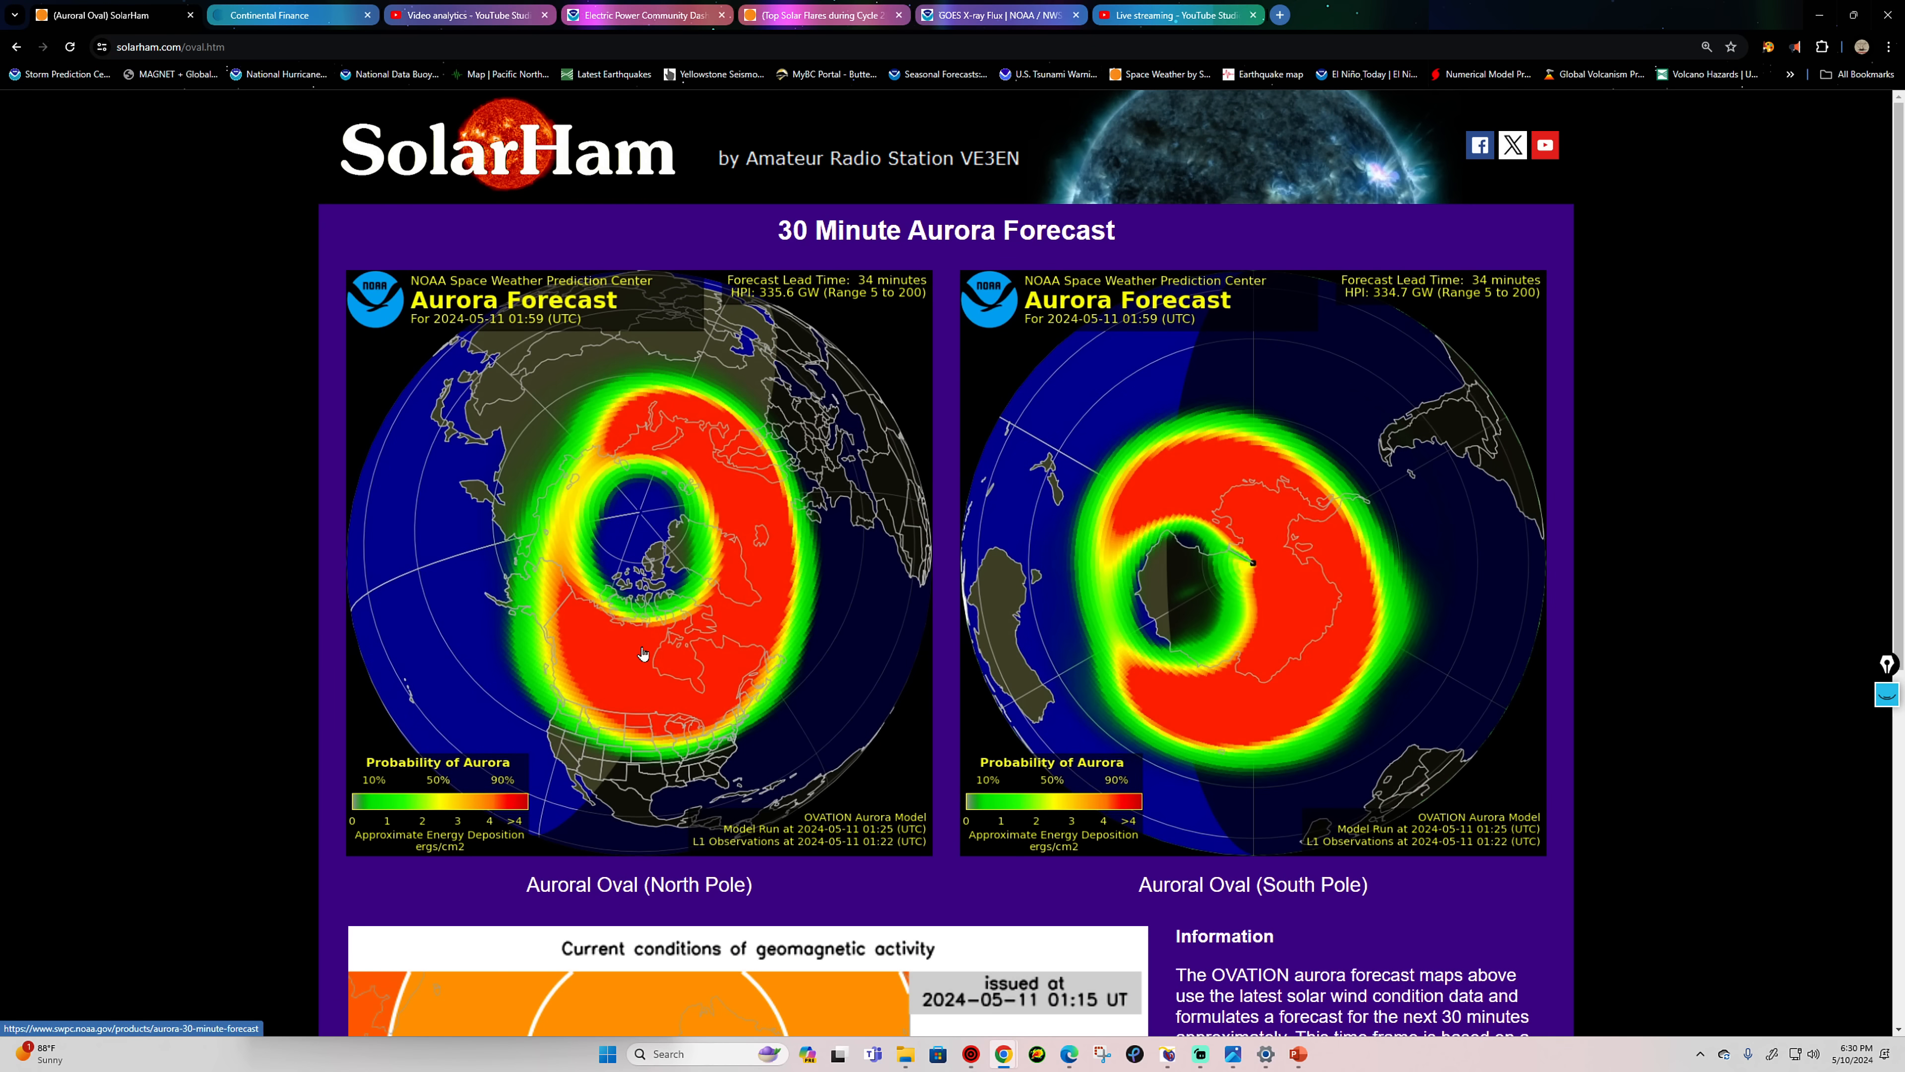
pyautogui.moveTo(612, 474)
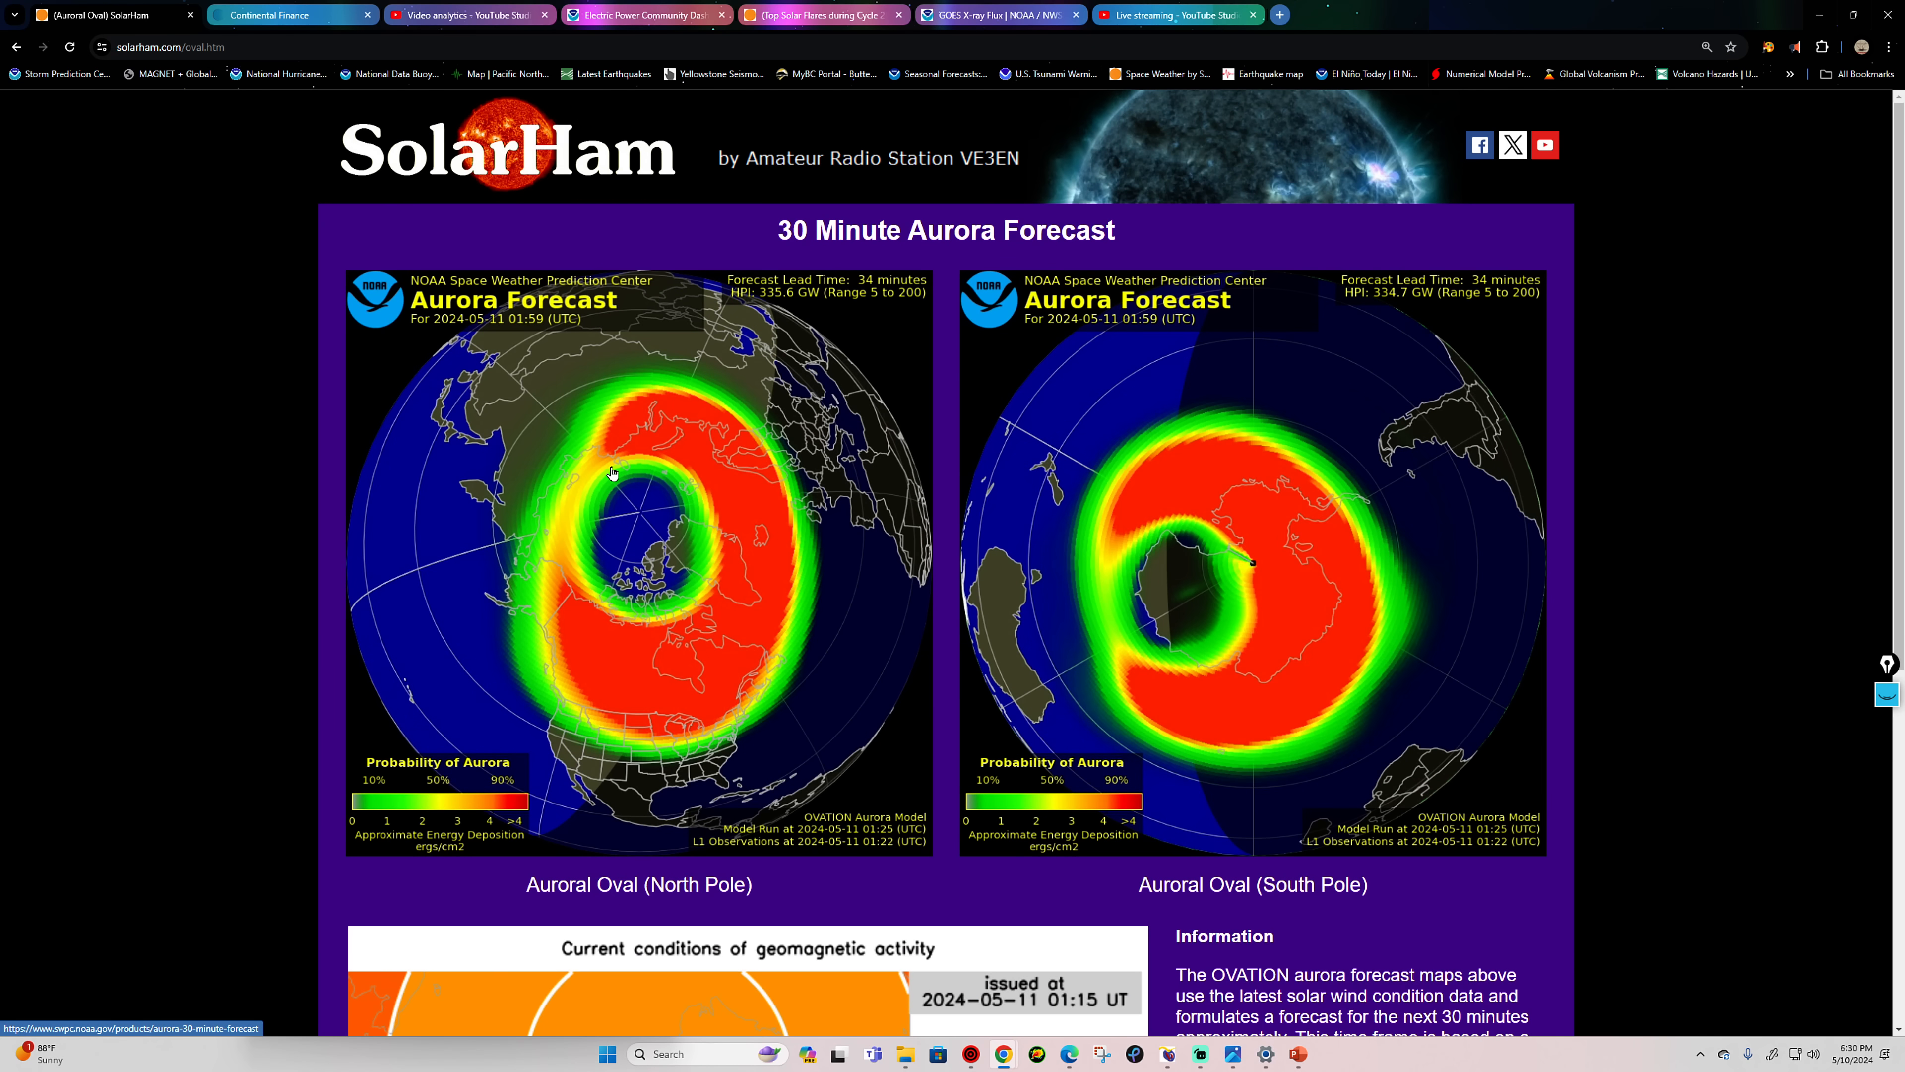
pyautogui.moveTo(638, 465)
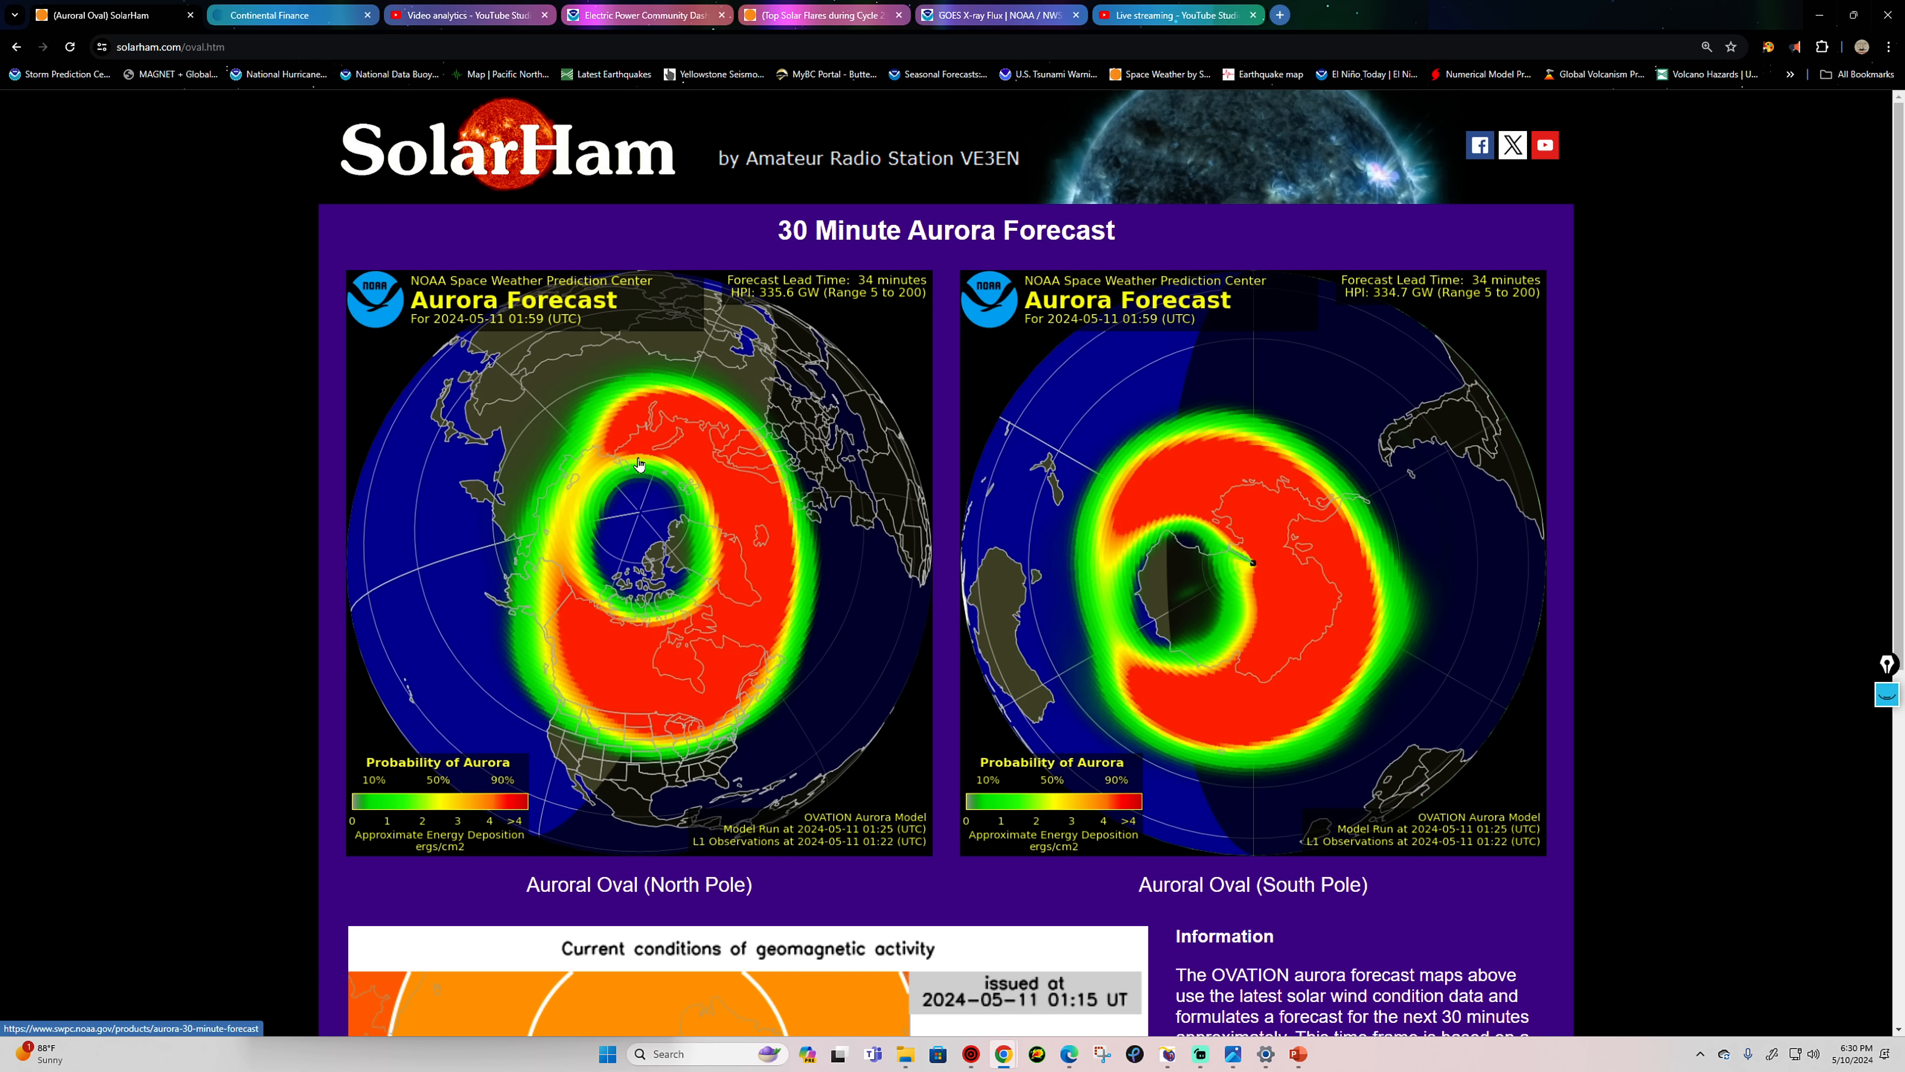
pyautogui.moveTo(640, 769)
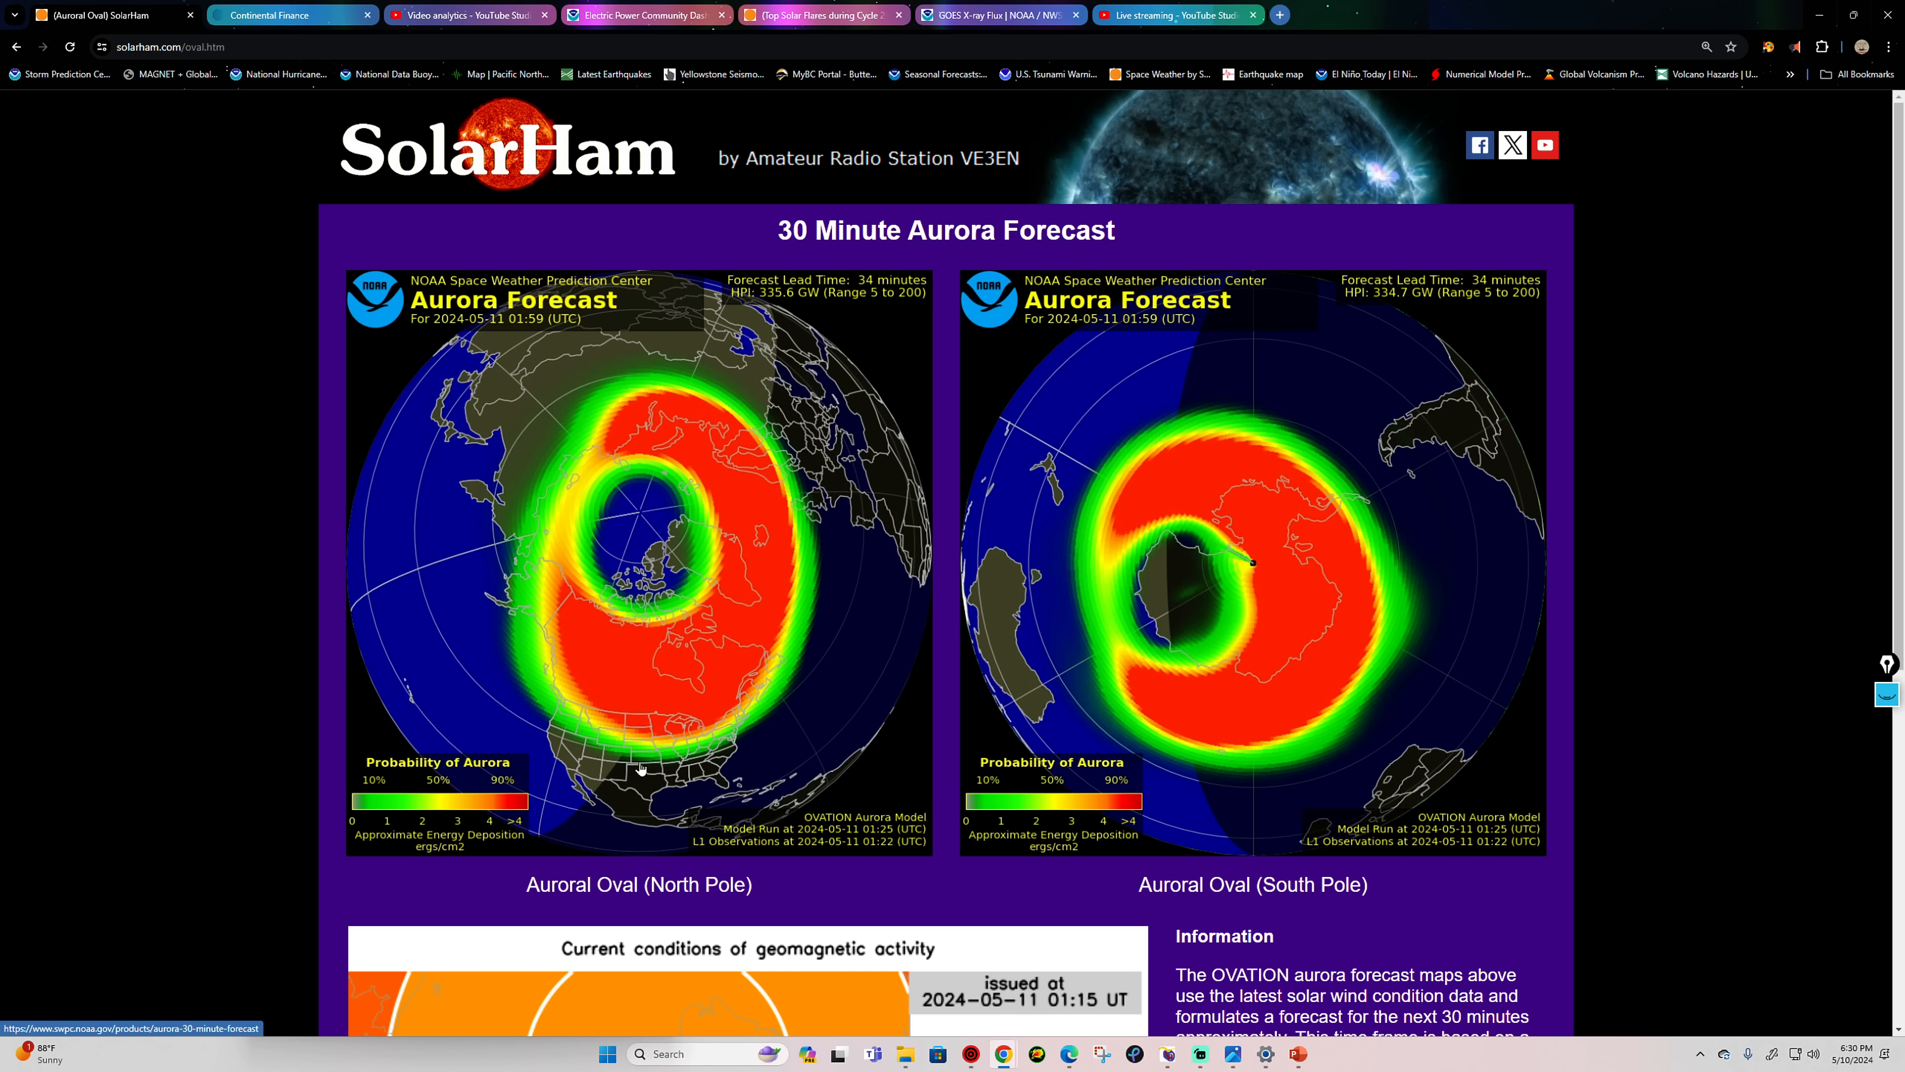
pyautogui.moveTo(668, 770)
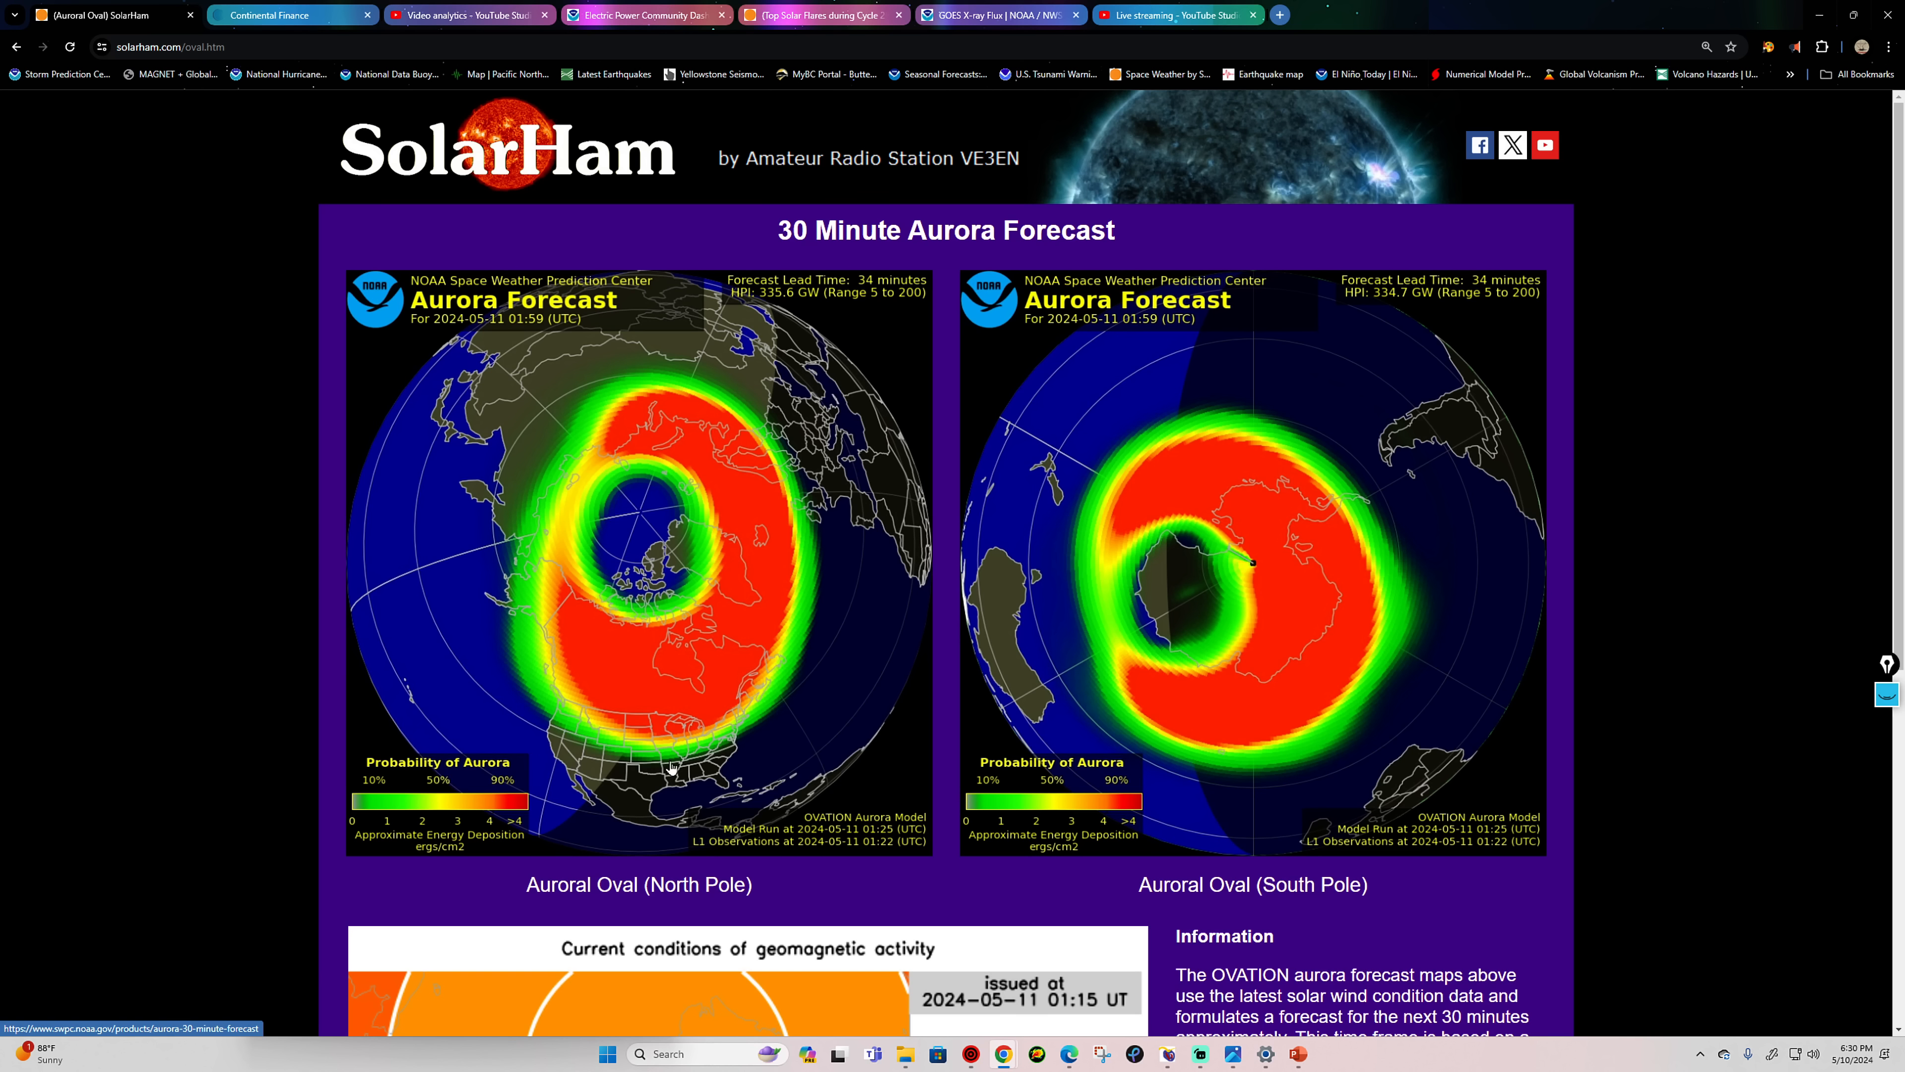
pyautogui.moveTo(675, 764)
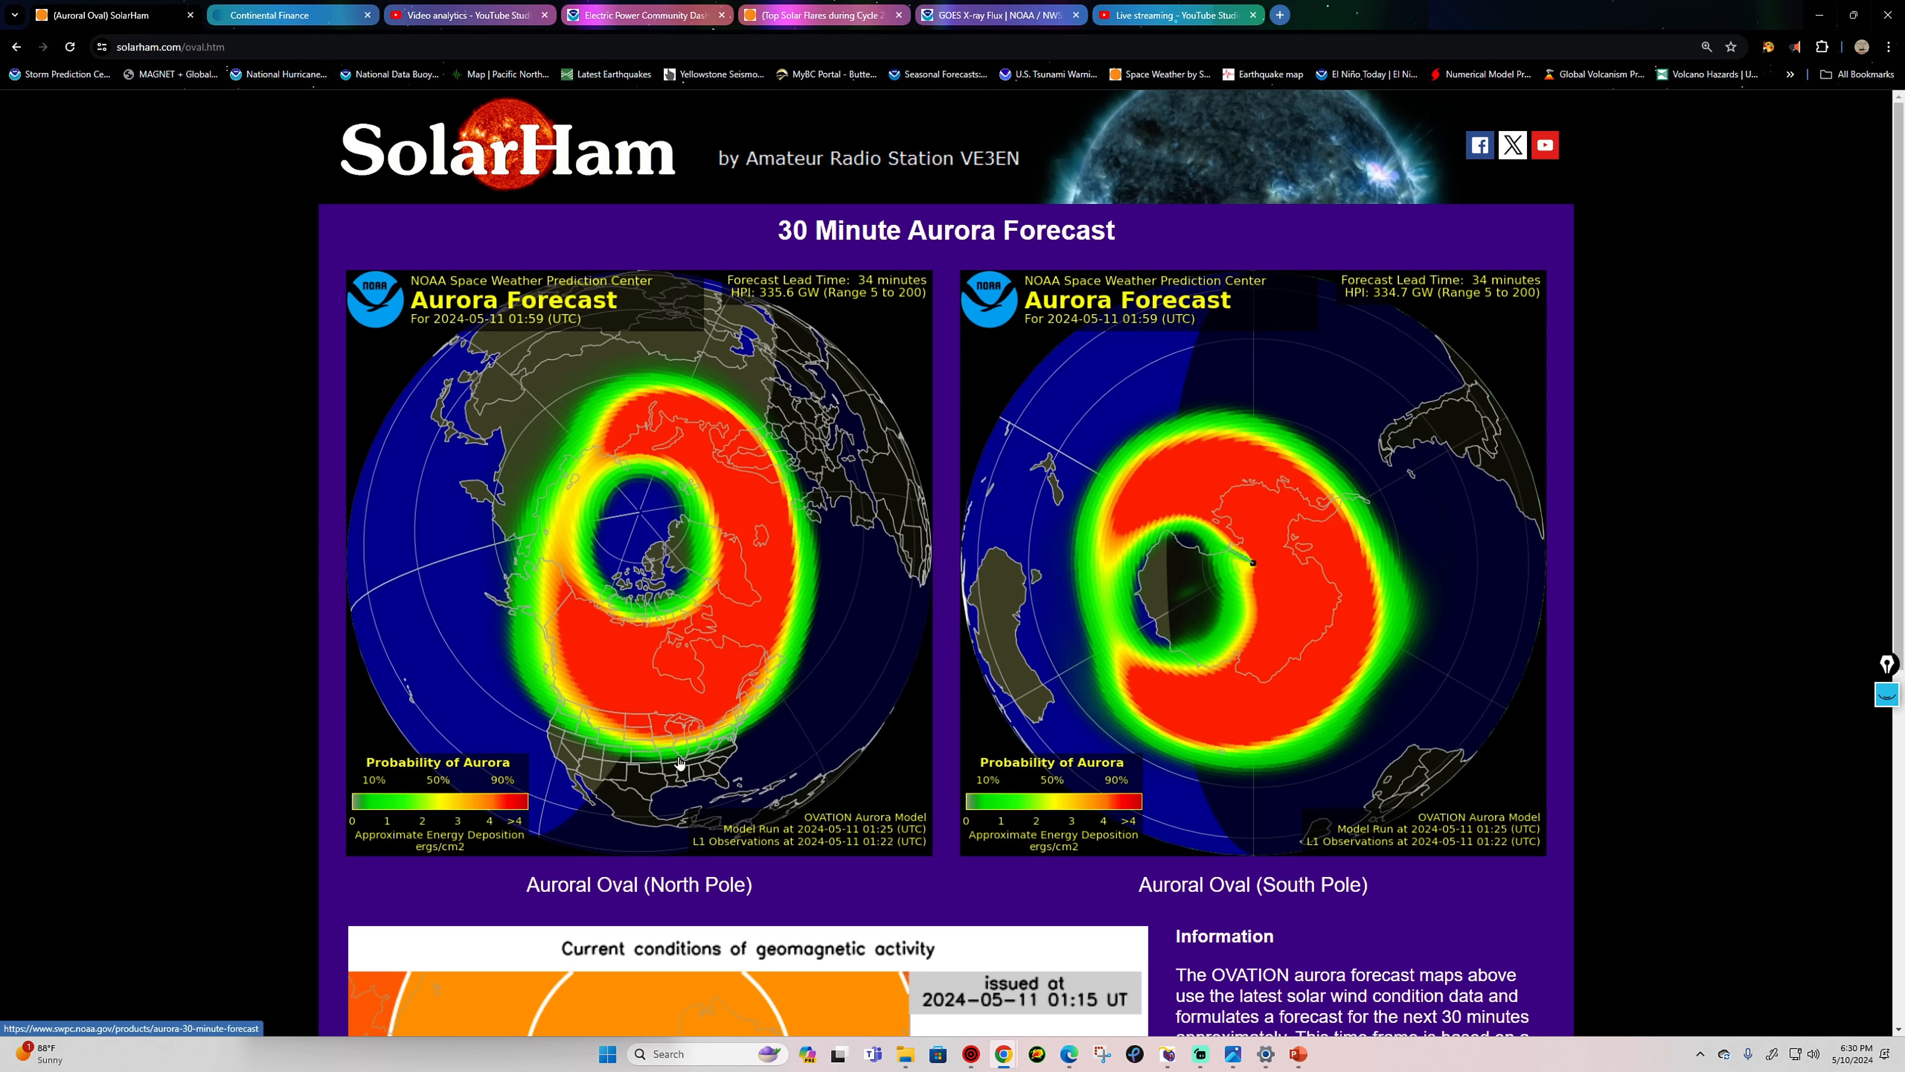
pyautogui.moveTo(588, 778)
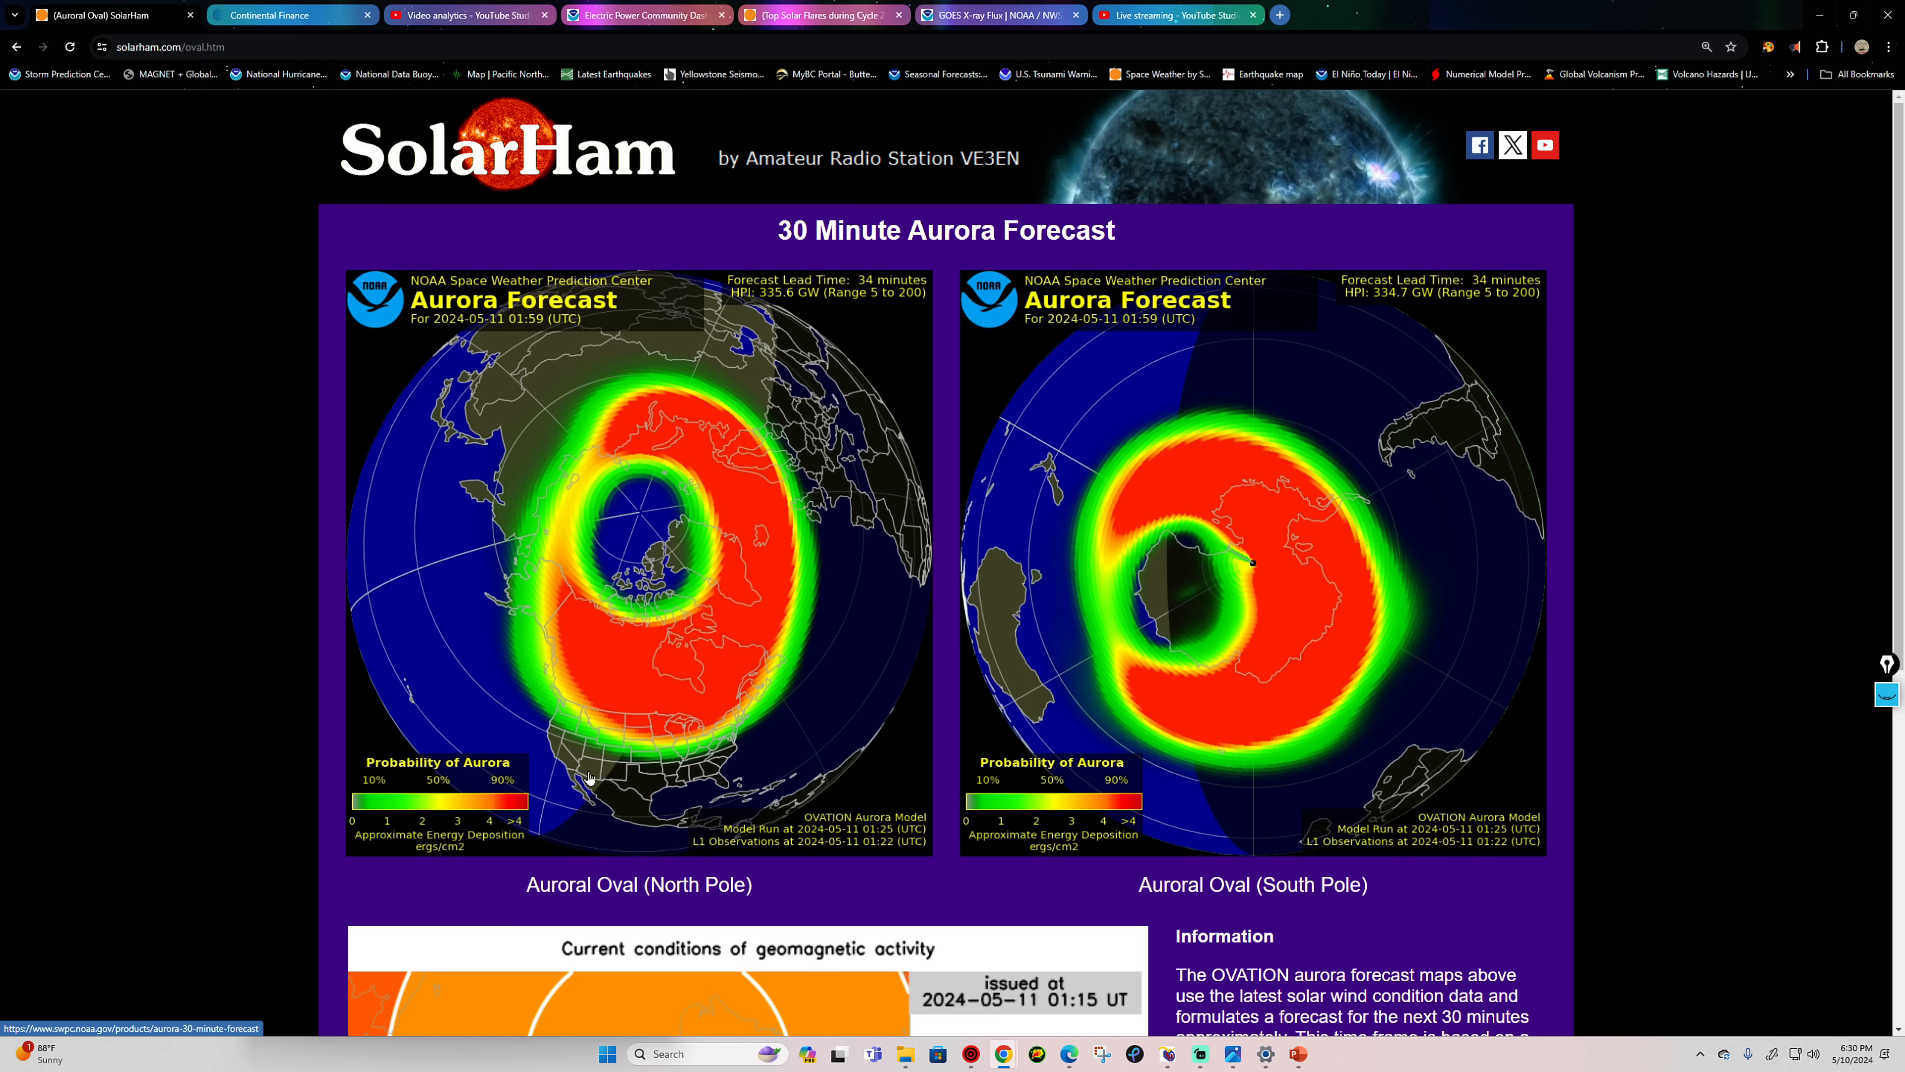
pyautogui.moveTo(619, 790)
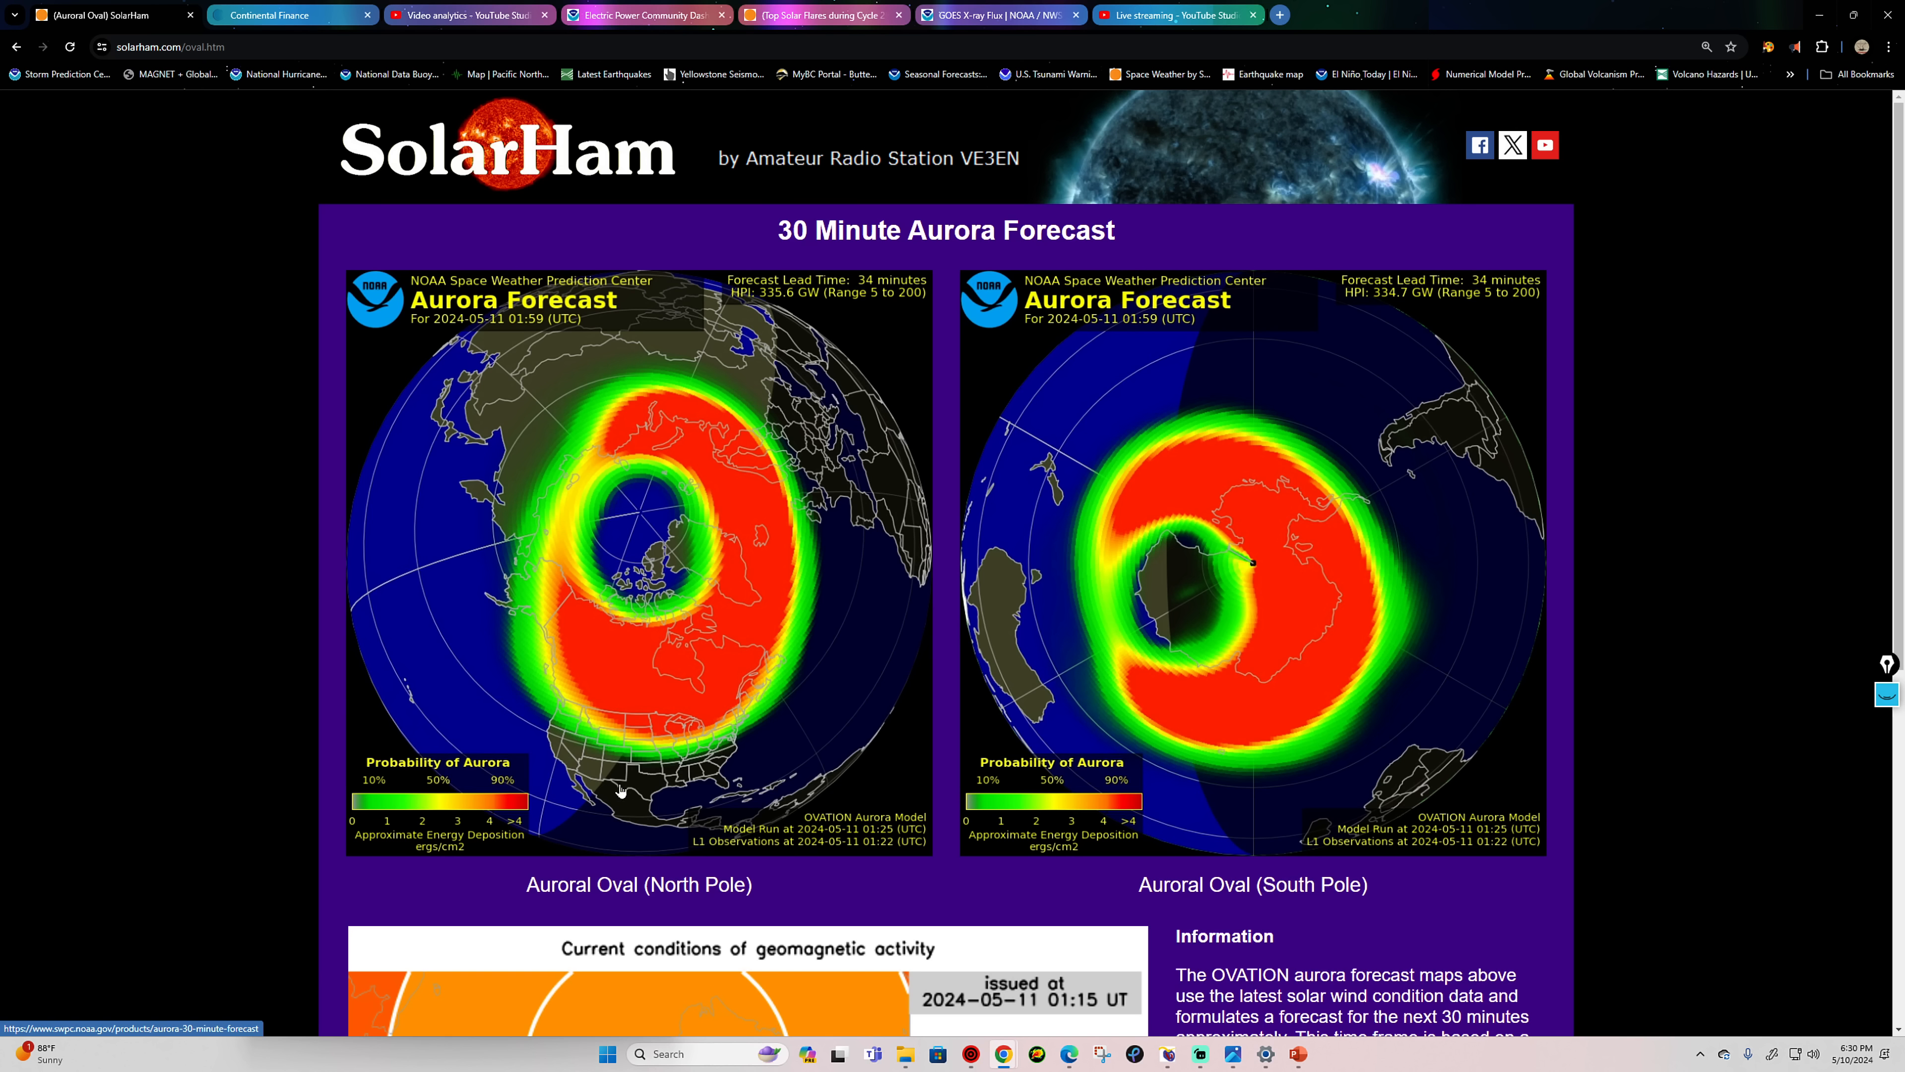
pyautogui.moveTo(617, 789)
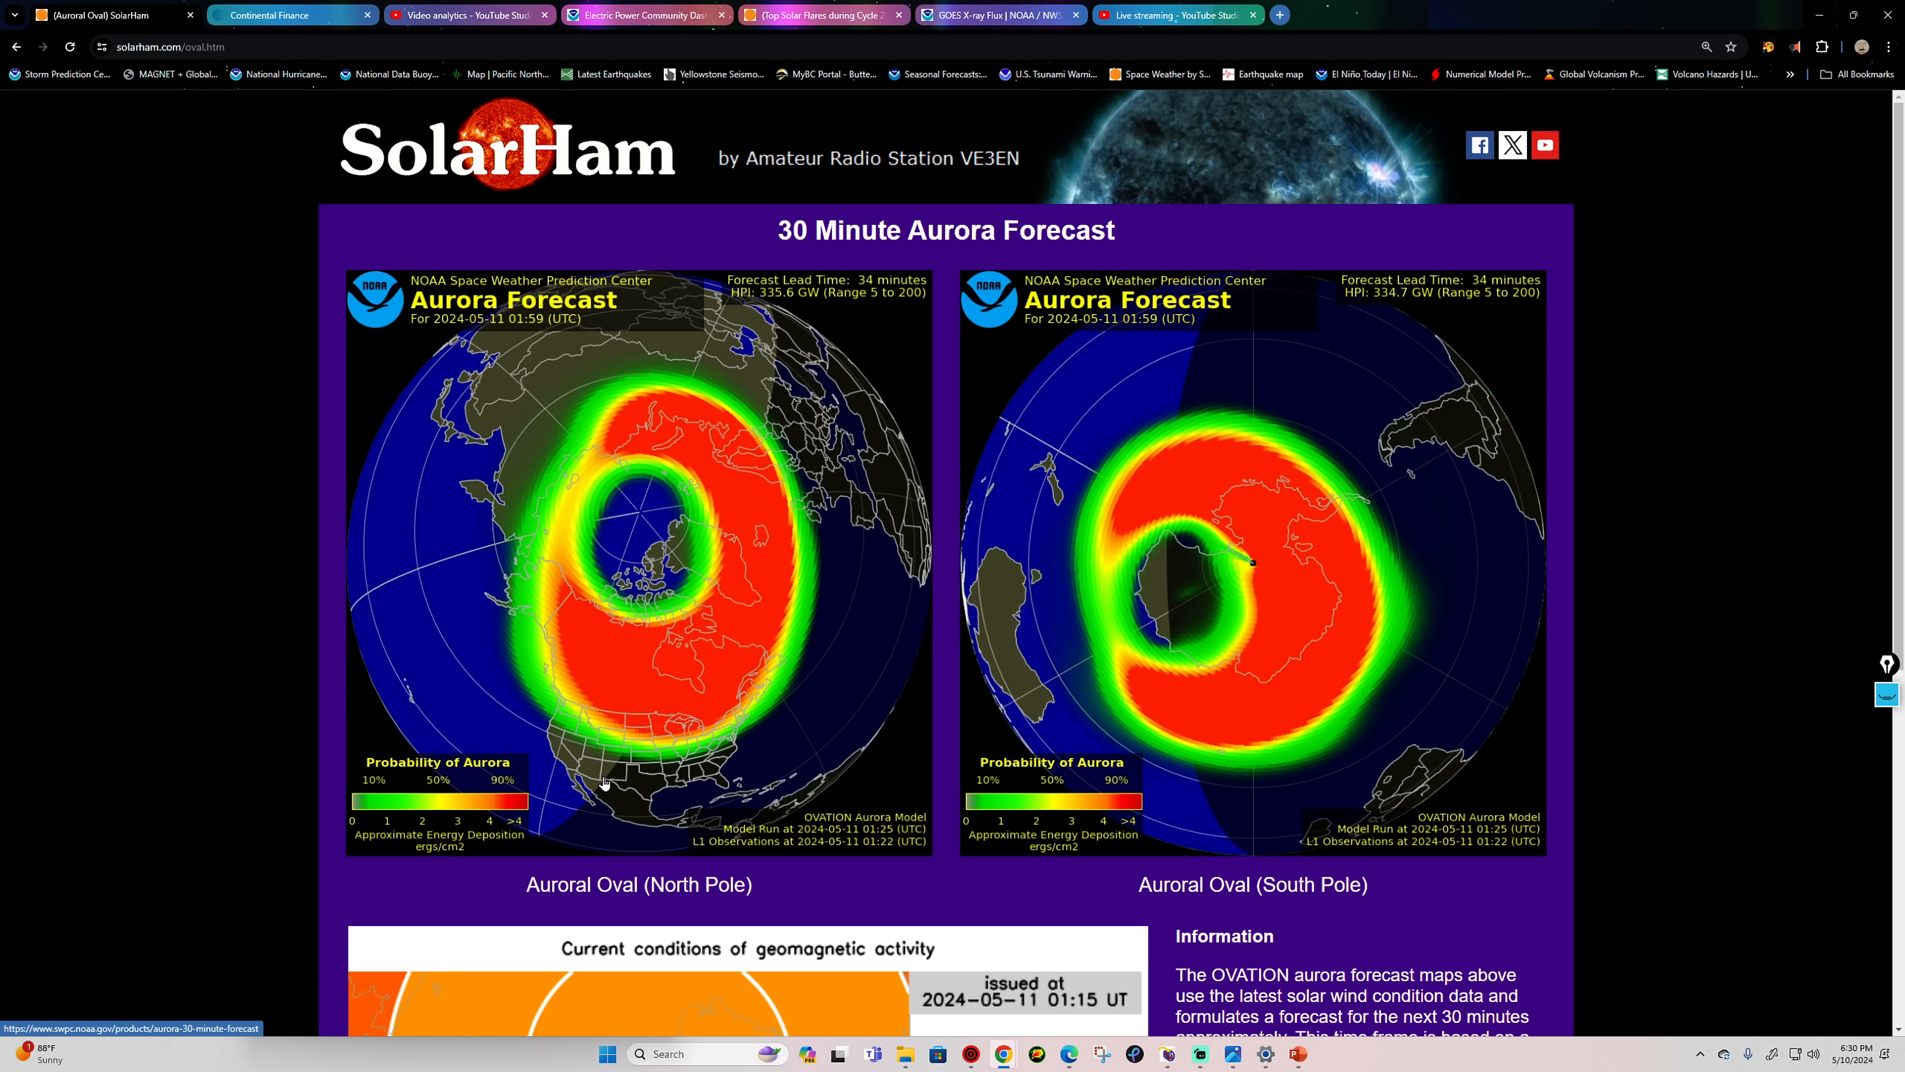
pyautogui.moveTo(687, 787)
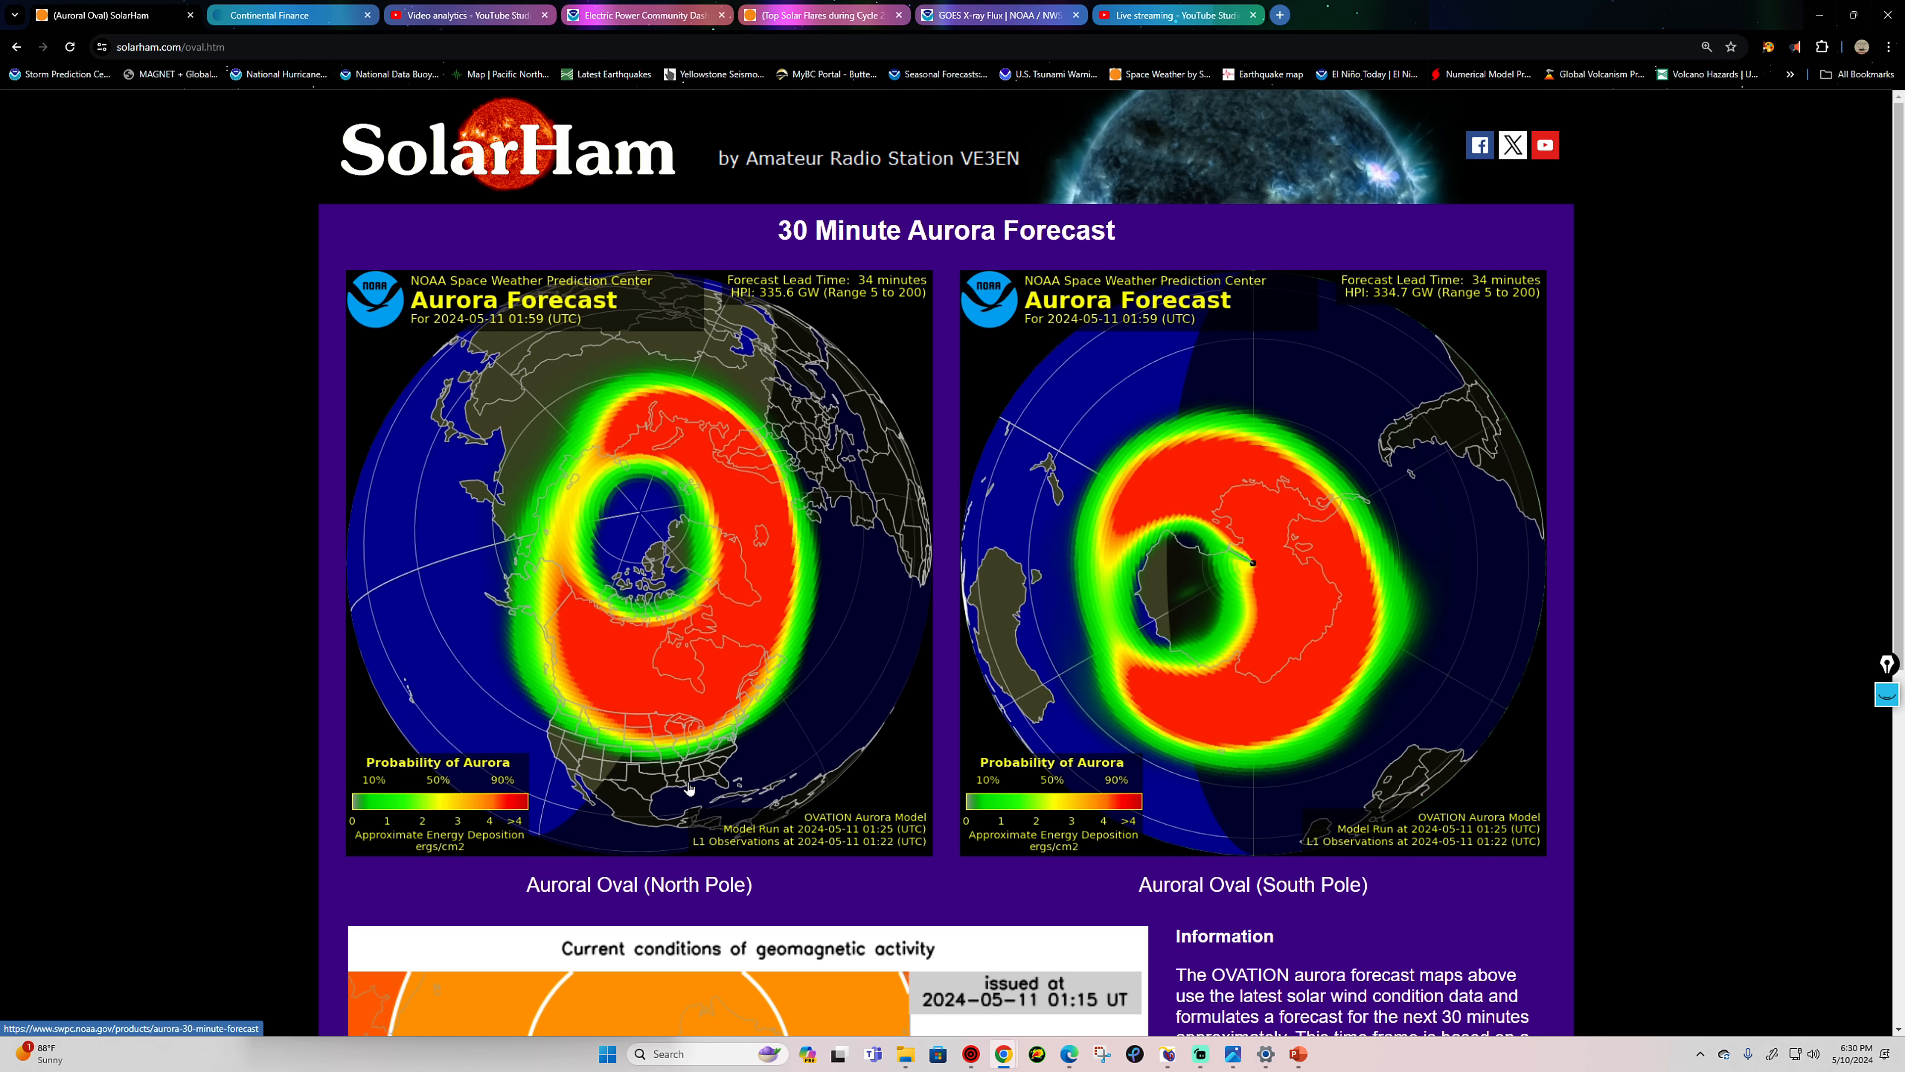
pyautogui.moveTo(715, 774)
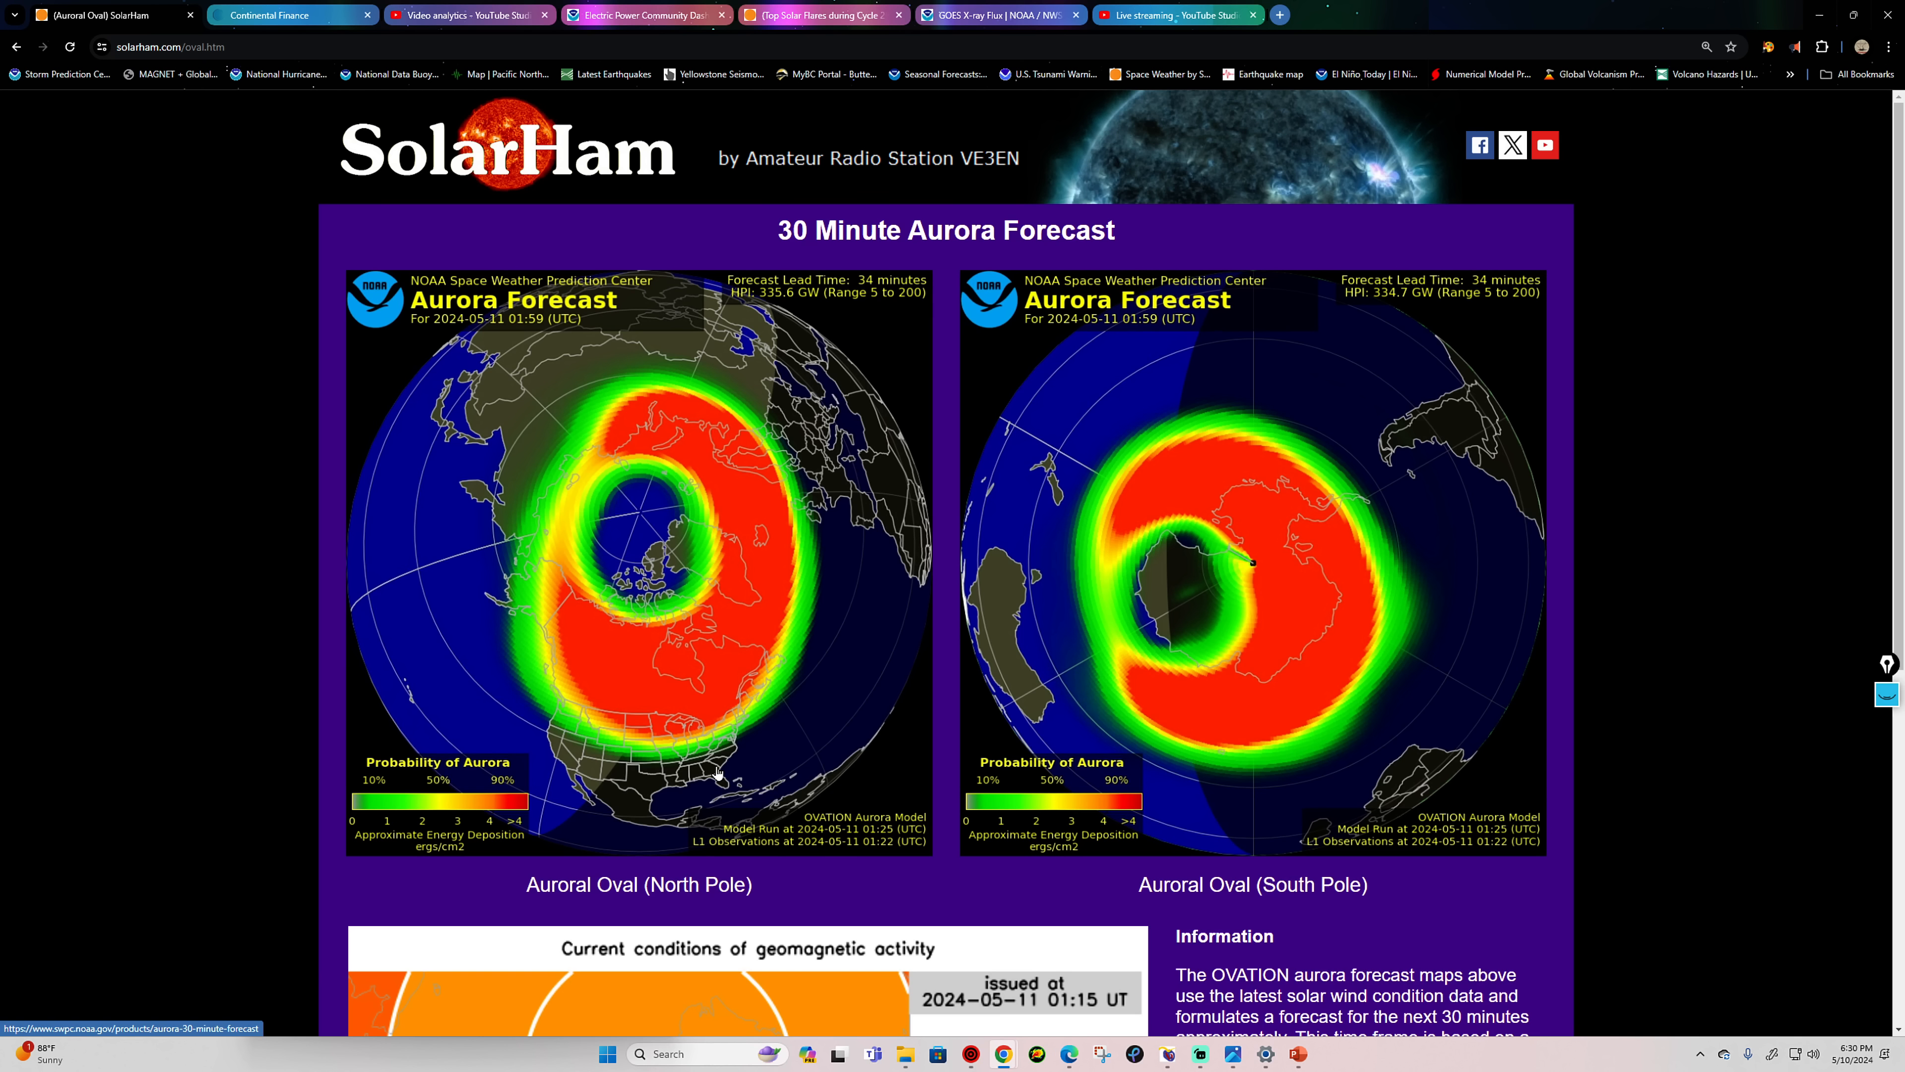
pyautogui.moveTo(750, 754)
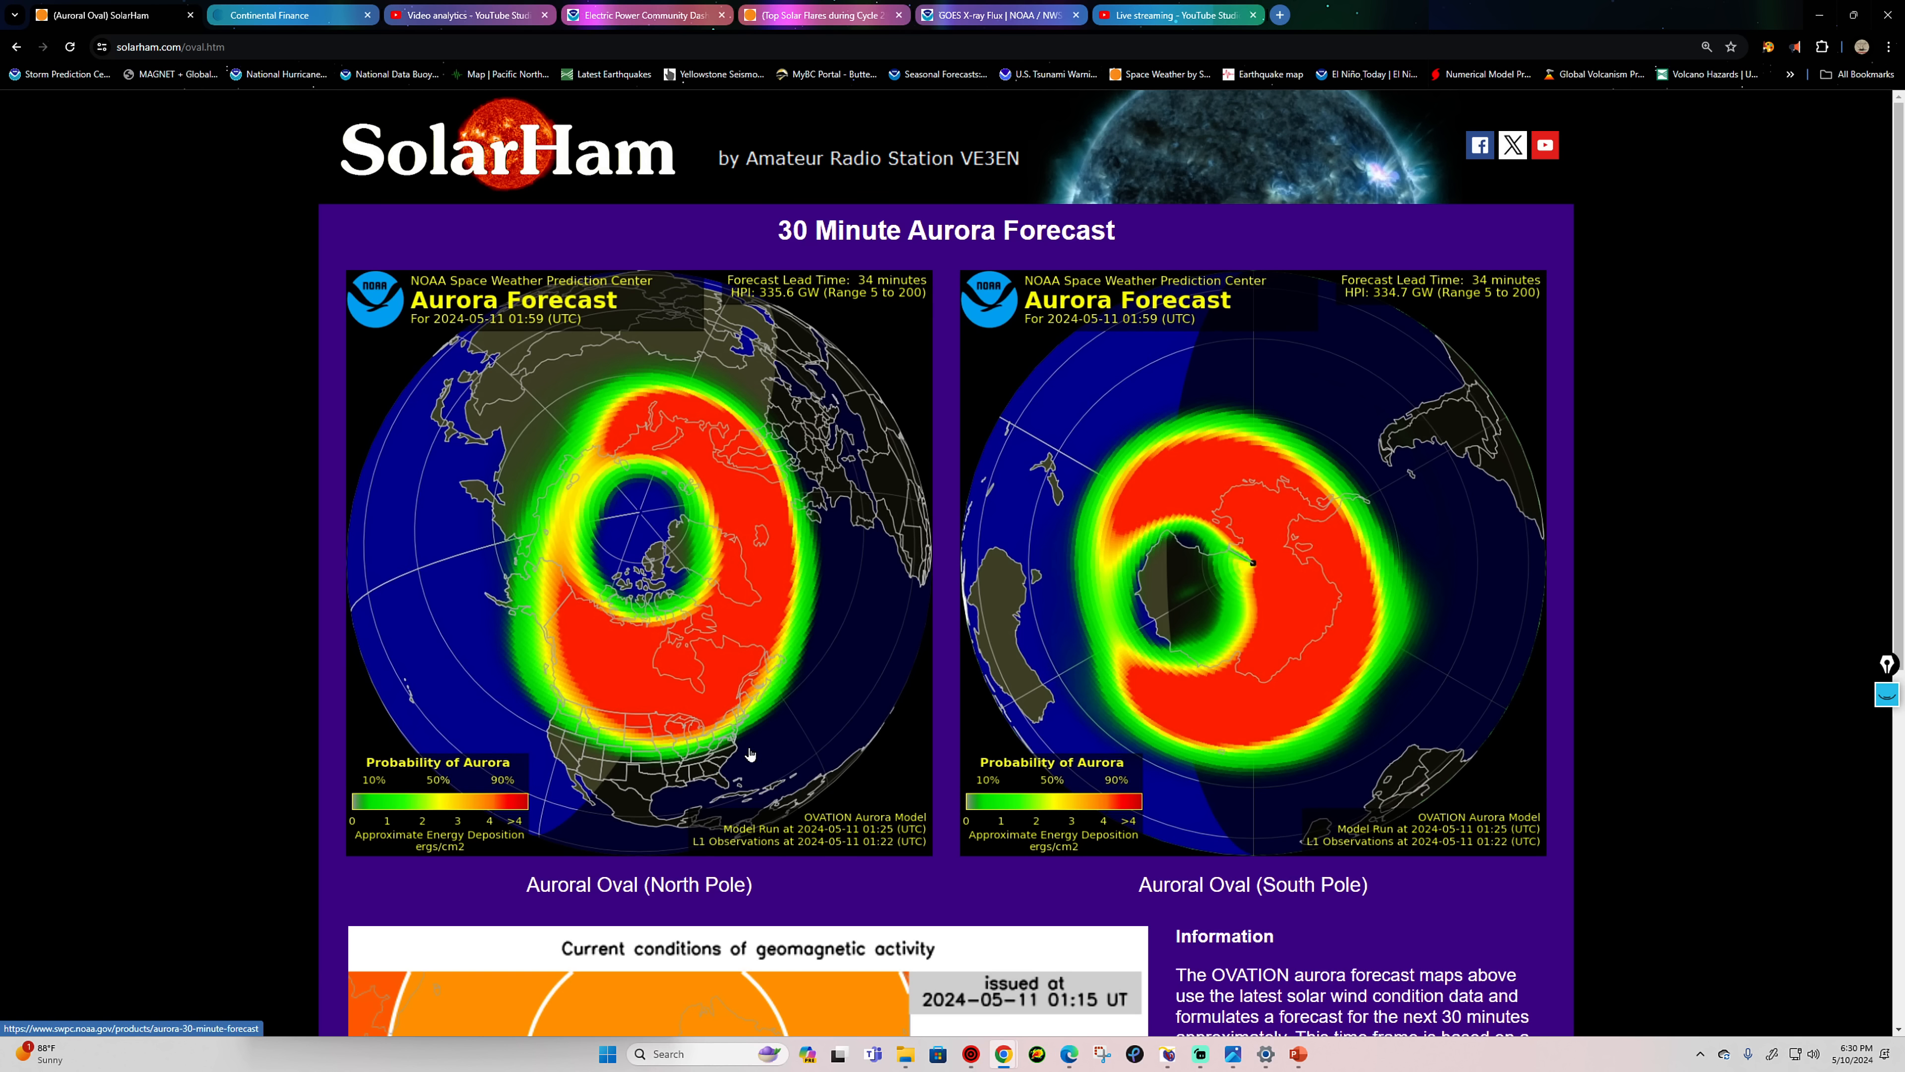
pyautogui.moveTo(764, 751)
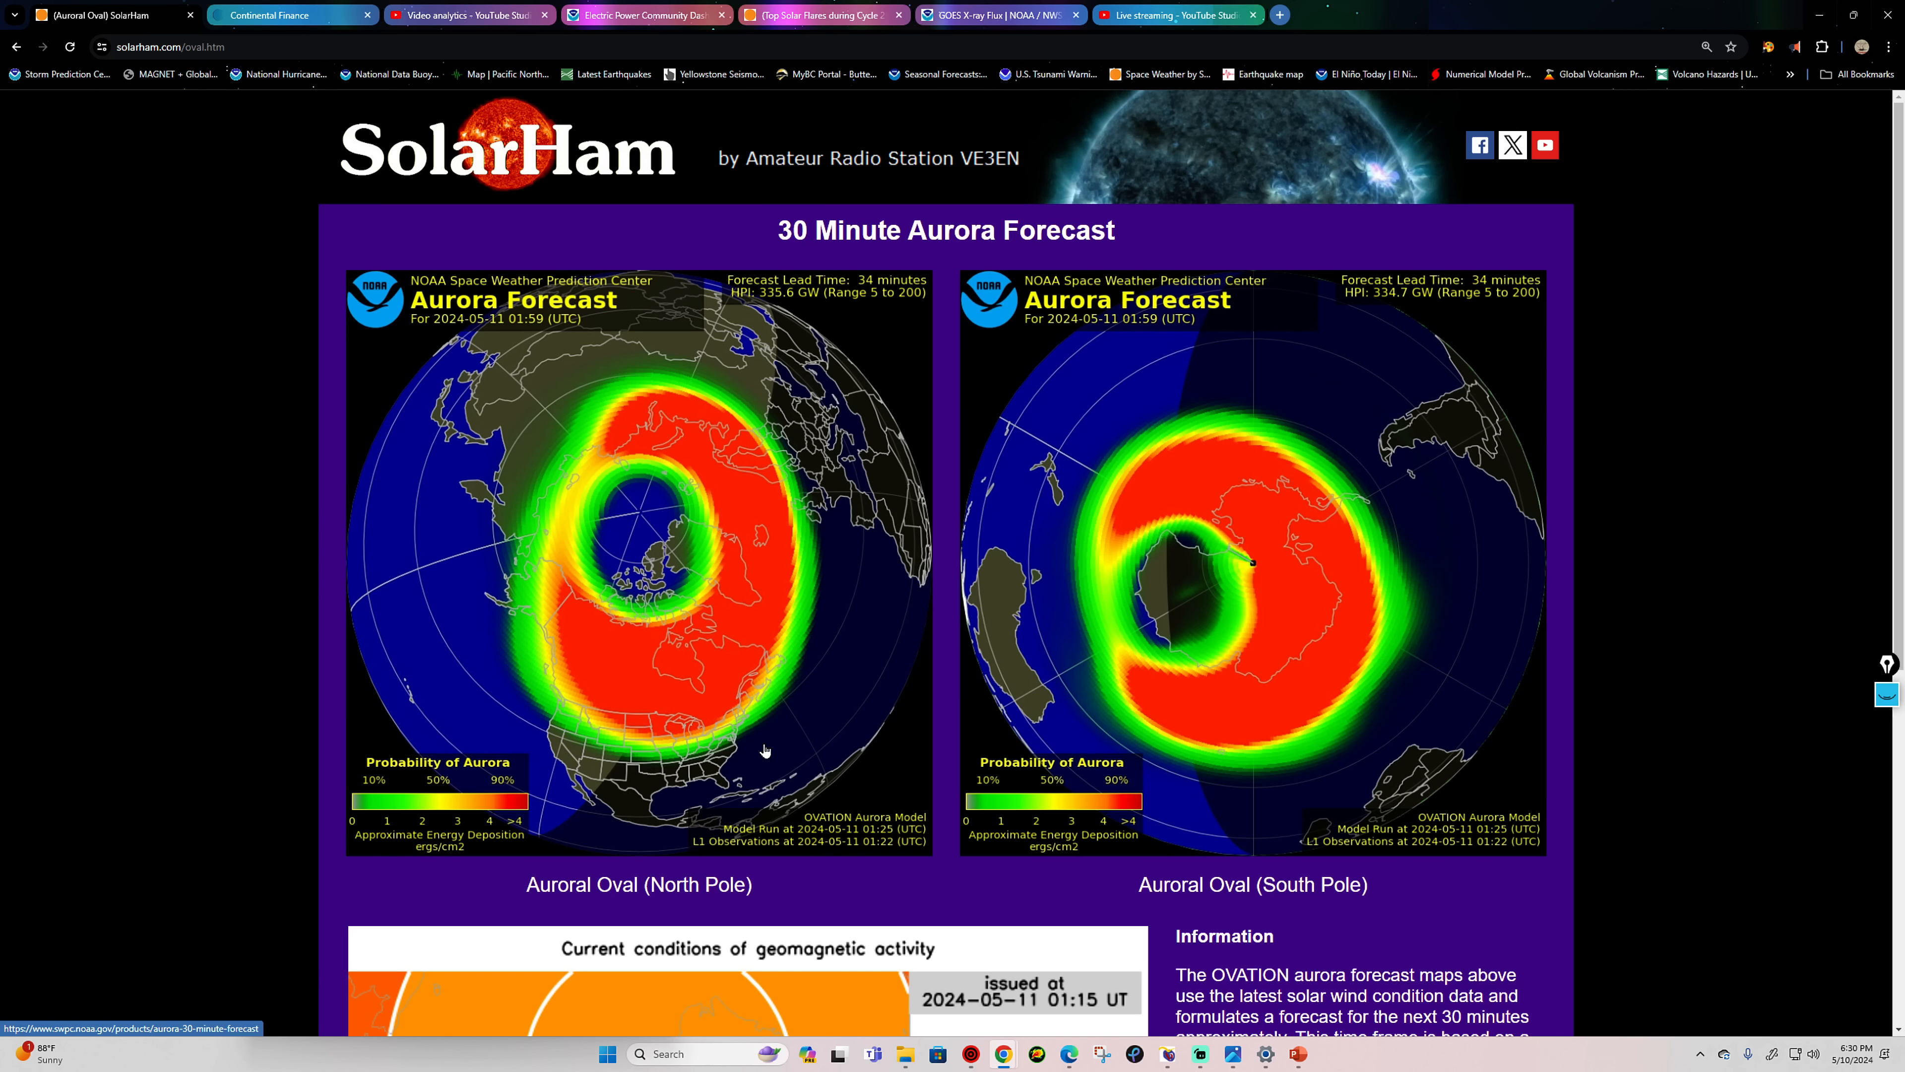
pyautogui.moveTo(816, 720)
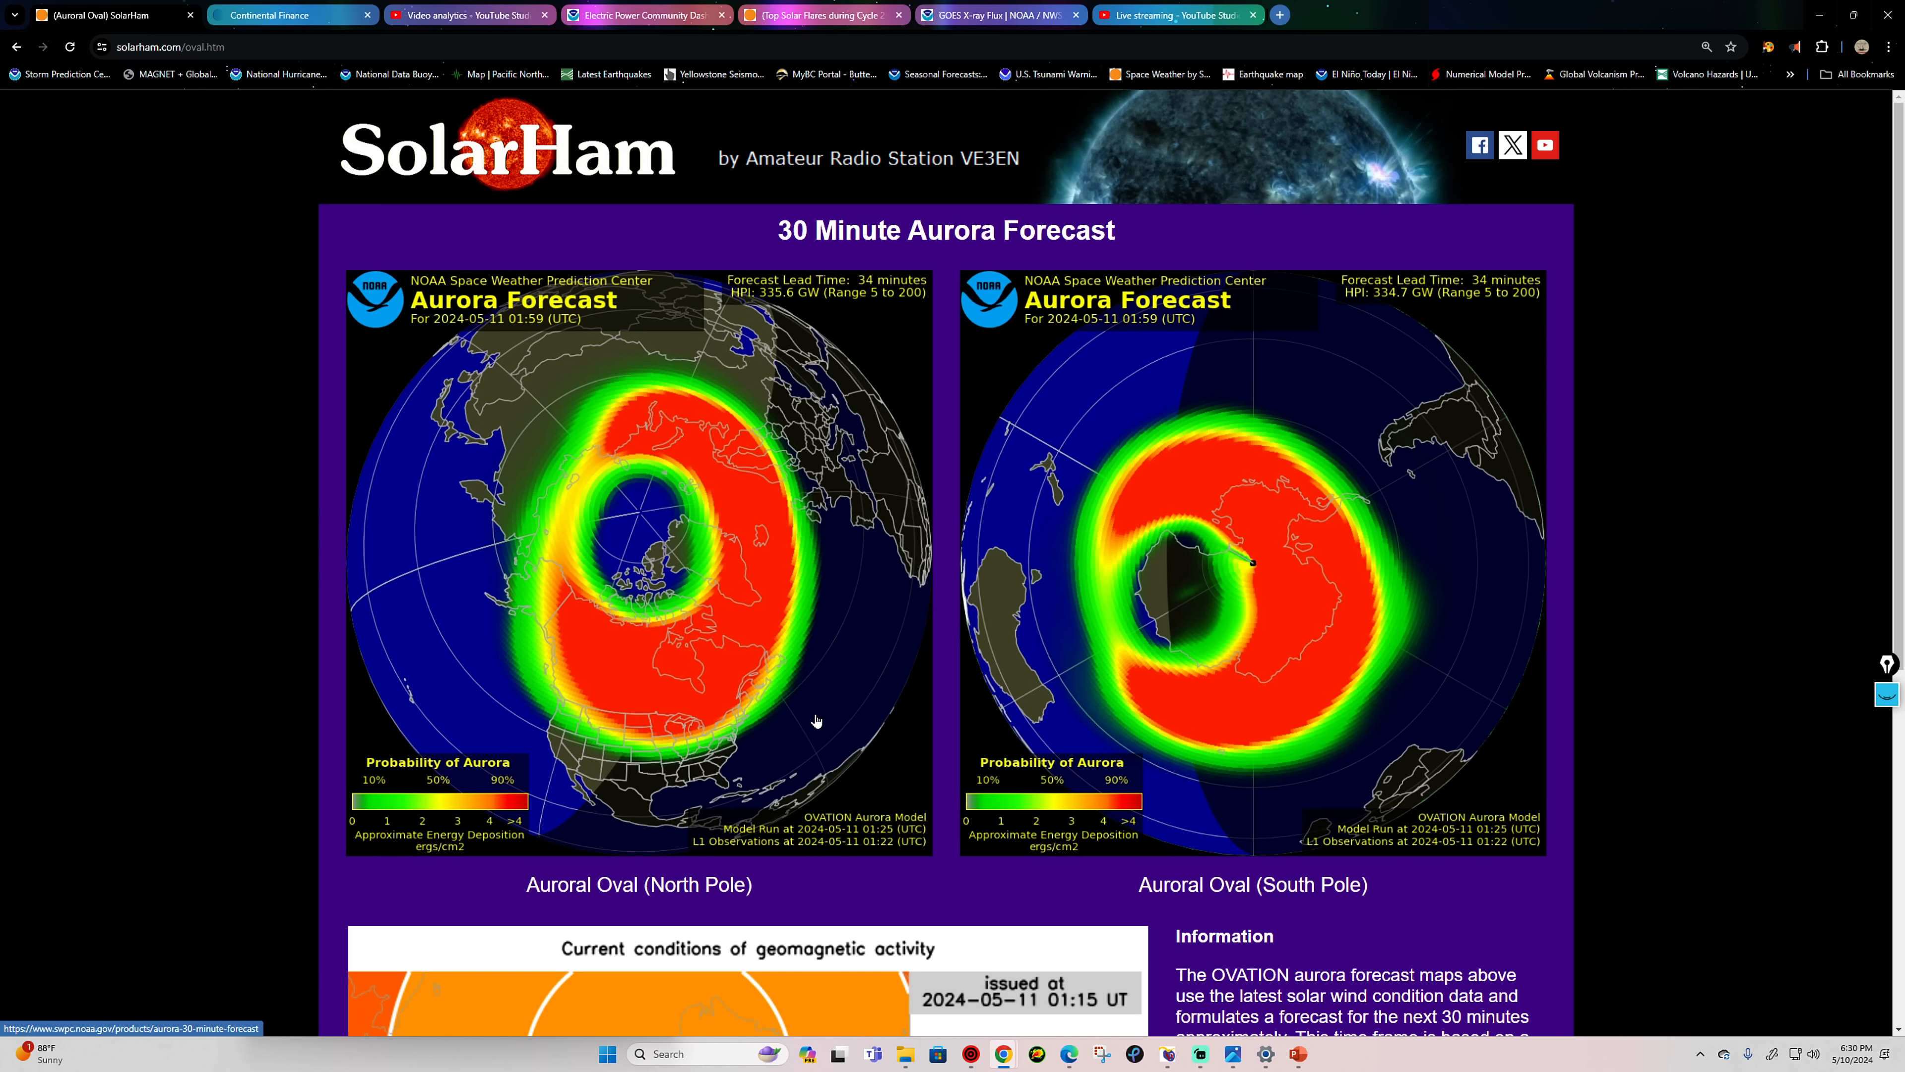
pyautogui.moveTo(613, 759)
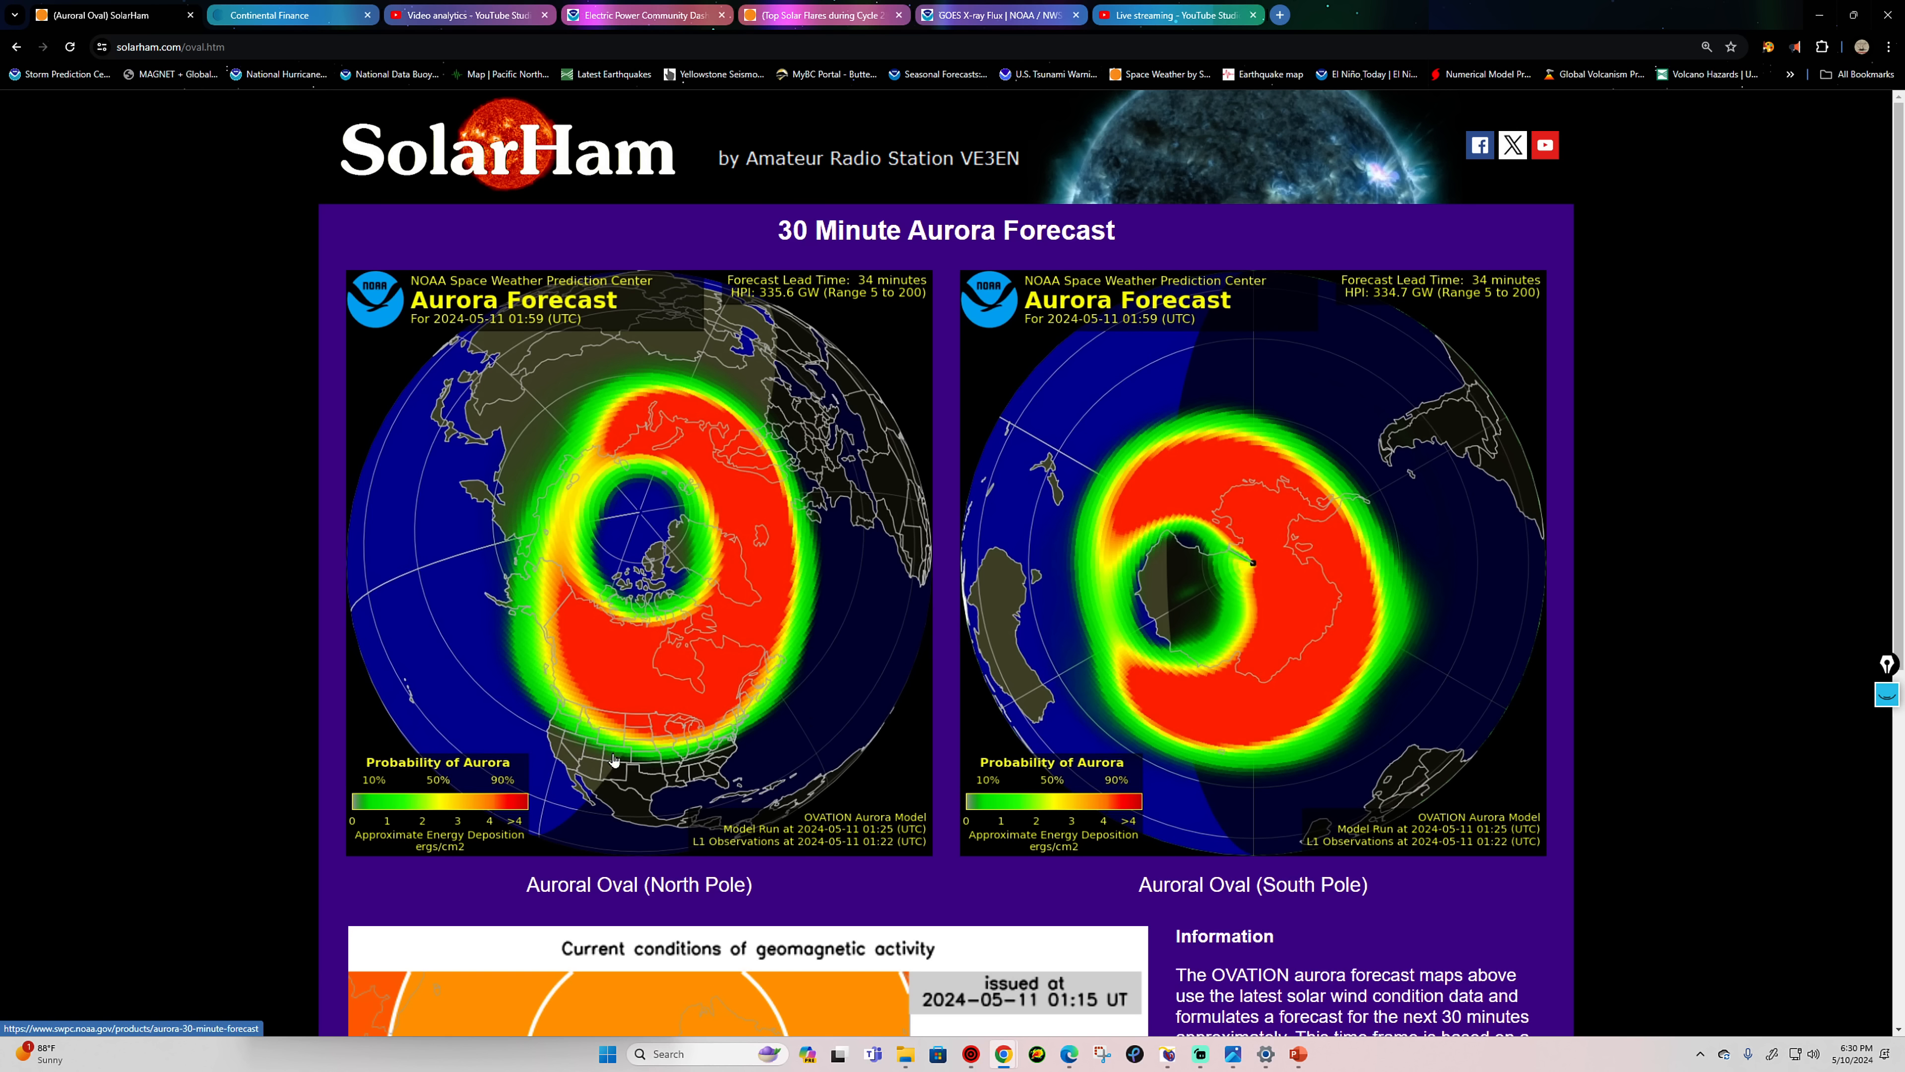
pyautogui.moveTo(662, 761)
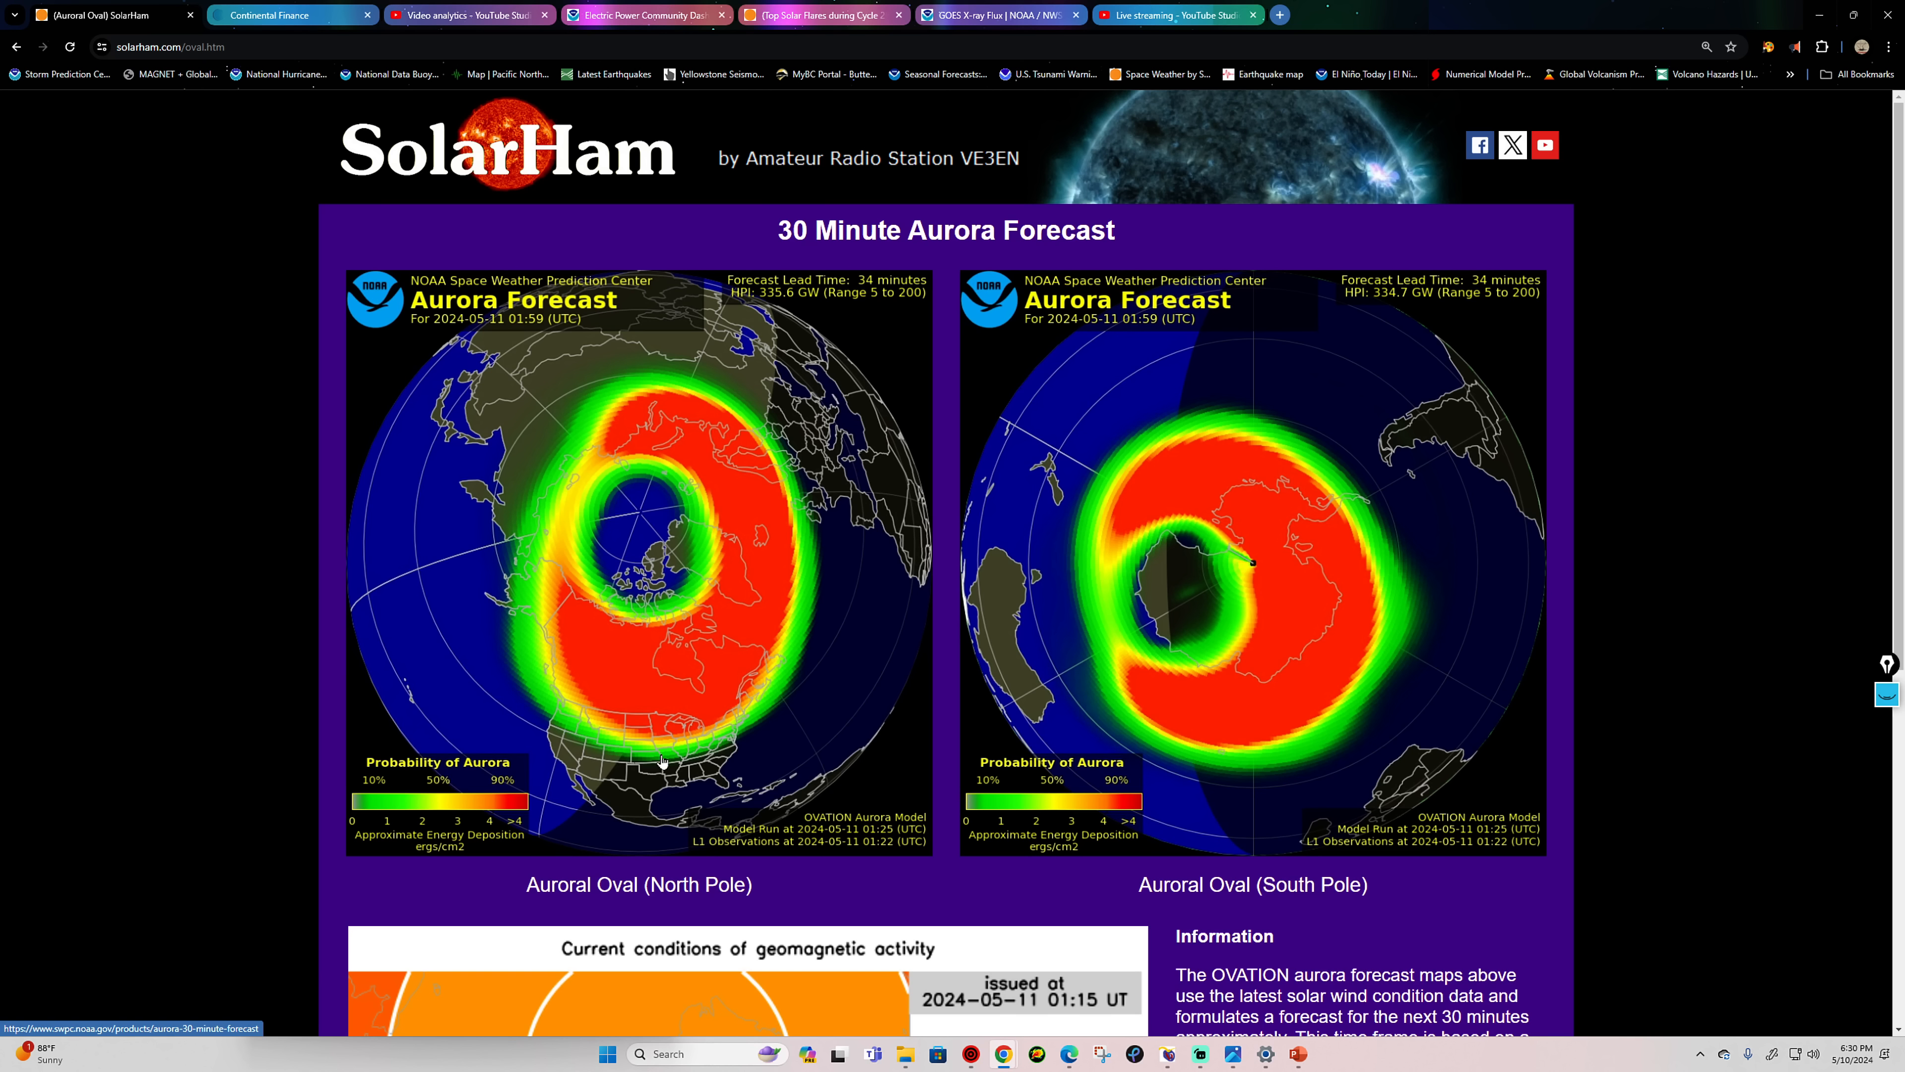
pyautogui.moveTo(670, 768)
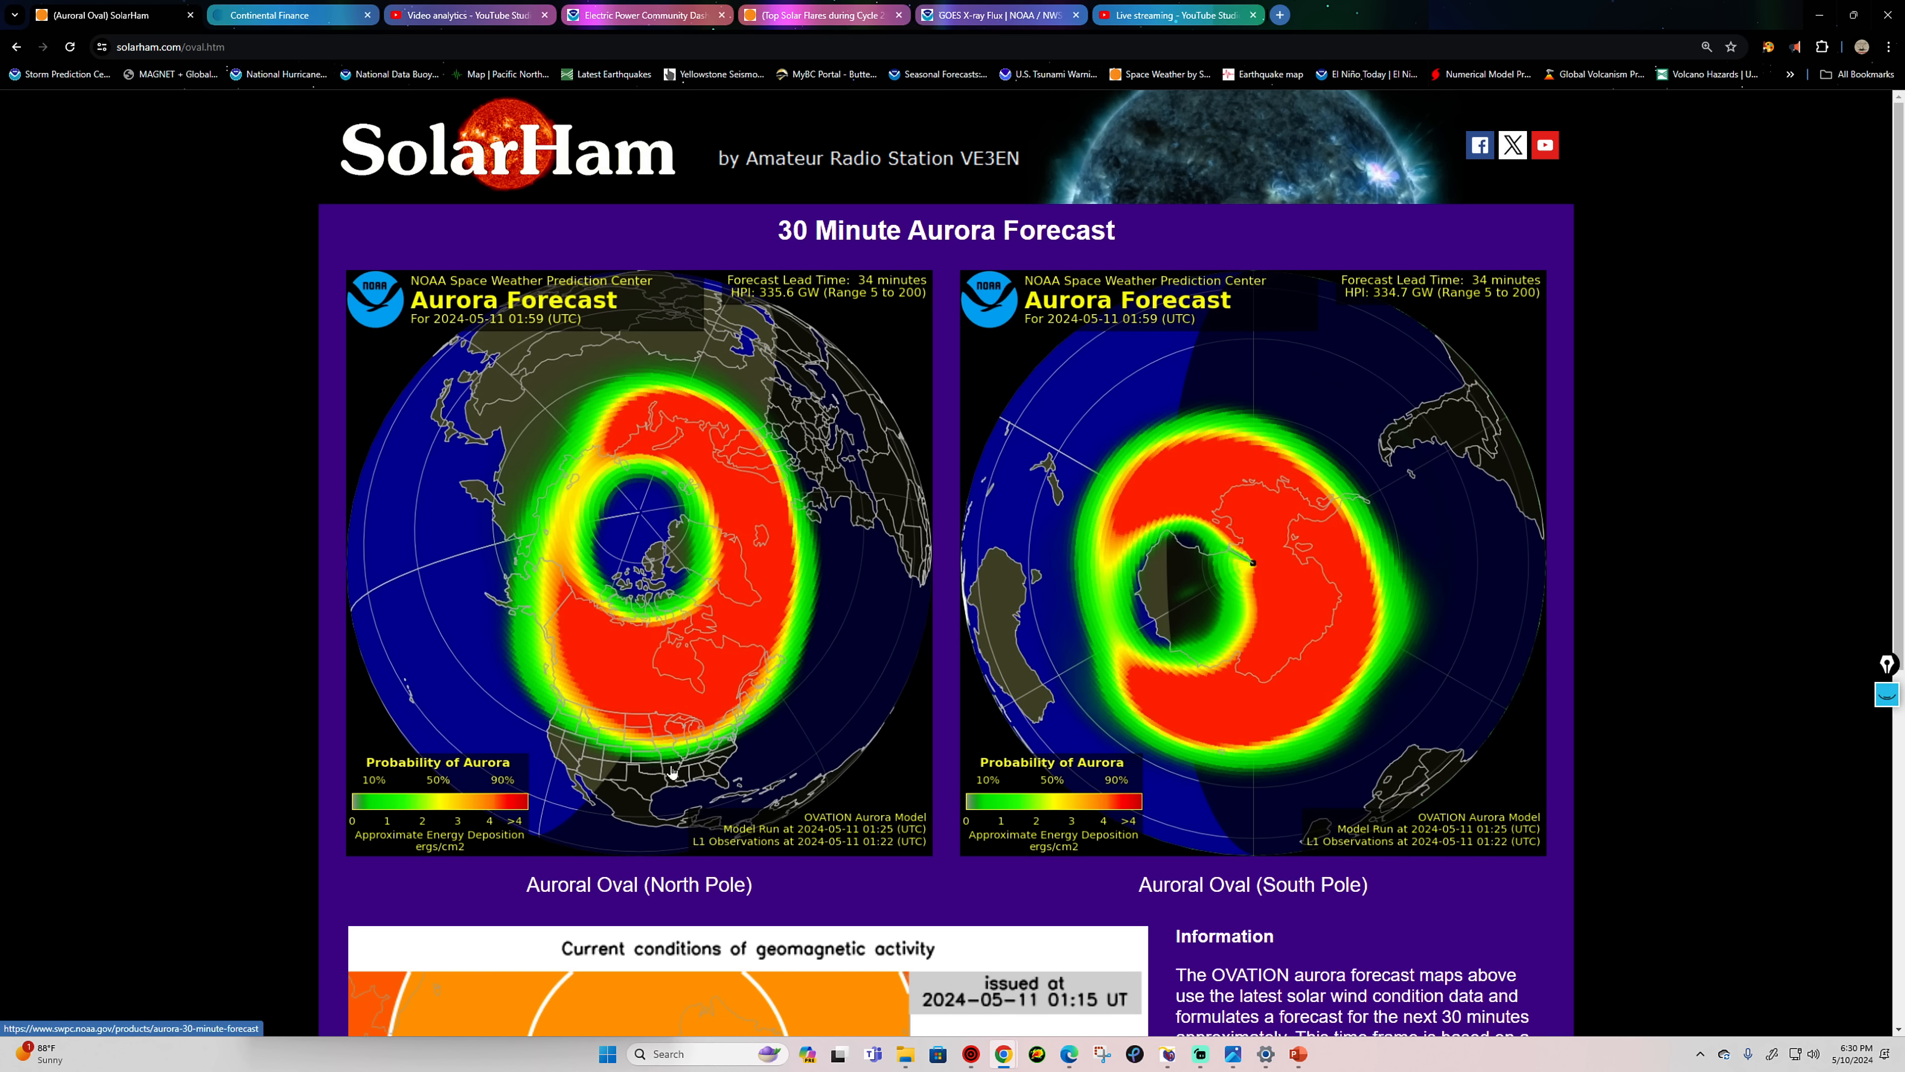
pyautogui.moveTo(604, 762)
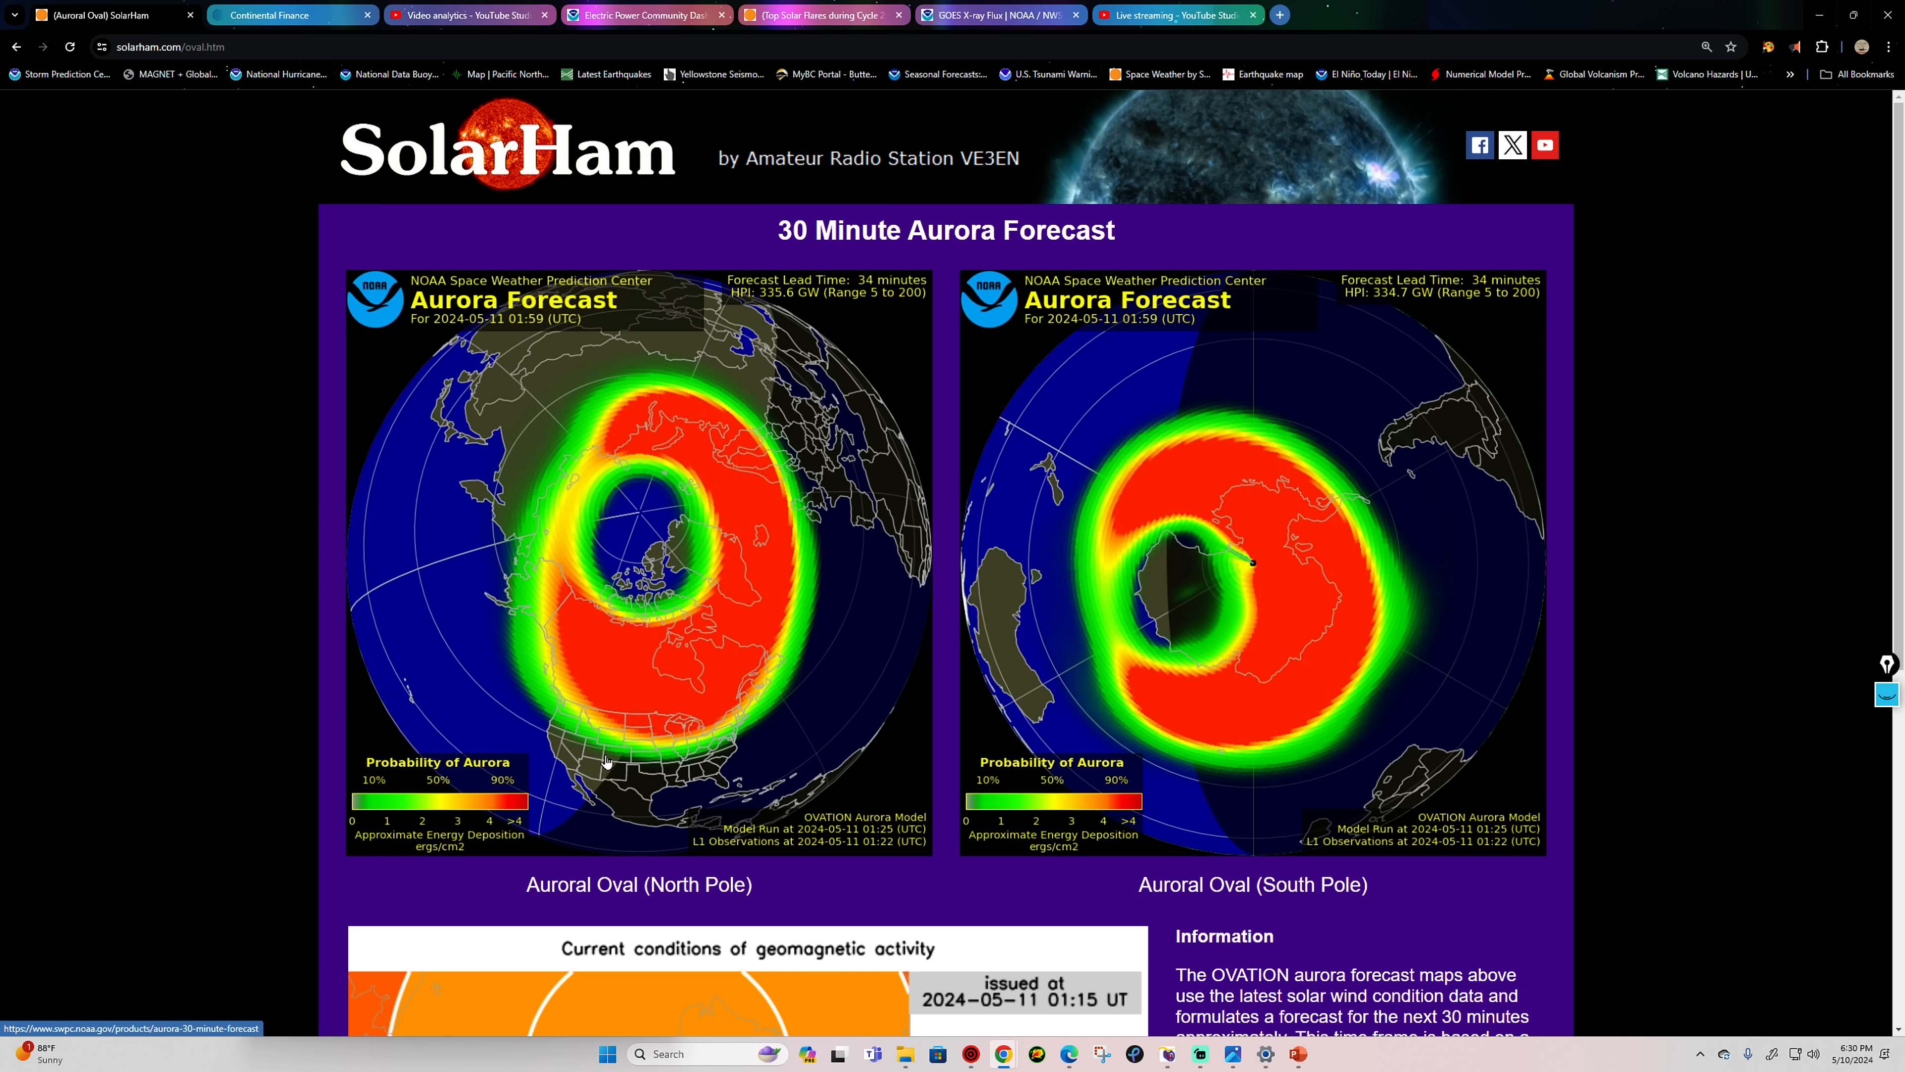
pyautogui.moveTo(586, 746)
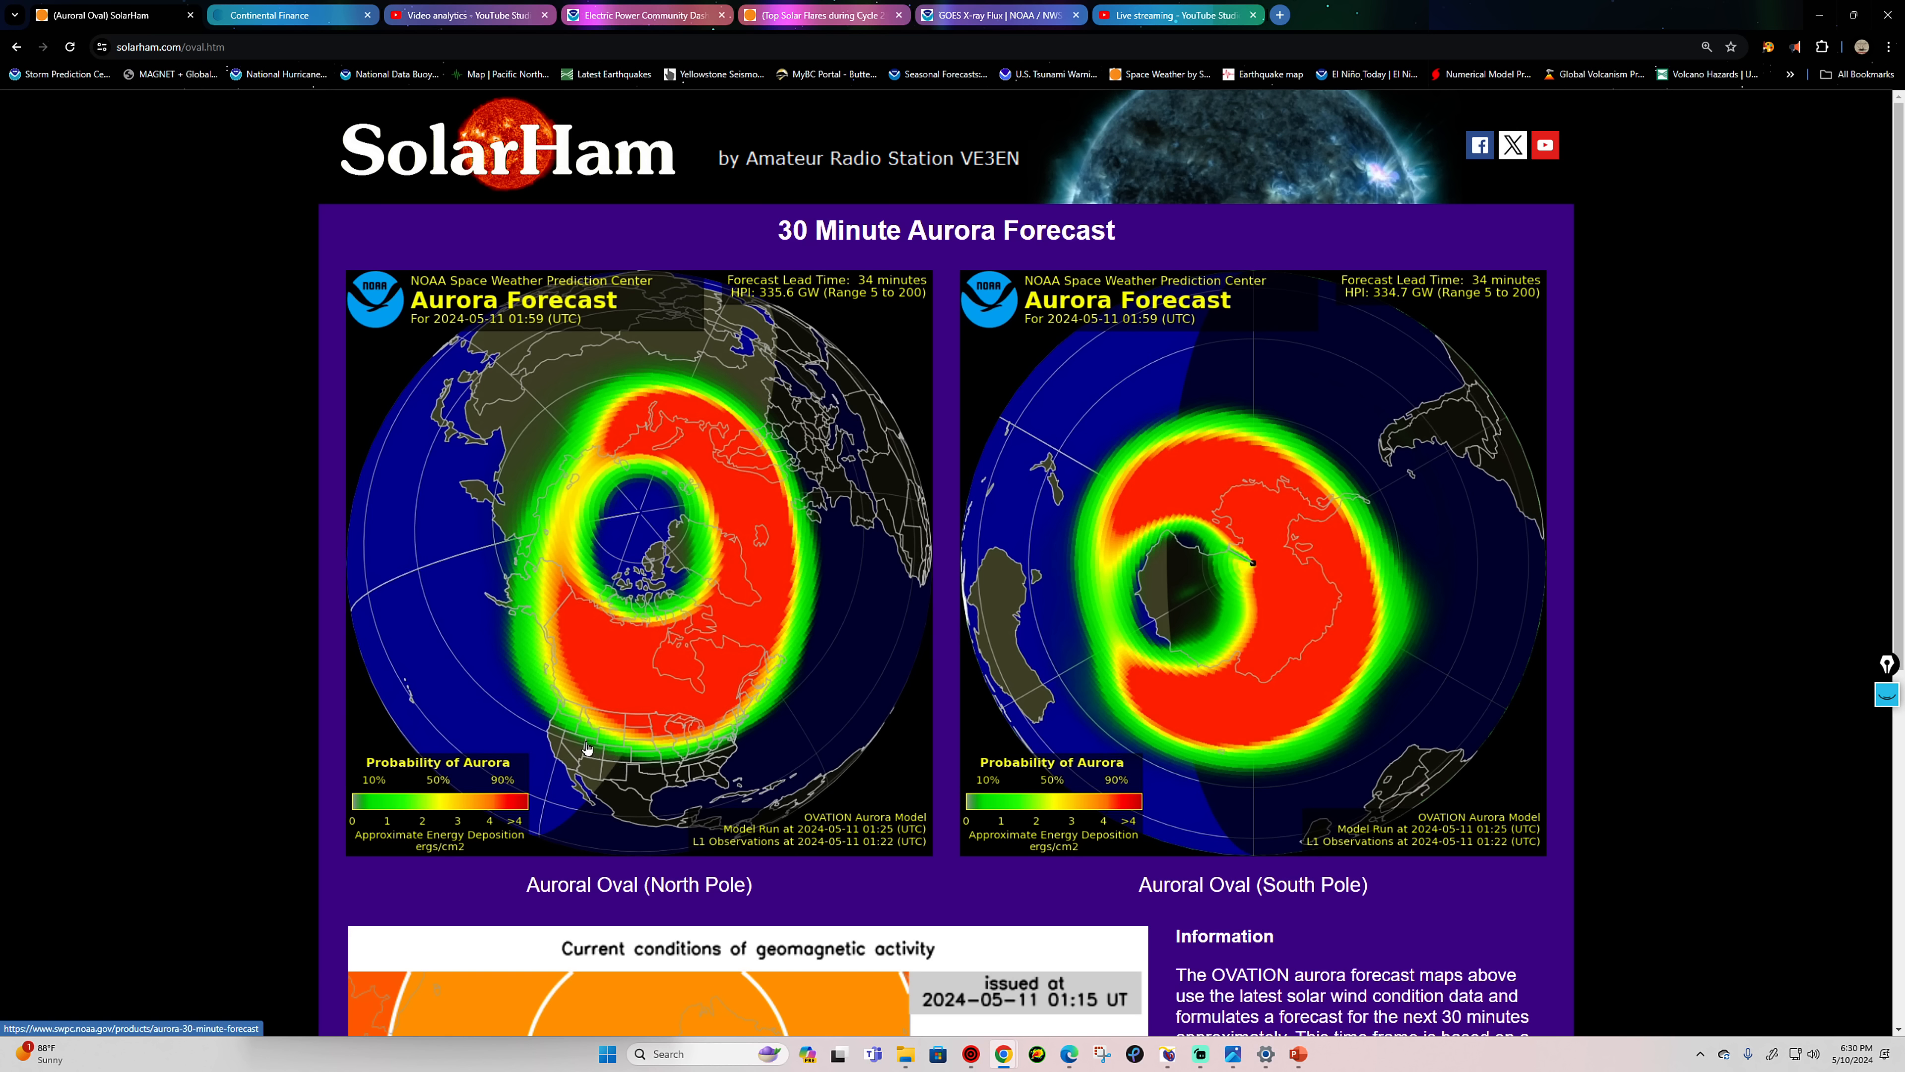
pyautogui.moveTo(581, 746)
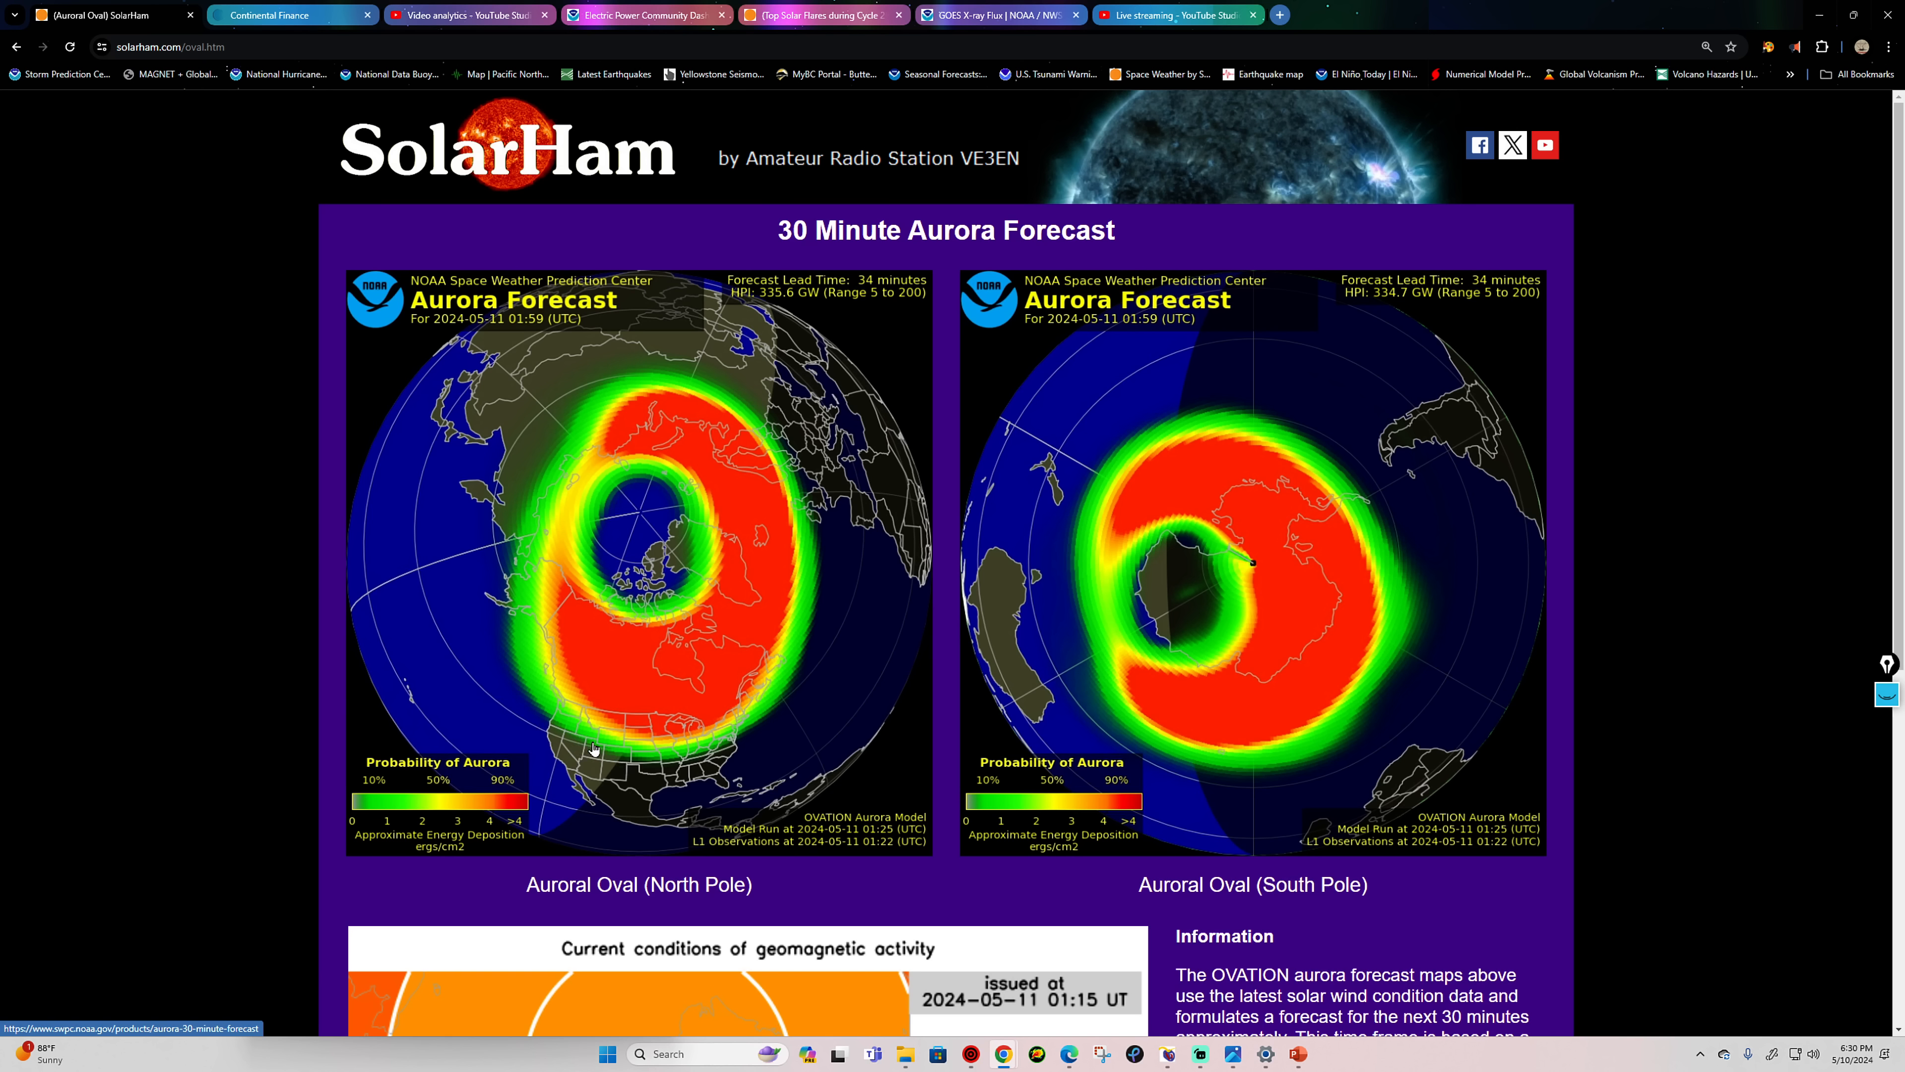
pyautogui.moveTo(607, 747)
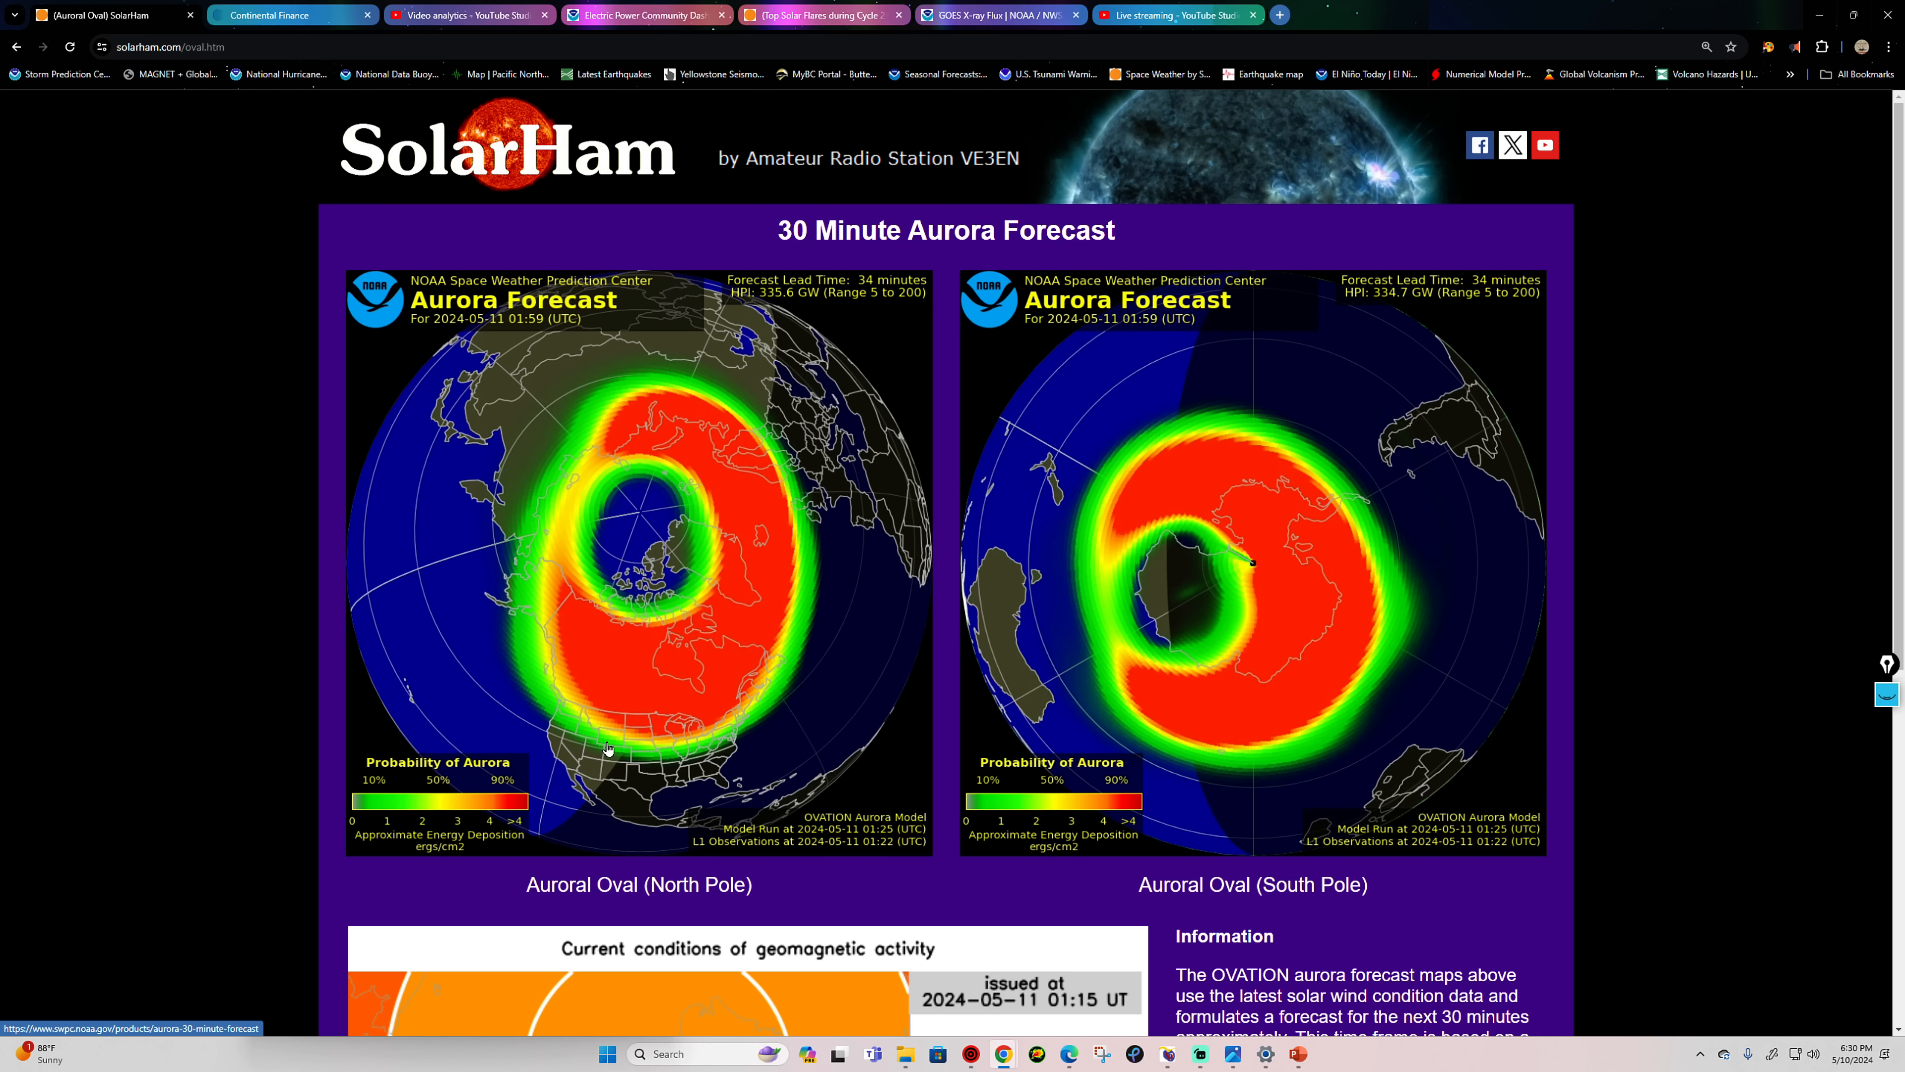
pyautogui.moveTo(590, 800)
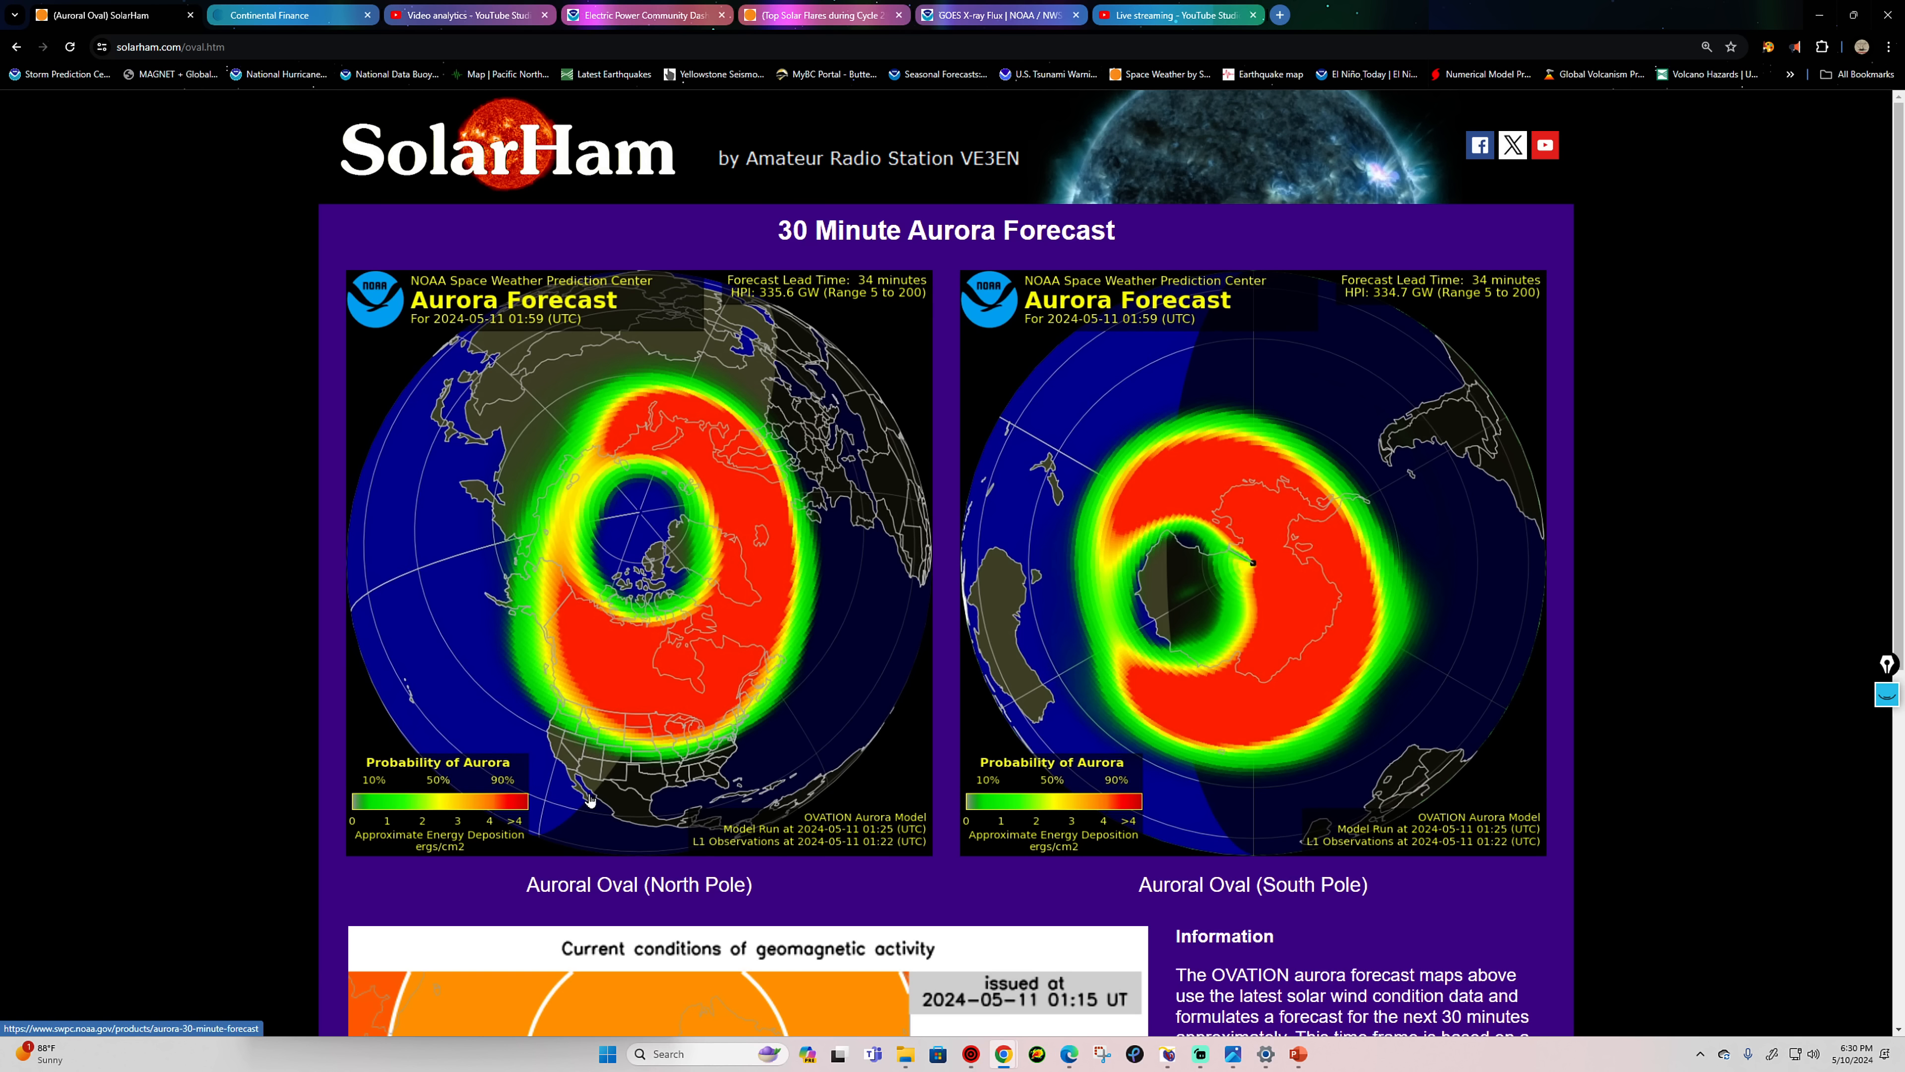
pyautogui.moveTo(1021, 632)
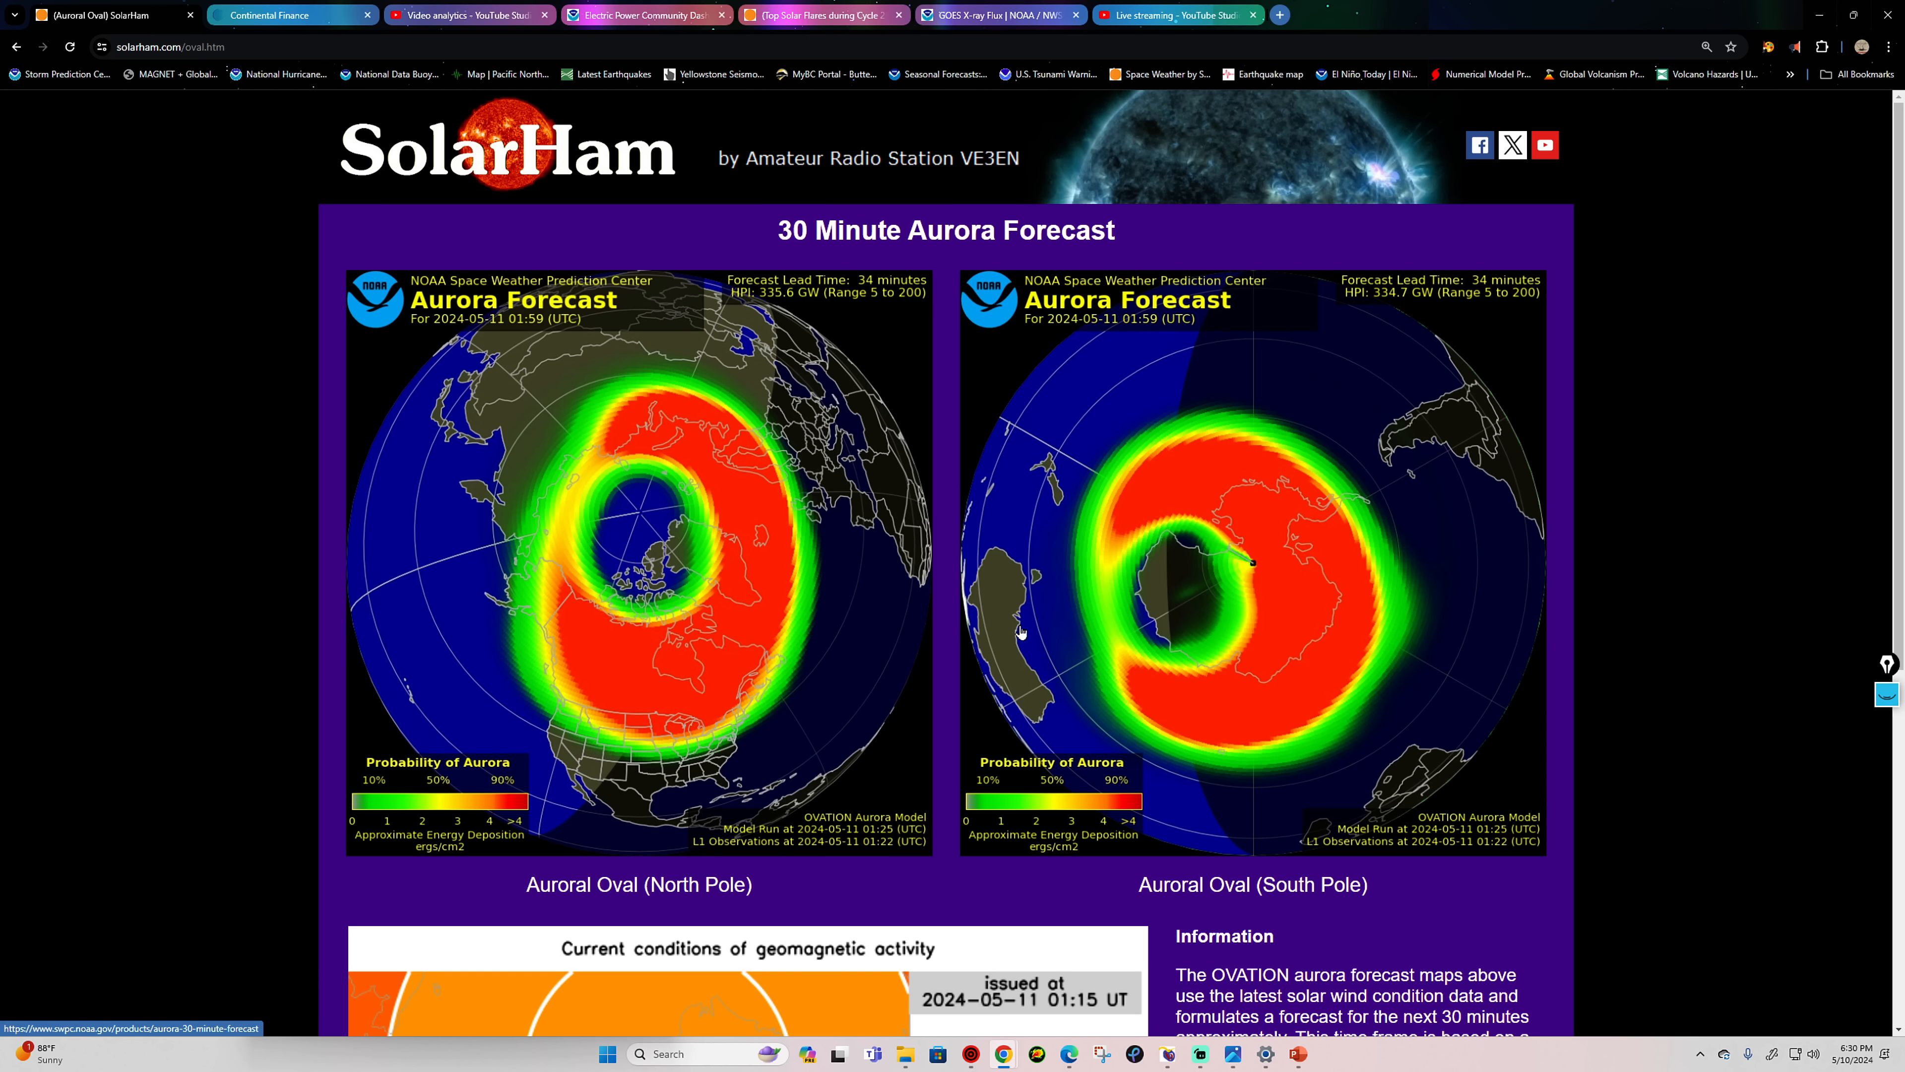
# Step: Switch from the aurora forecast maps back to the six-hour GOES X-ray flux chart
pyautogui.click(996, 15)
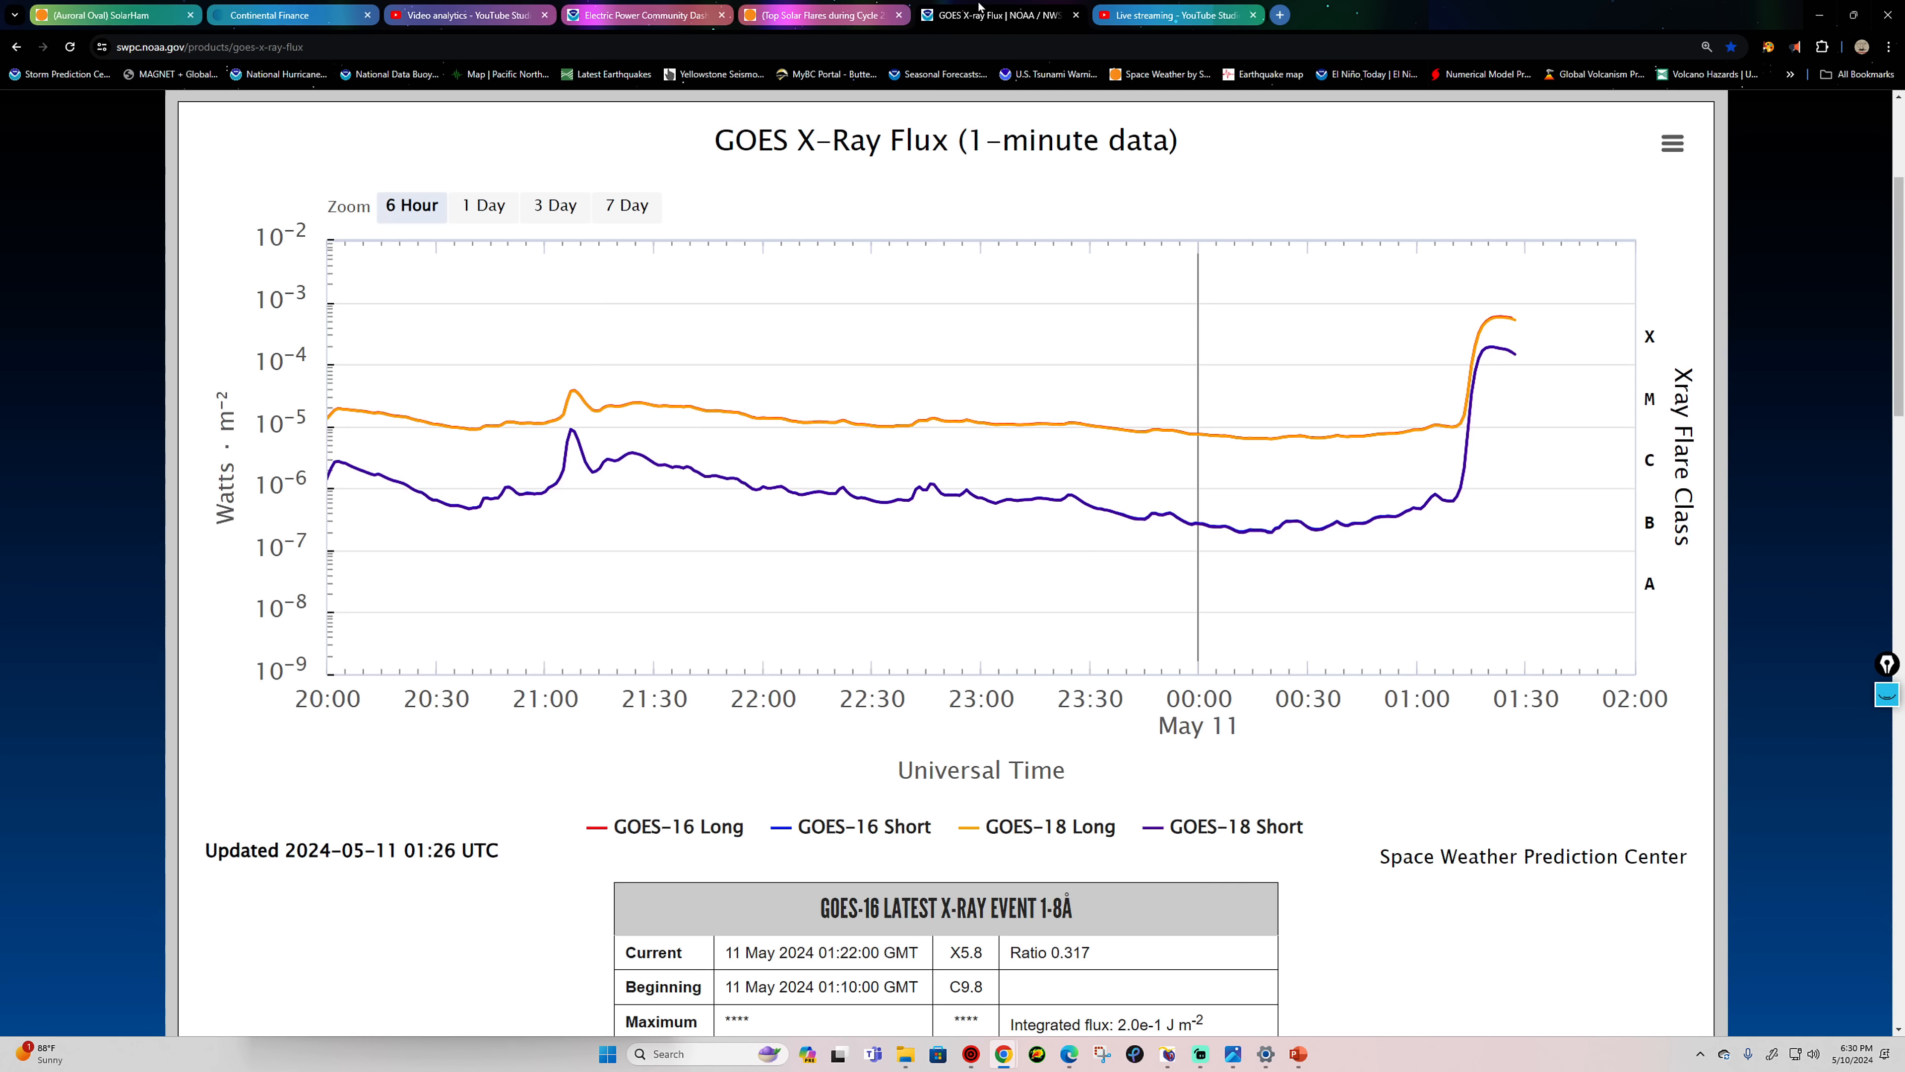
# Step: Review the 01:22 X5.8 peak on the GOES chart, then bring up SolarHam's visible disk and magnetogram pages
pyautogui.scroll(-3)
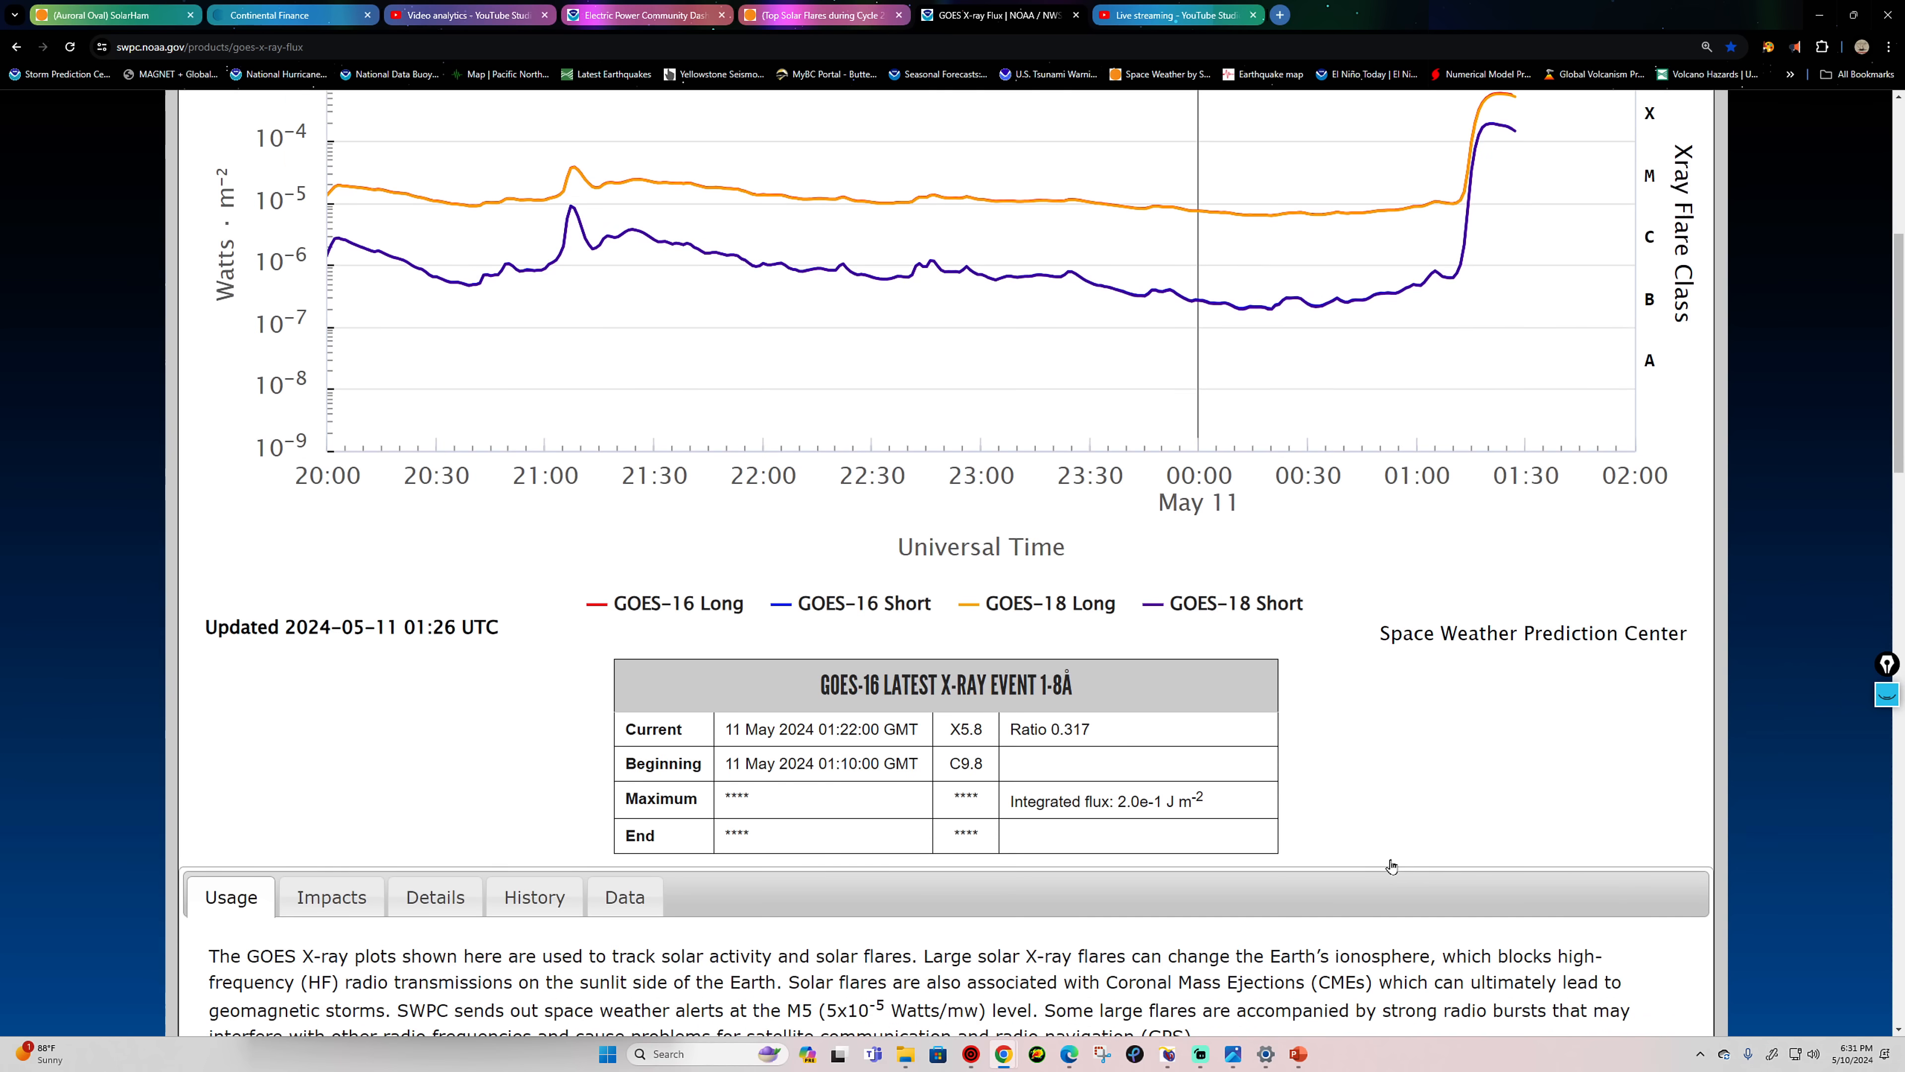
pyautogui.scroll(3)
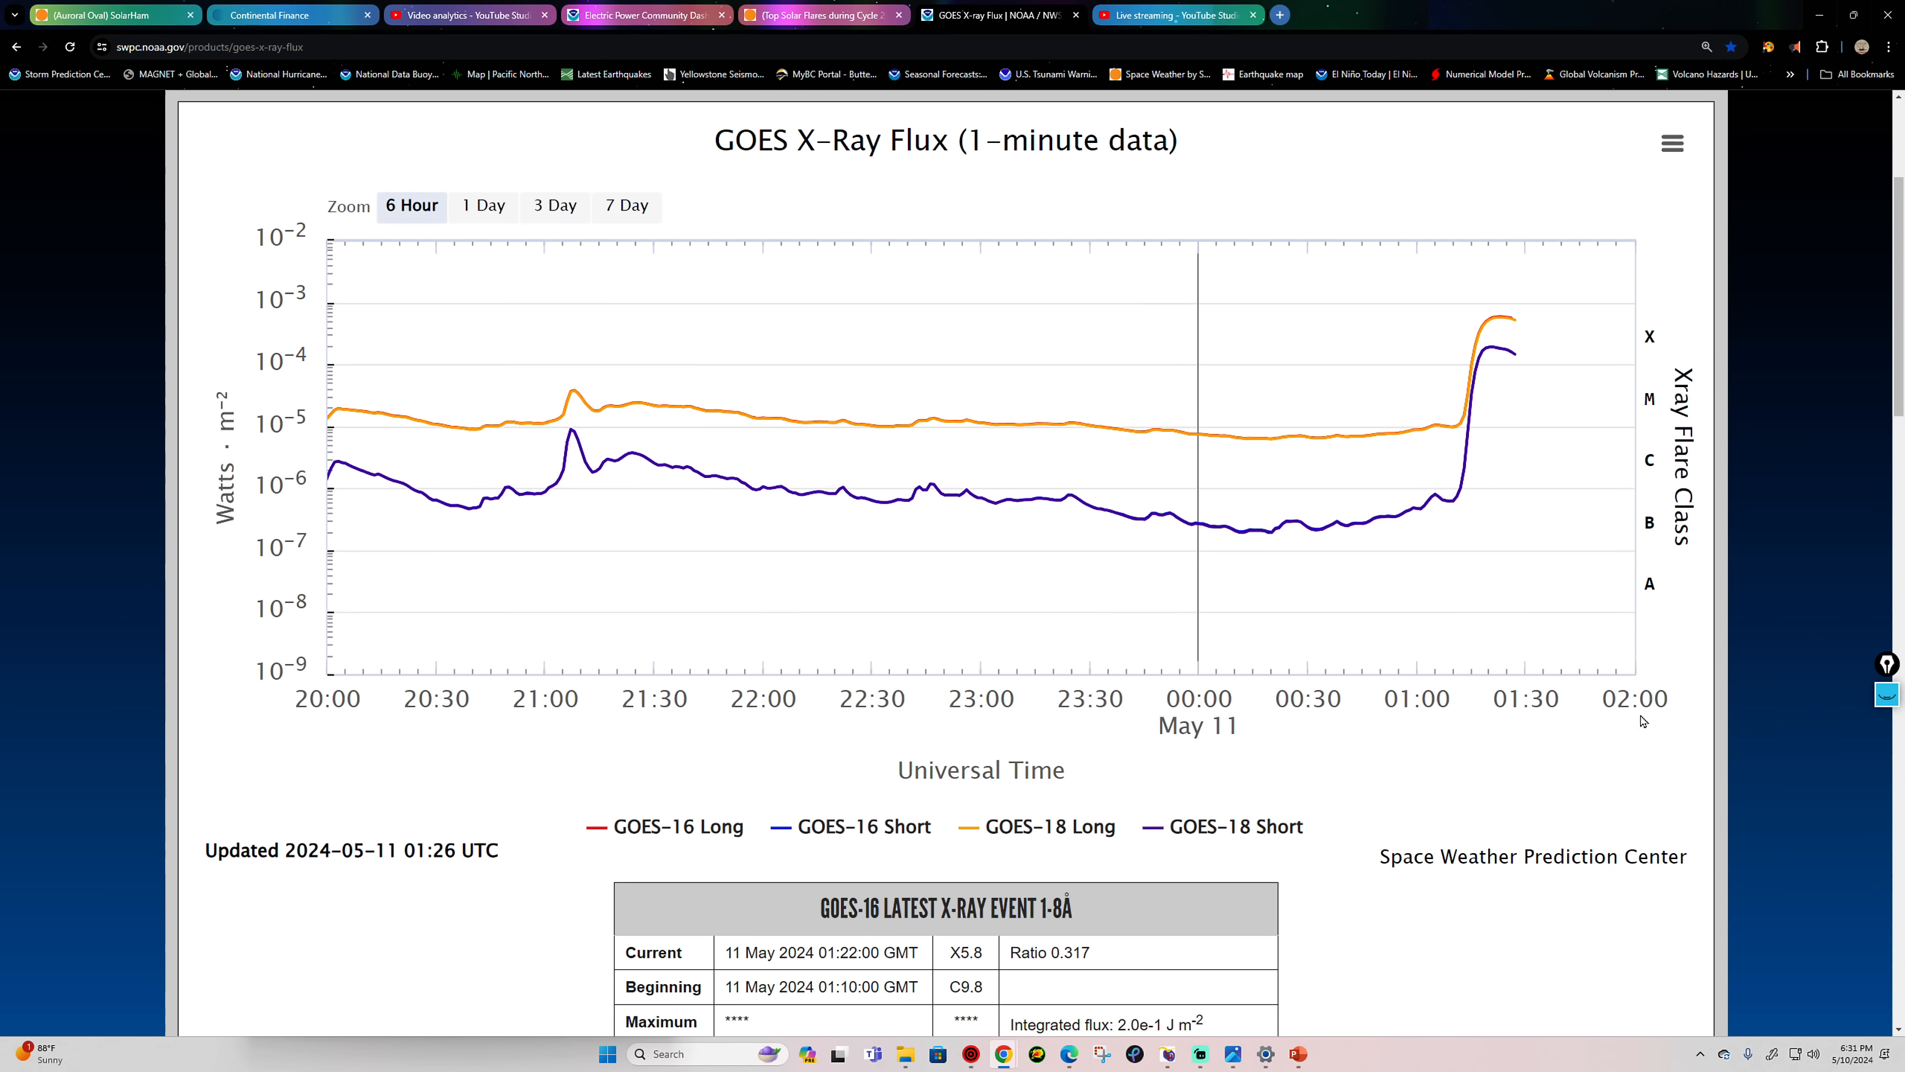
pyautogui.moveTo(1498, 325)
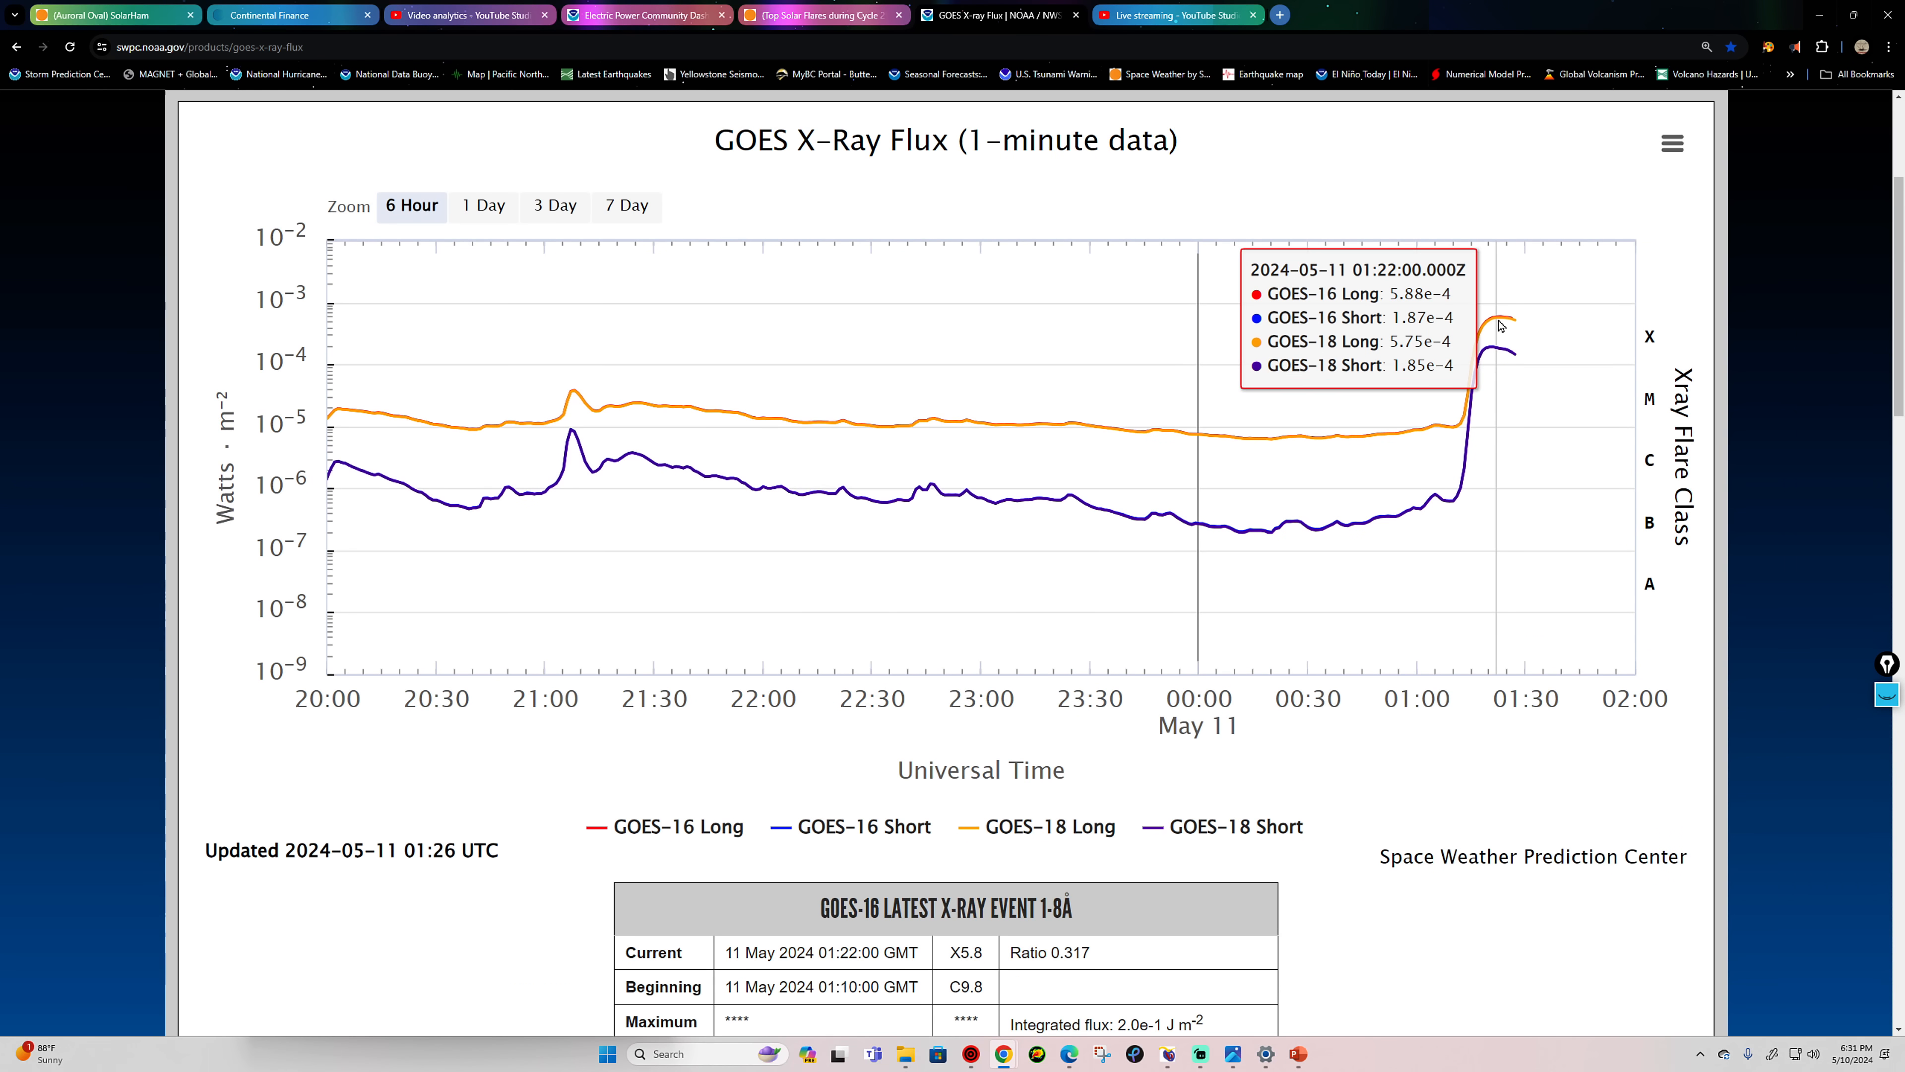
pyautogui.moveTo(1474, 805)
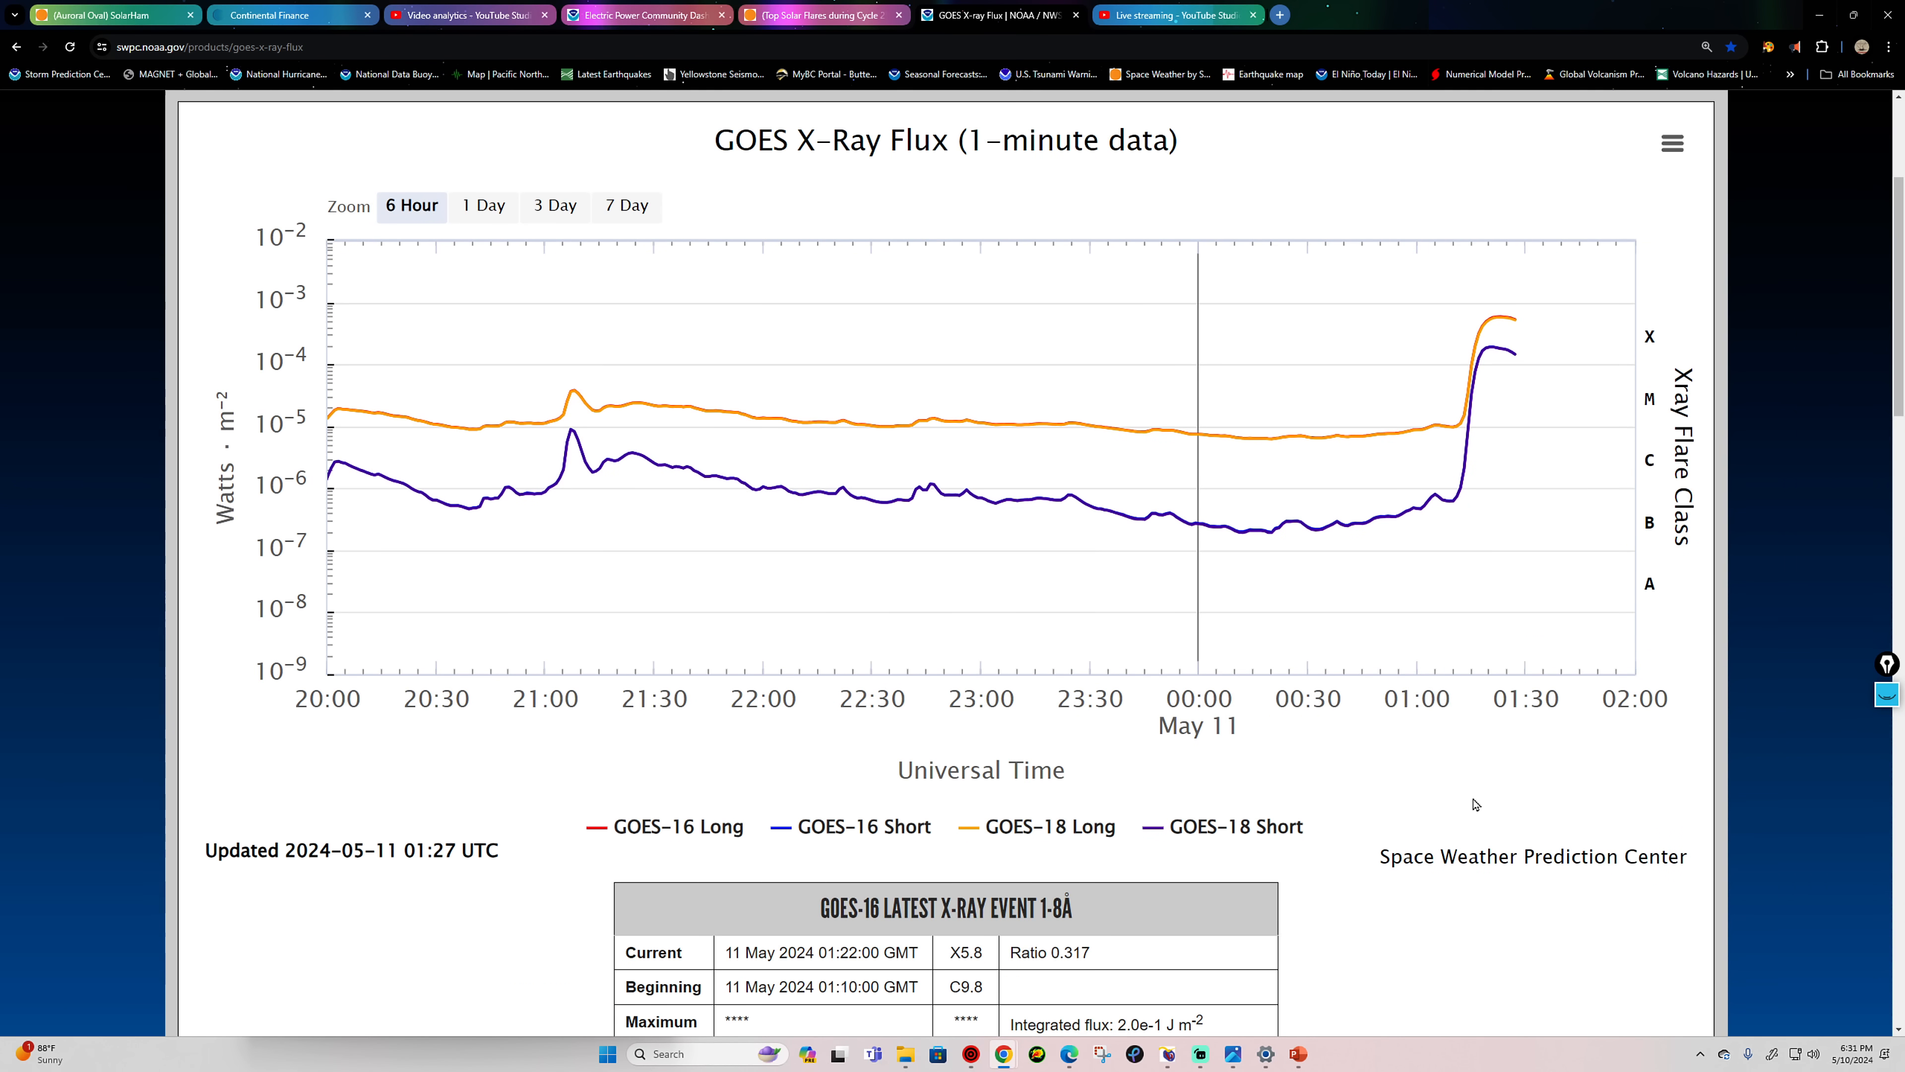
pyautogui.scroll(3)
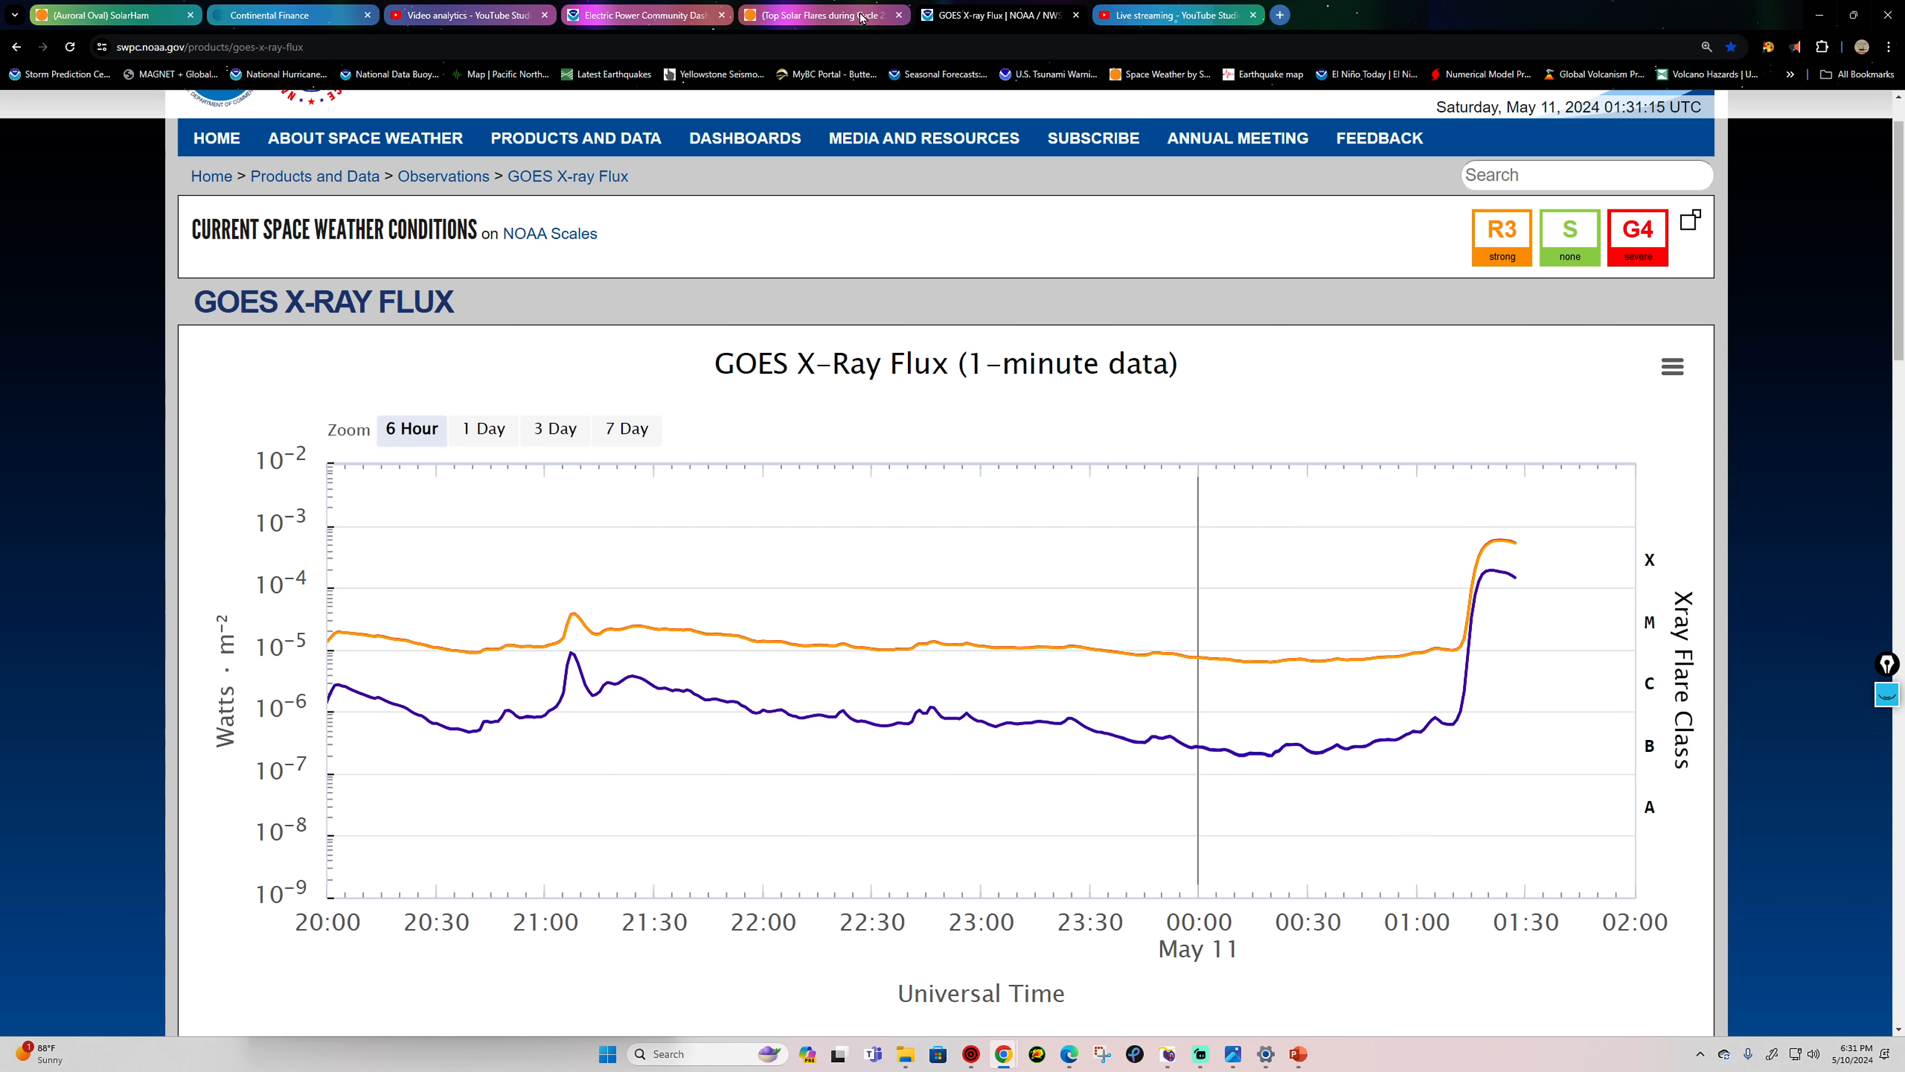
pyautogui.click(823, 15)
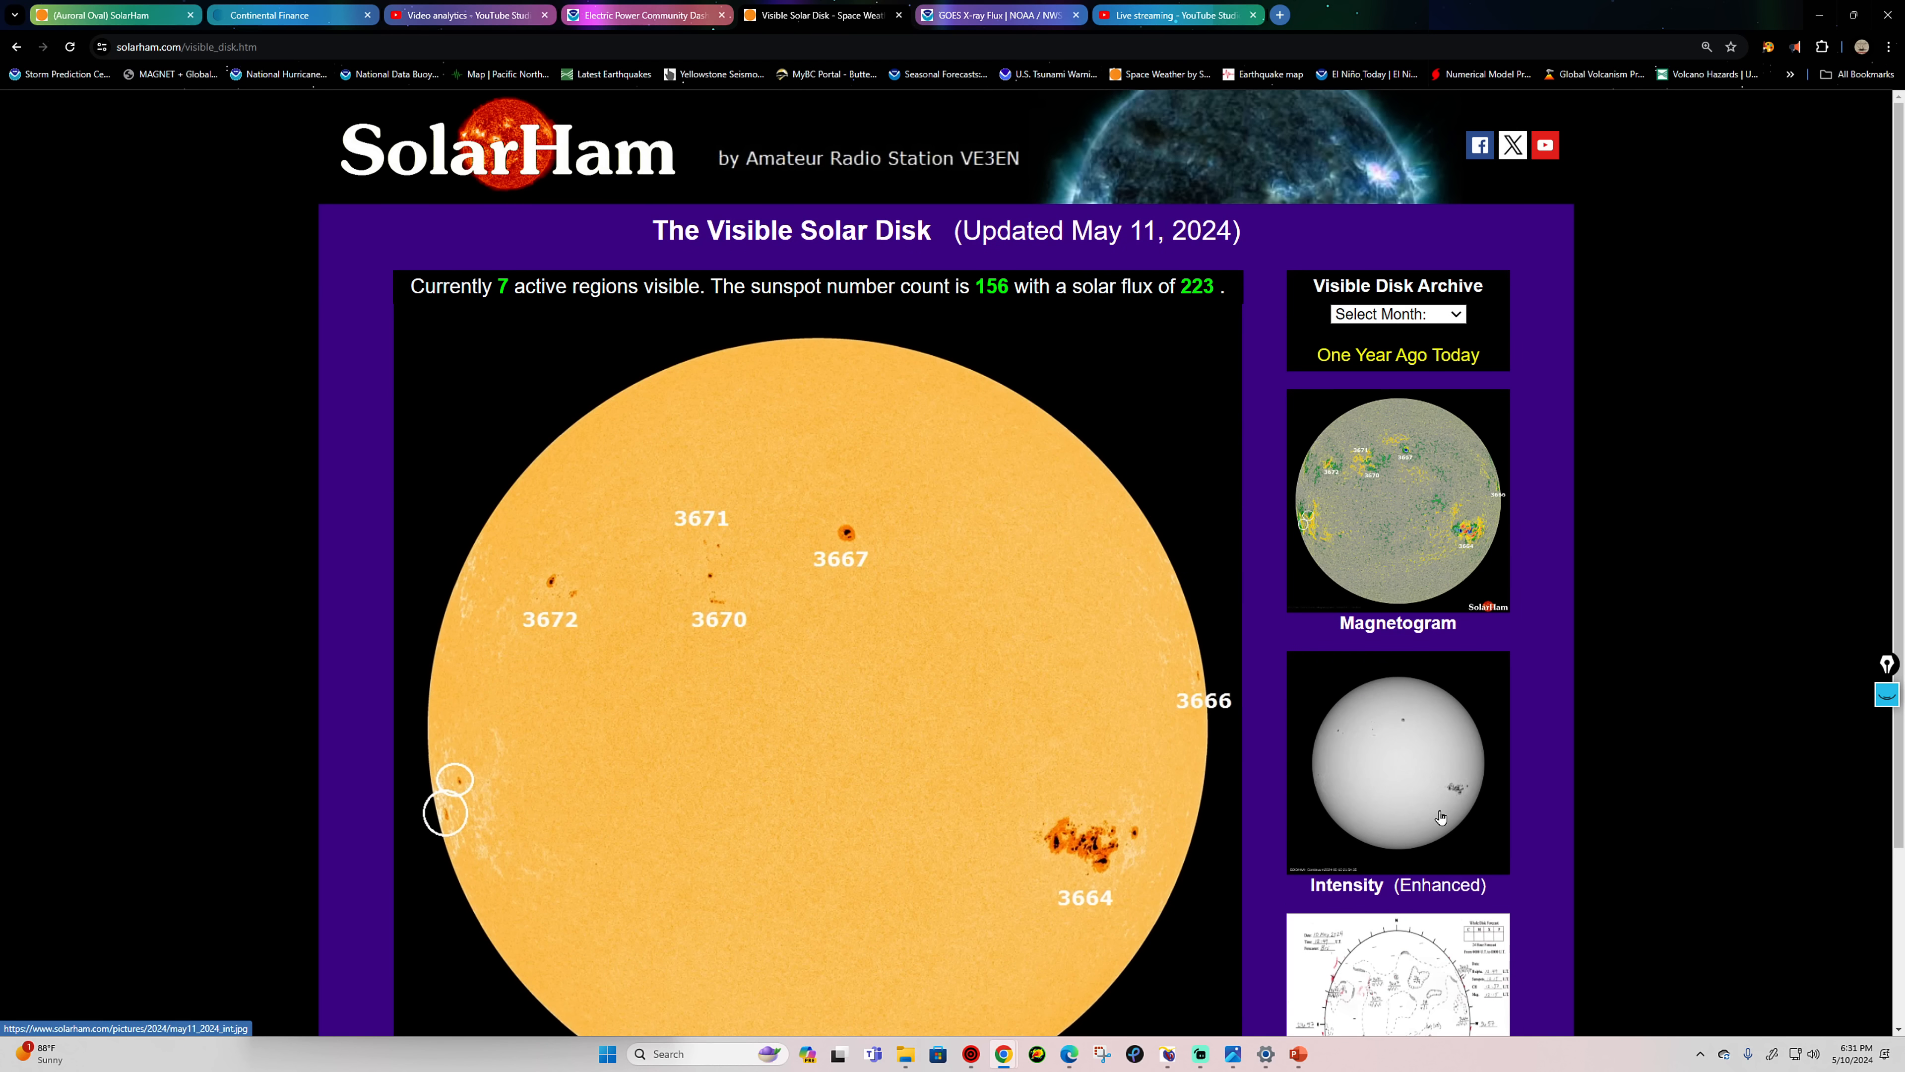
pyautogui.moveTo(1418, 500)
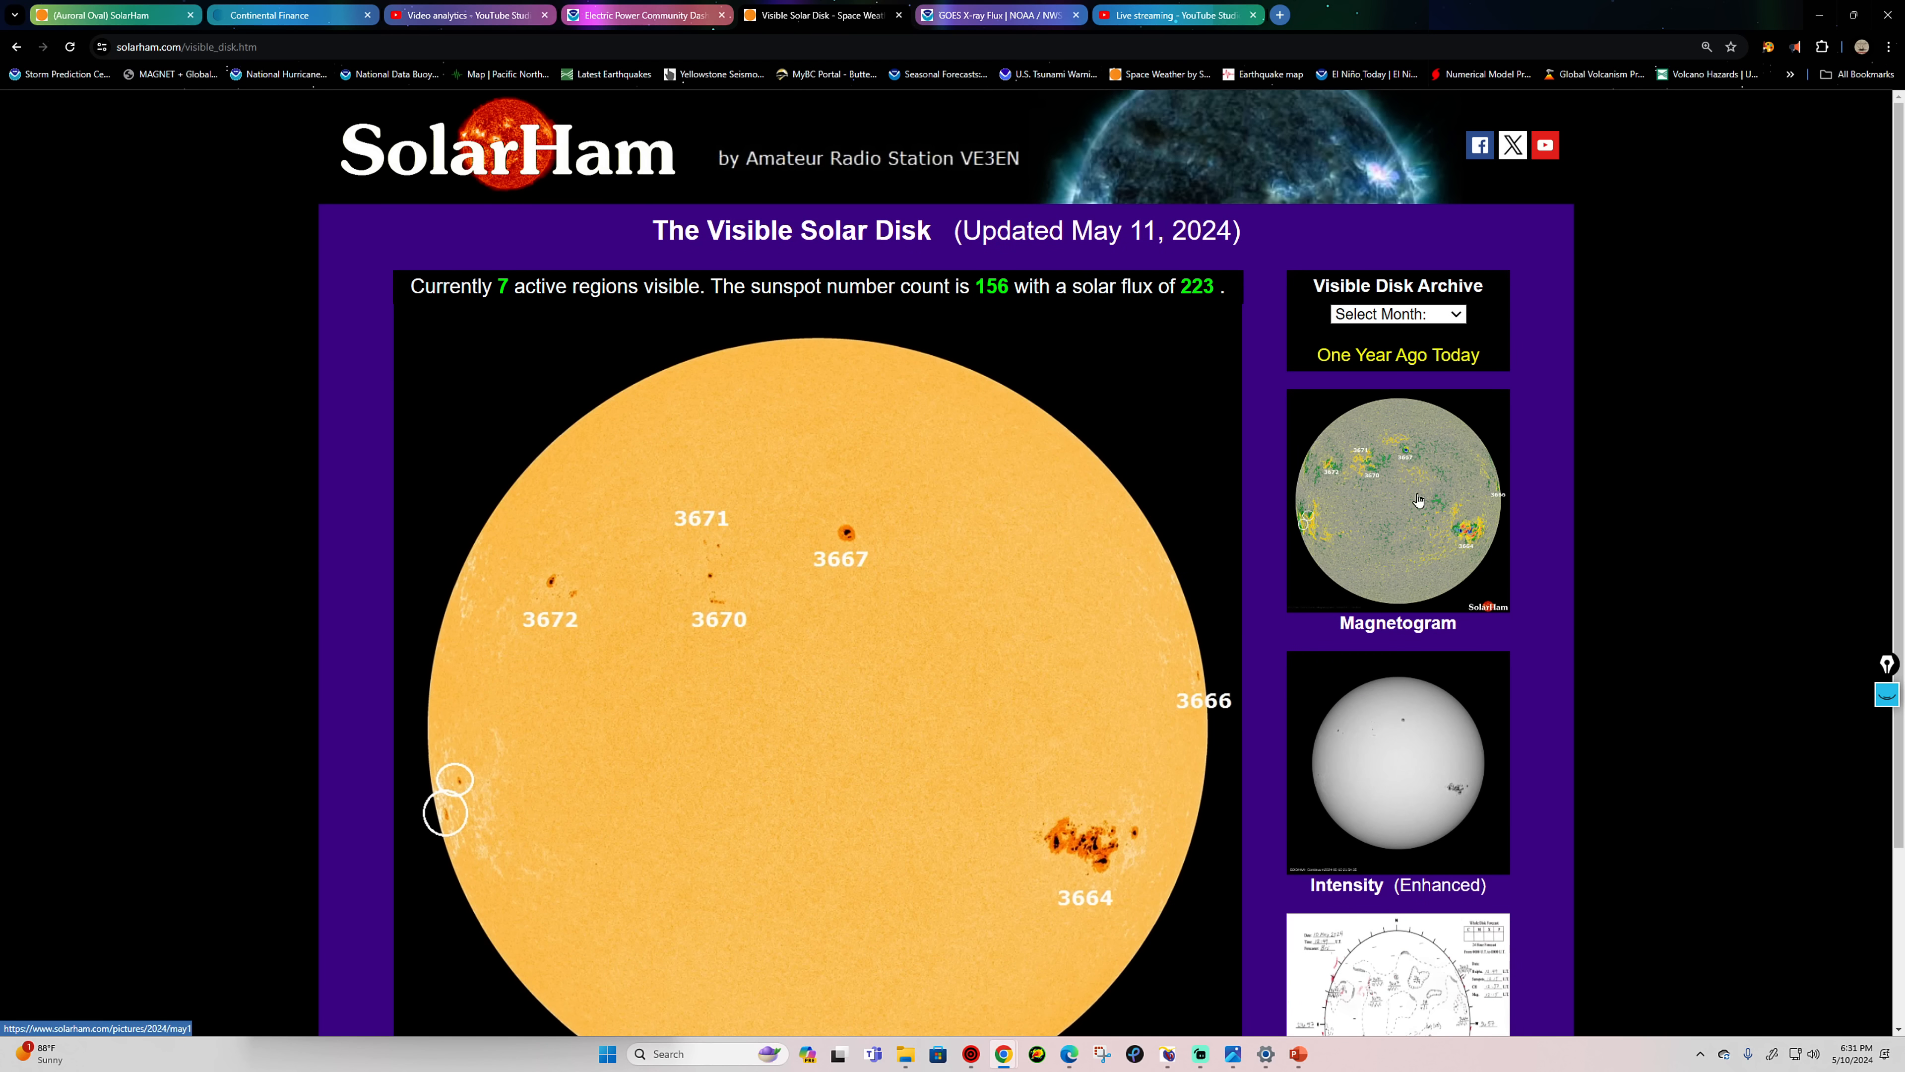
pyautogui.click(1397, 501)
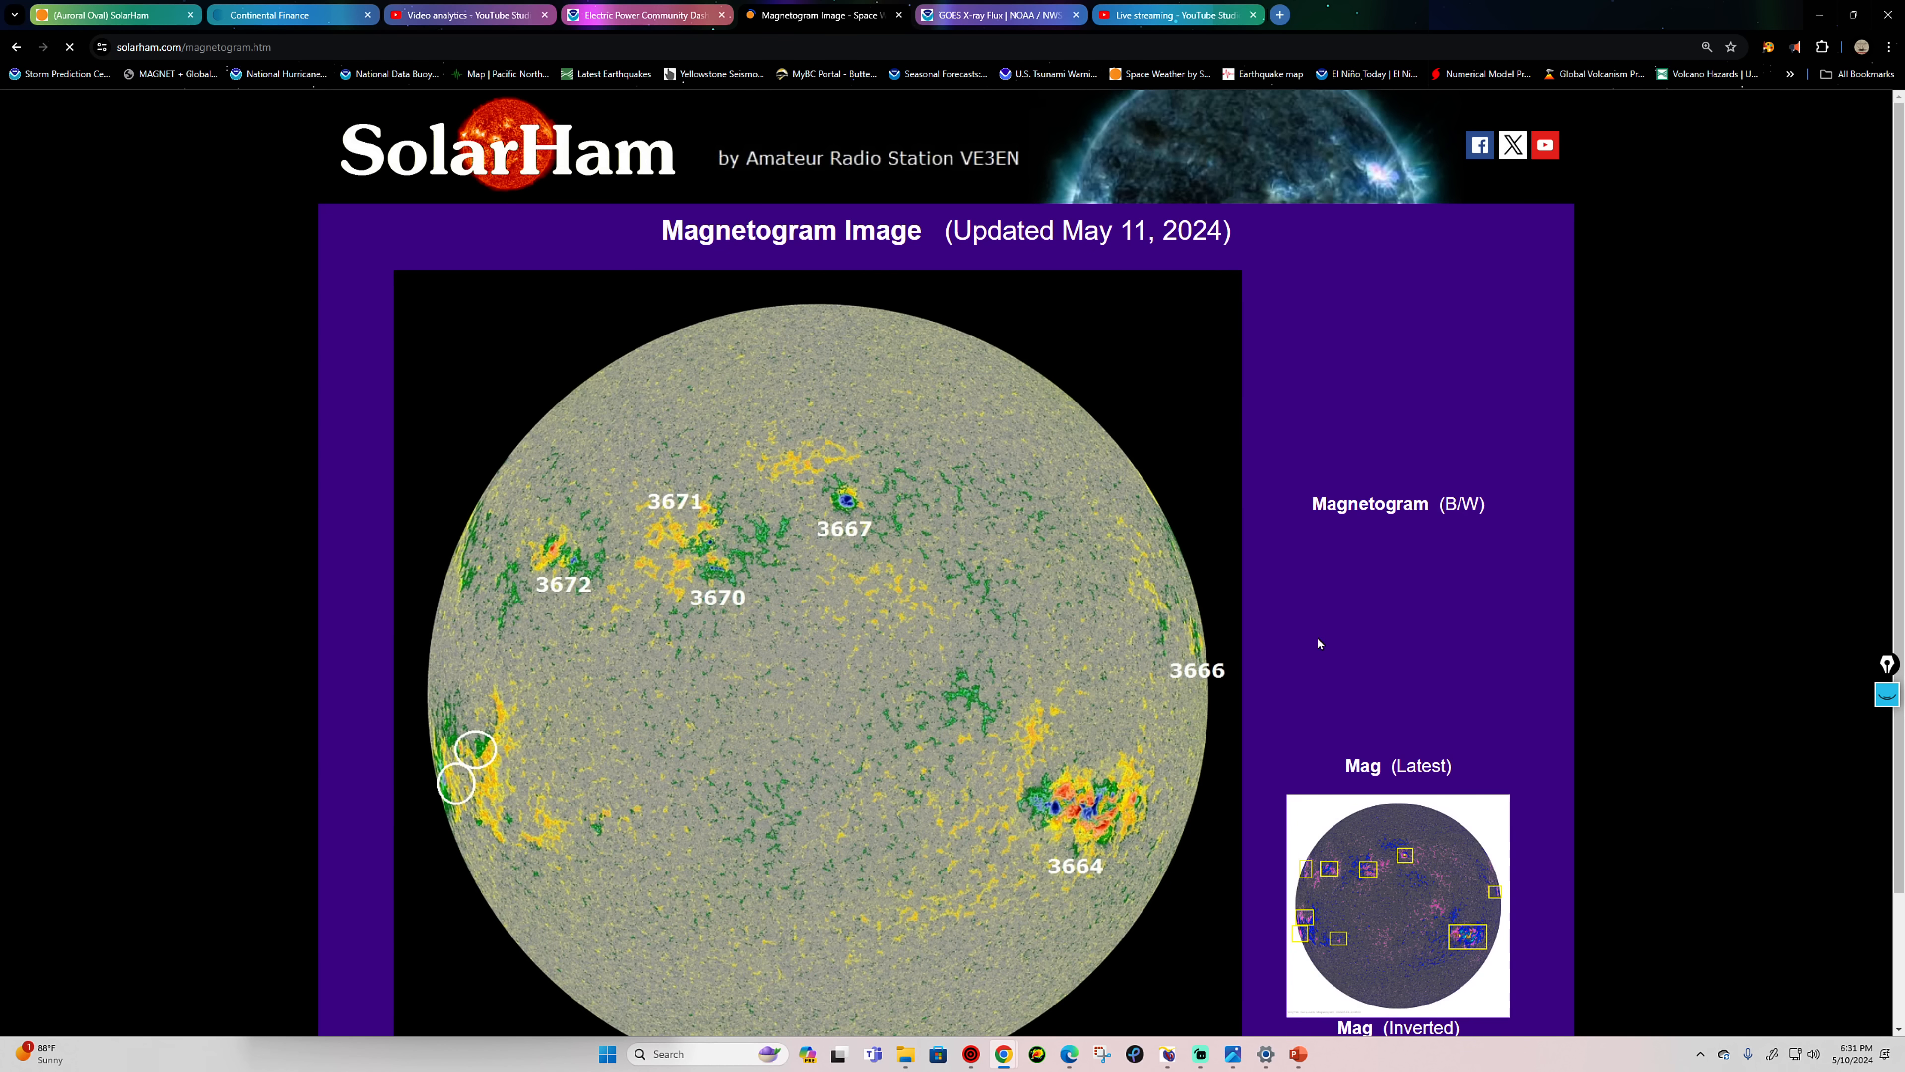
pyautogui.moveTo(1373, 642)
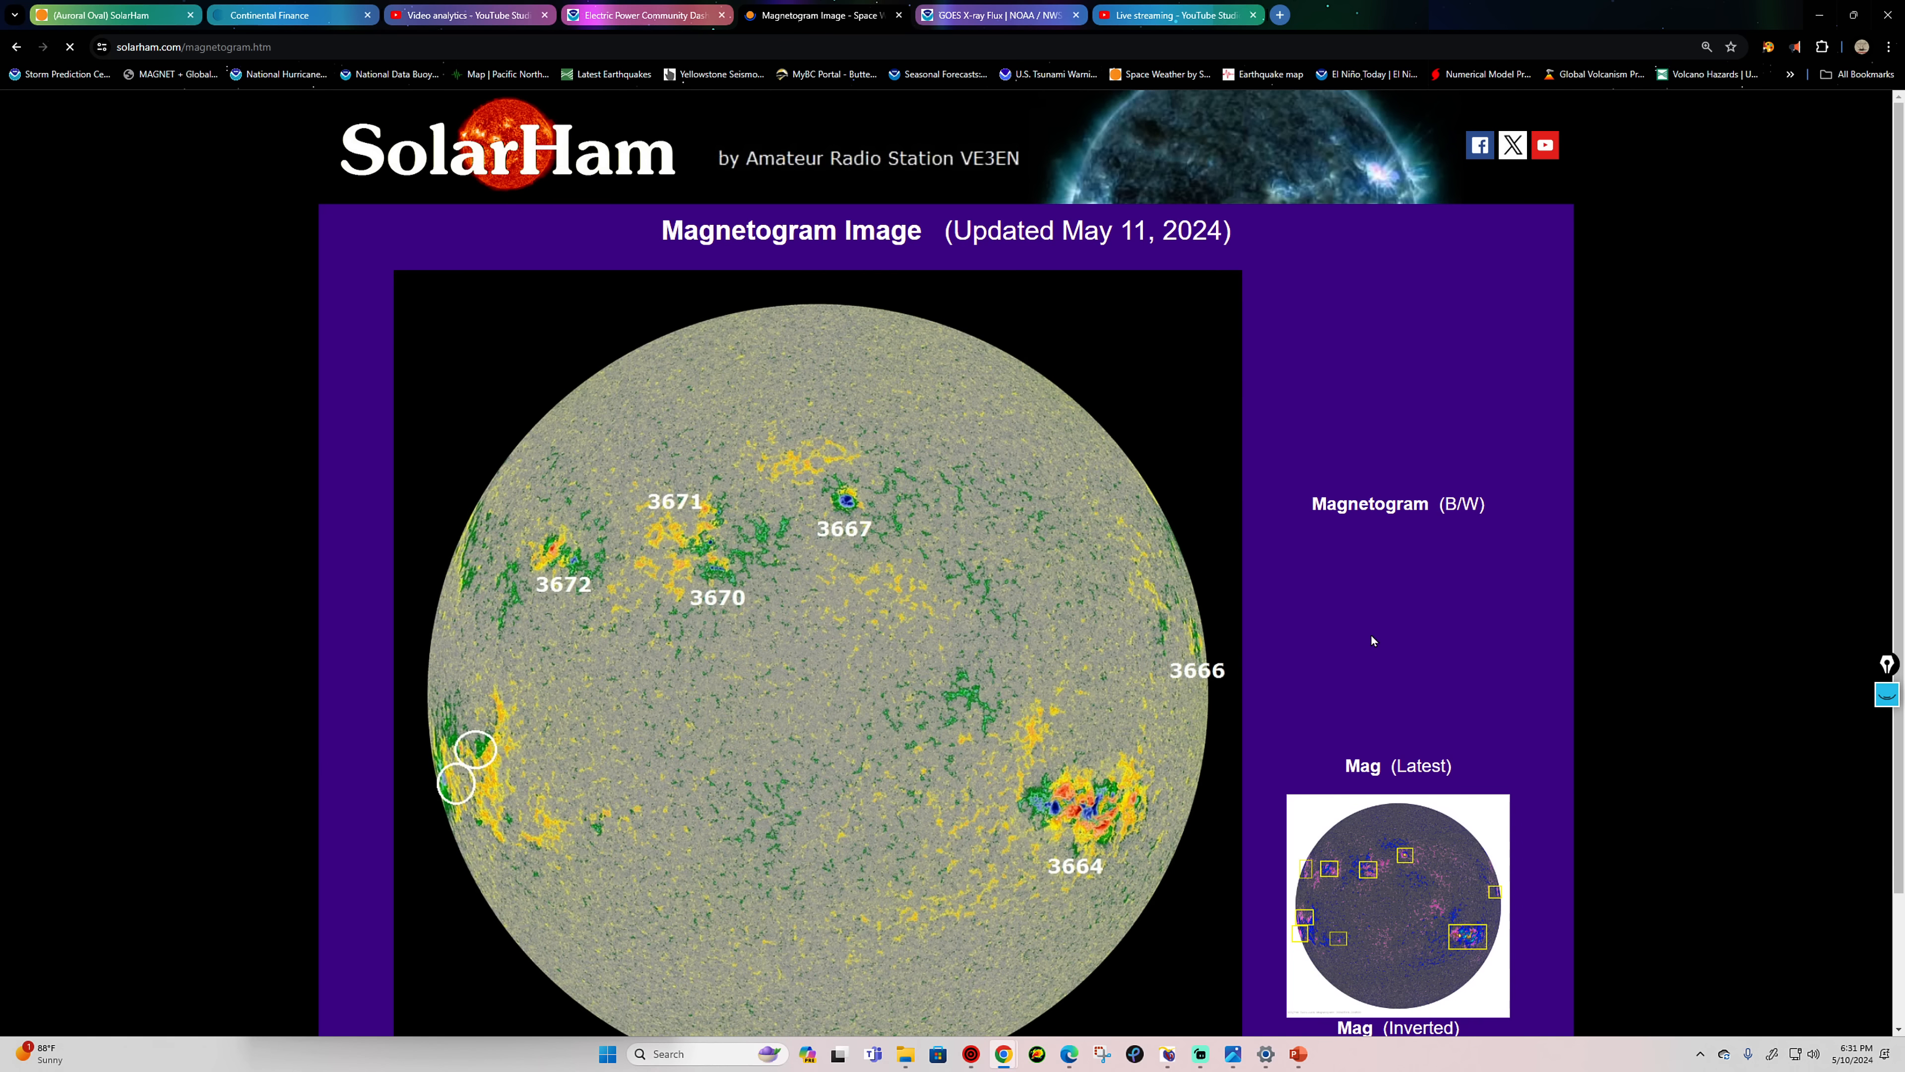
pyautogui.moveTo(1148, 839)
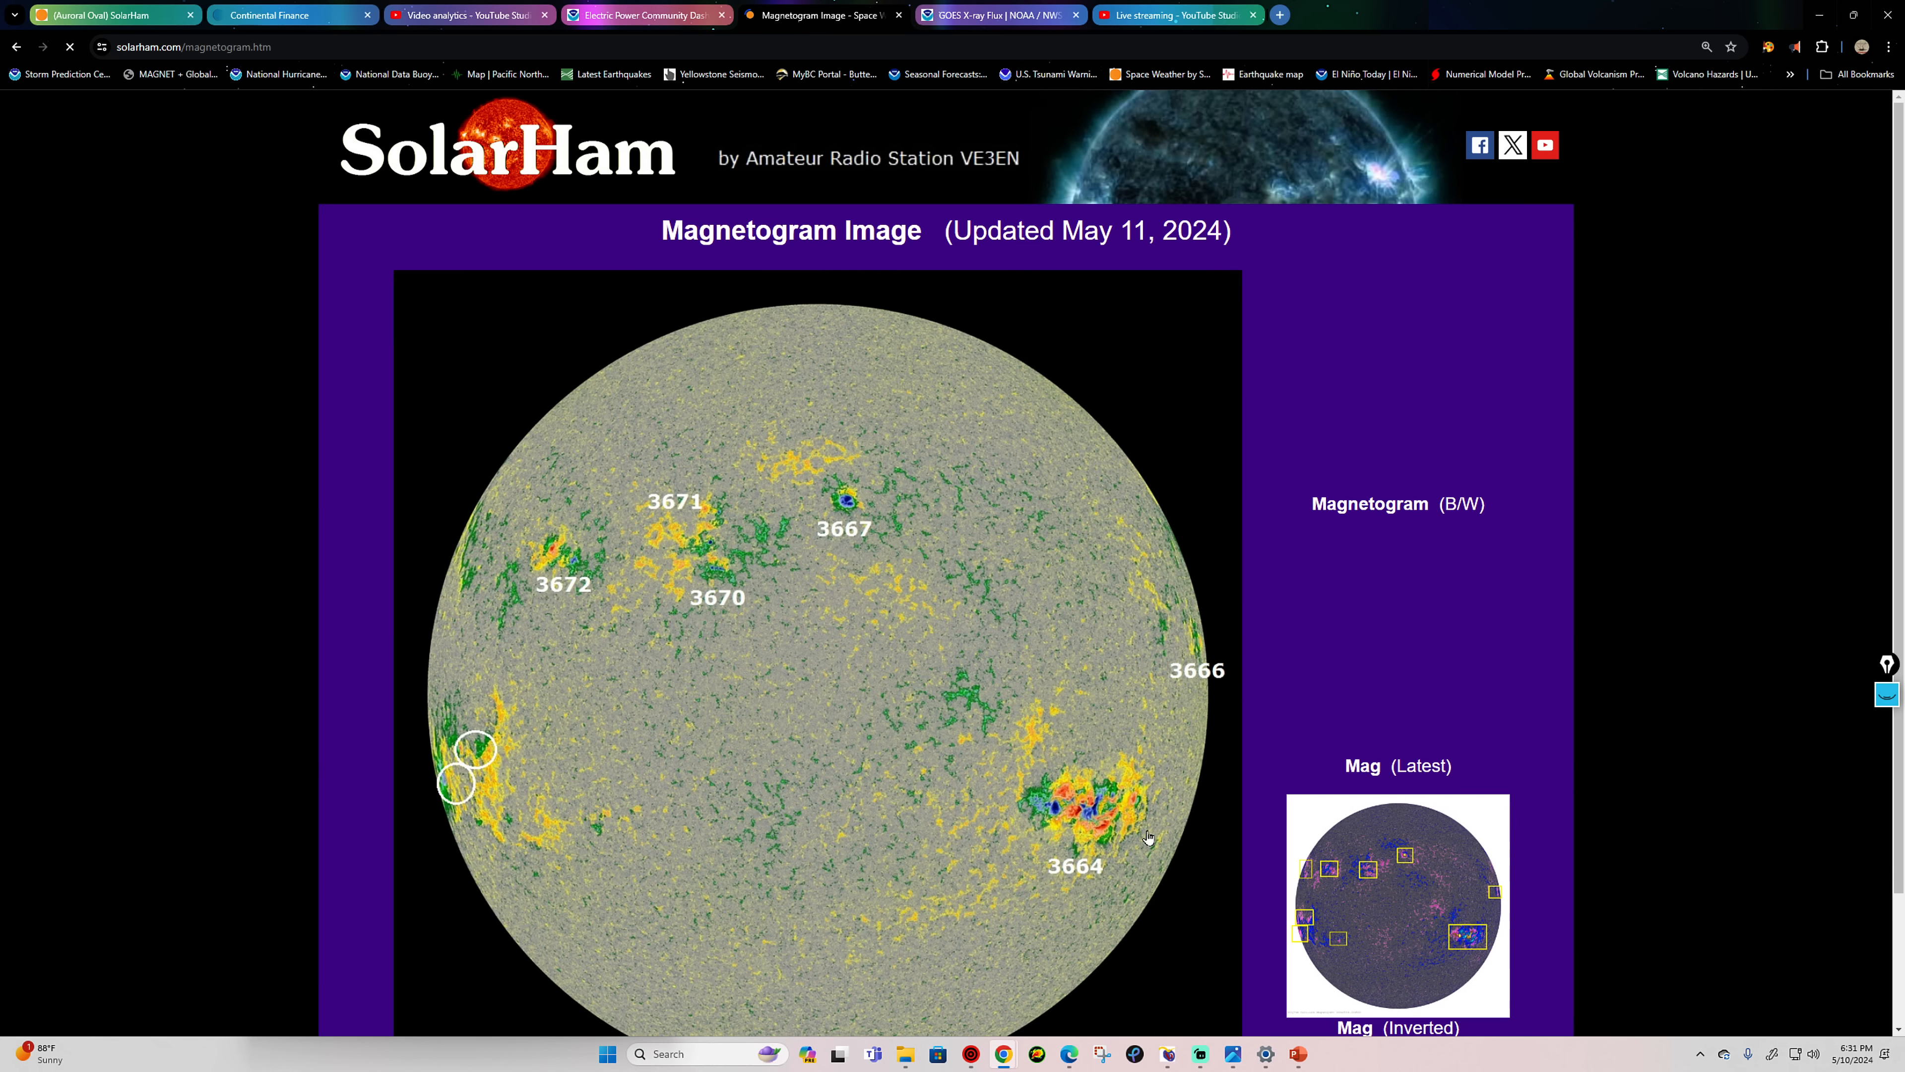
pyautogui.moveTo(1160, 768)
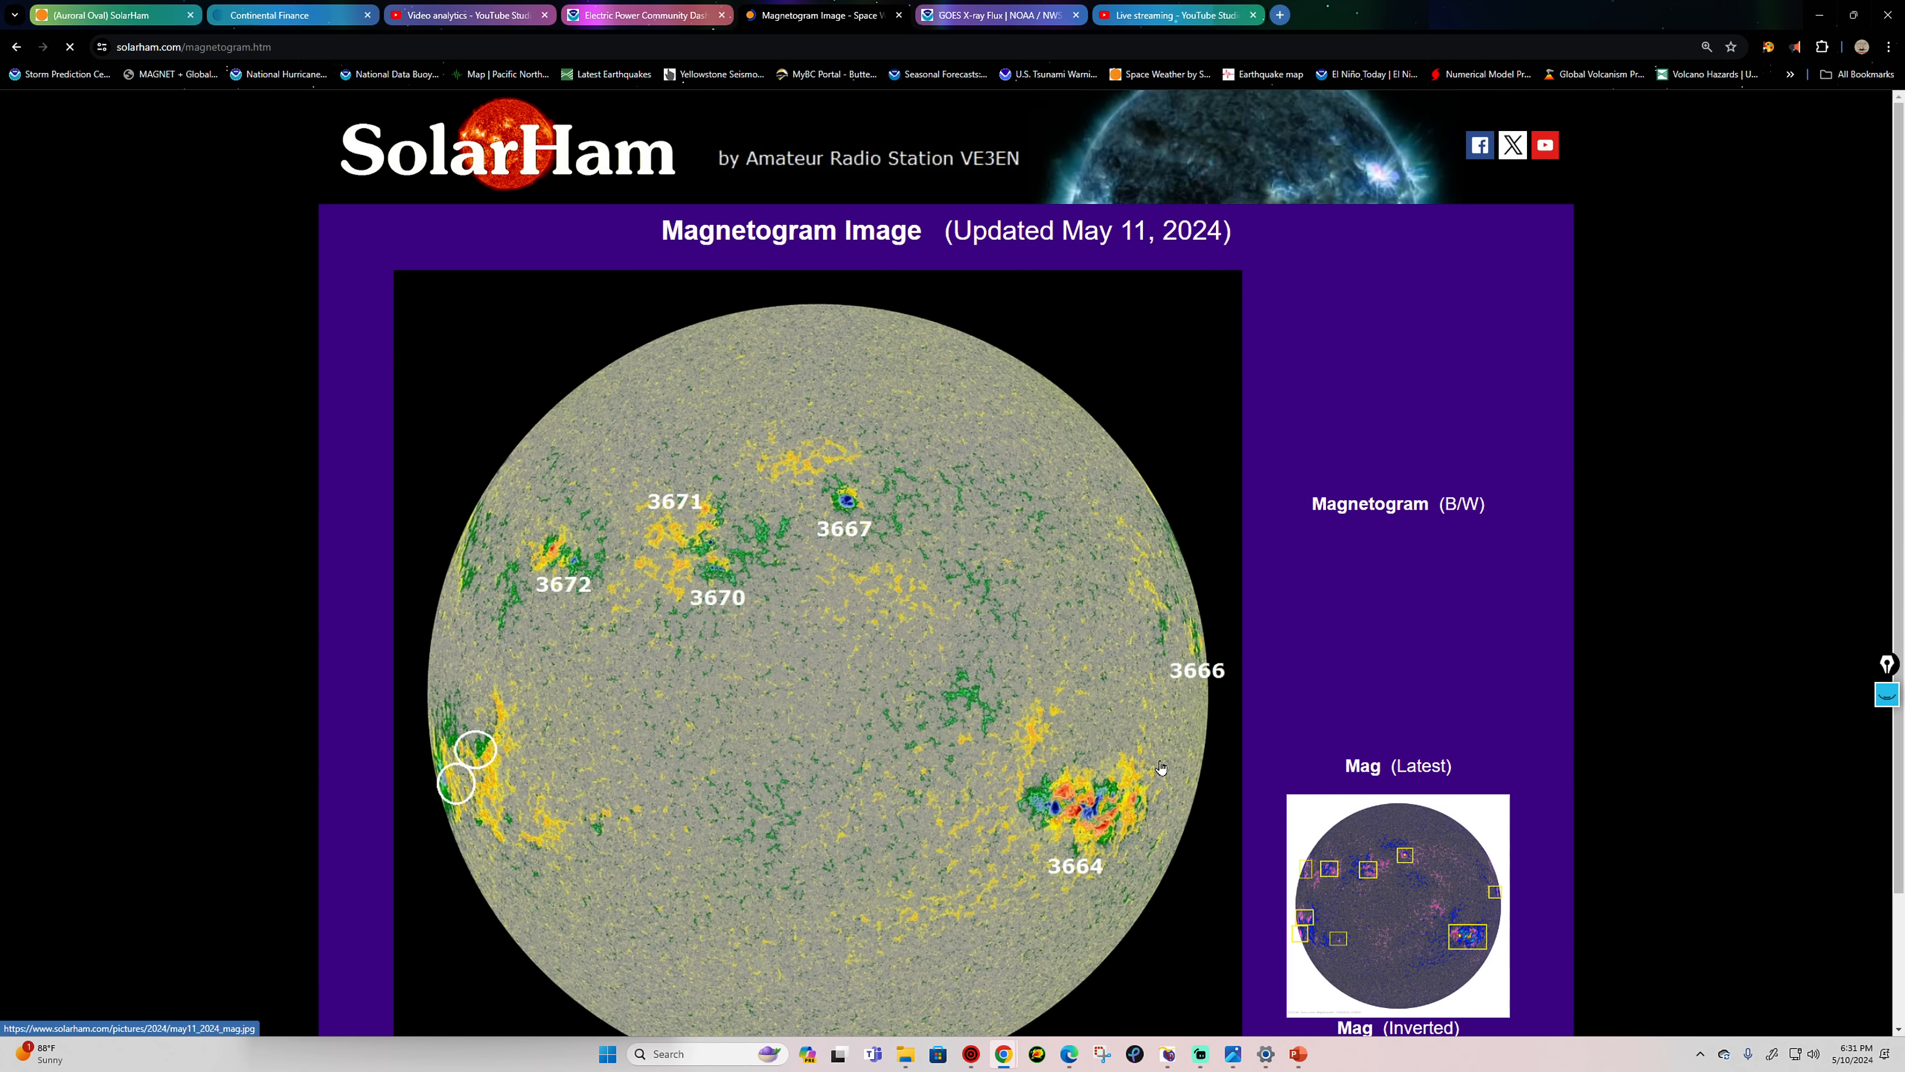
pyautogui.moveTo(1152, 851)
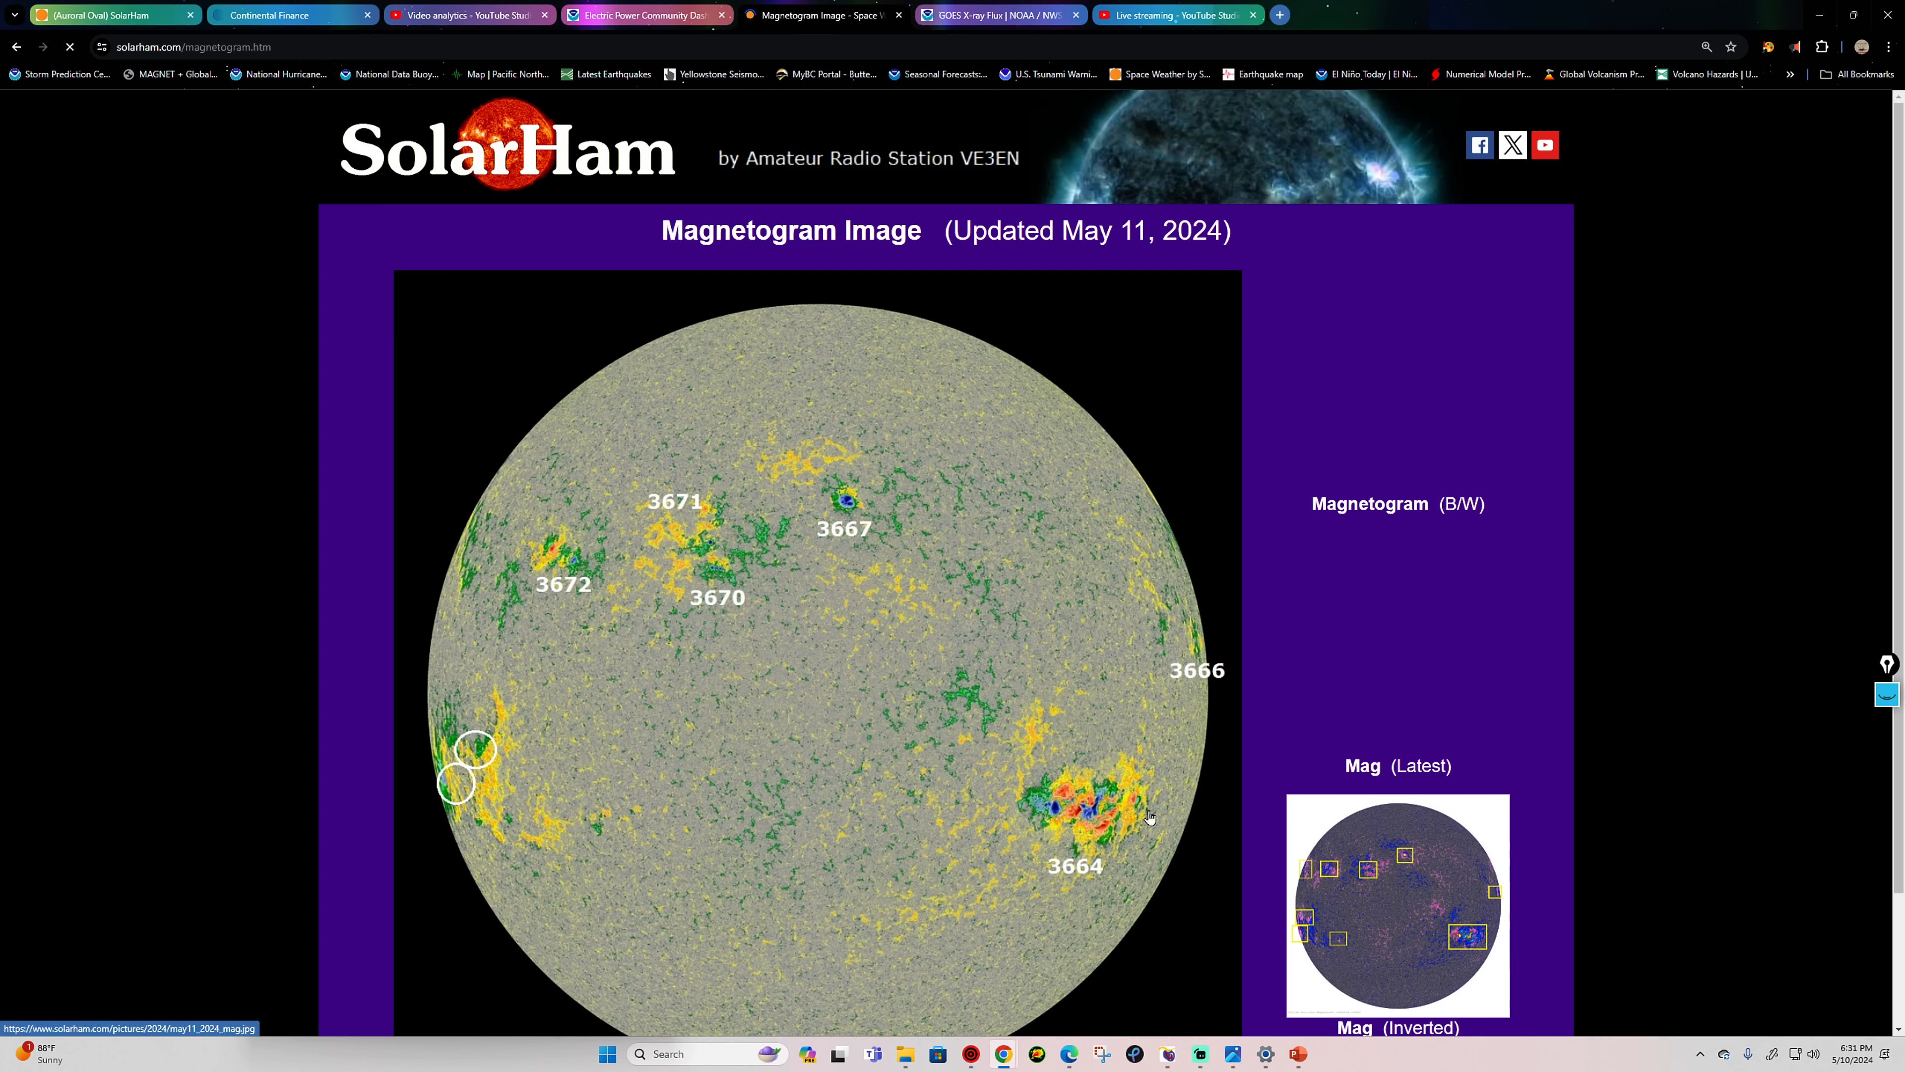
pyautogui.moveTo(1023, 856)
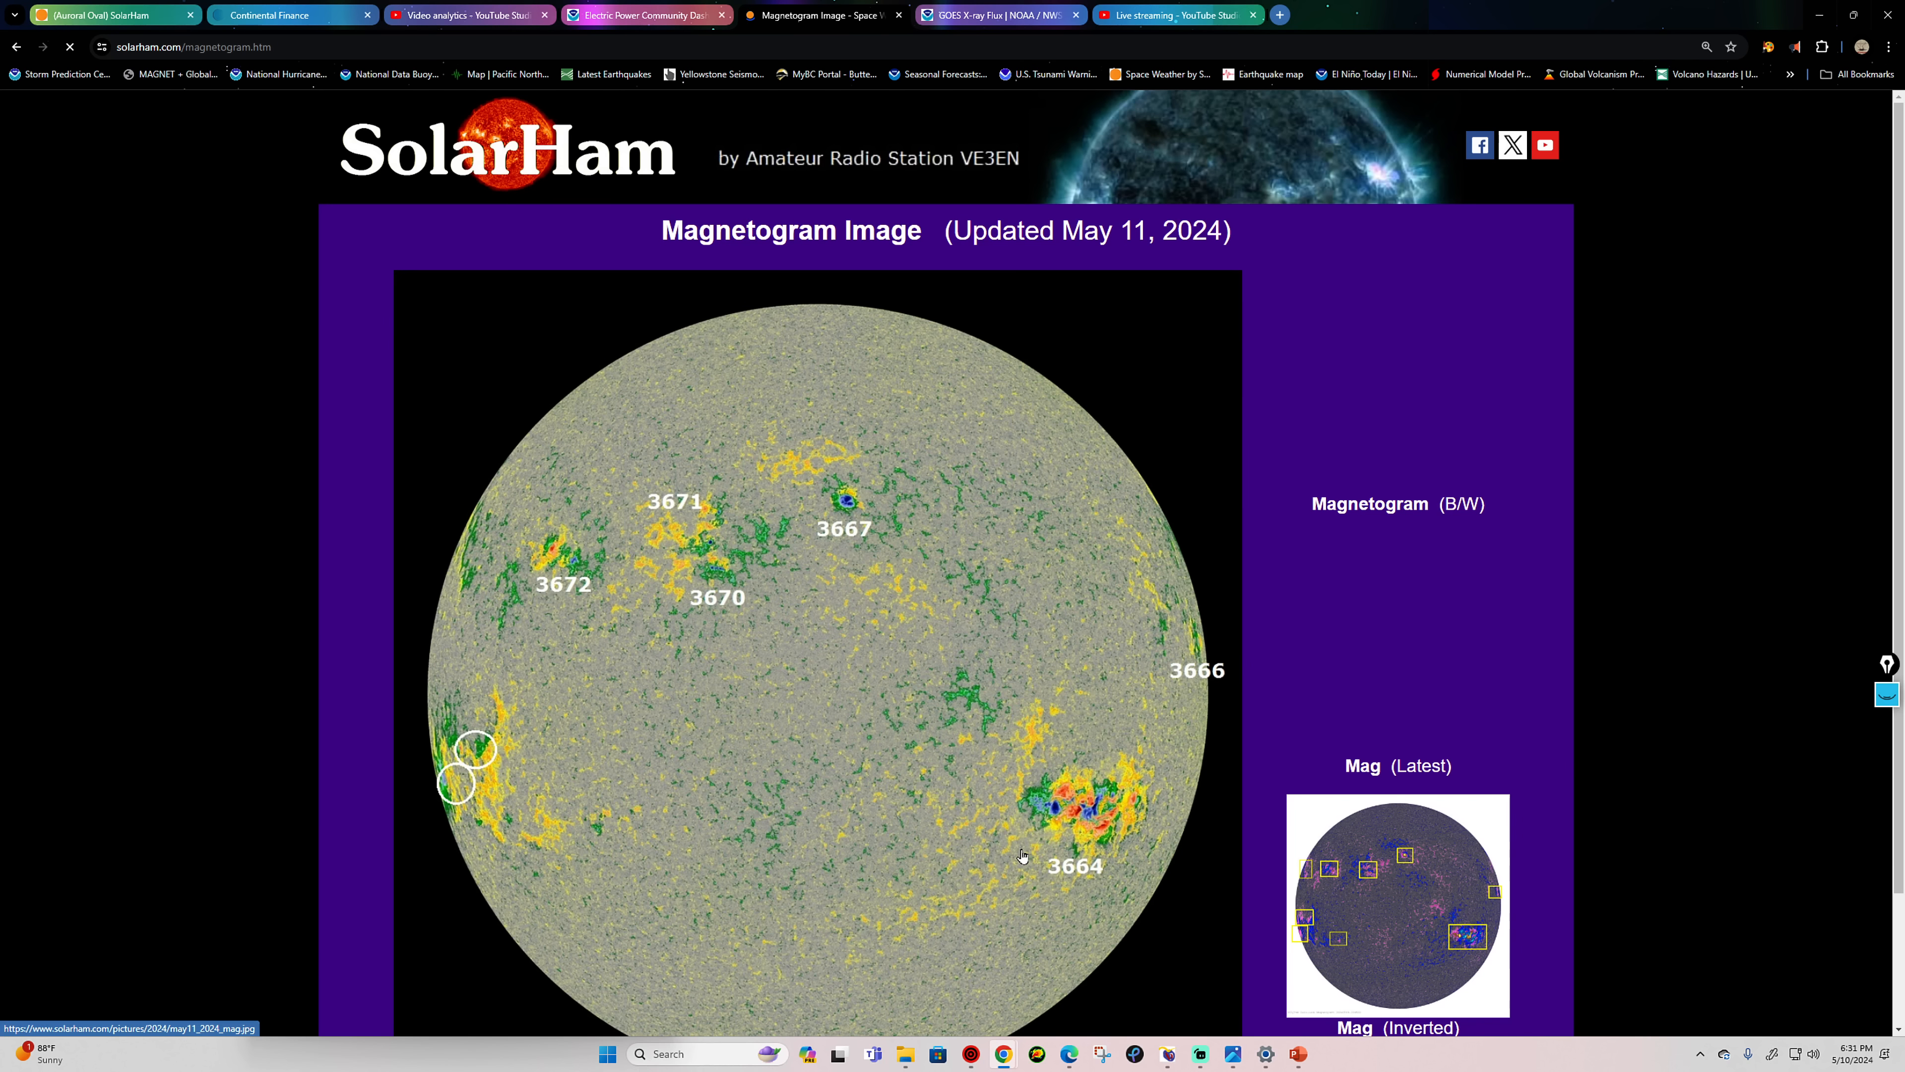
pyautogui.moveTo(1093, 750)
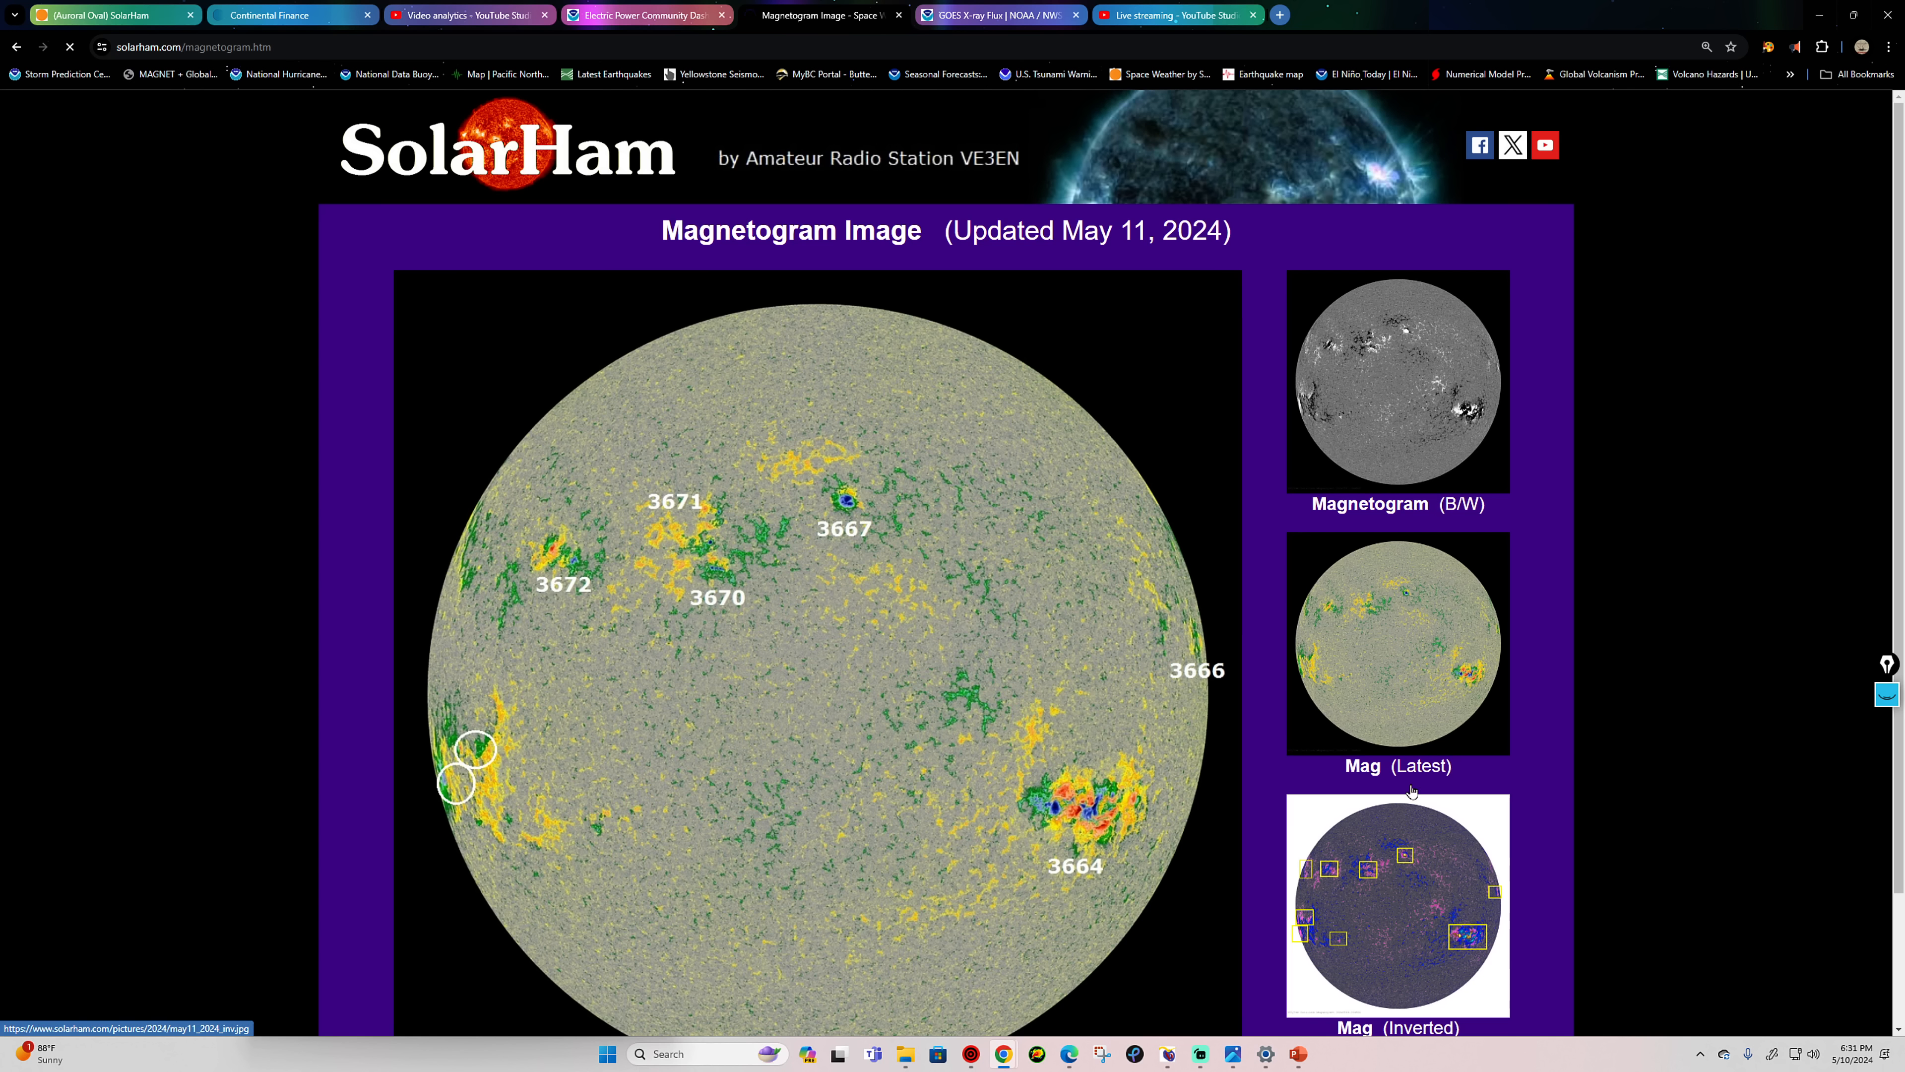
pyautogui.moveTo(1450, 704)
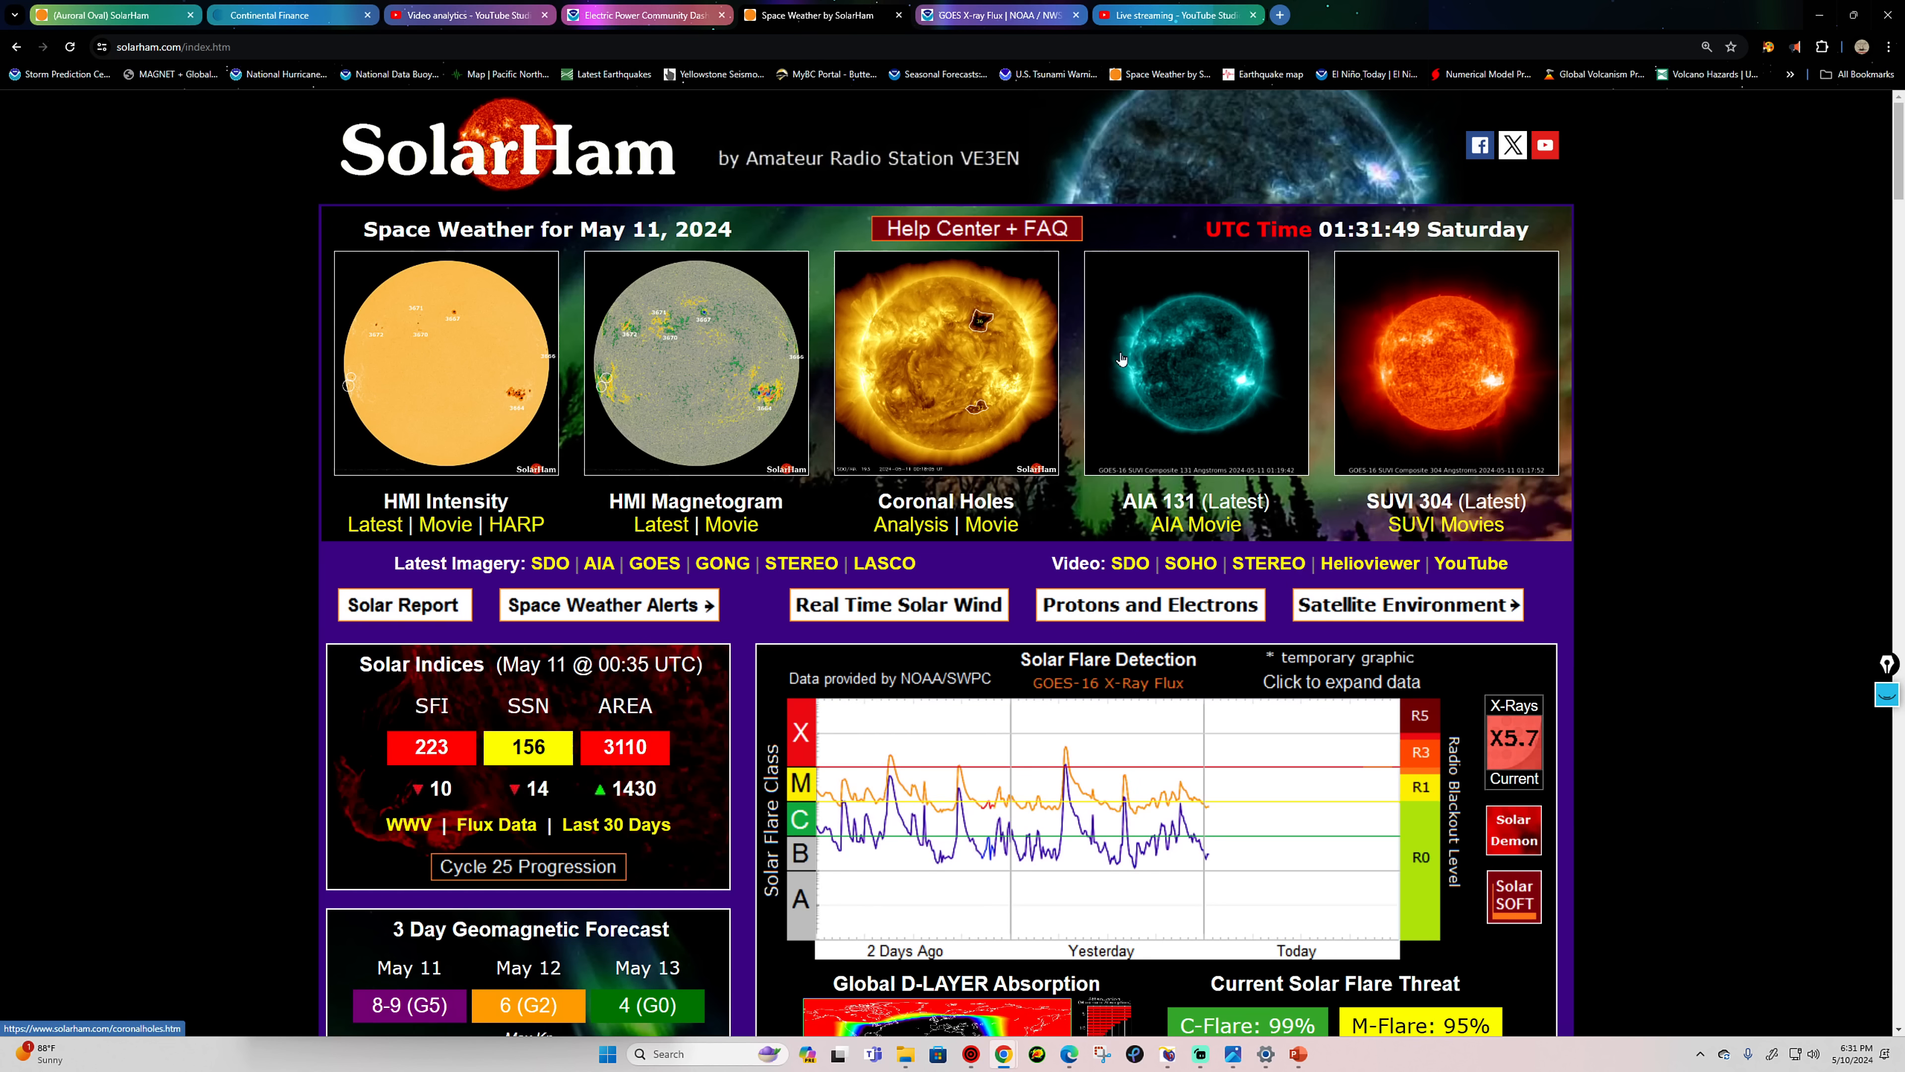
# Step: Scroll the SolarHam home page and expand the Solar Flare Detection chart to NOAA's GOES X-ray flux page
pyautogui.scroll(-3)
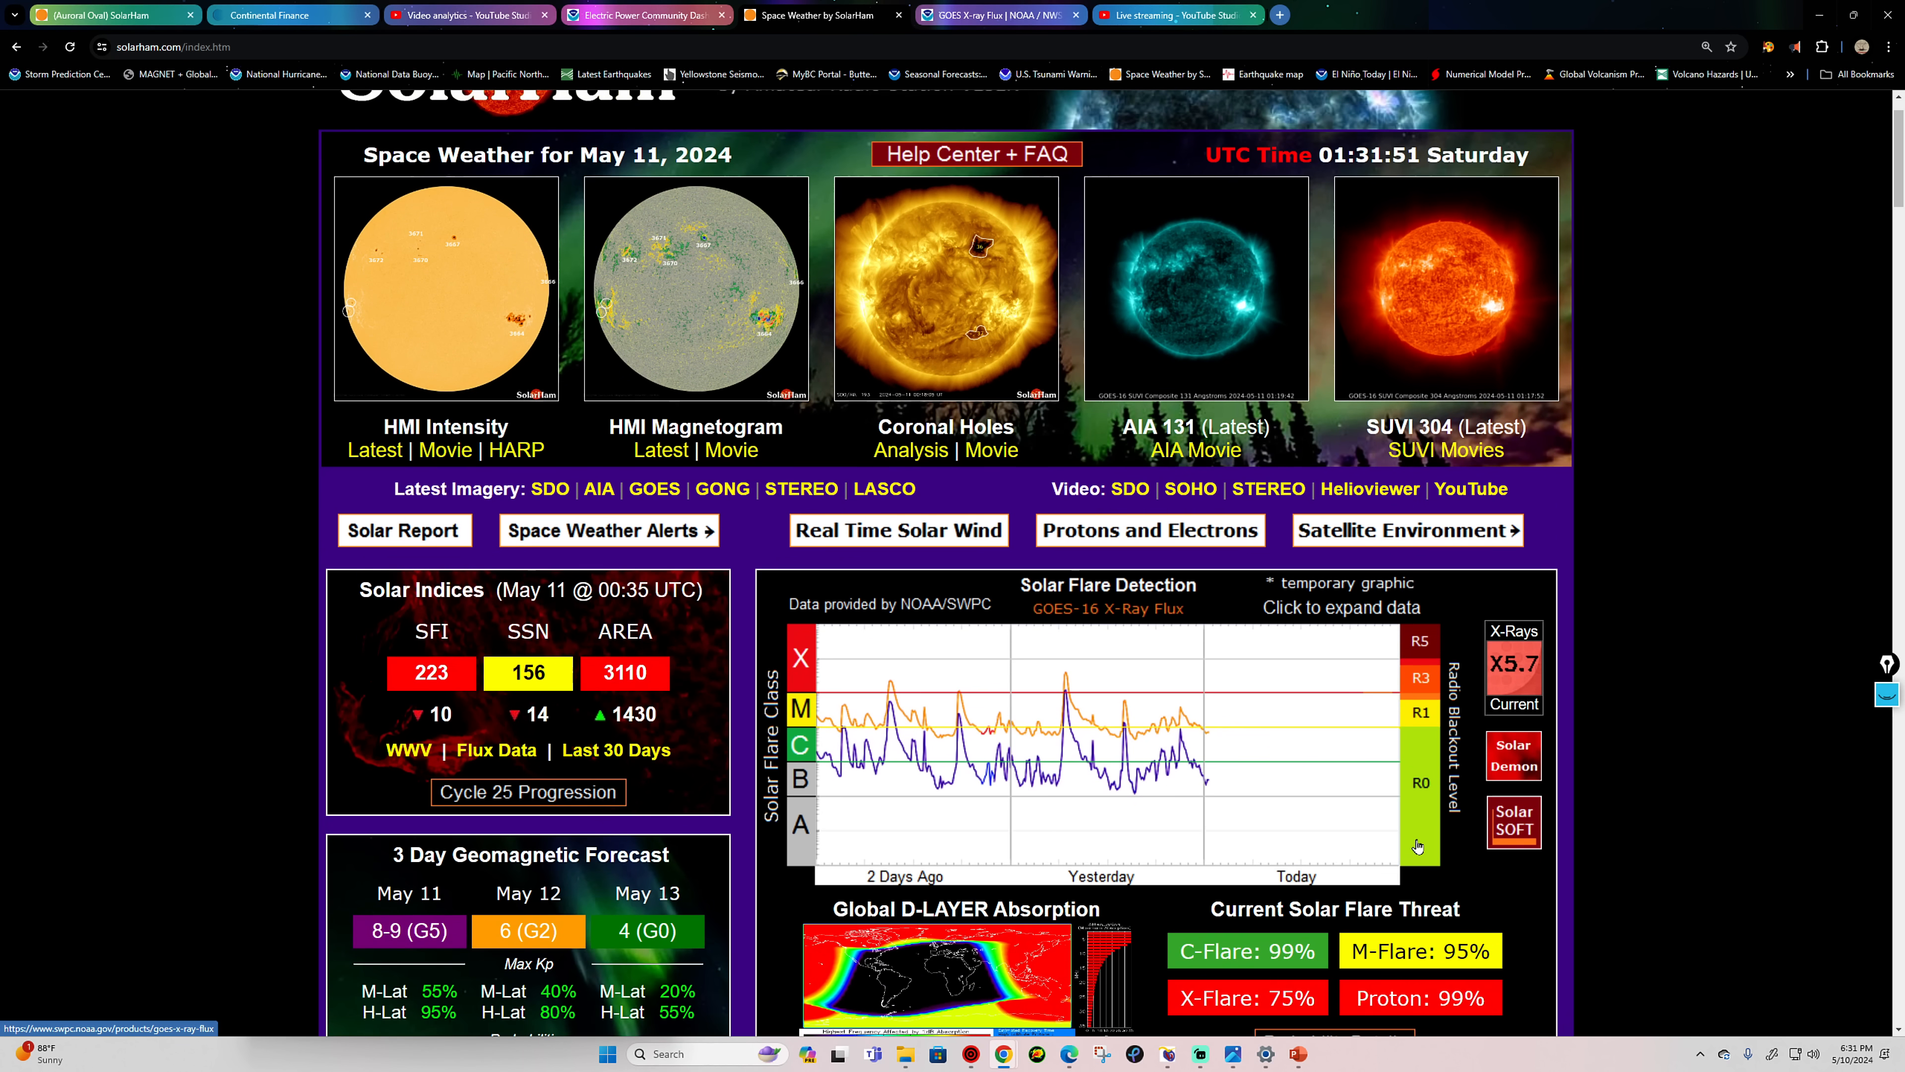
pyautogui.scroll(-3)
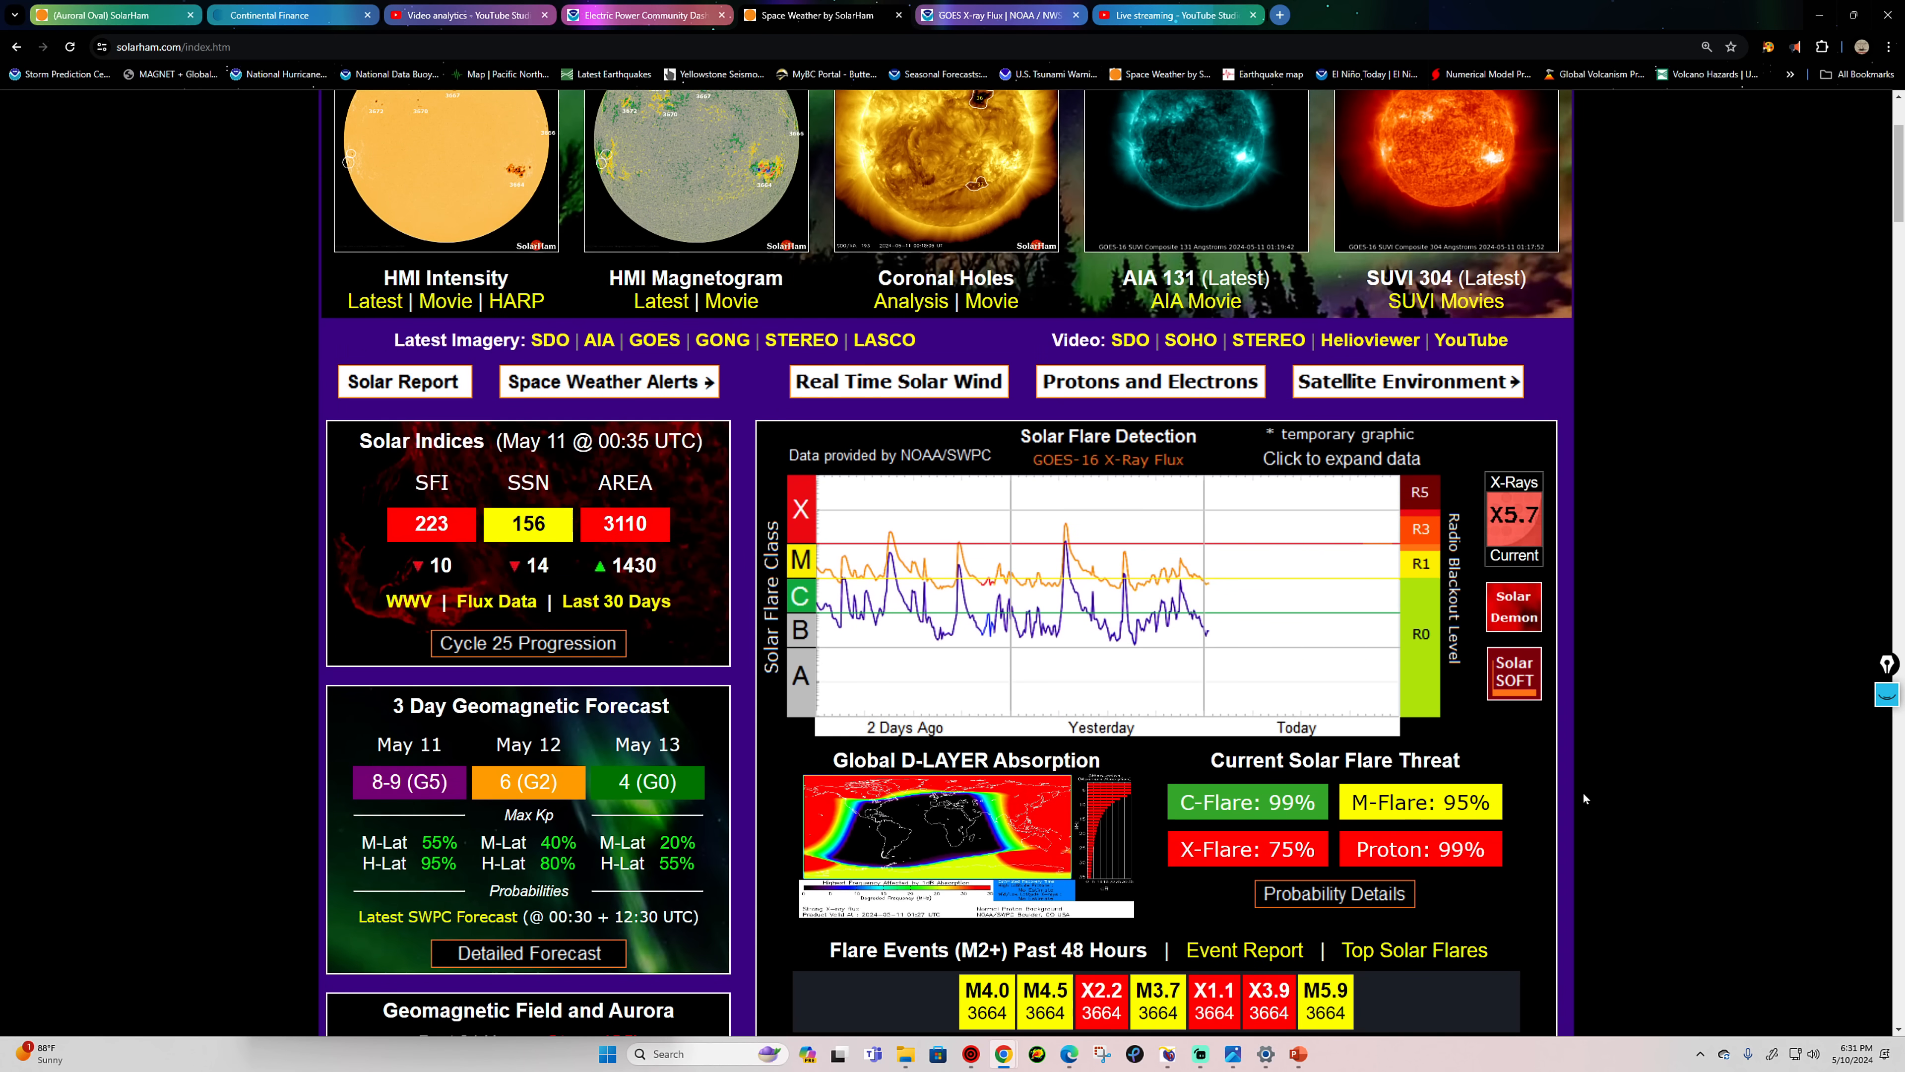
pyautogui.scroll(-3)
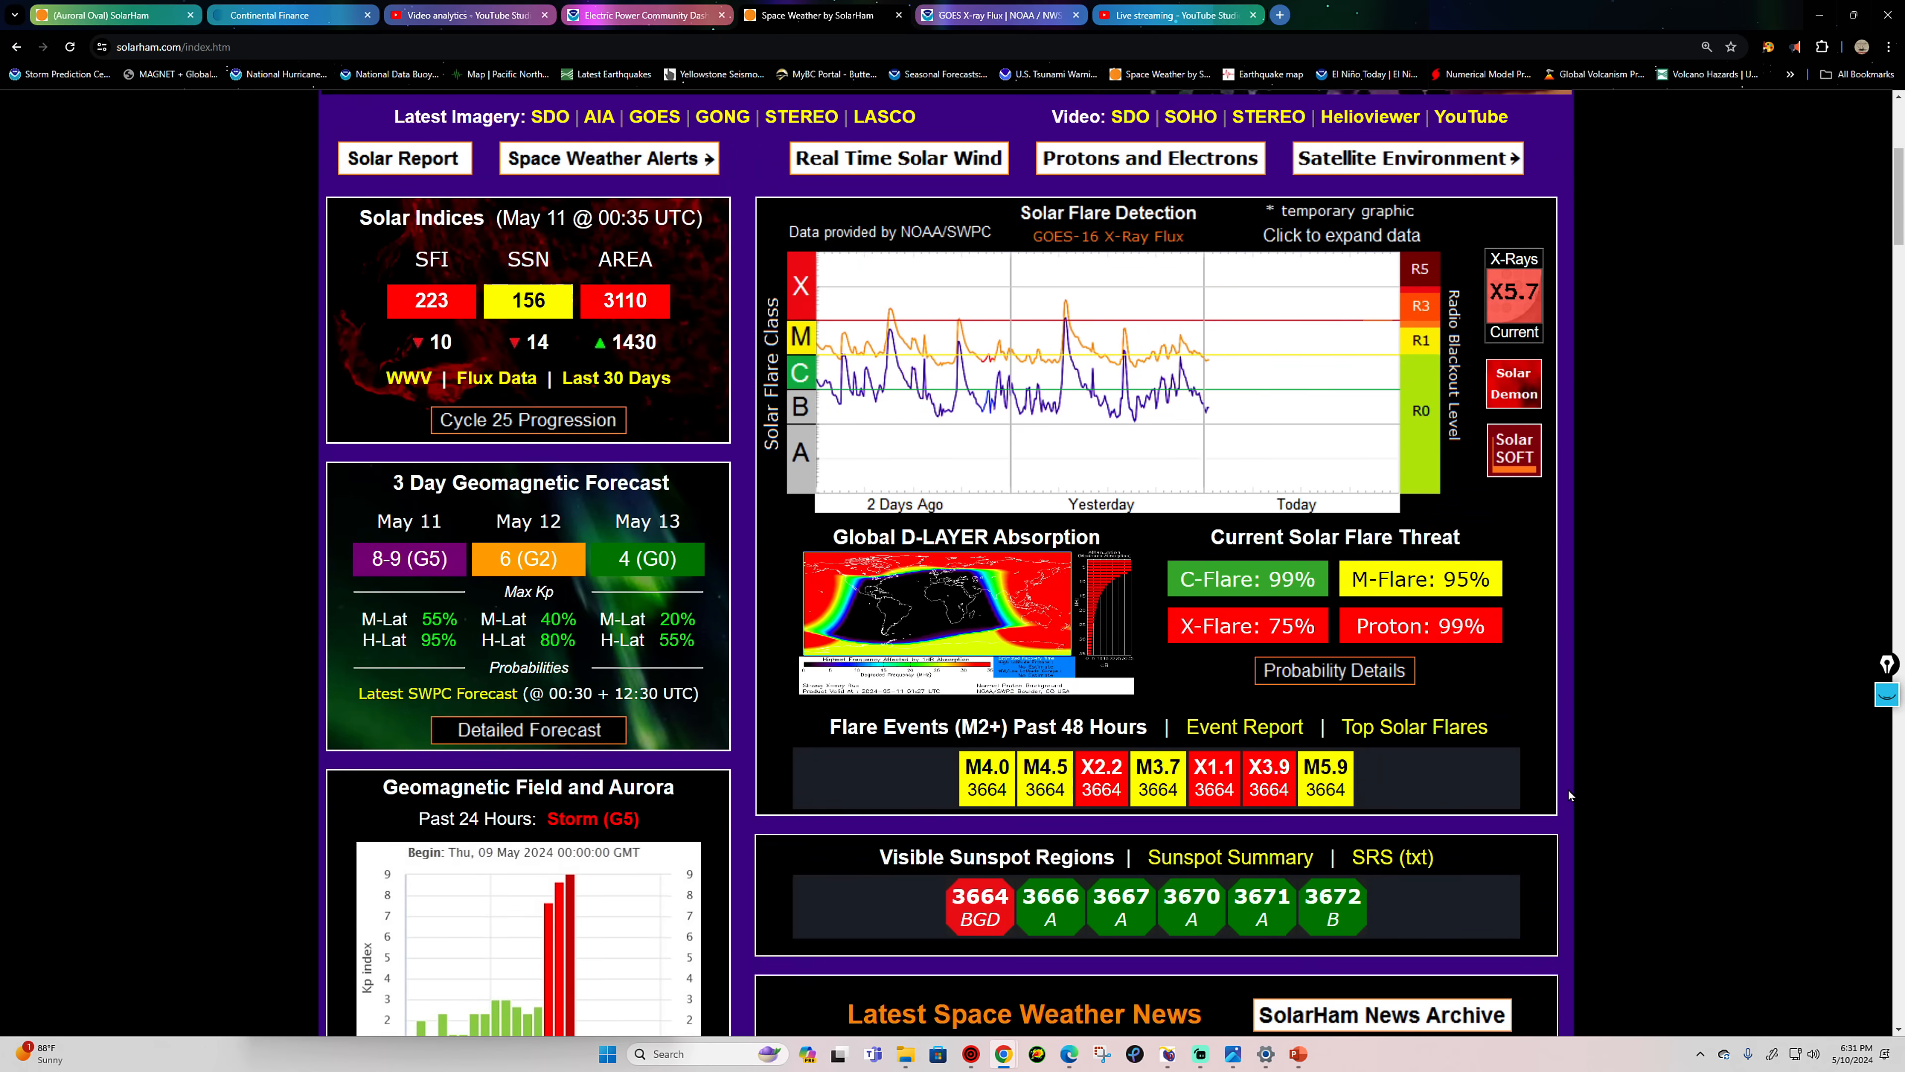
pyautogui.scroll(3)
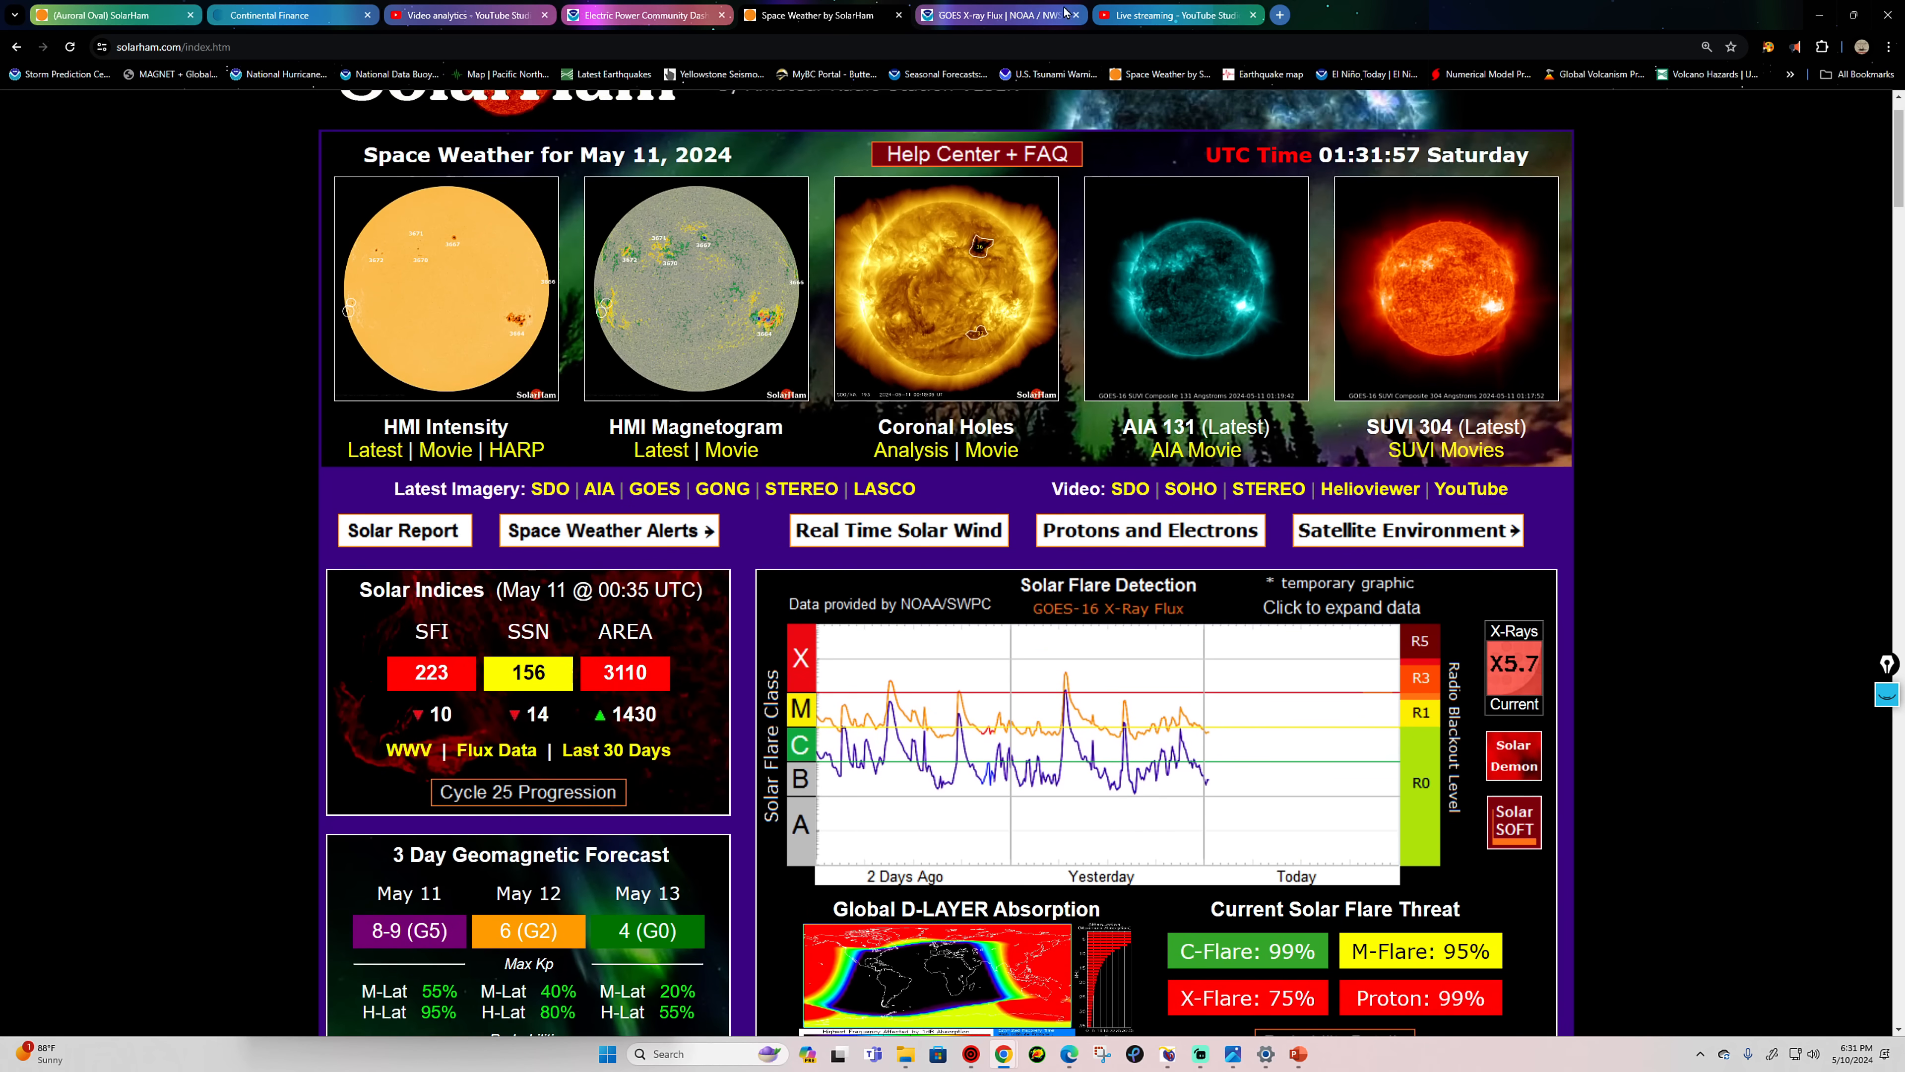
pyautogui.click(999, 15)
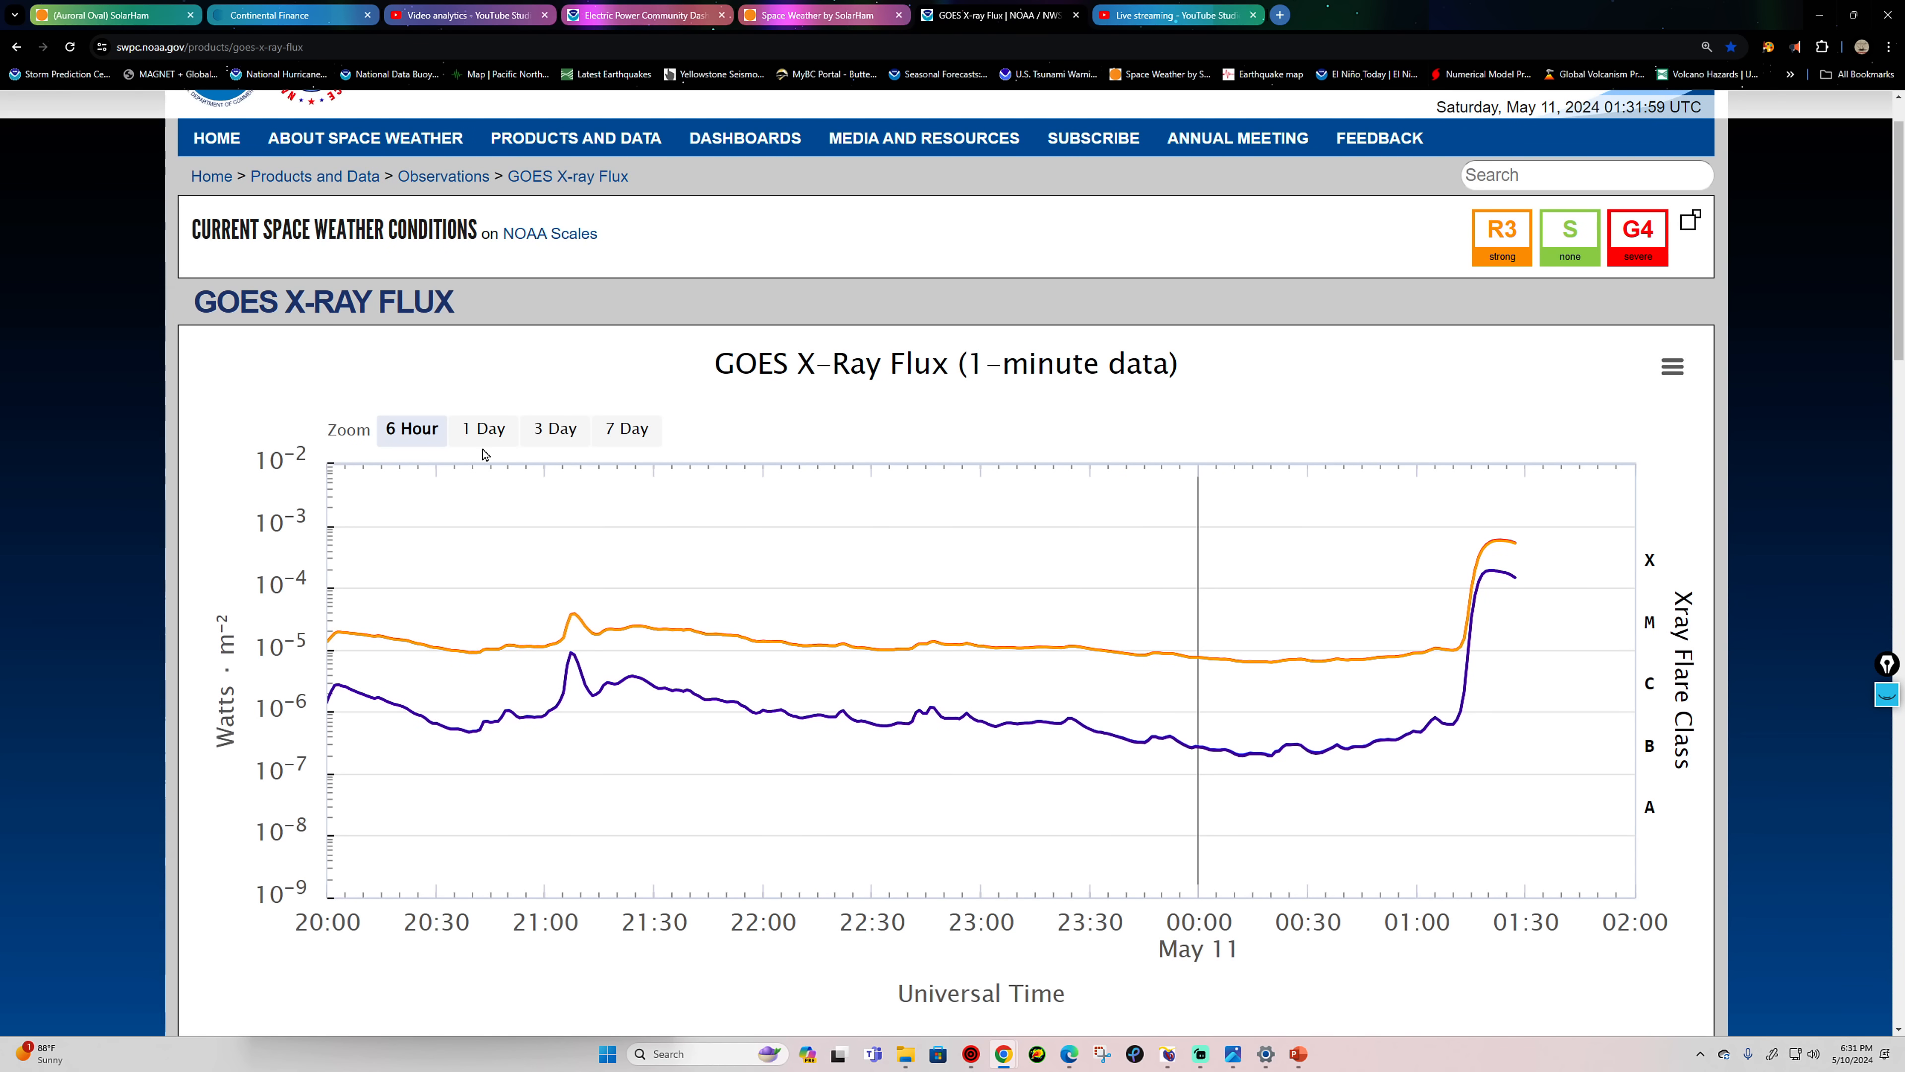
# Step: Switch the GOES X-ray flux chart to 1 Day zoom, then bring up Streamlabs Desktop
pyautogui.click(483, 429)
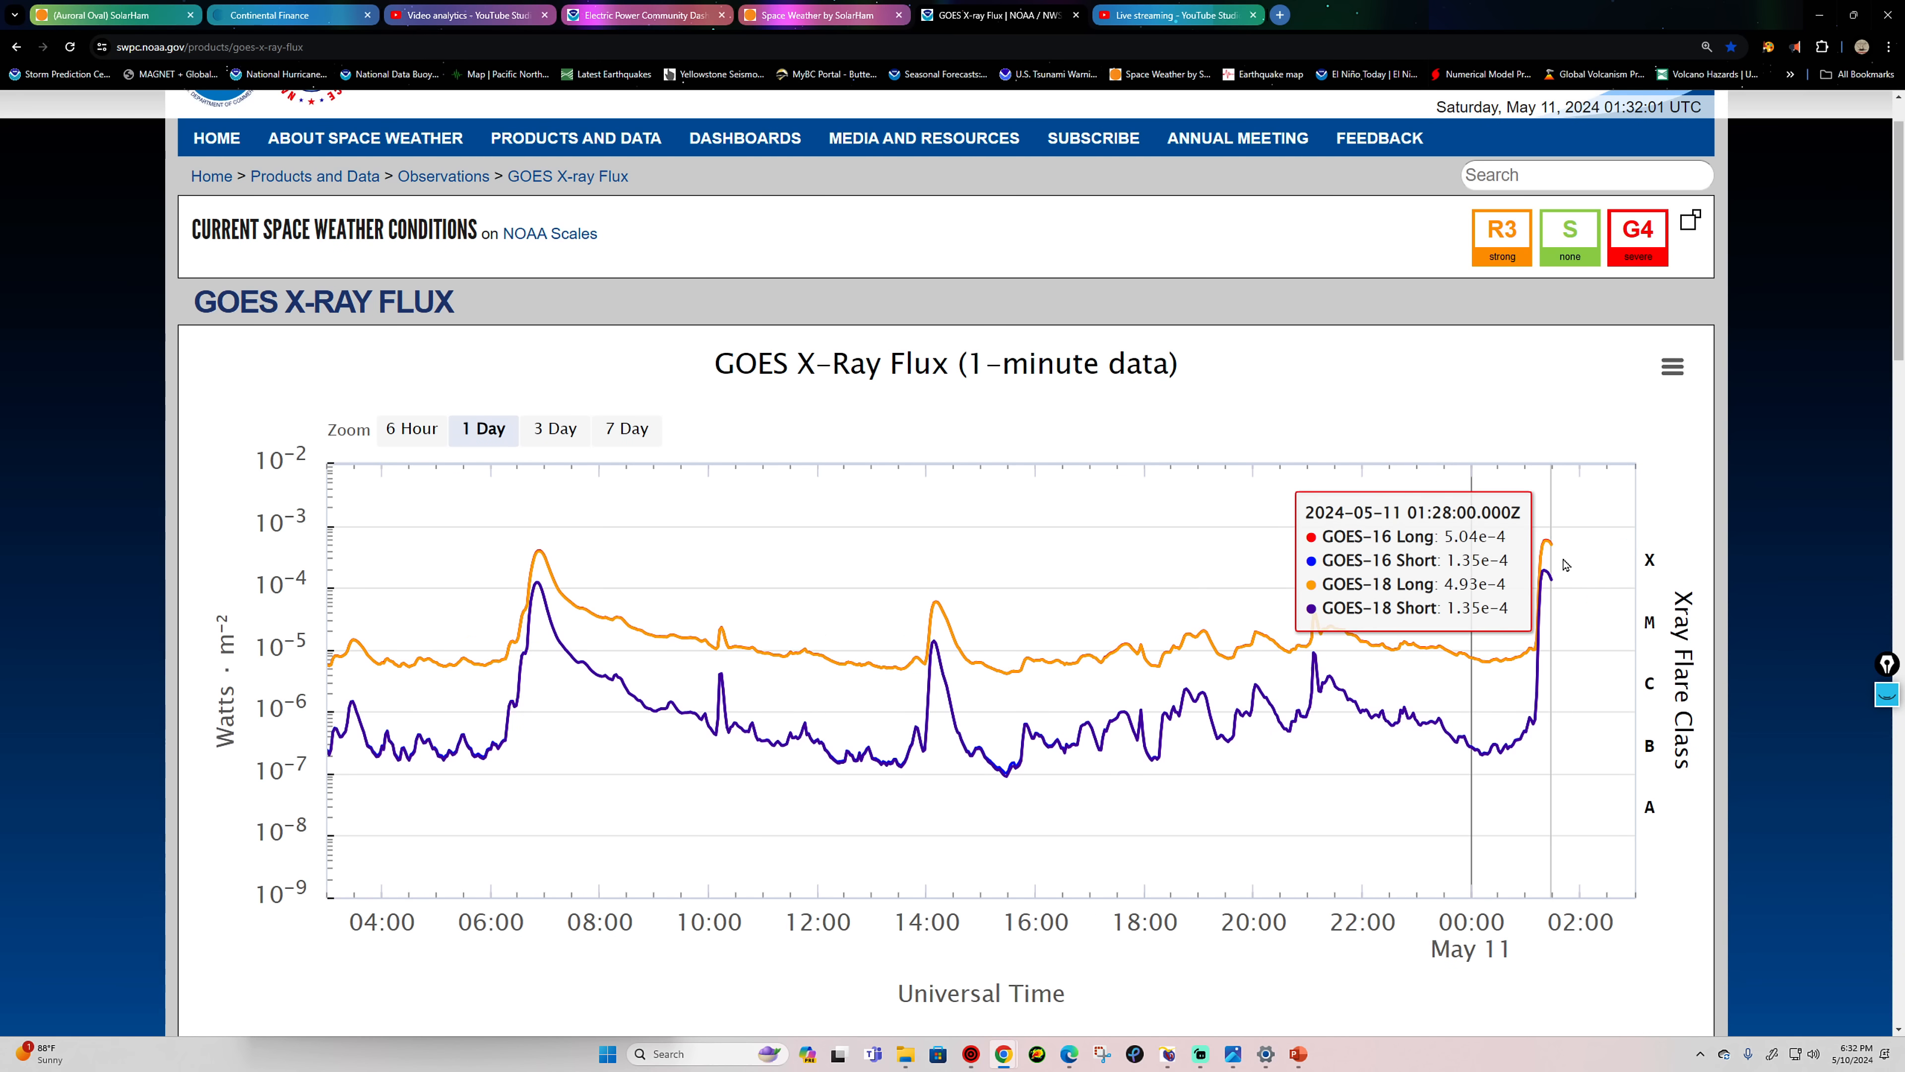
pyautogui.moveTo(1549, 577)
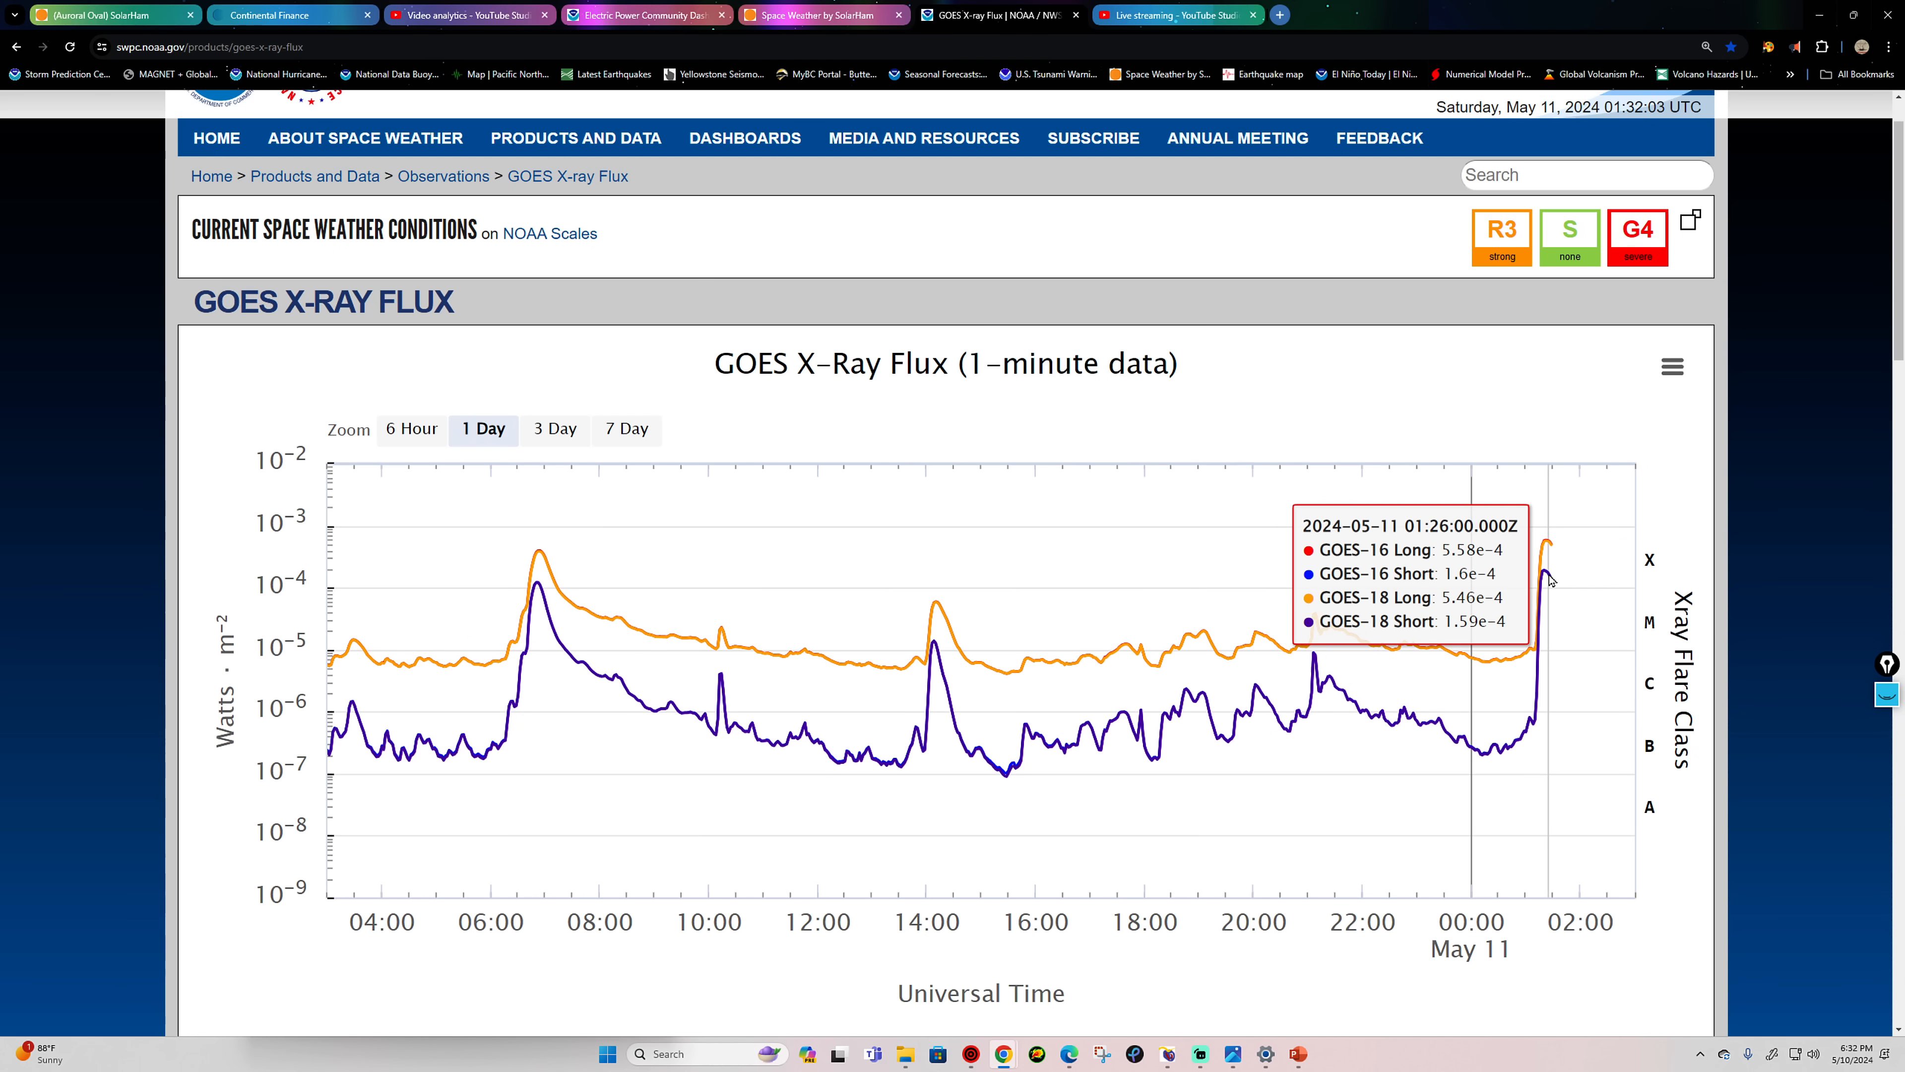
pyautogui.moveTo(564, 556)
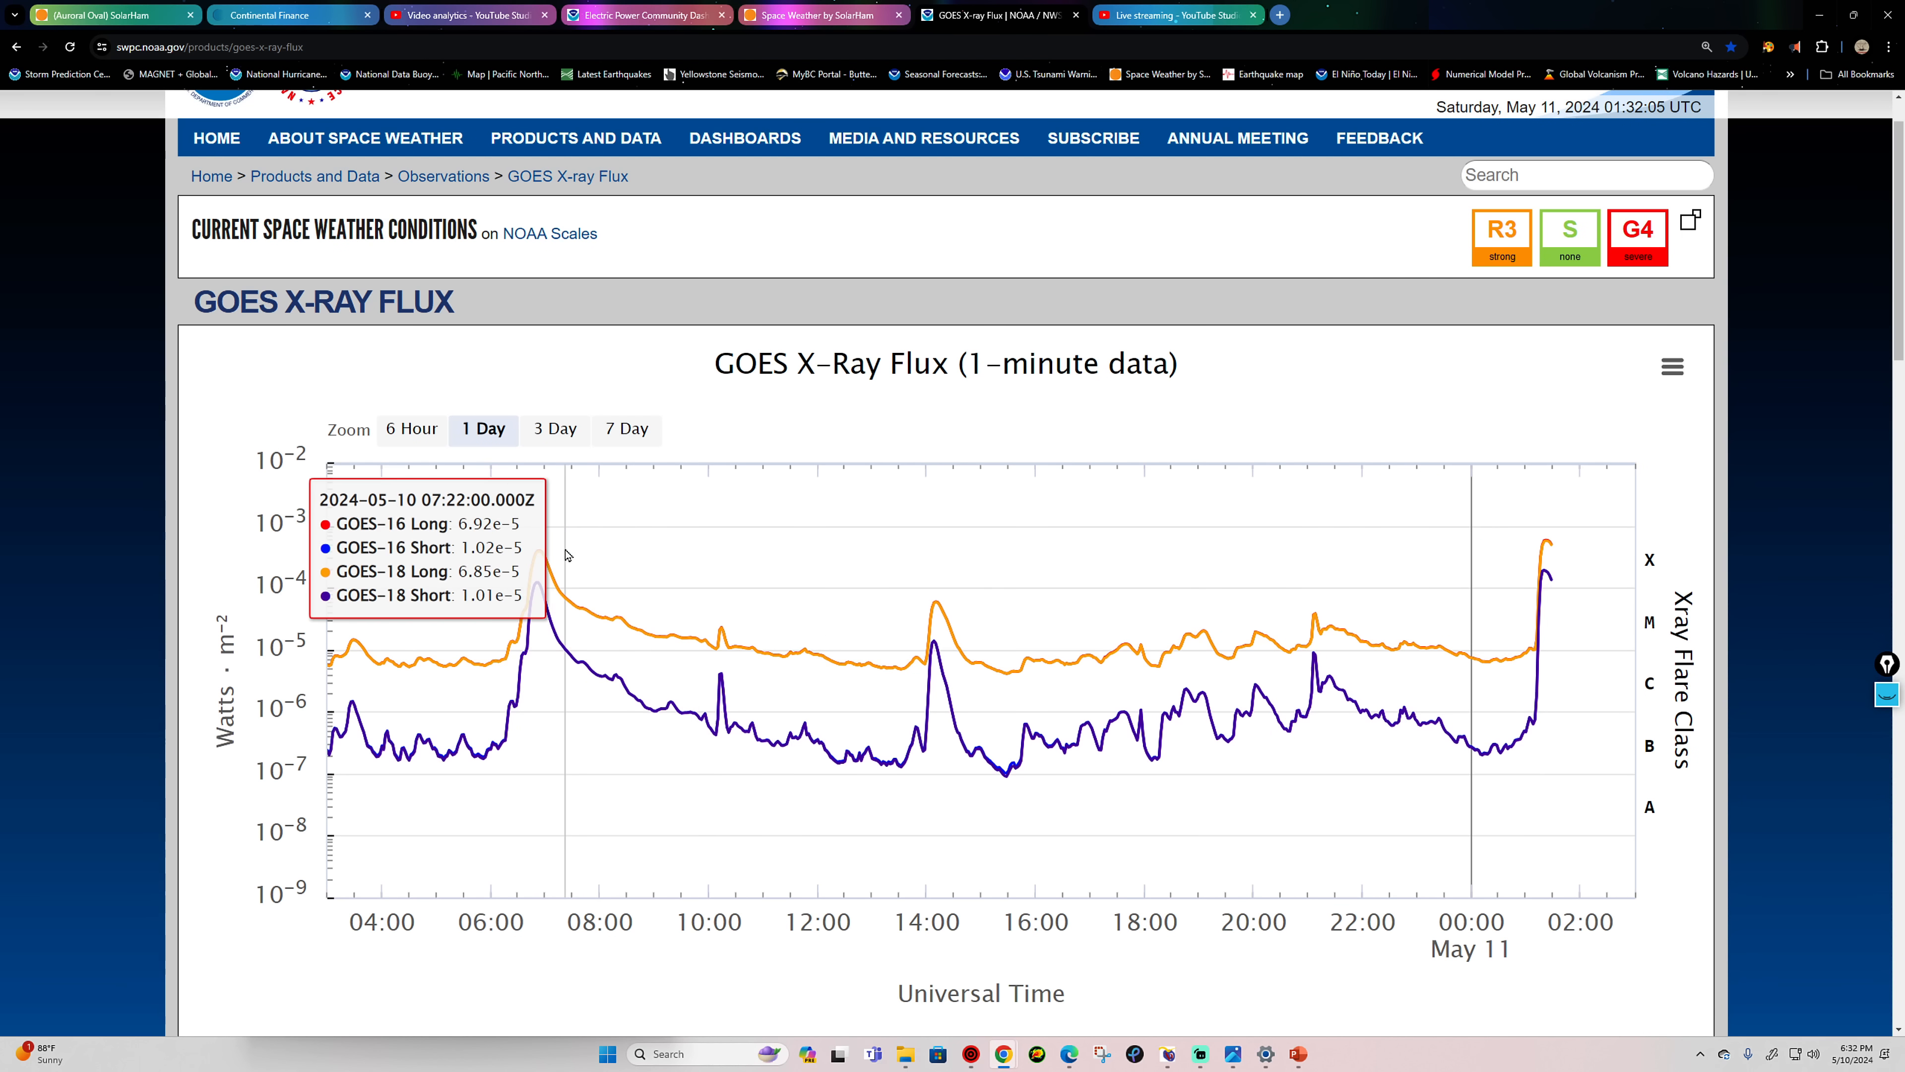
pyautogui.moveTo(545, 557)
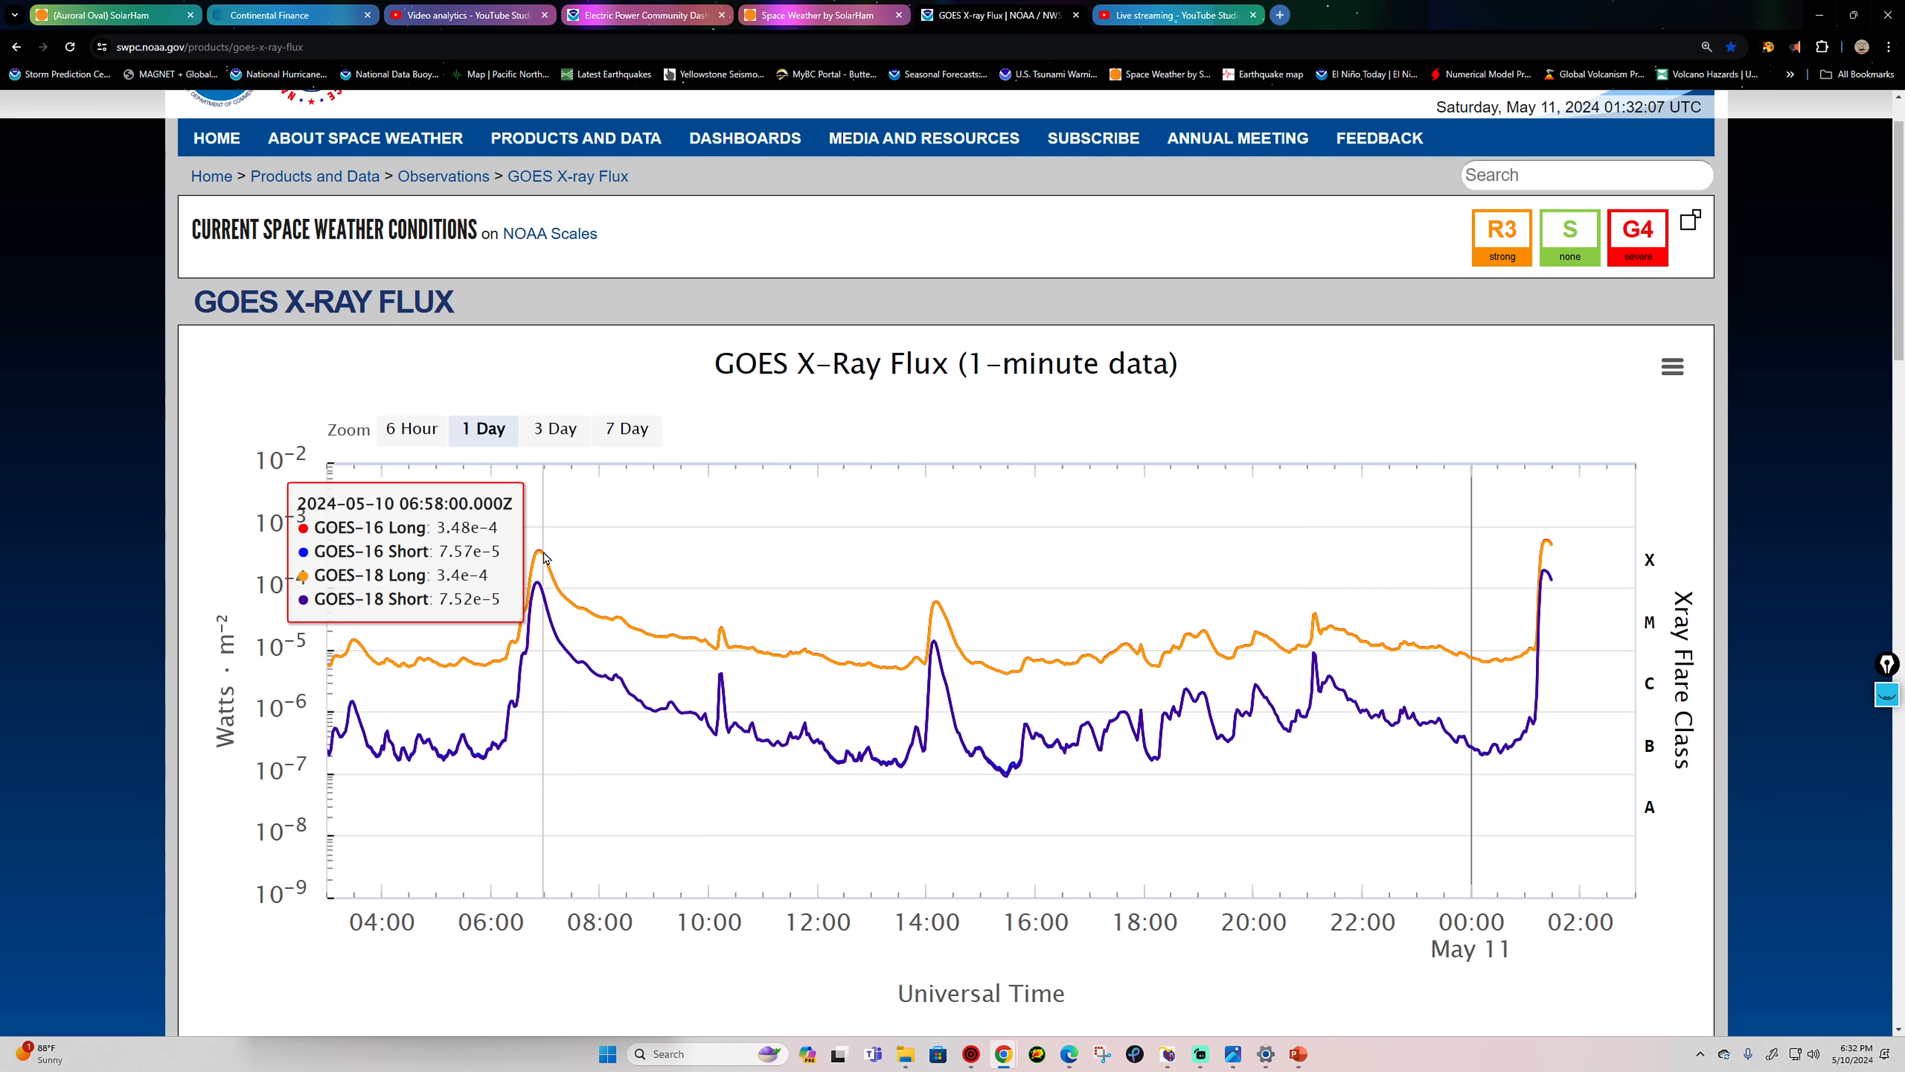
pyautogui.moveTo(545, 557)
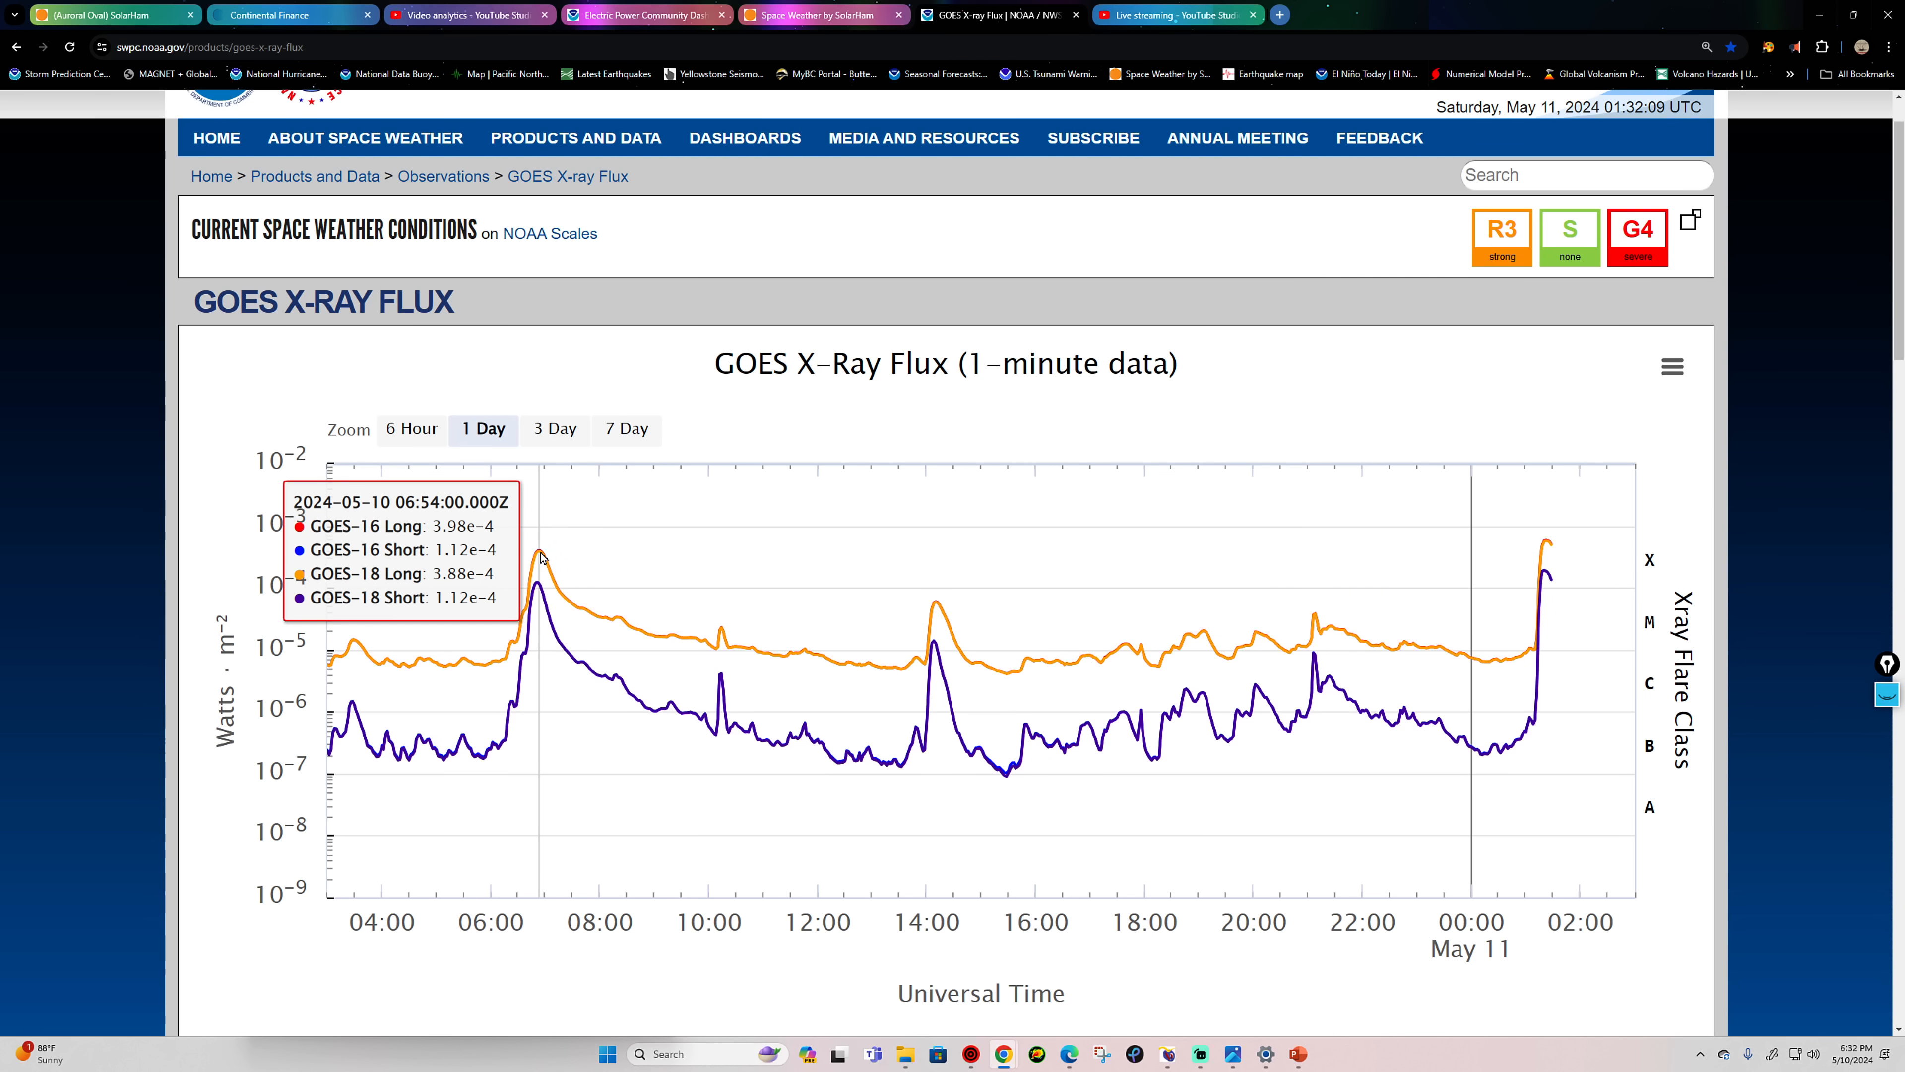
pyautogui.moveTo(1549, 551)
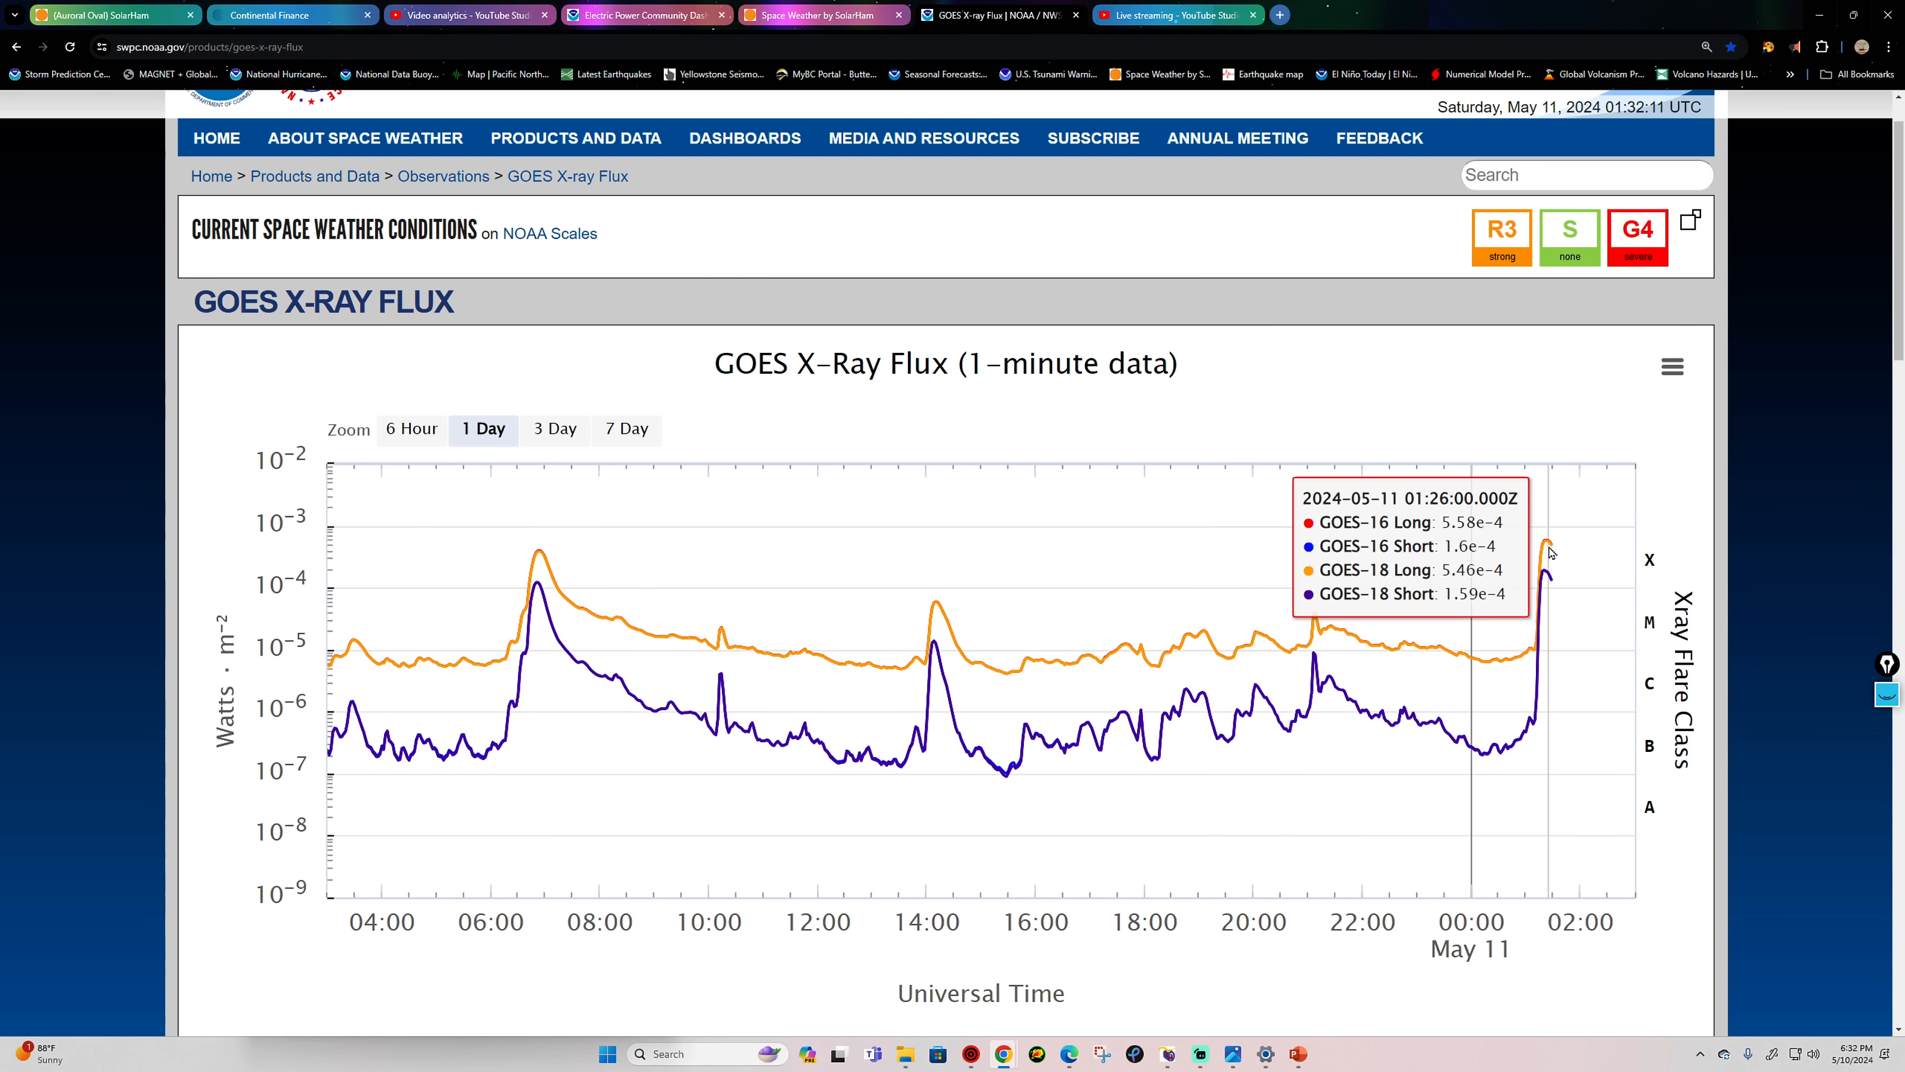
pyautogui.moveTo(579, 578)
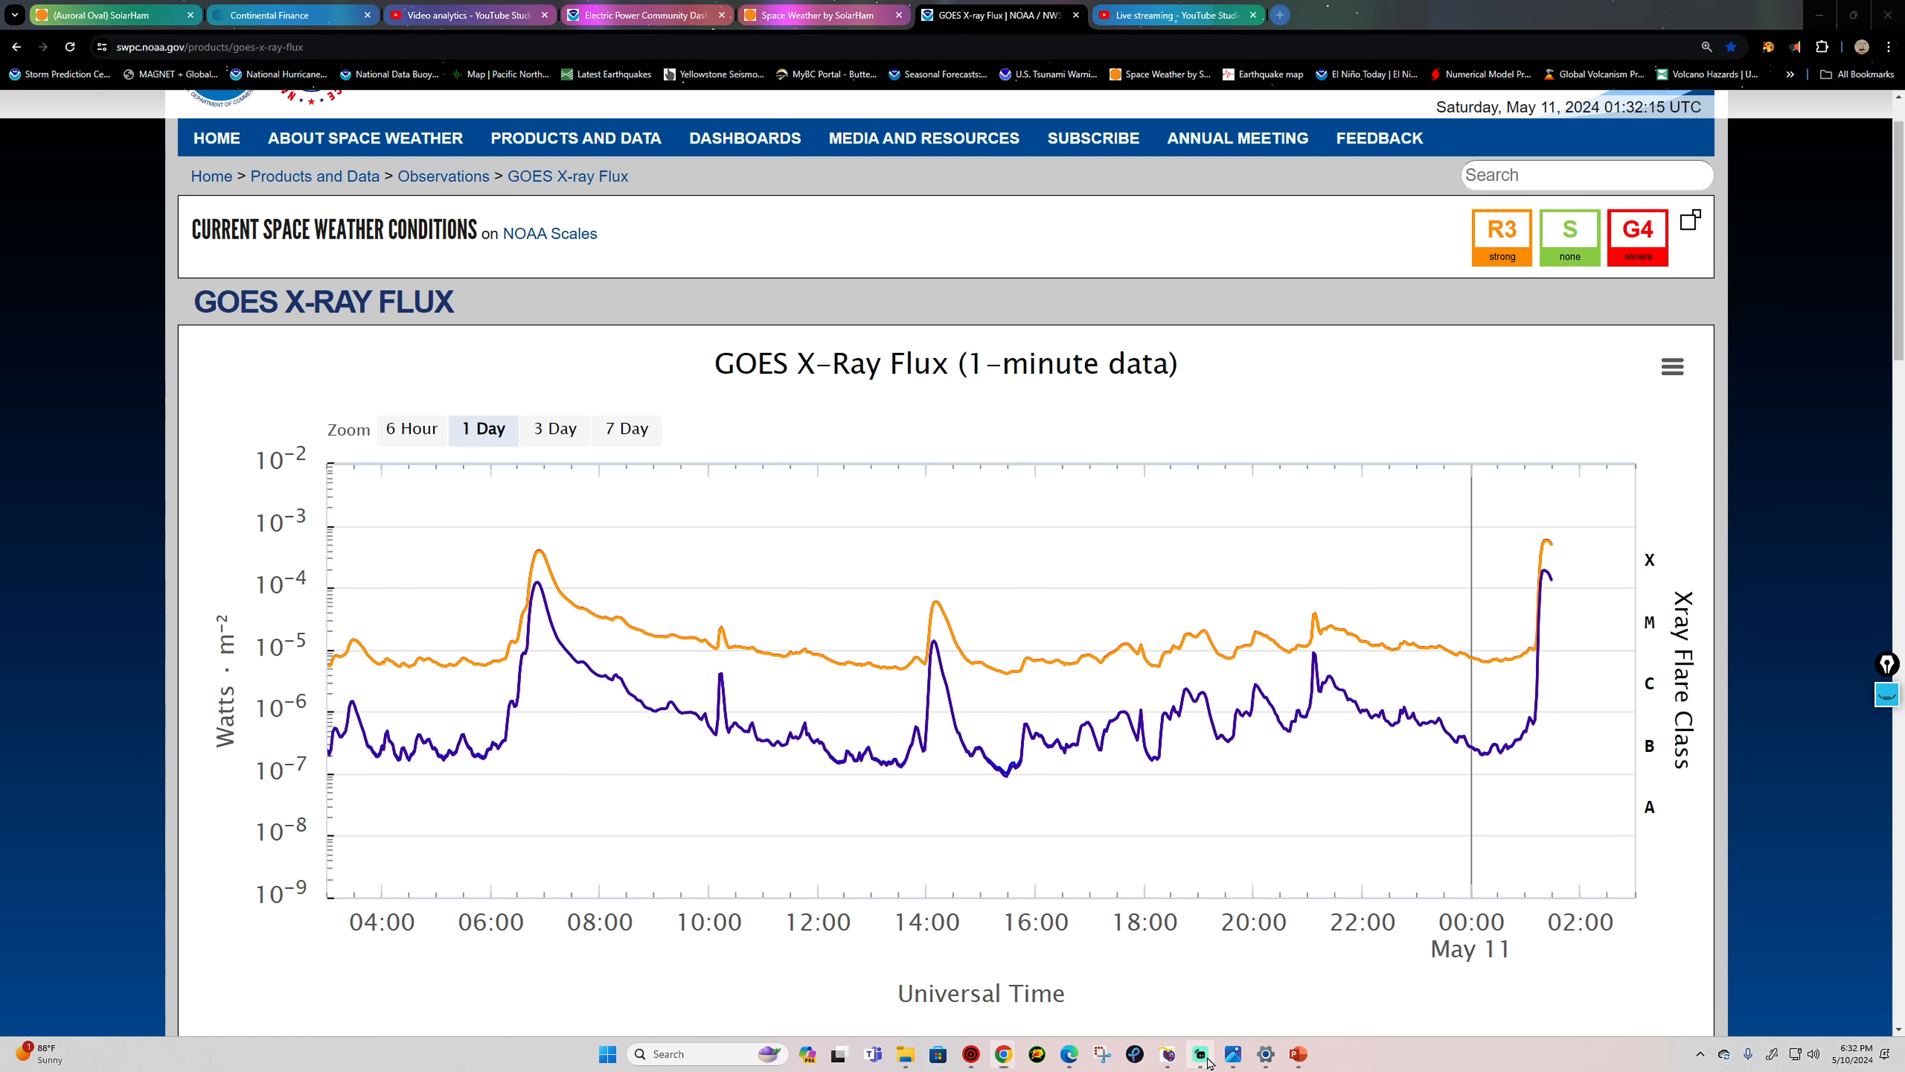
pyautogui.click(1202, 1054)
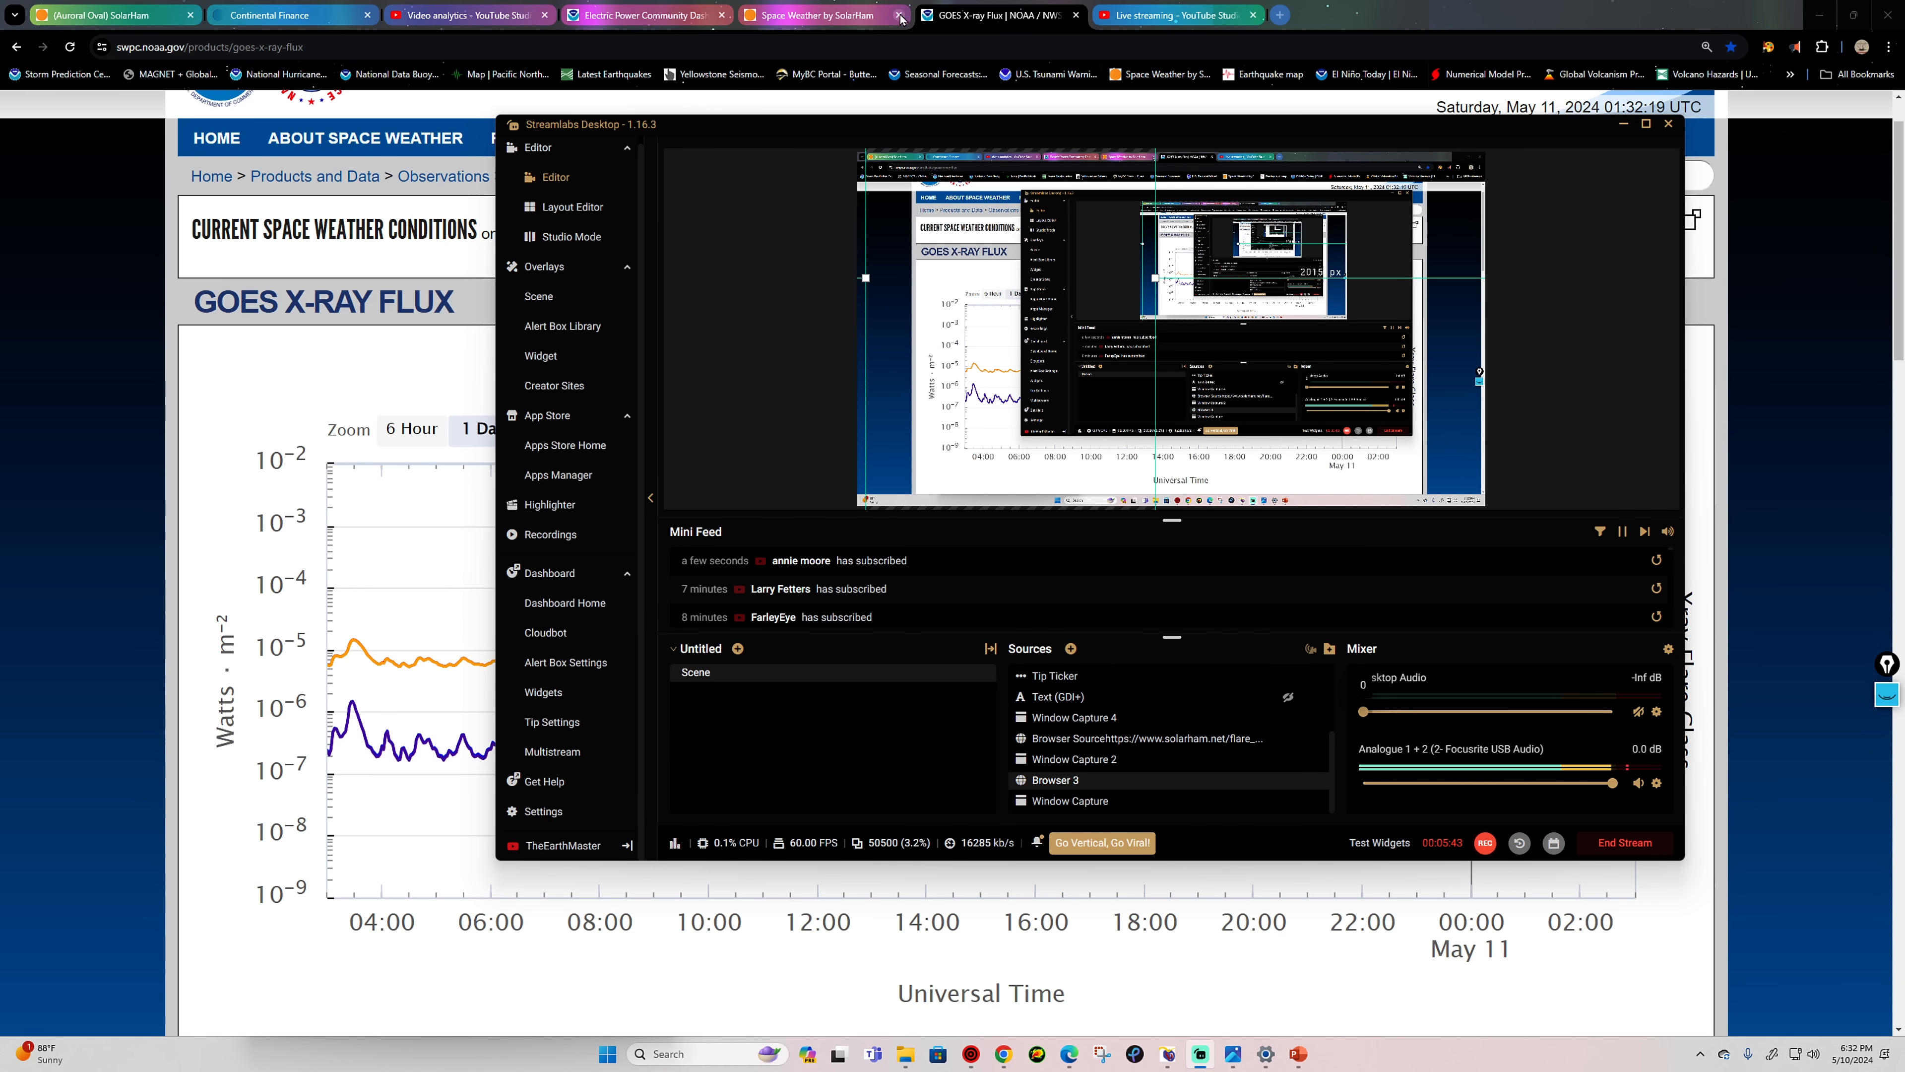
pyautogui.moveTo(995, 15)
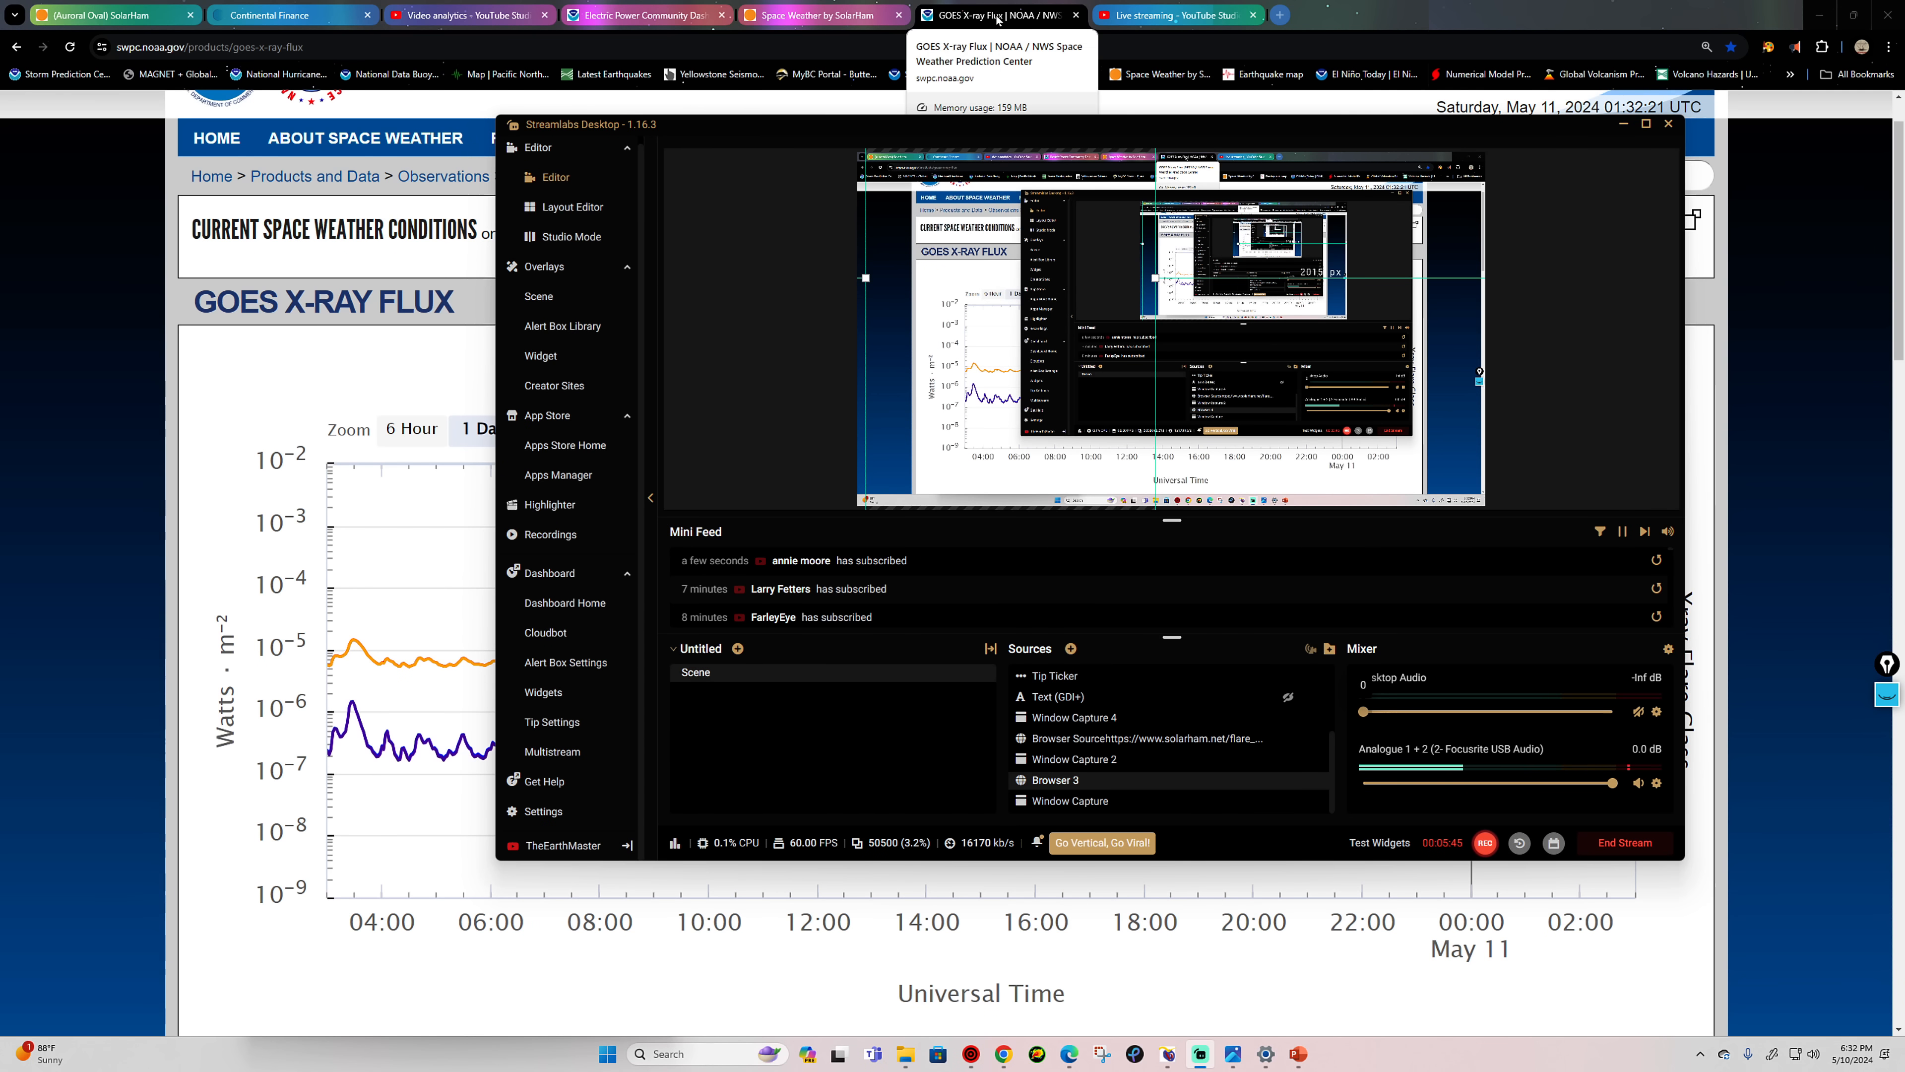
# Step: Return to the SolarHam tab and load the latest AIA 131 angstrom image page
pyautogui.click(1620, 123)
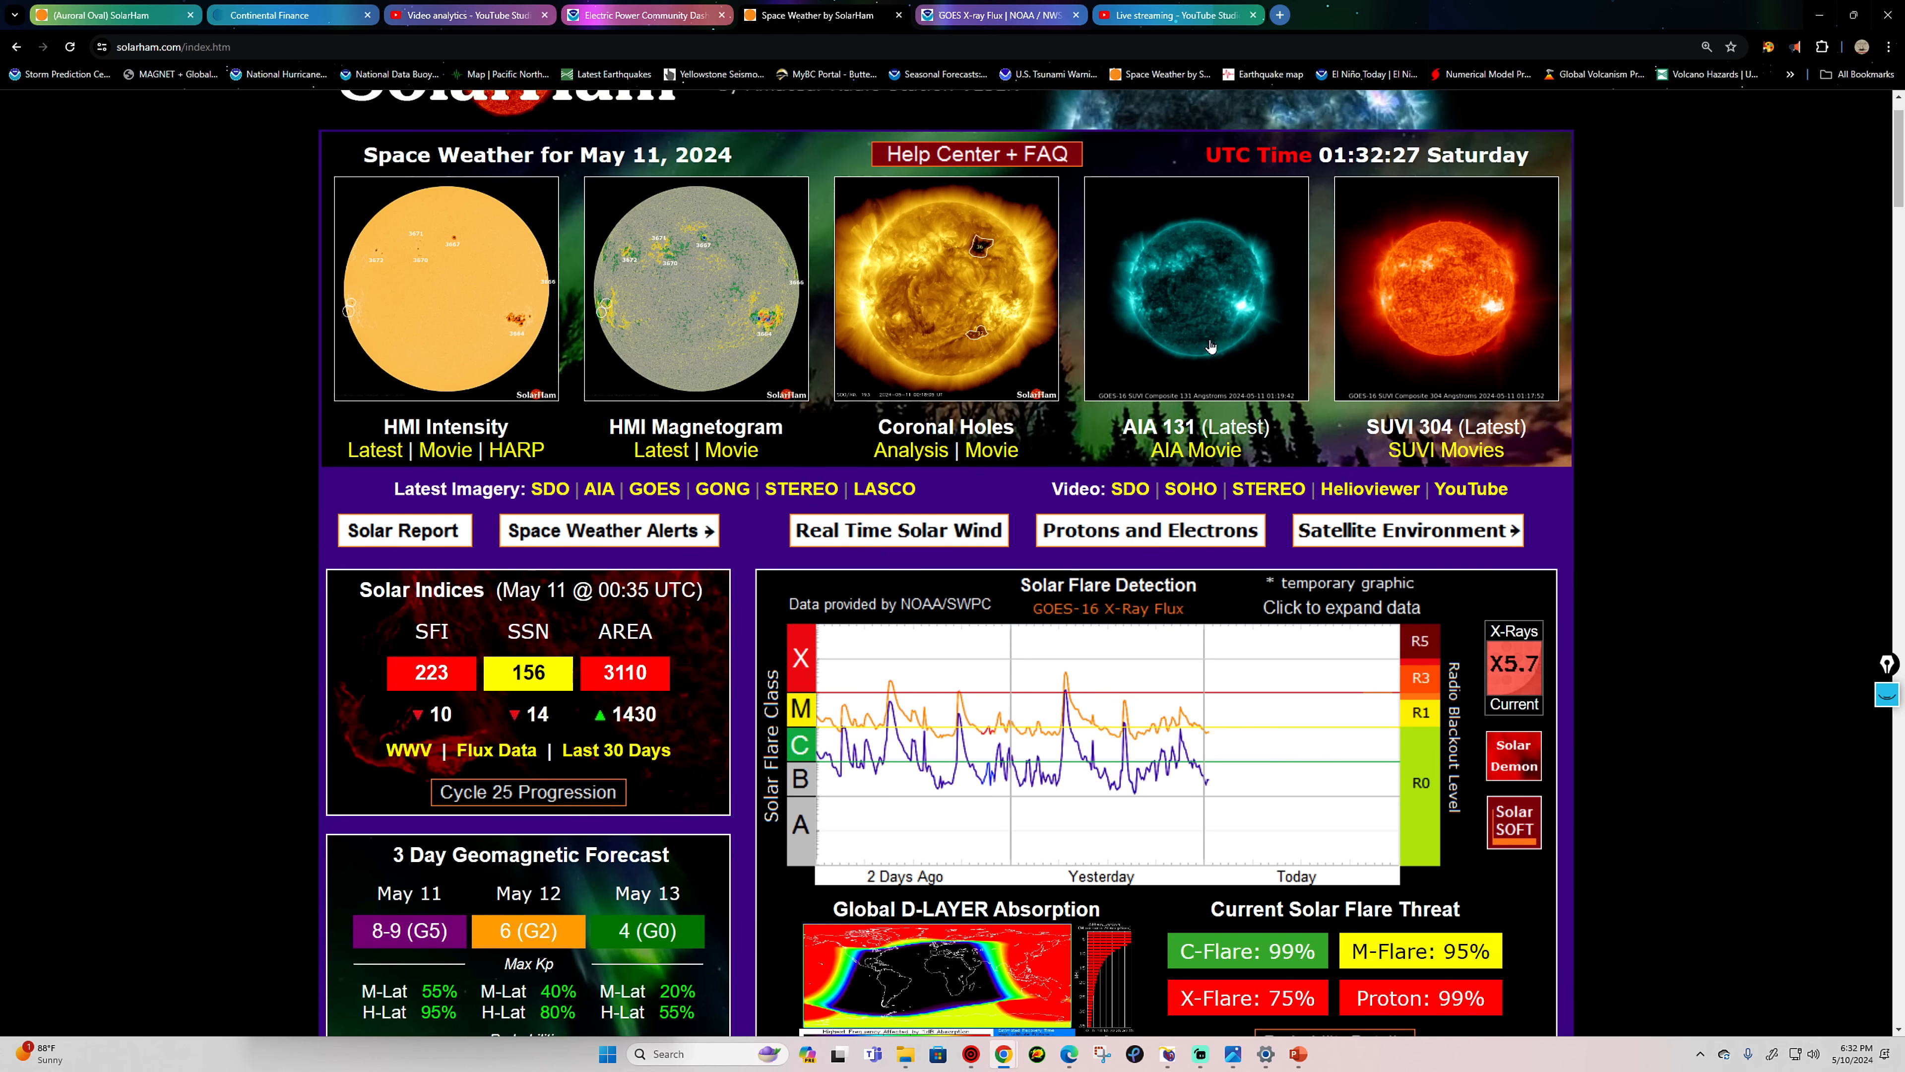
pyautogui.click(1195, 427)
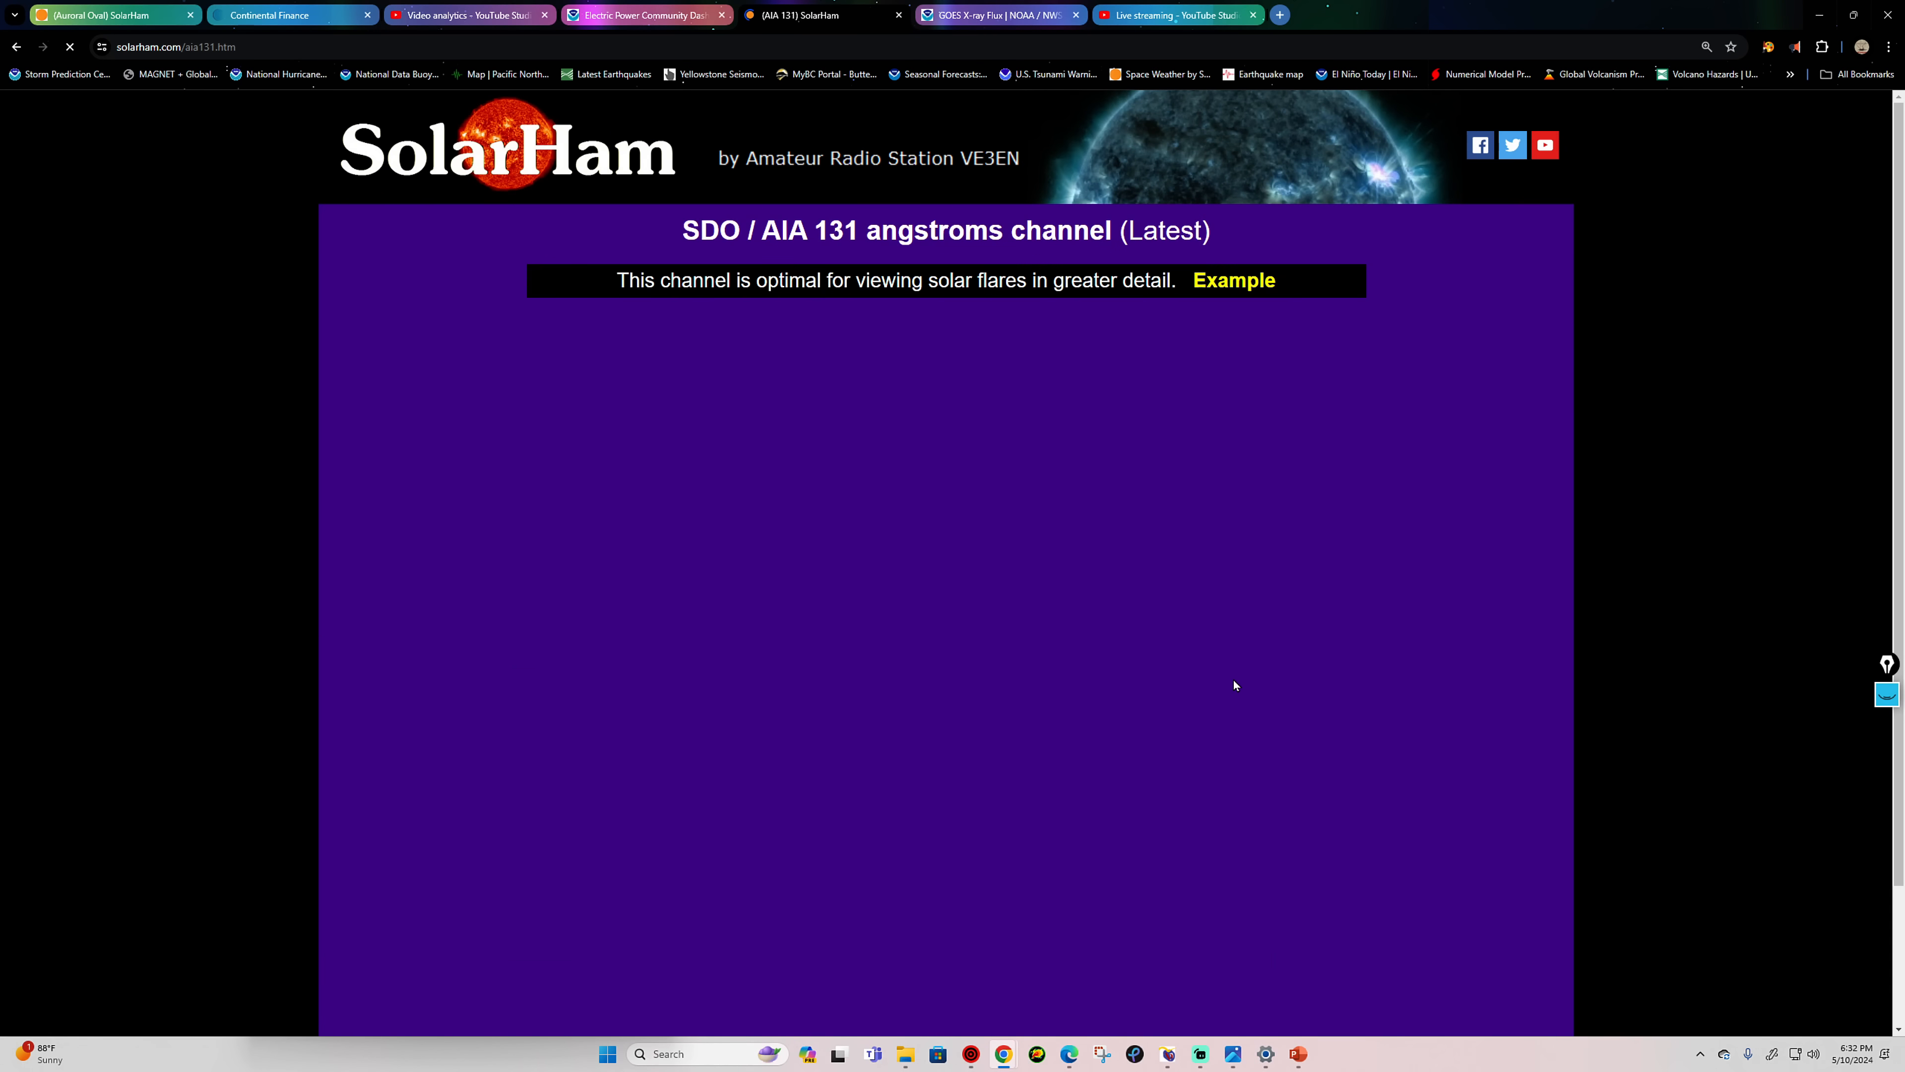
pyautogui.moveTo(1202, 609)
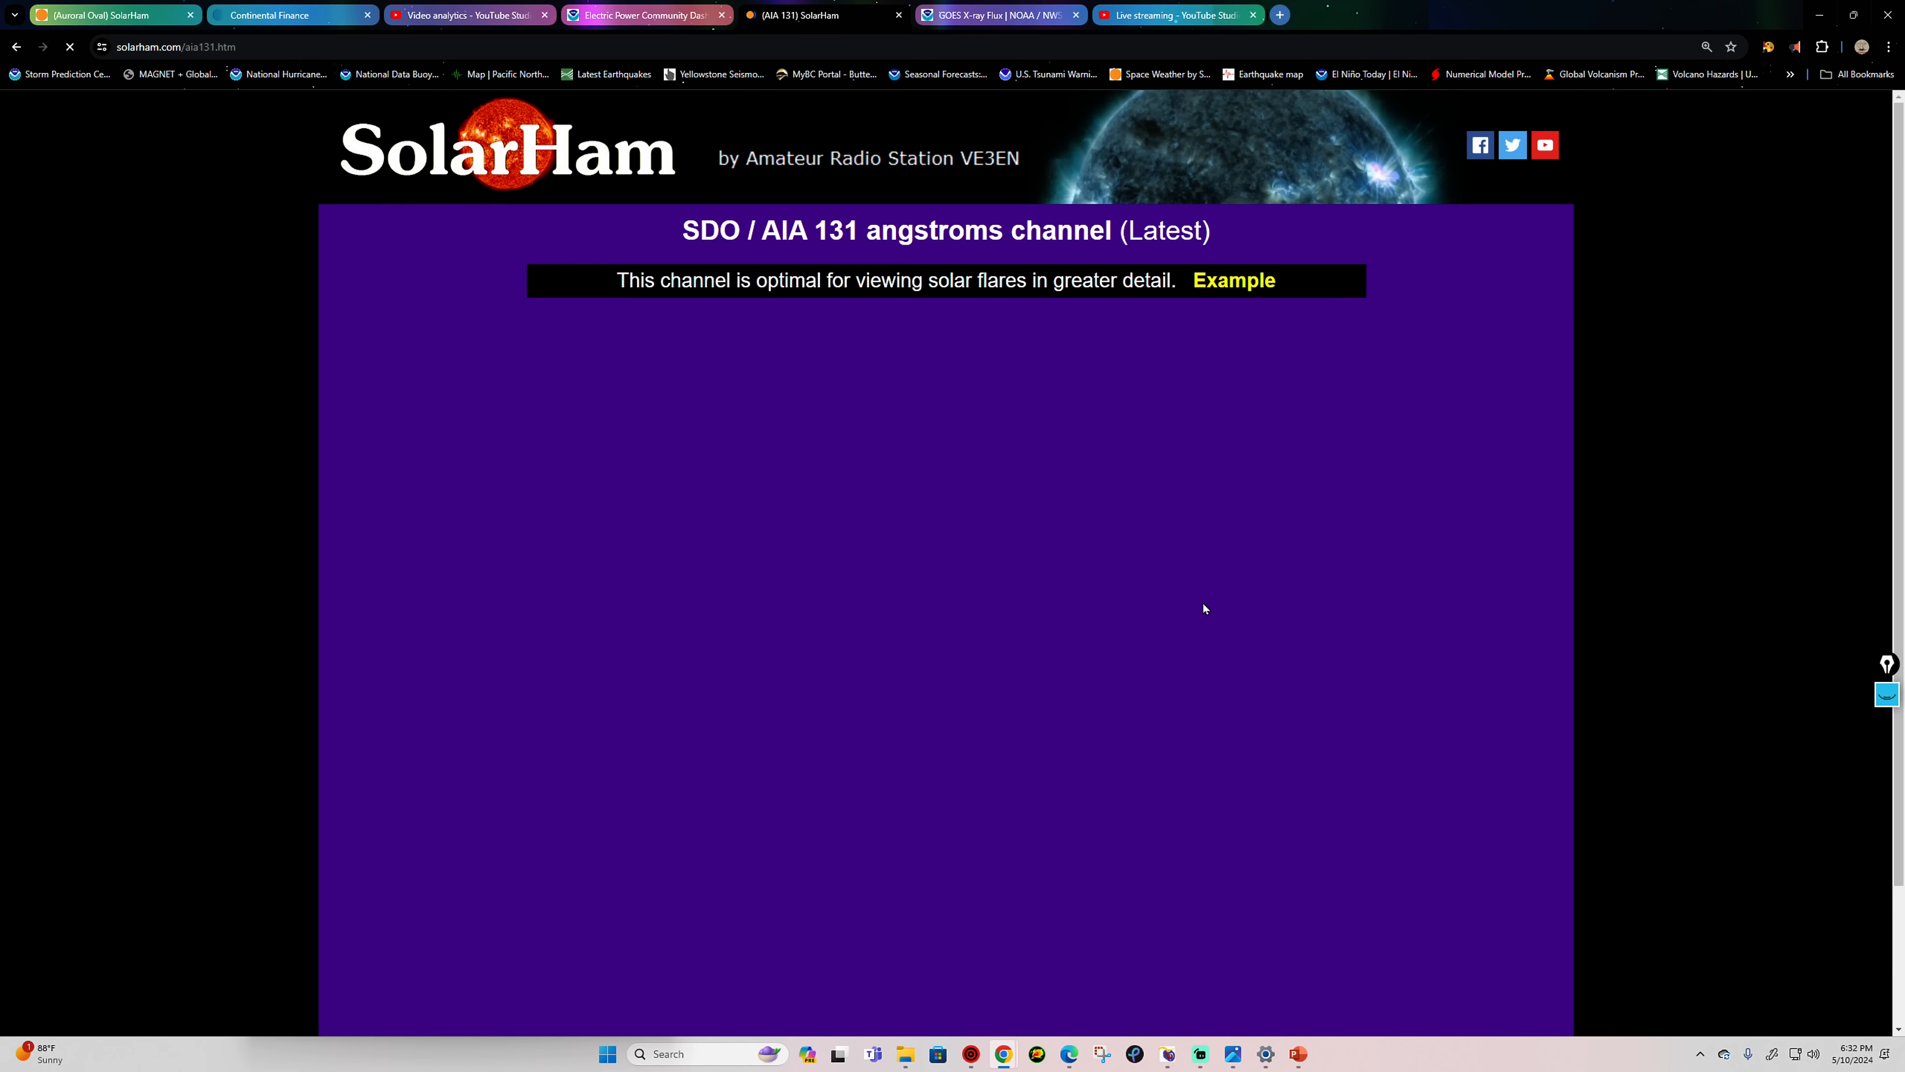
# Step: Scroll down slightly on the AIA 131 page toward the loading sun image
pyautogui.scroll(-3)
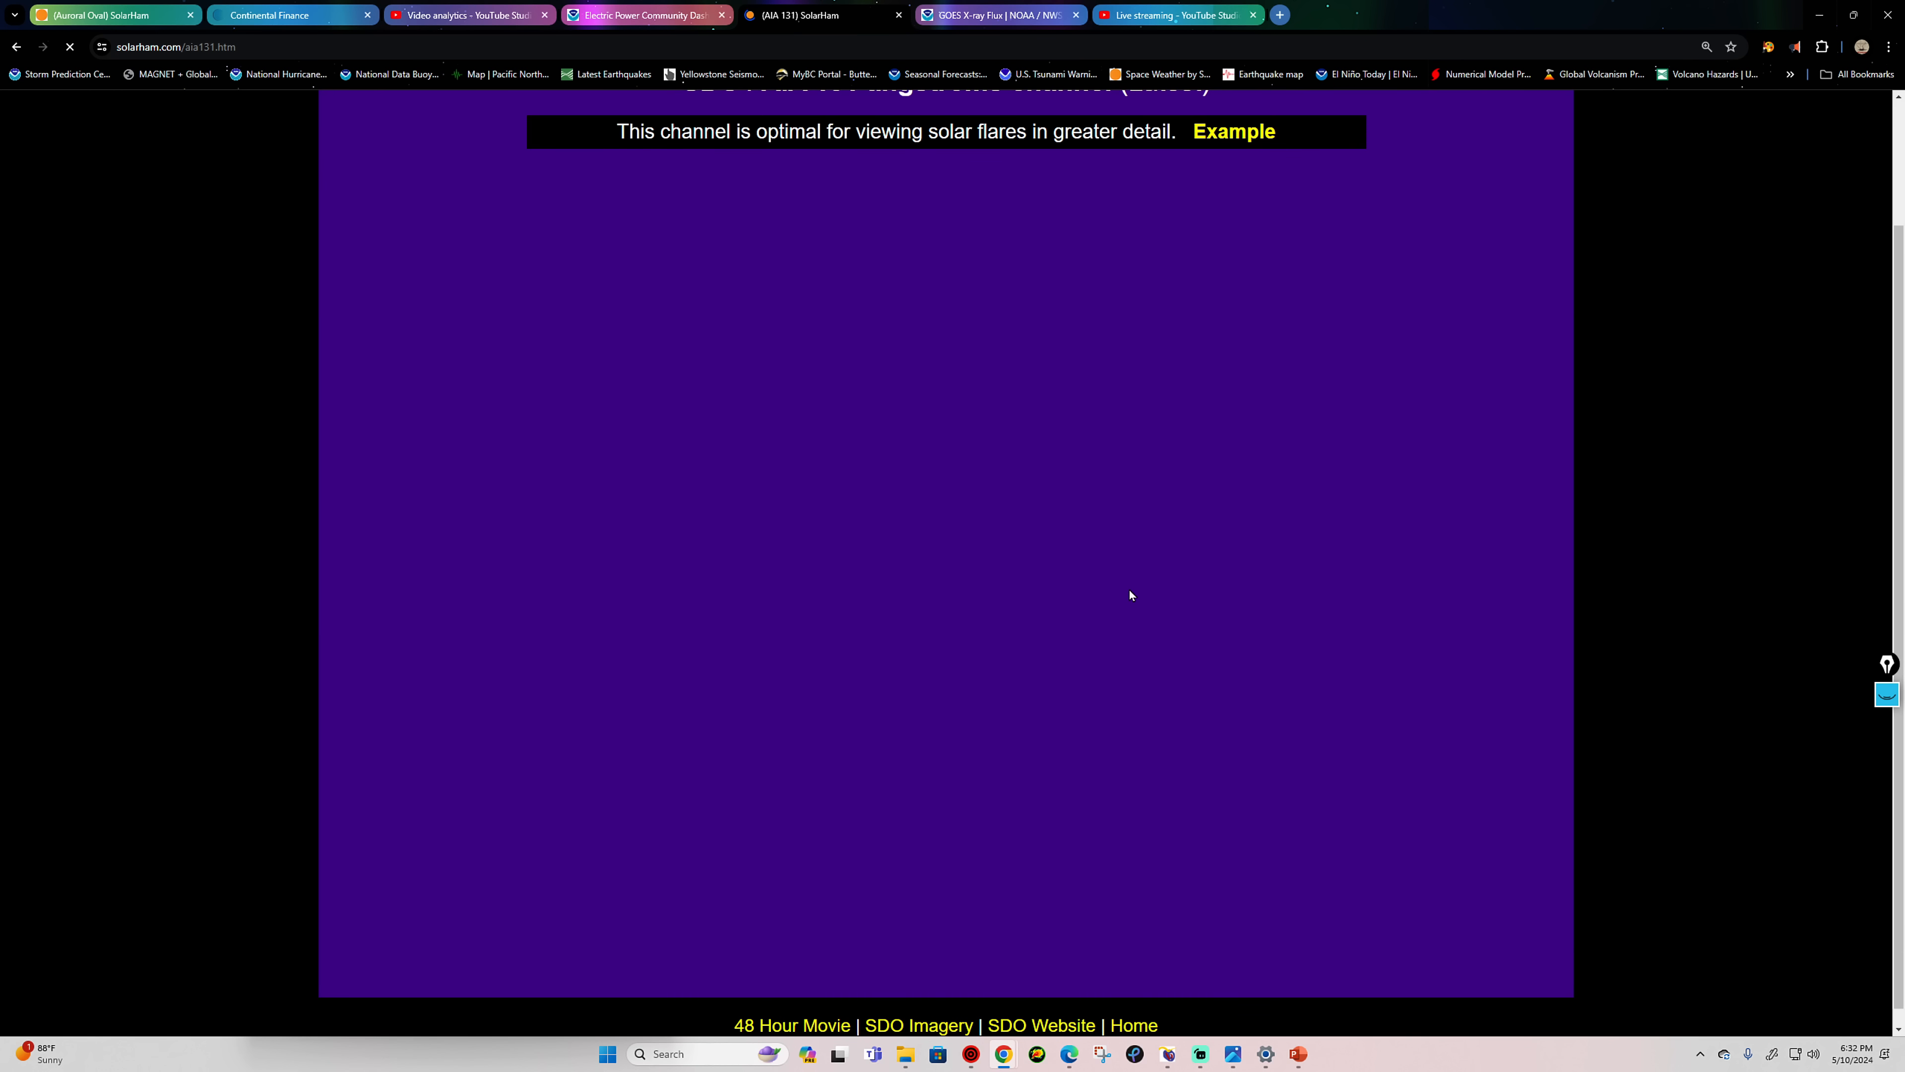
pyautogui.moveTo(1544, 787)
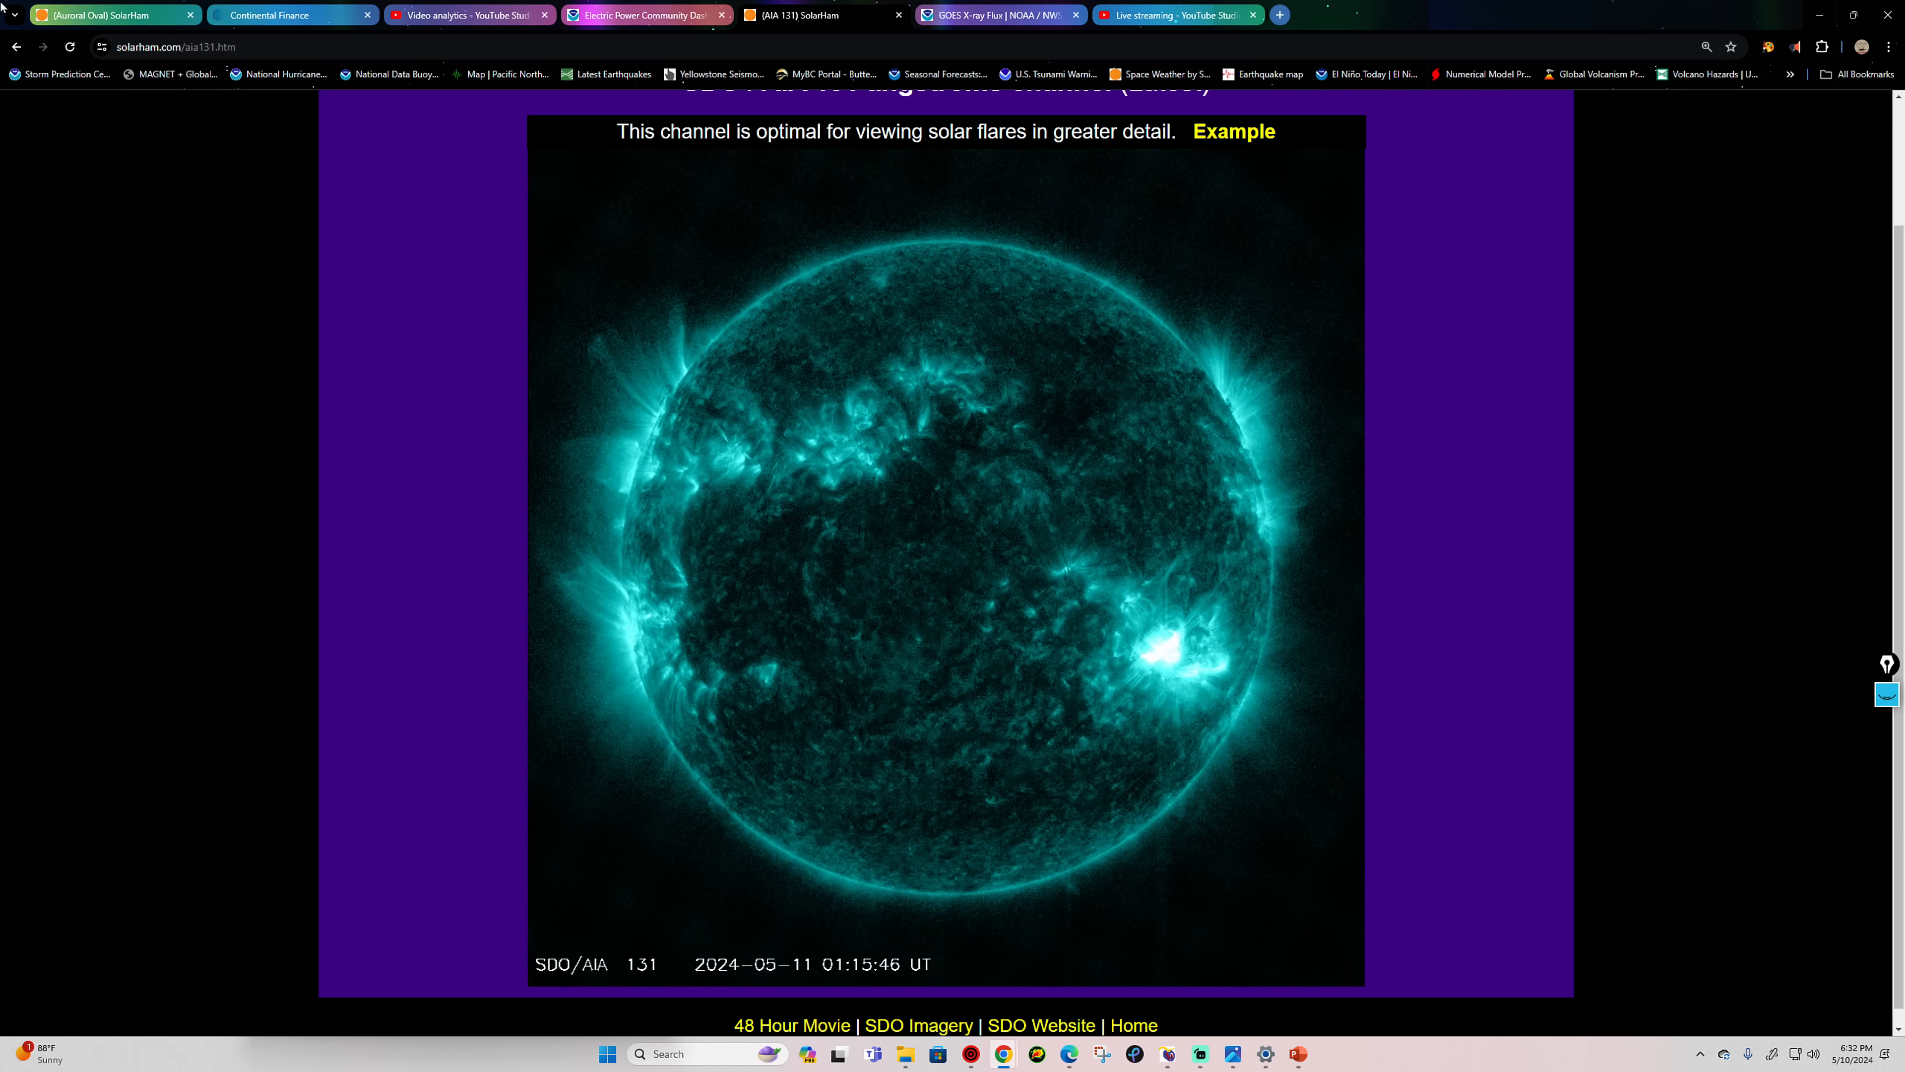
pyautogui.moveTo(1155, 629)
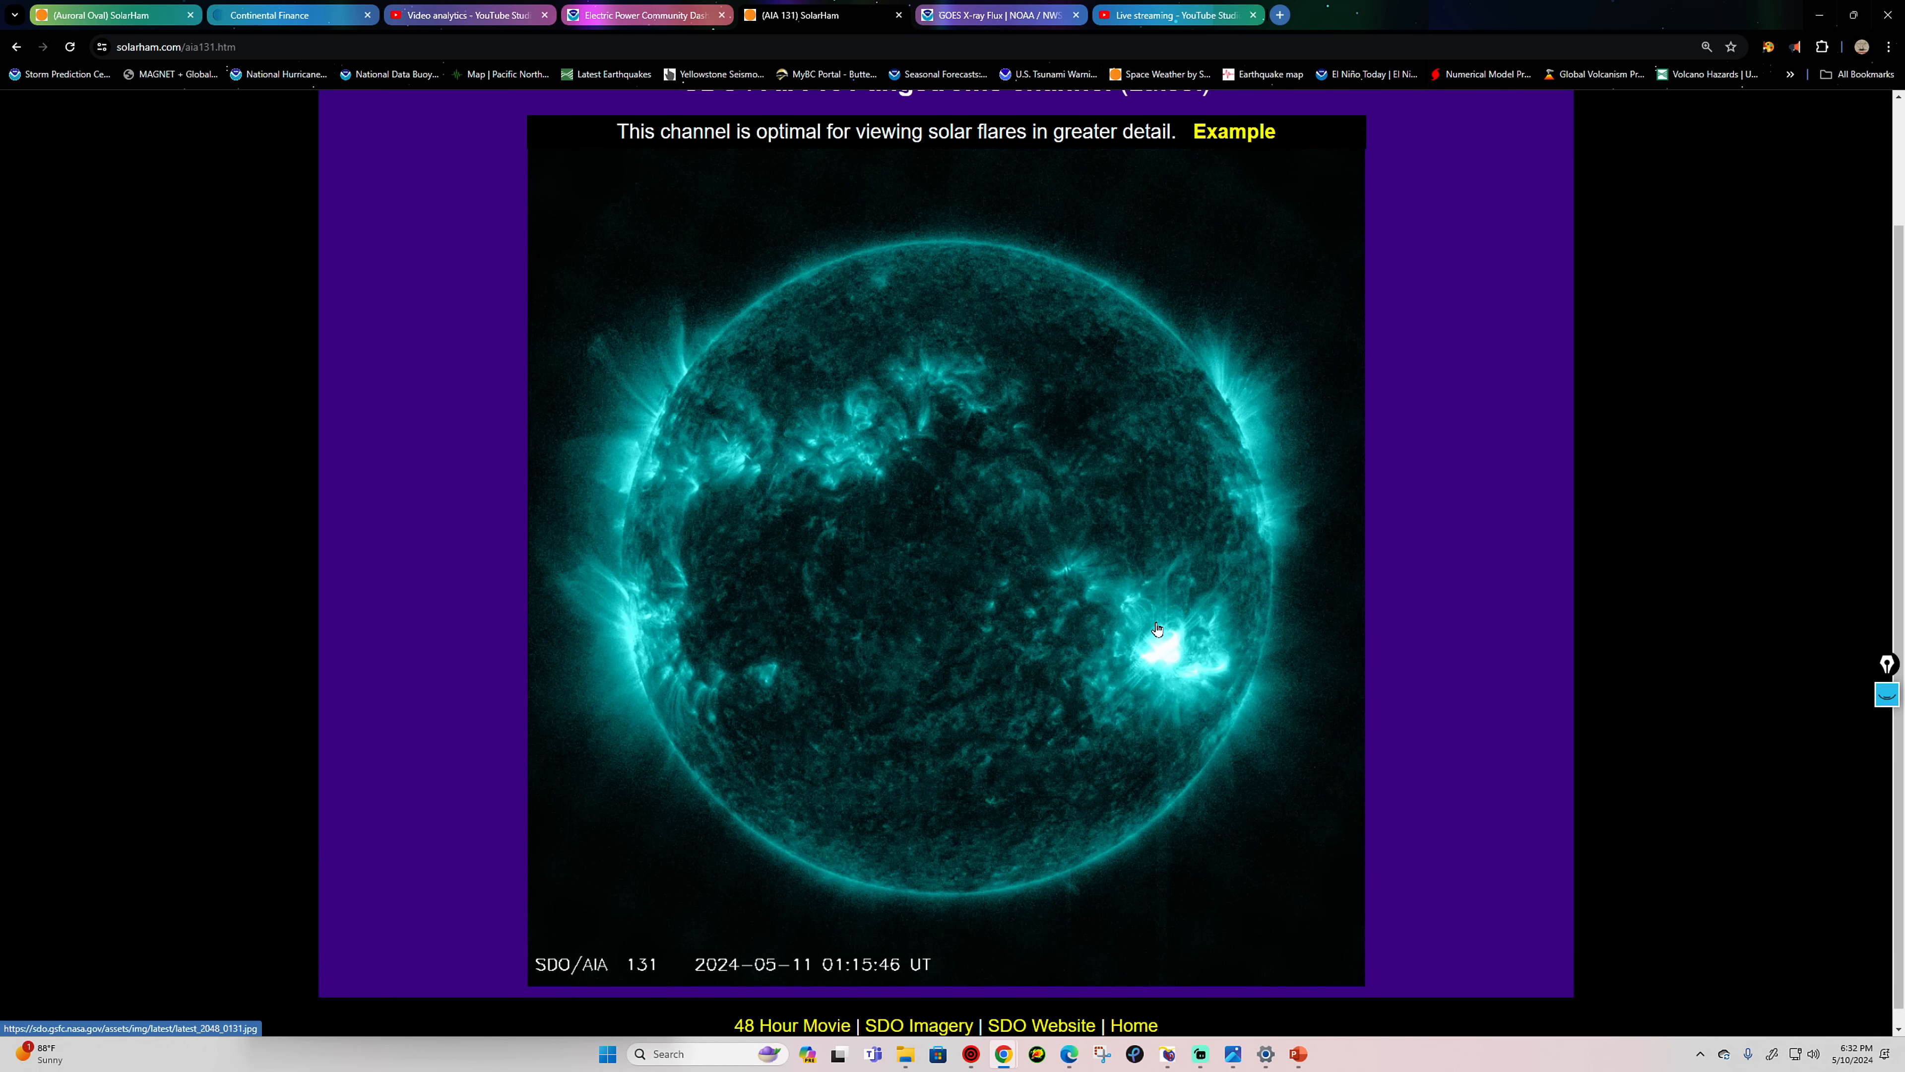
pyautogui.moveTo(1165, 648)
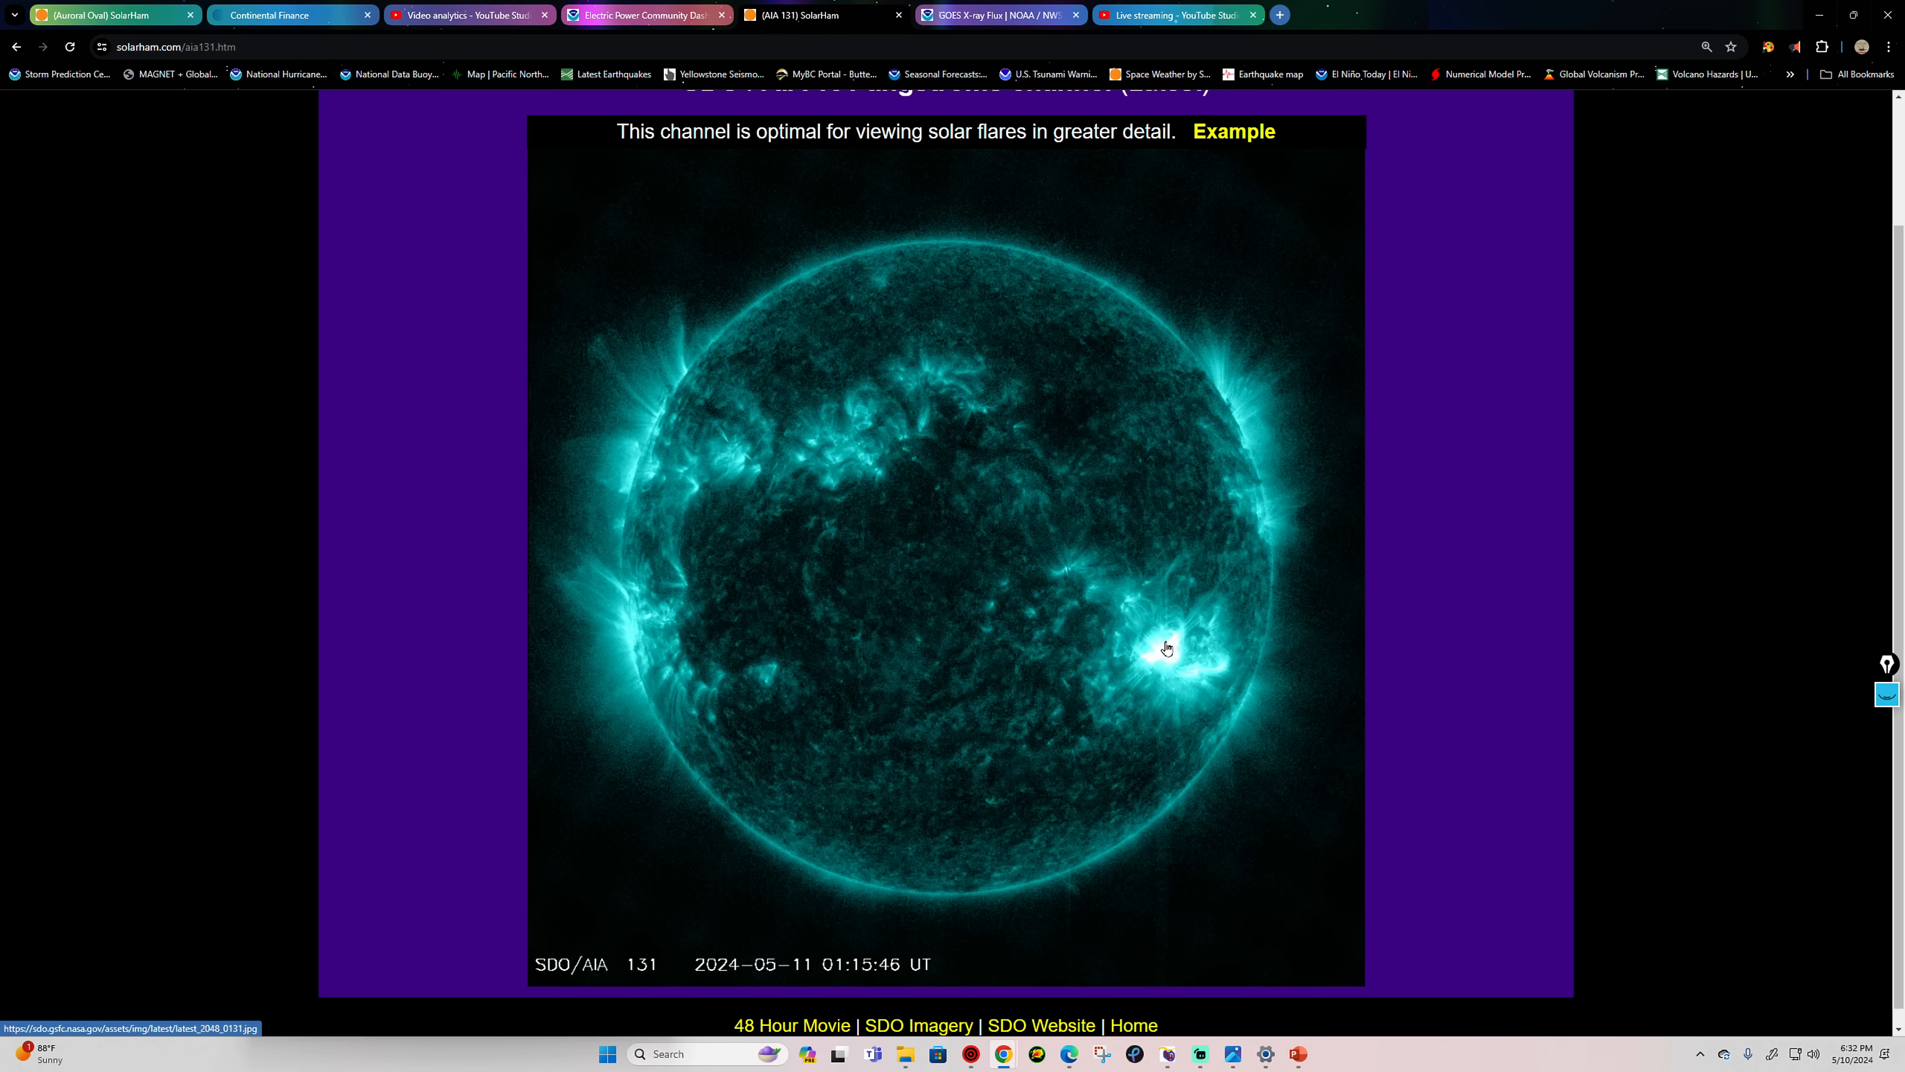
pyautogui.moveTo(1201, 1054)
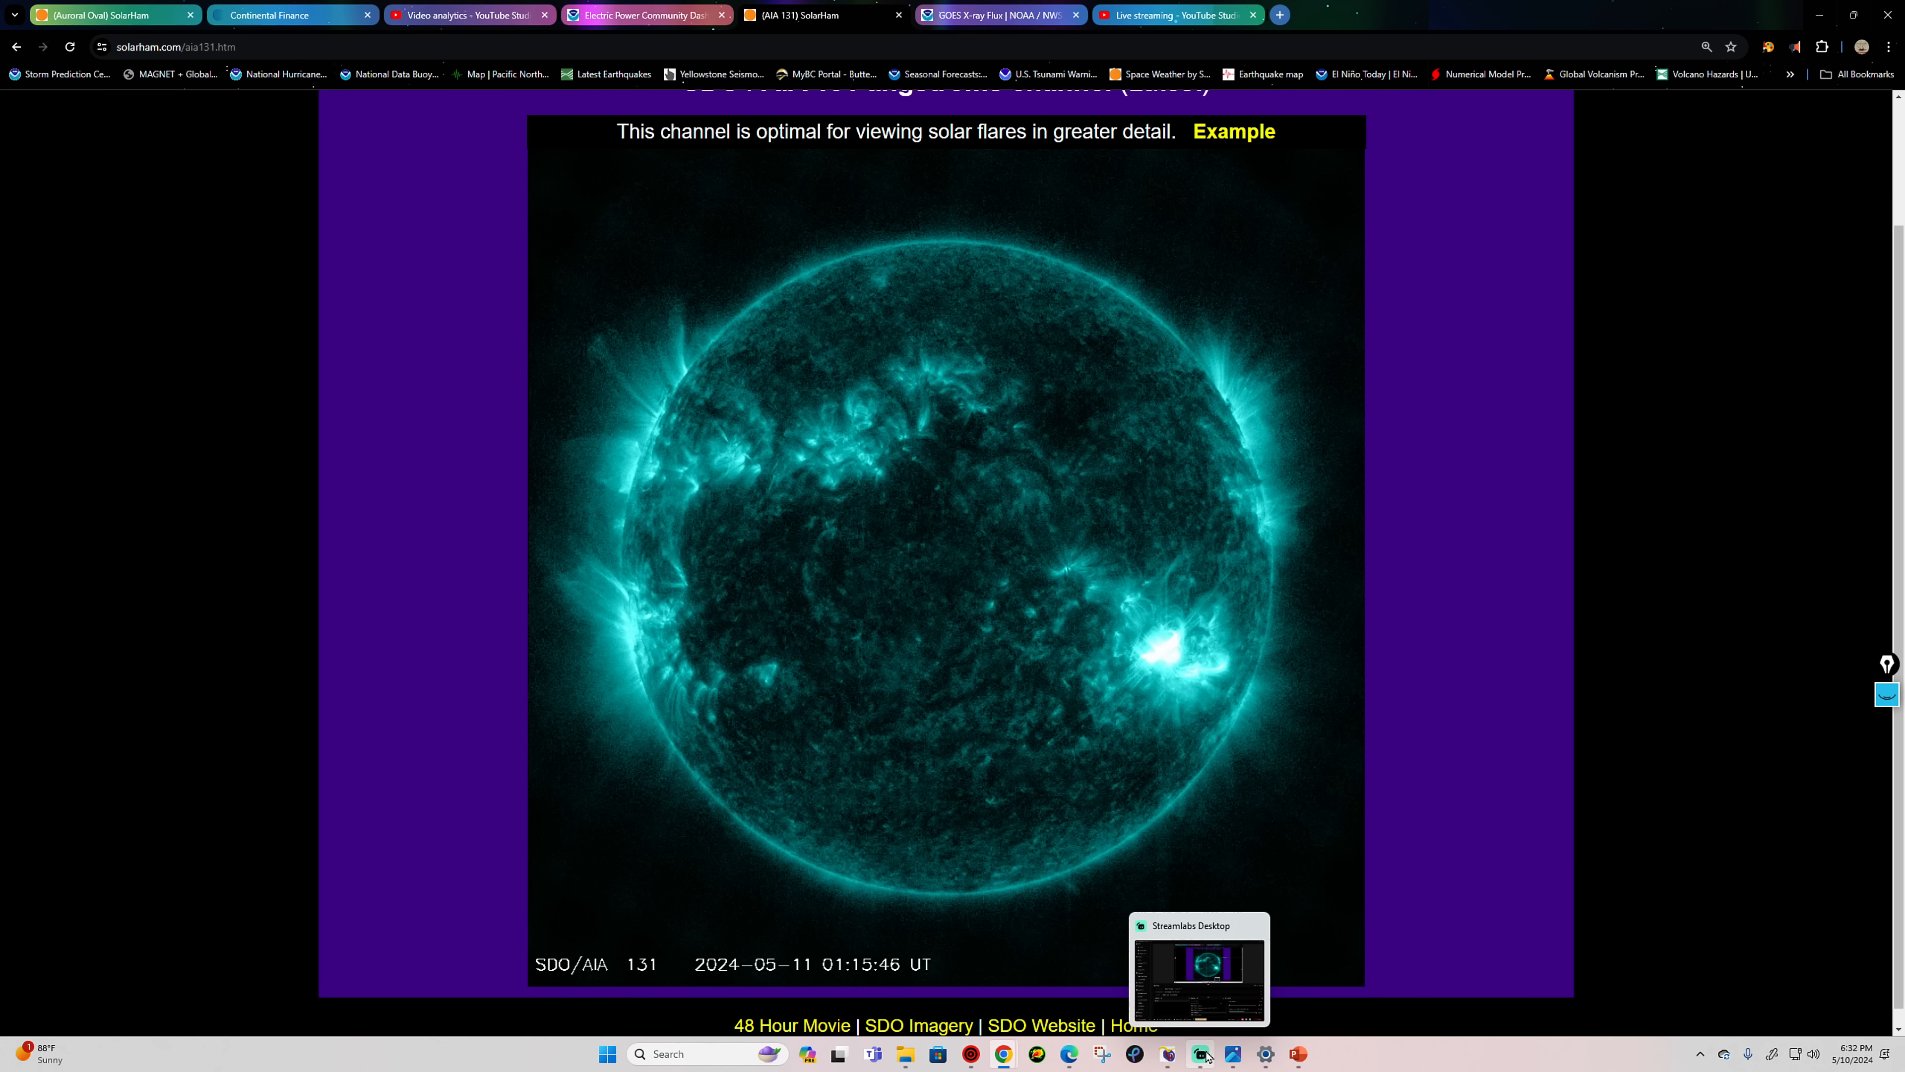
pyautogui.moveTo(1643, 790)
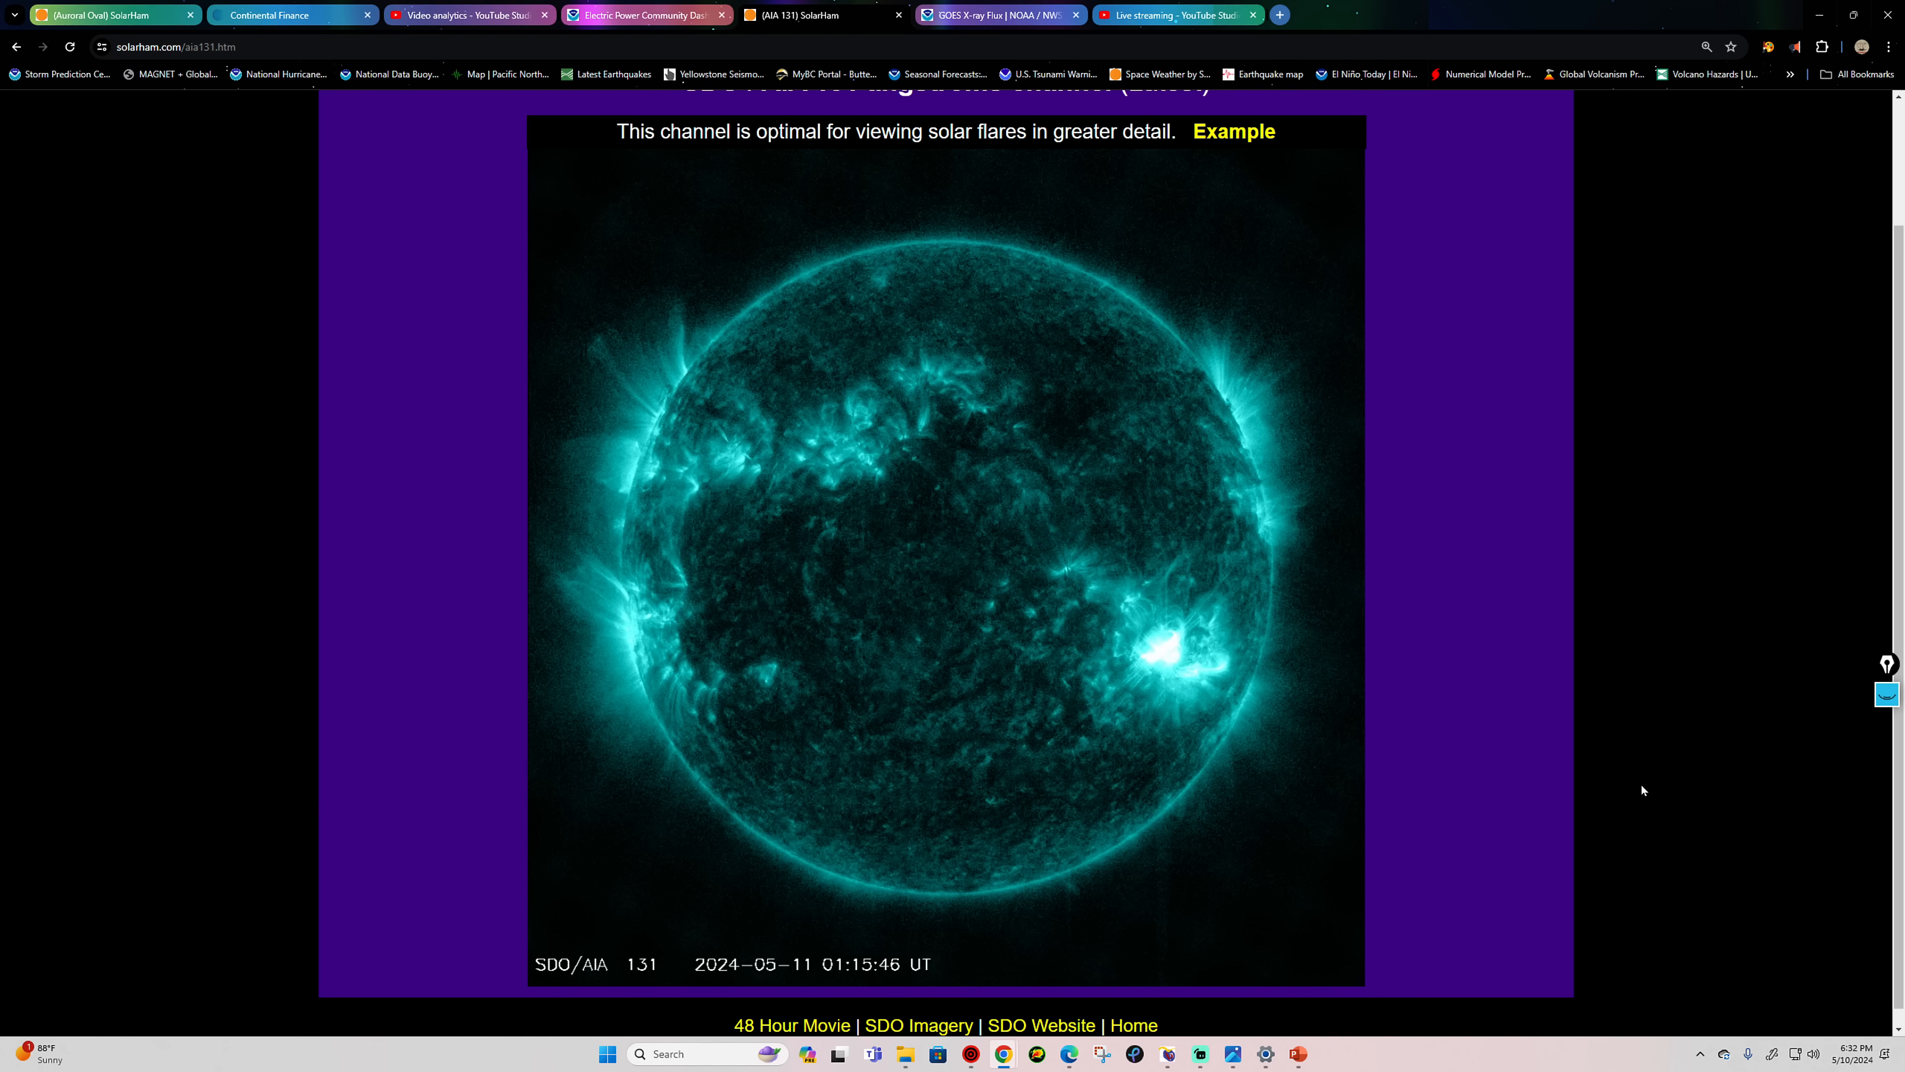